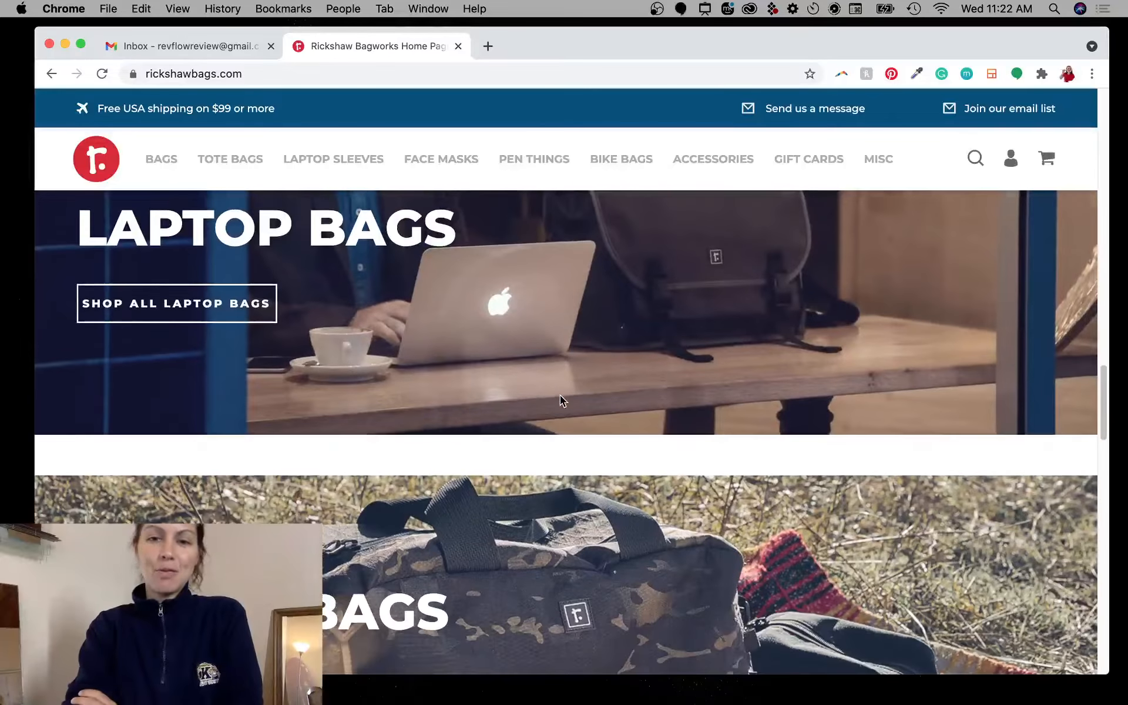
- Scroll down through the Rickshaw Bagworks homepage to review its sections
scroll("down", 3)
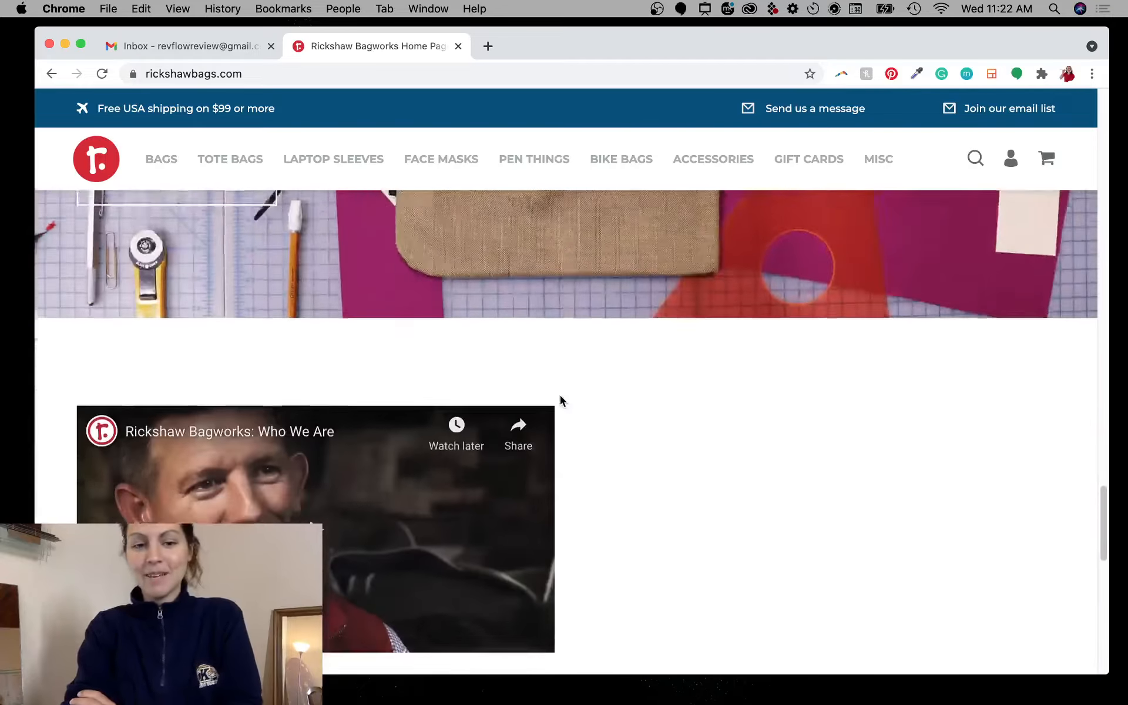
scroll("up", 3)
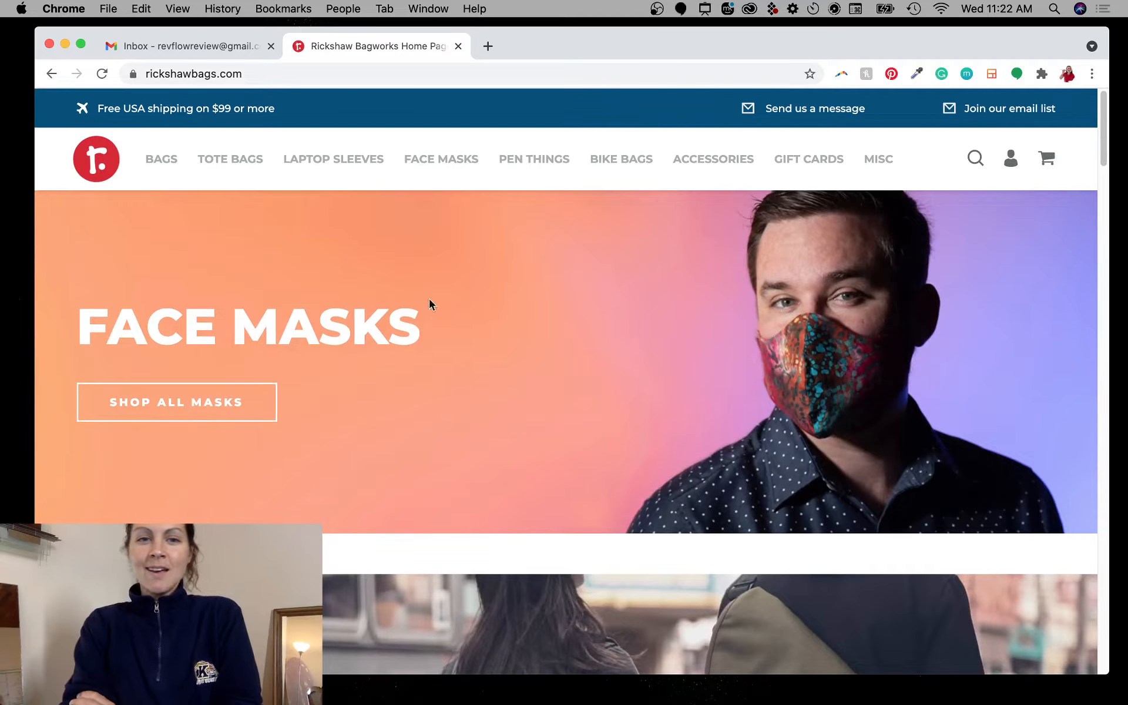
mouse_move(481, 365)
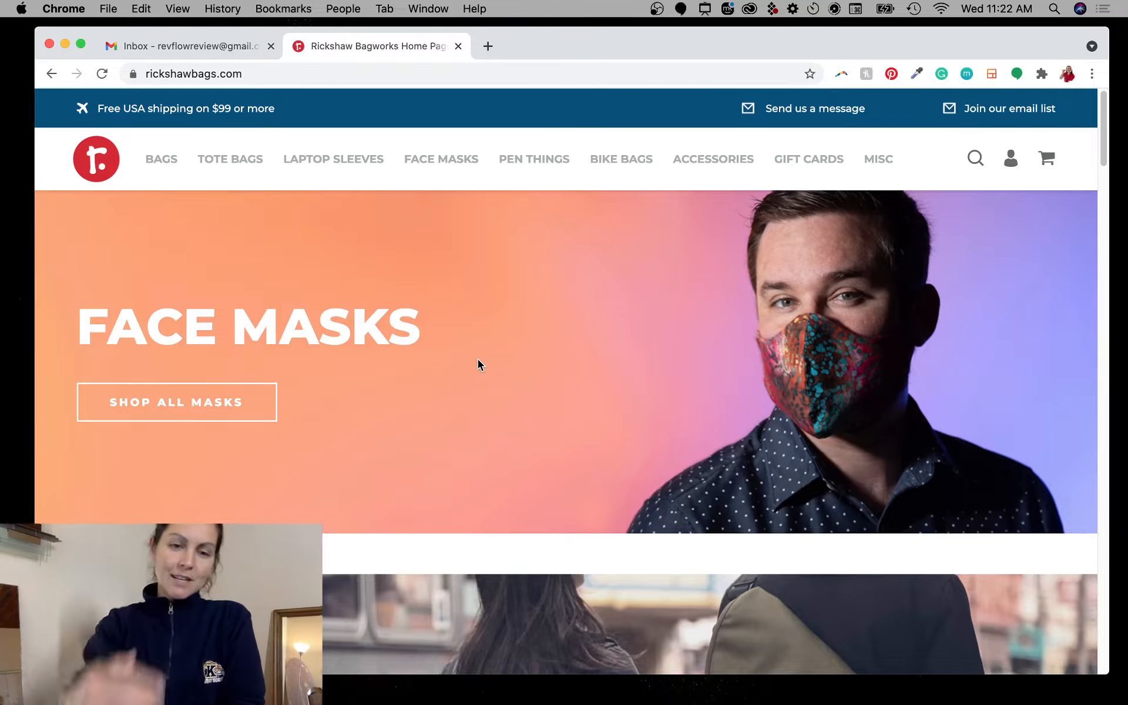
mouse_move(576, 357)
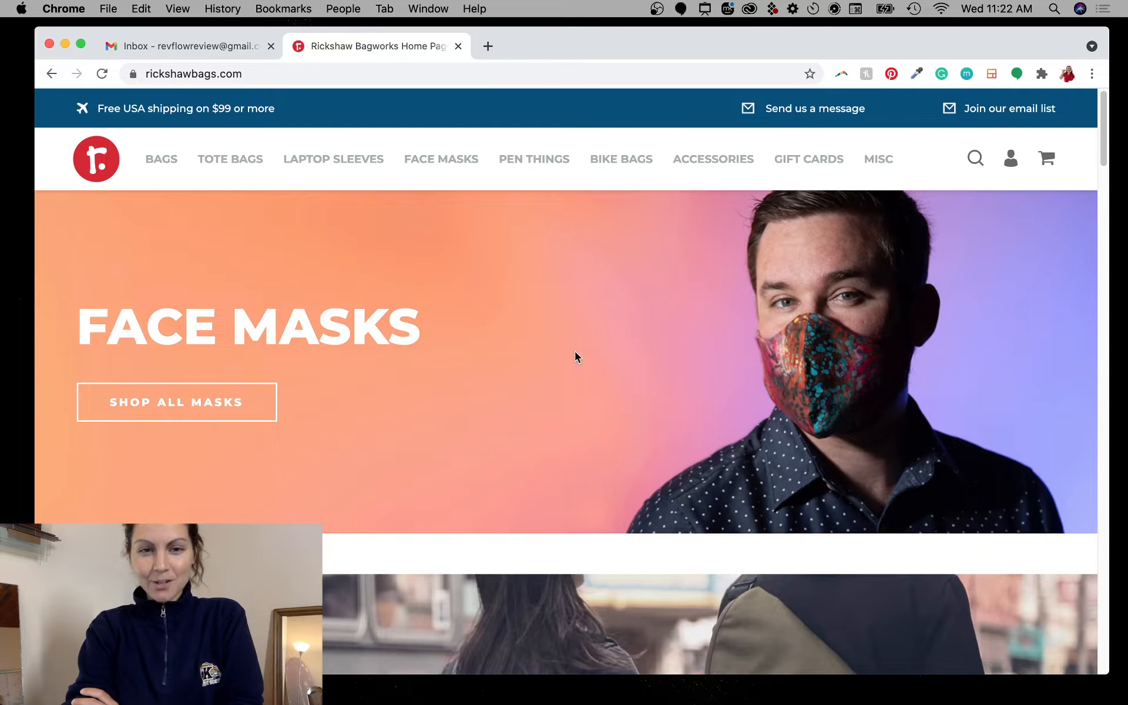
scroll("down", 3)
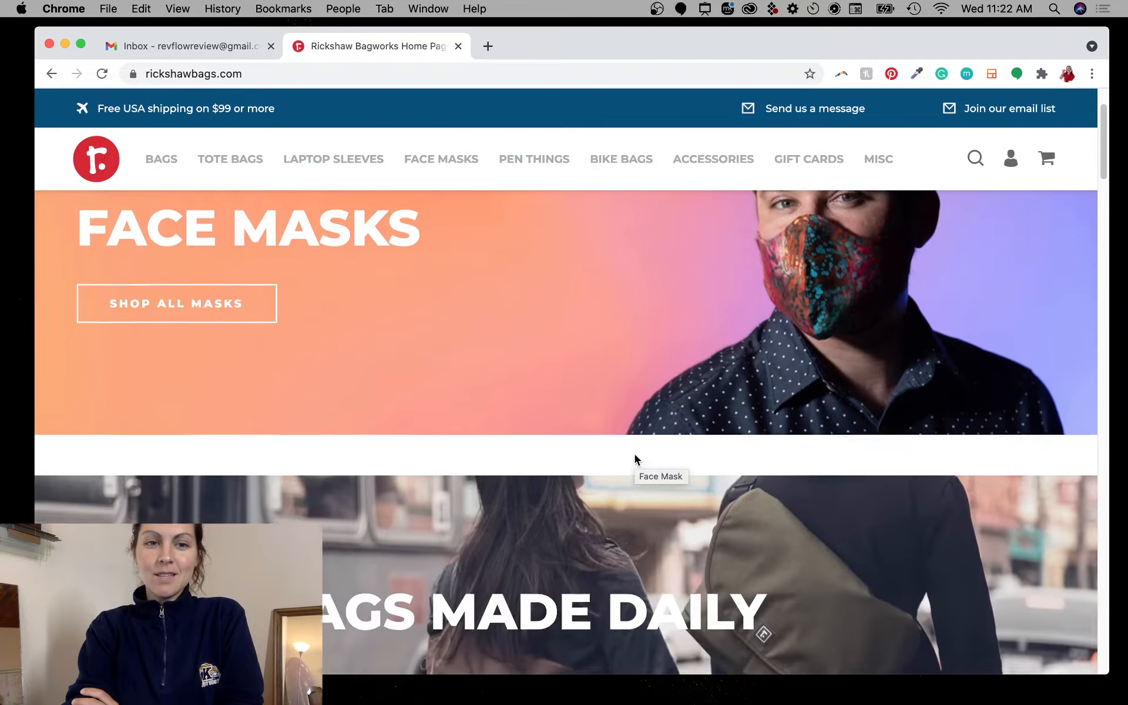
scroll("down", 3)
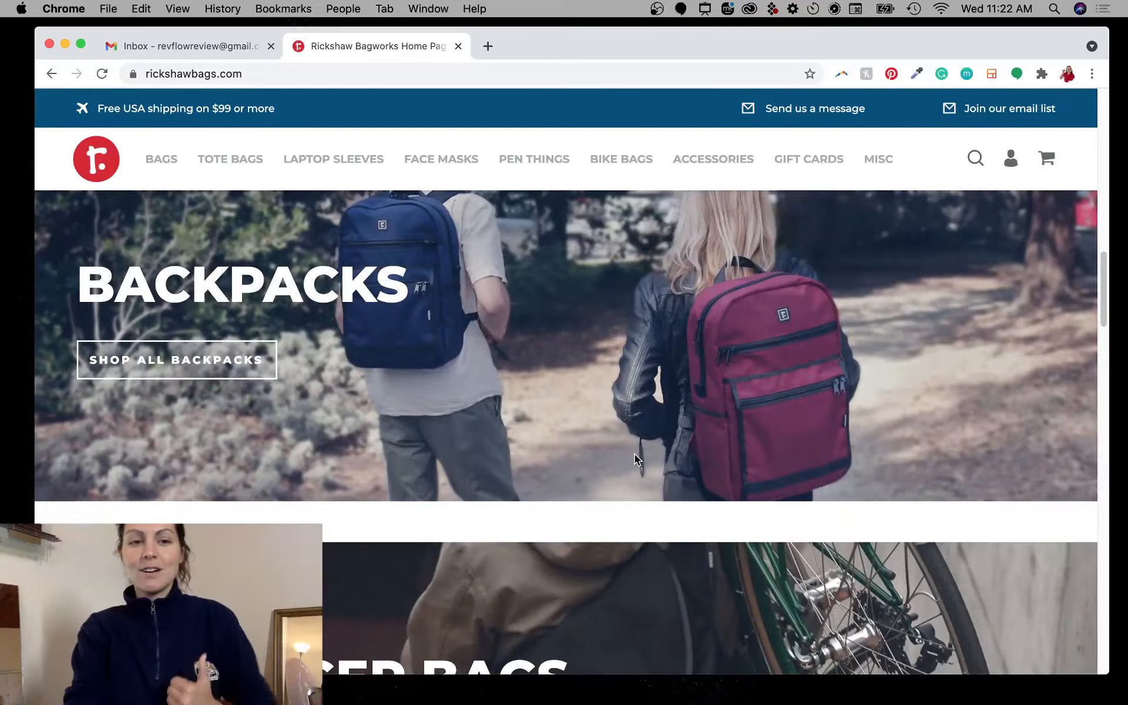
mouse_move(635, 460)
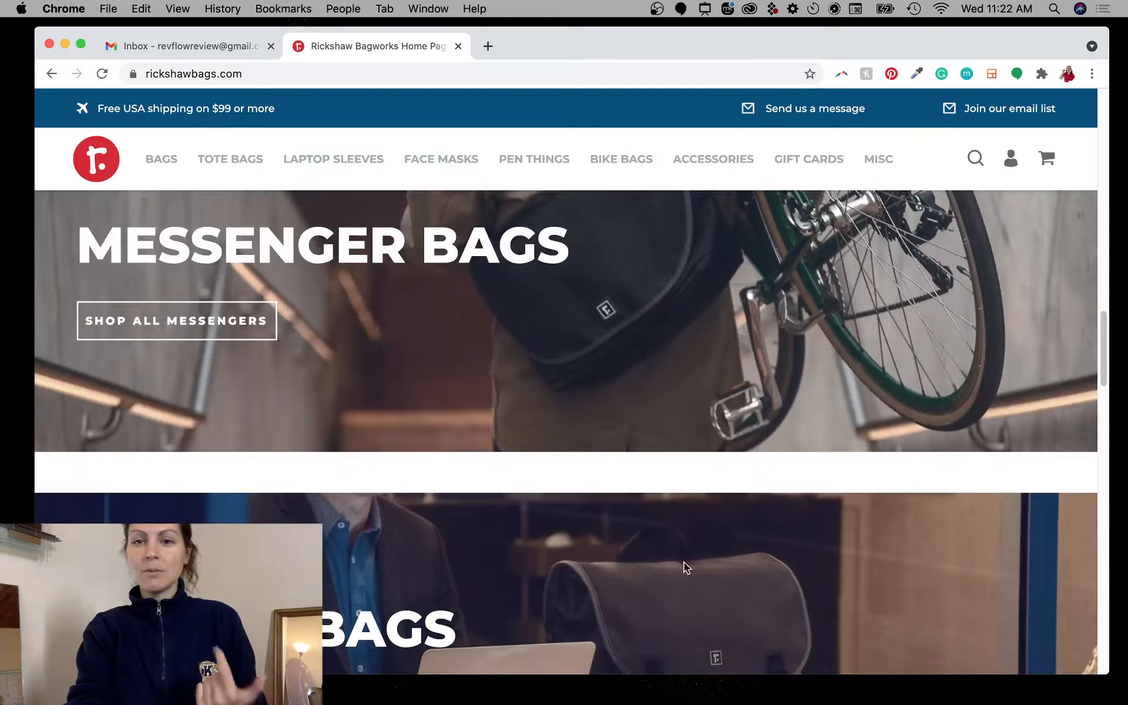
scroll("down", 3)
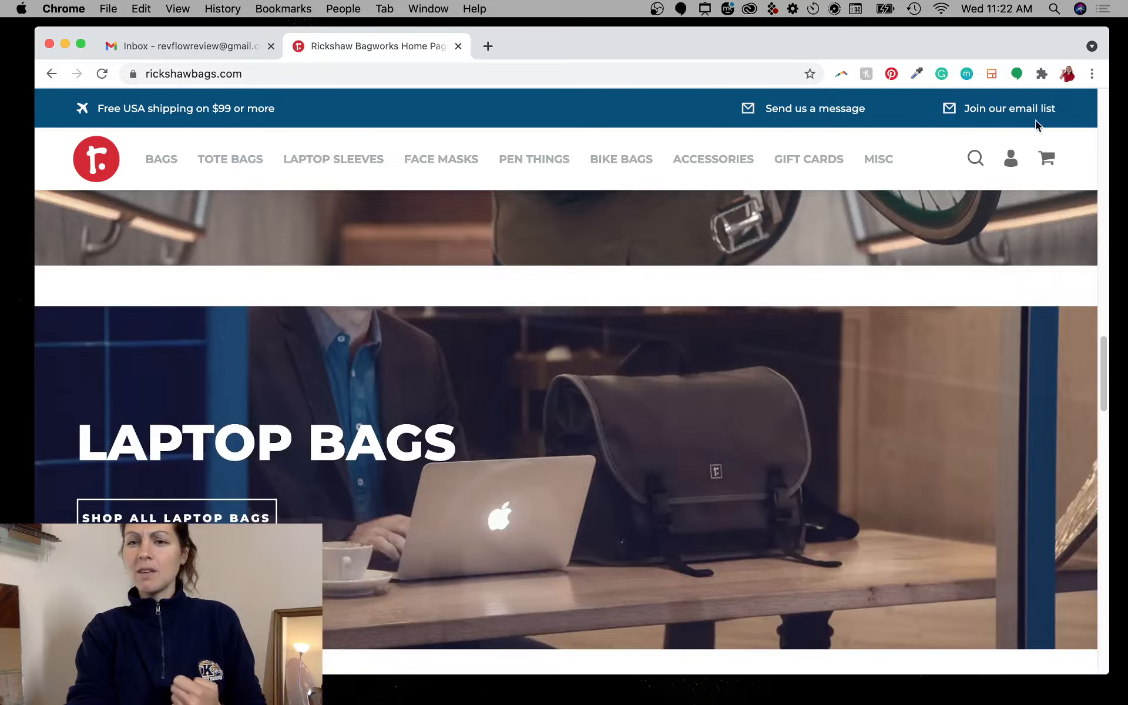
mouse_move(617, 490)
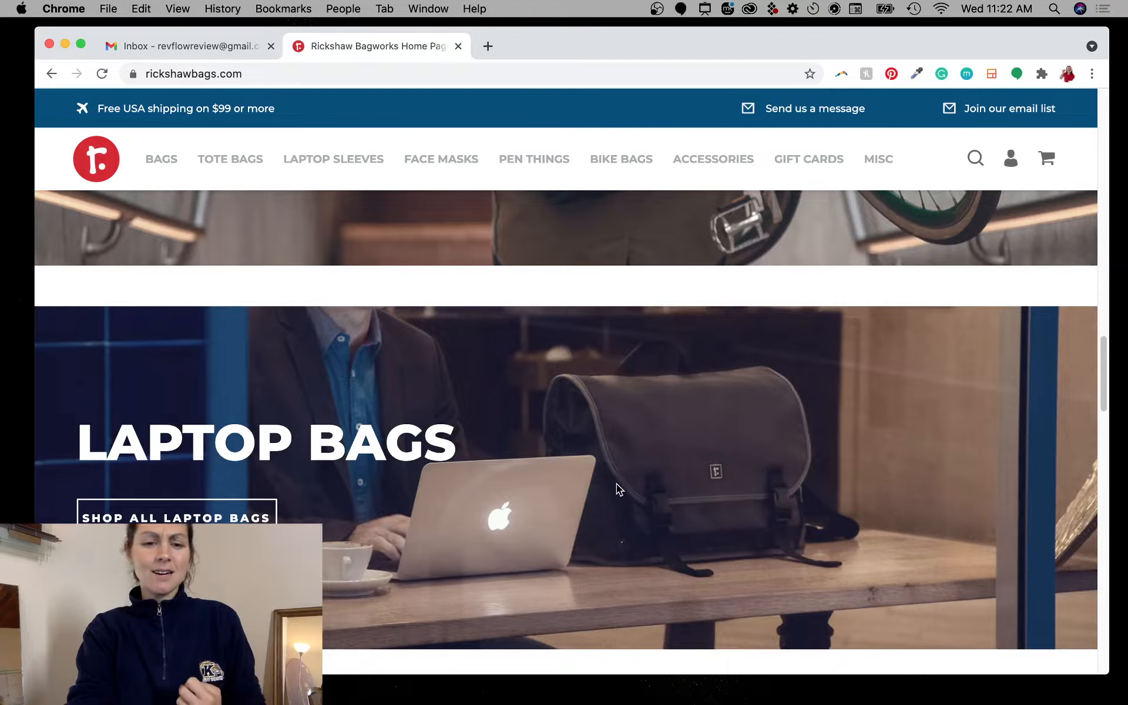
scroll("down", 3)
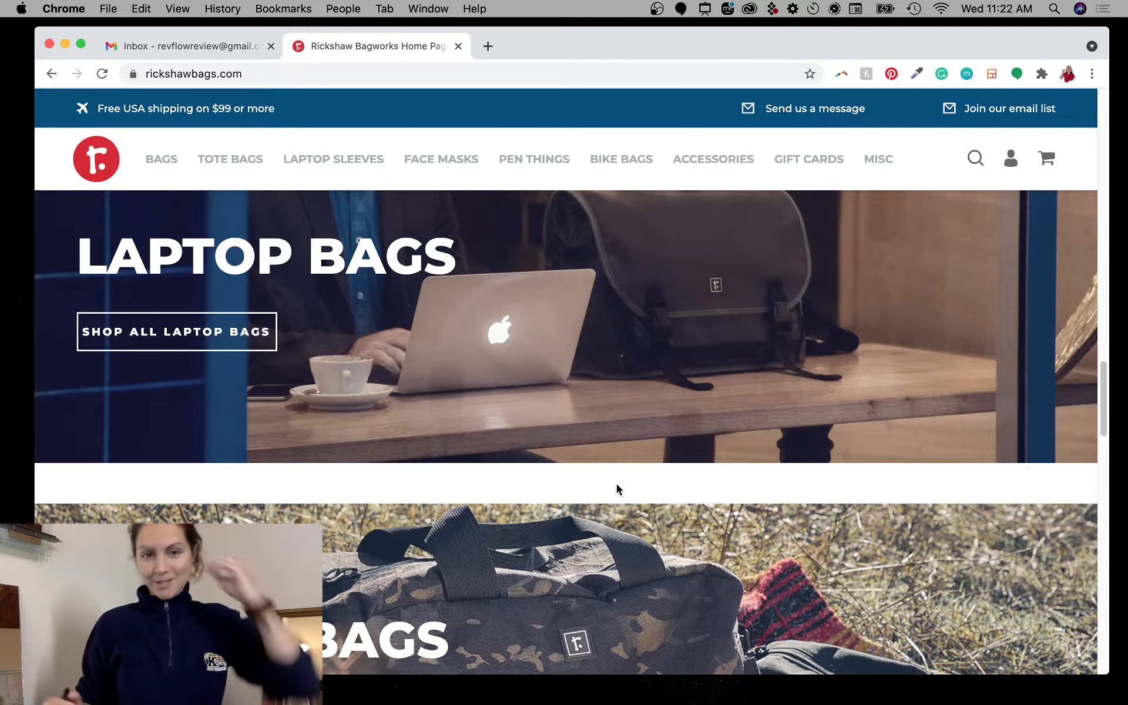
mouse_move(566, 407)
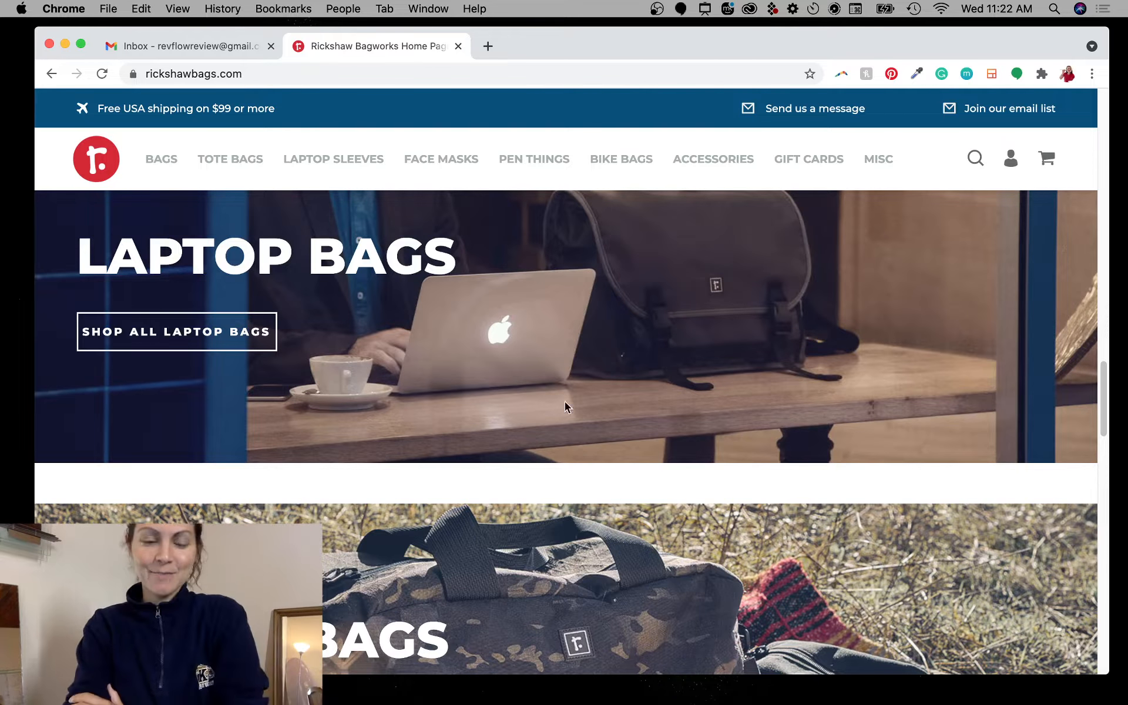
scroll("down", 3)
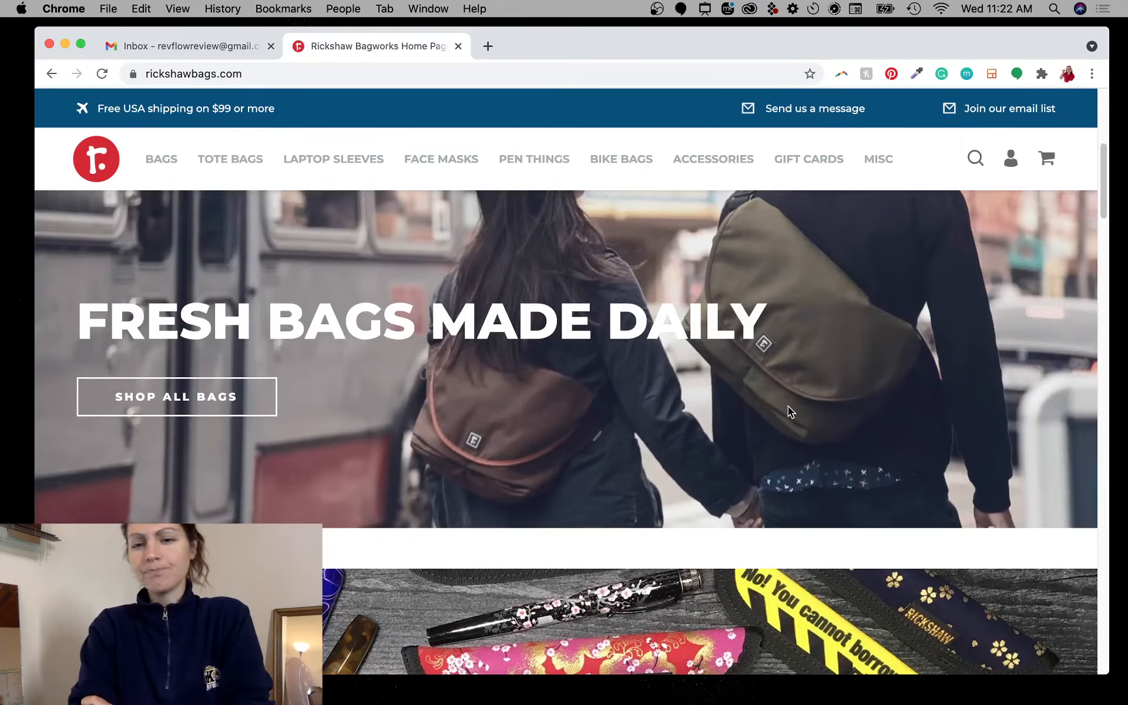
mouse_move(773, 294)
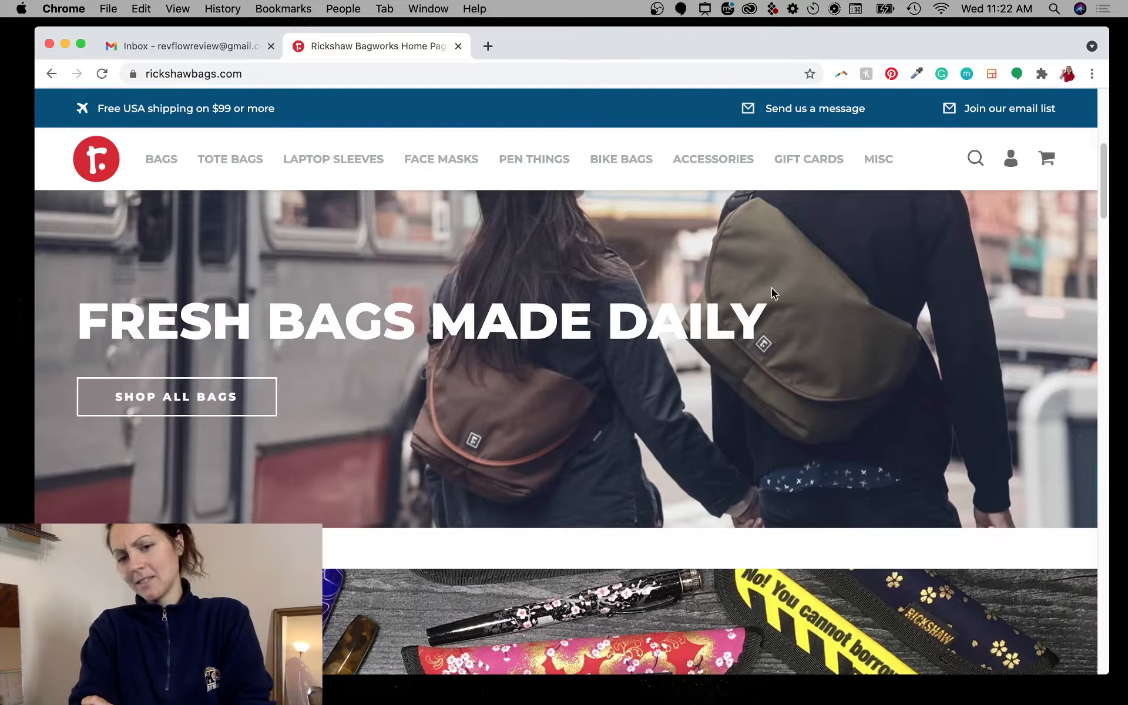
mouse_move(833, 275)
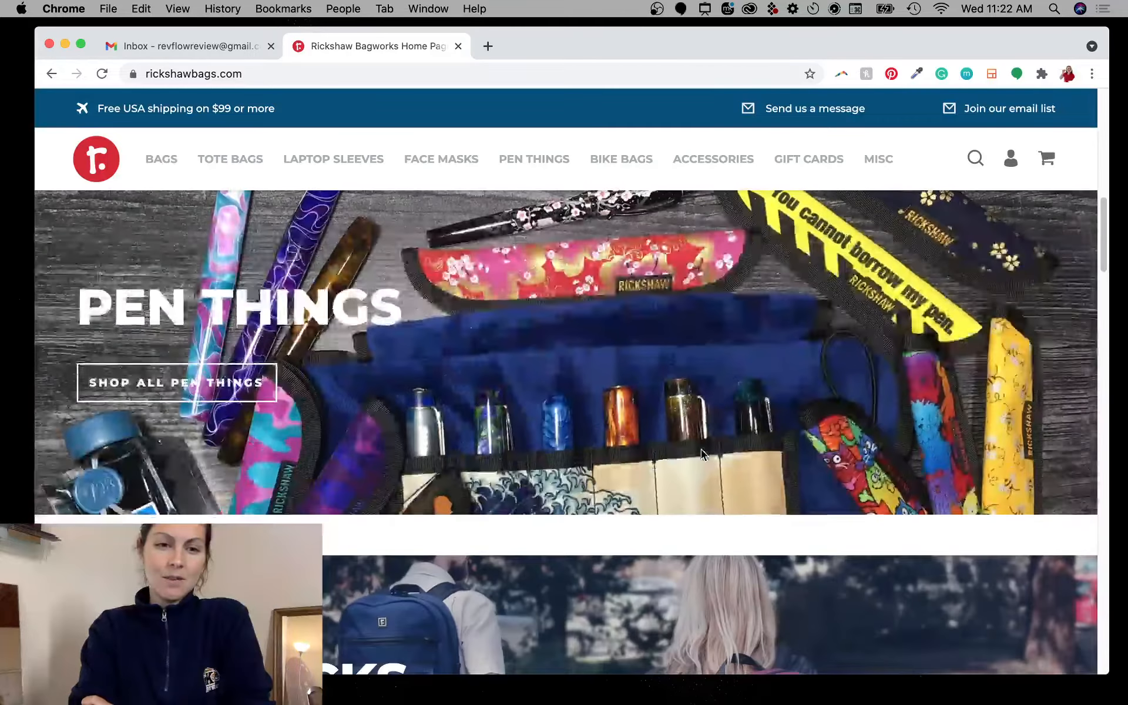
scroll("down", 3)
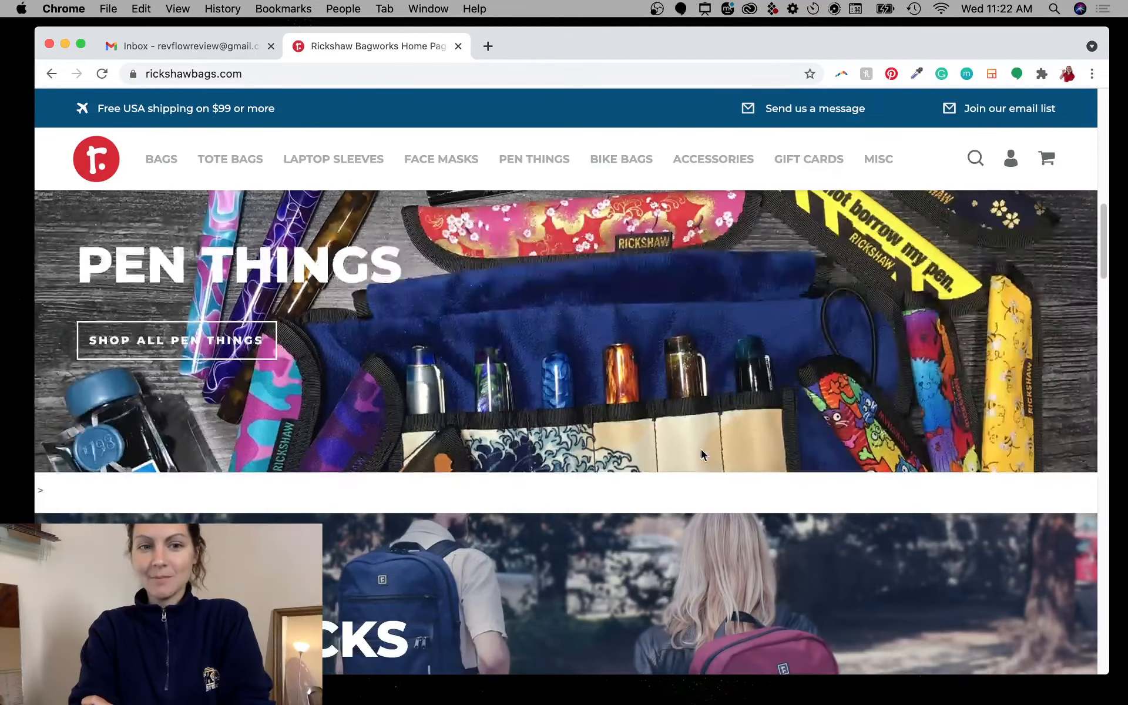
scroll("down", 3)
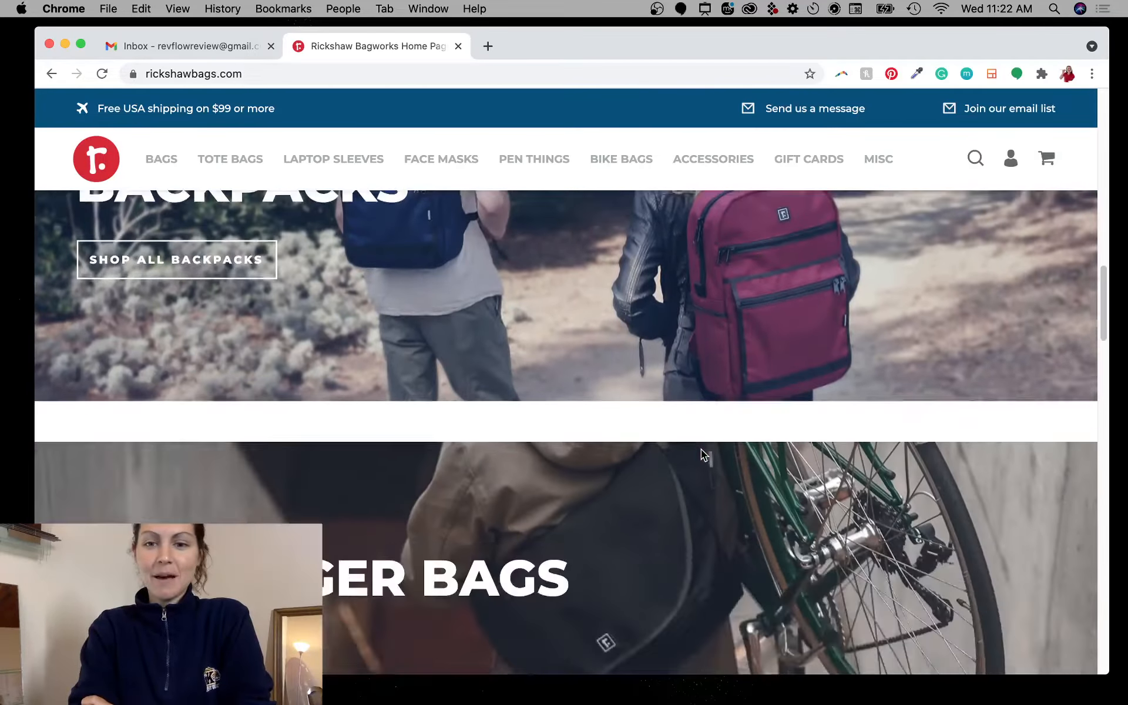
scroll("down", 3)
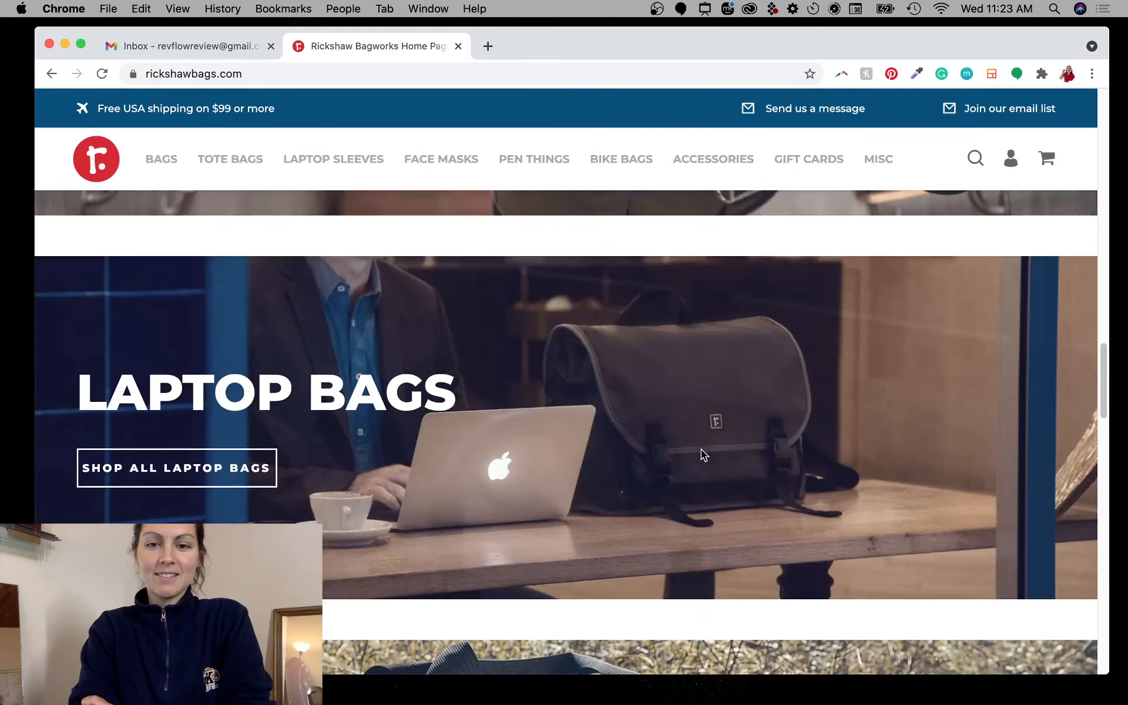
scroll("down", 3)
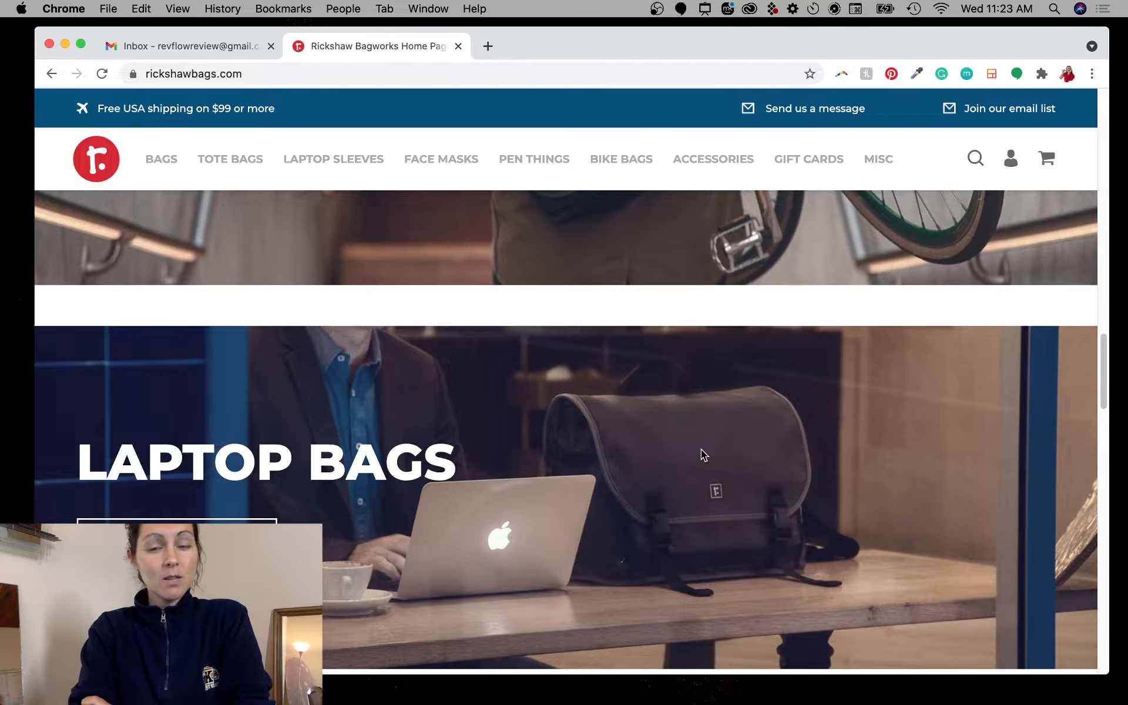
scroll("up", 3)
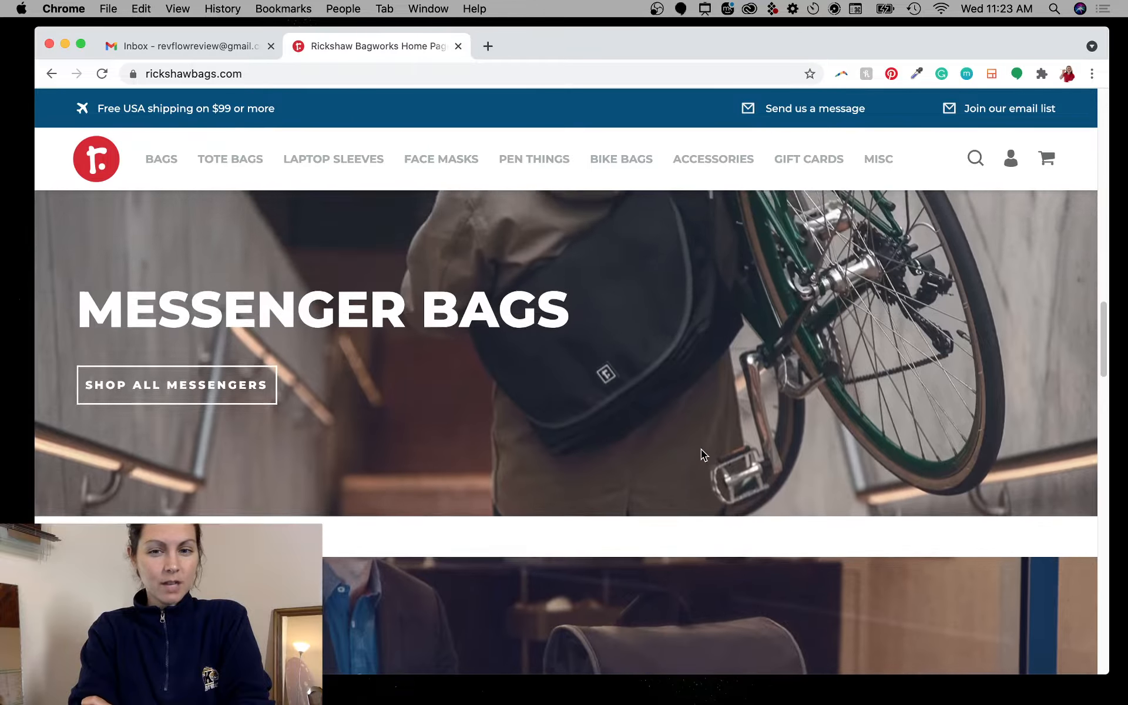
scroll("down", 3)
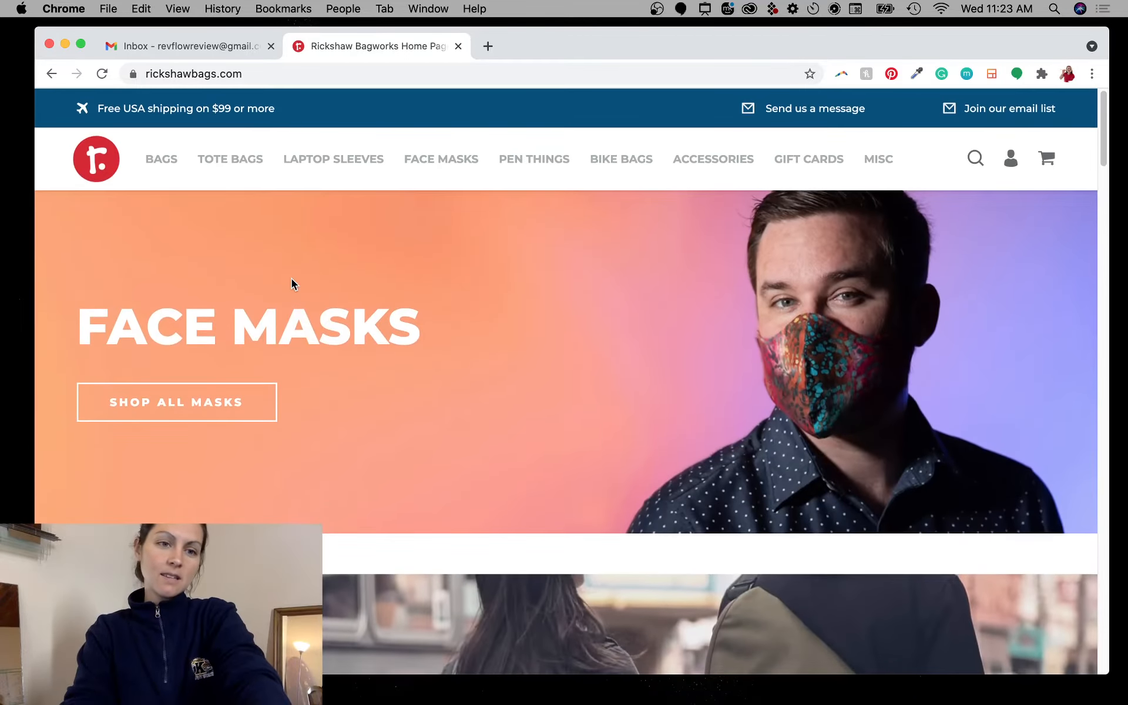
mouse_move(95, 156)
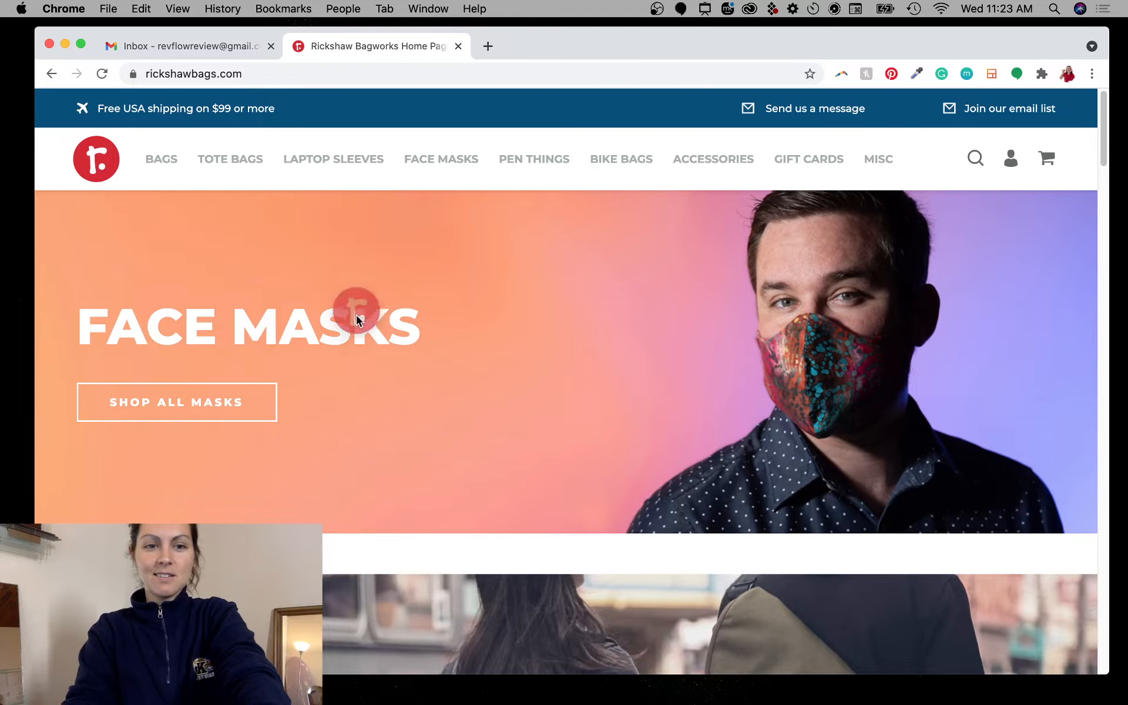
mouse_move(482, 389)
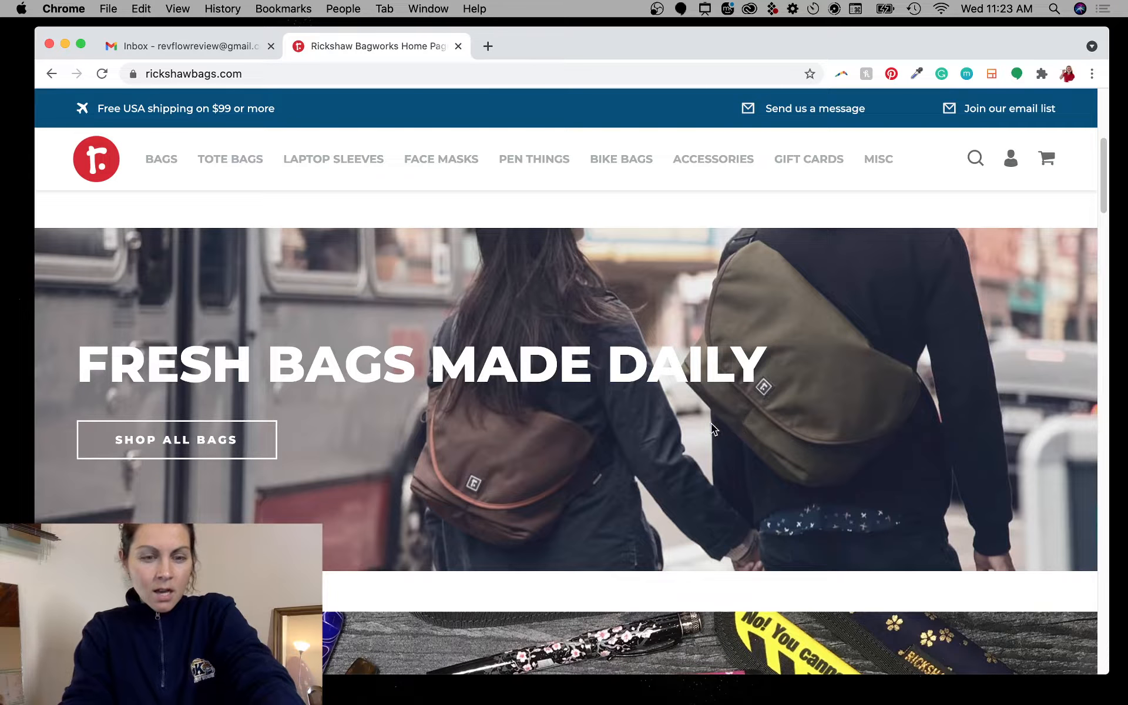
scroll("down", 3)
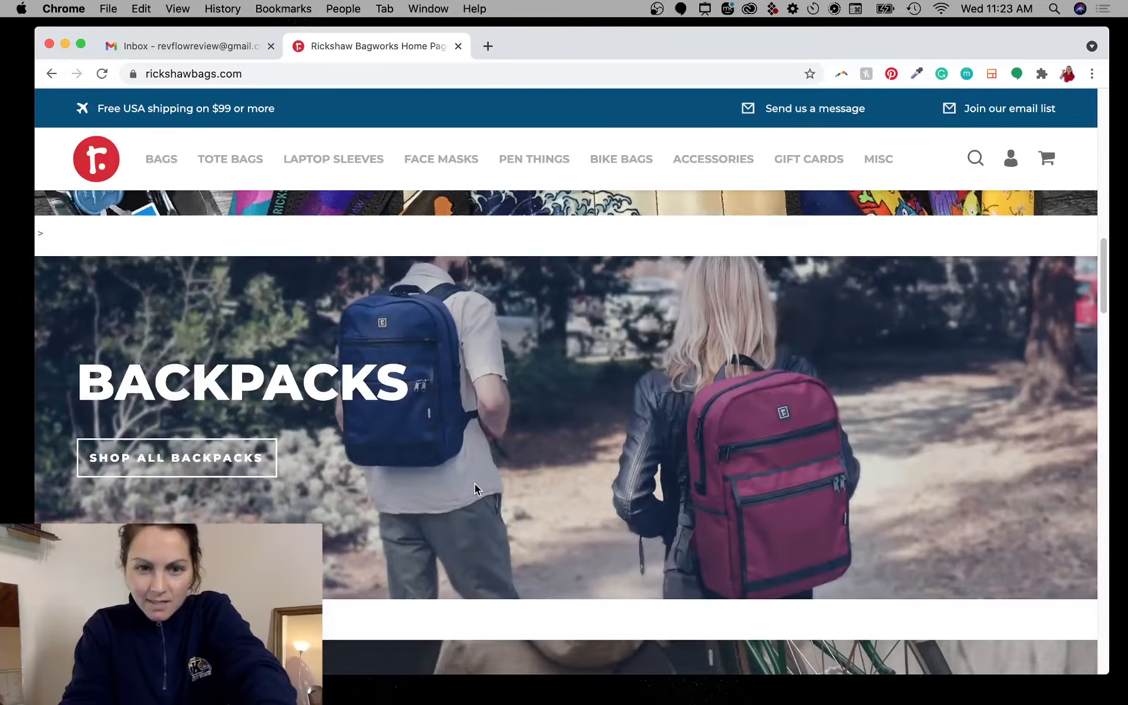
scroll("down", 3)
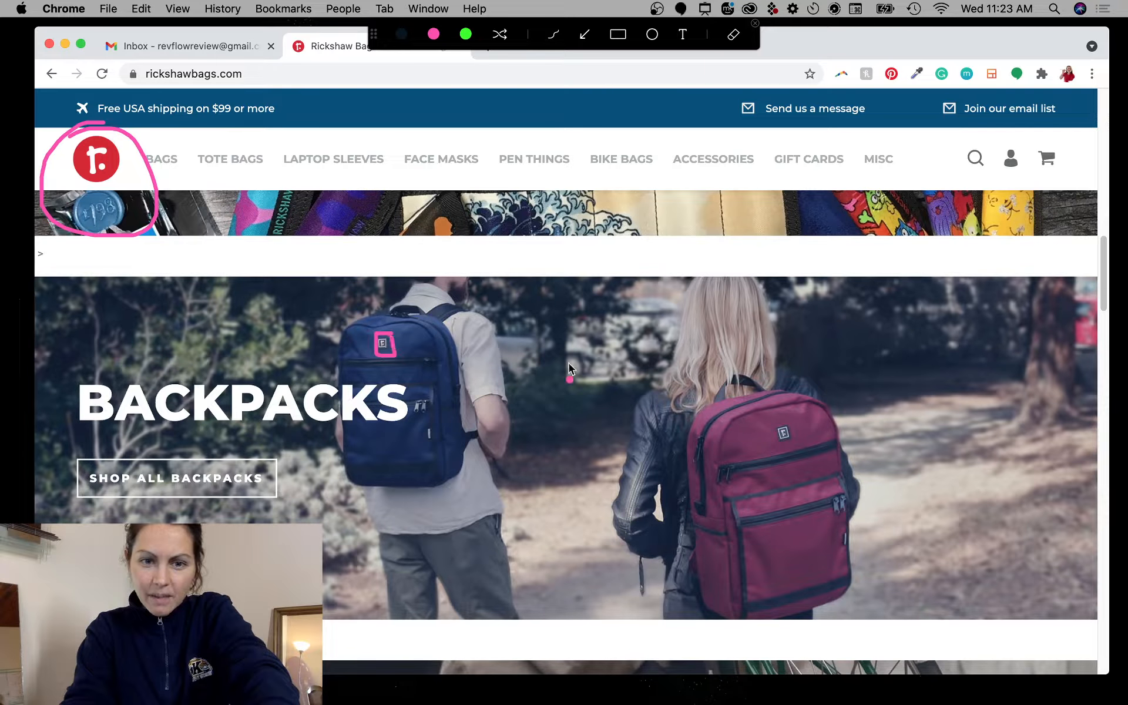
scroll("down", 3)
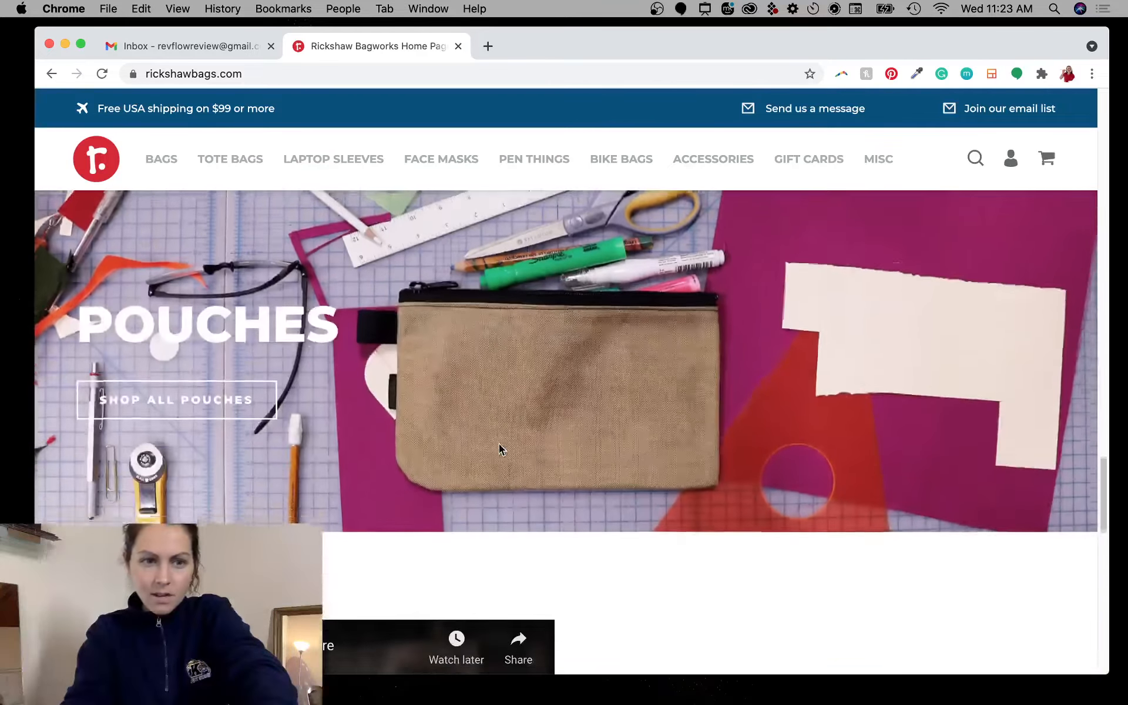
scroll("down", 3)
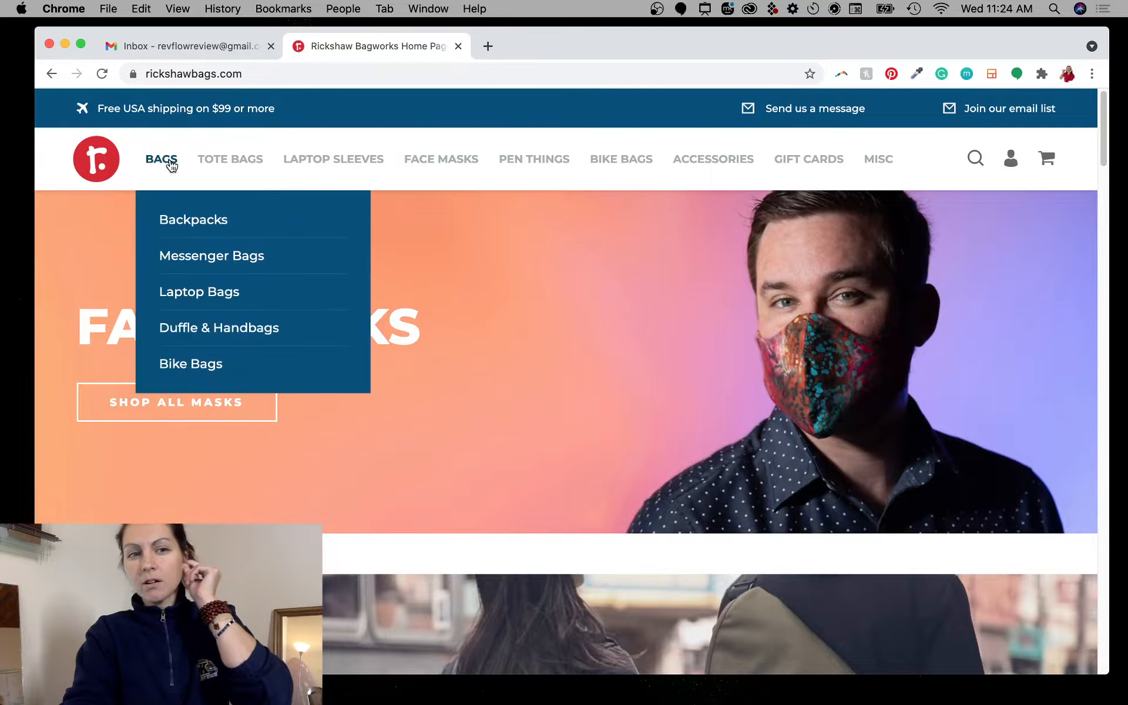
- Browse the page listing all bags, scrolling through the product grid and back up
left_click(161, 159)
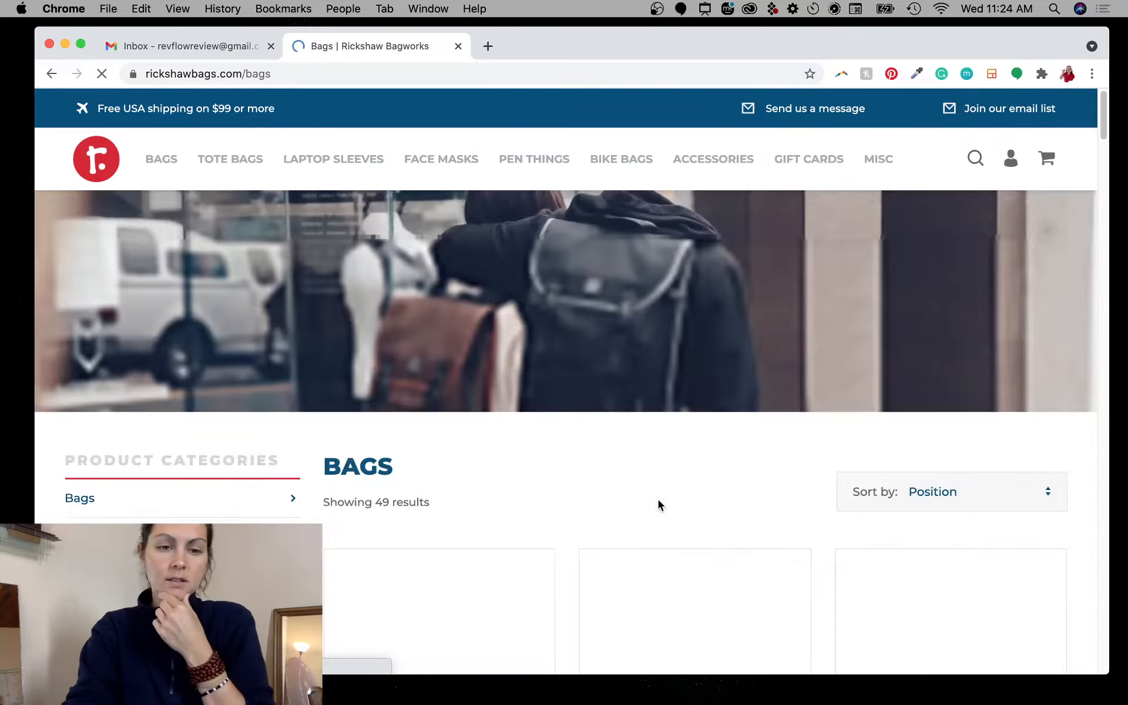
scroll("down", 3)
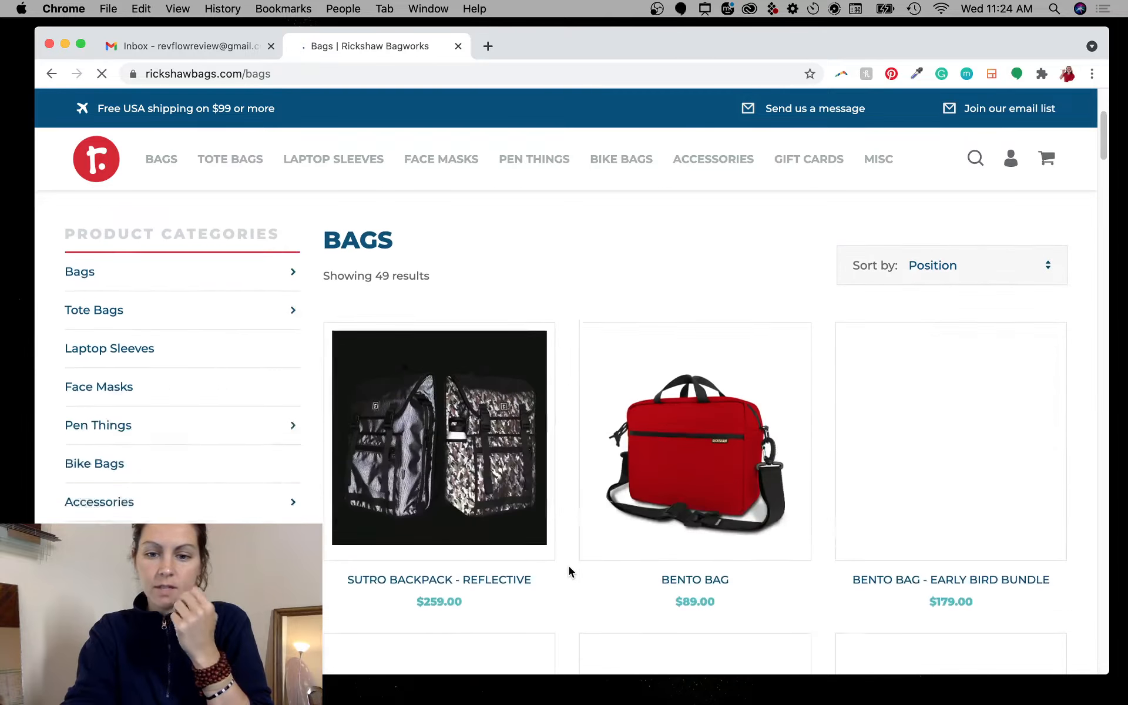
scroll("down", 3)
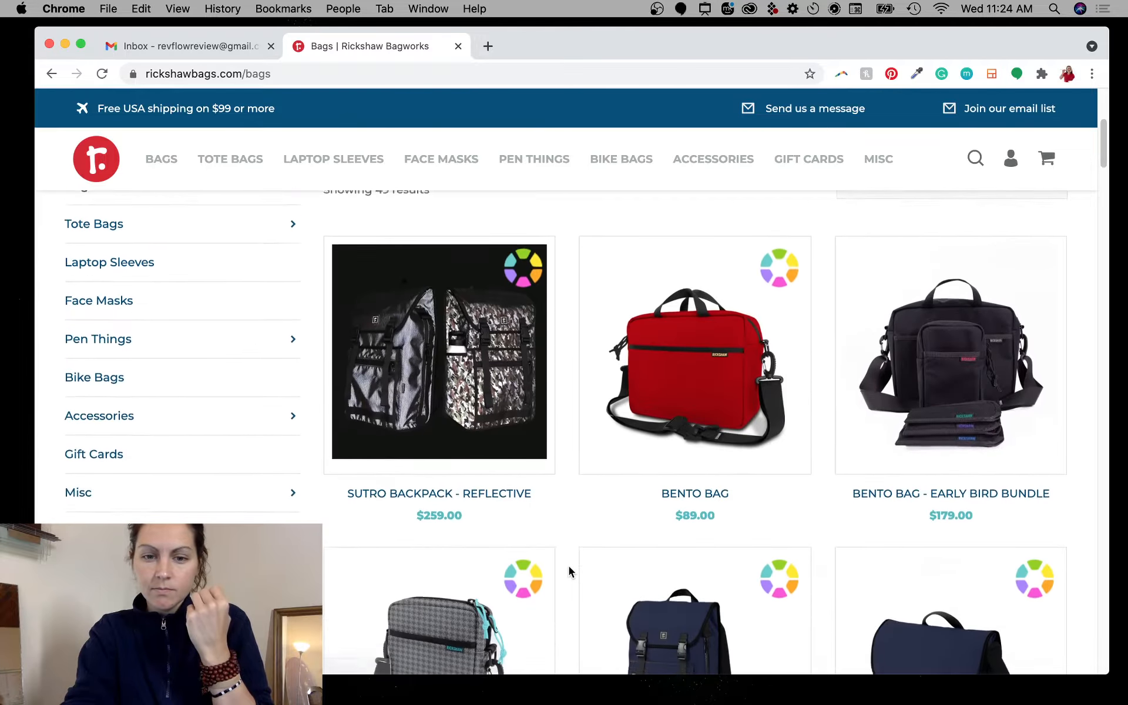
scroll("down", 3)
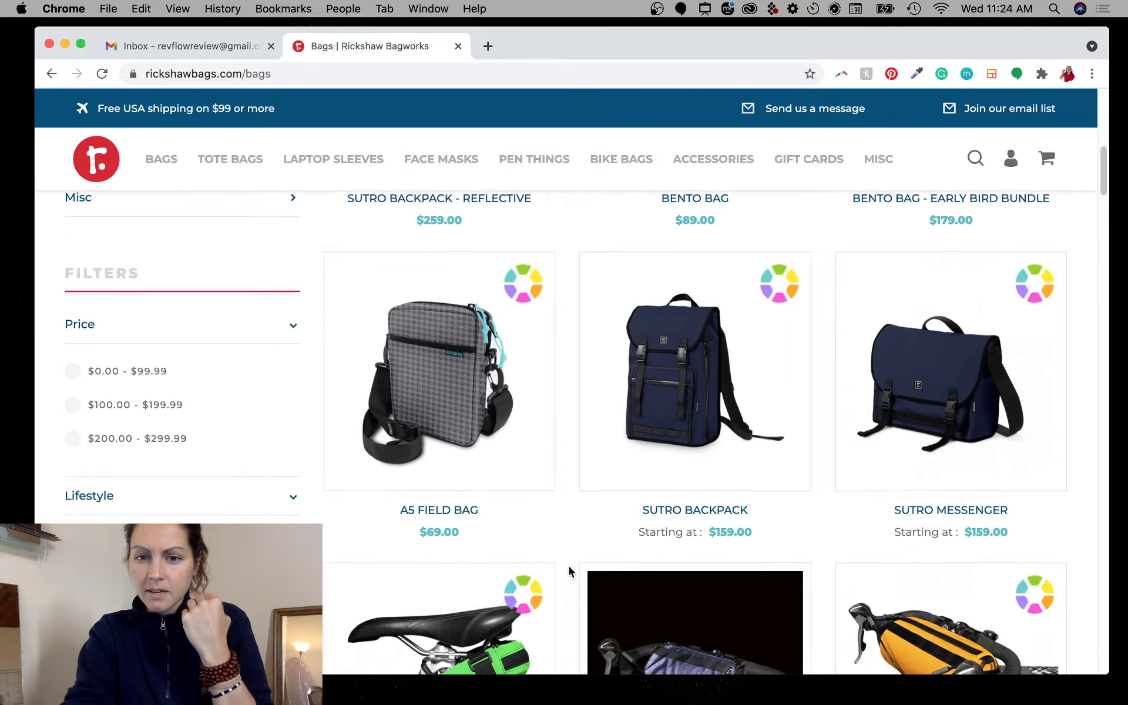
scroll("down", 3)
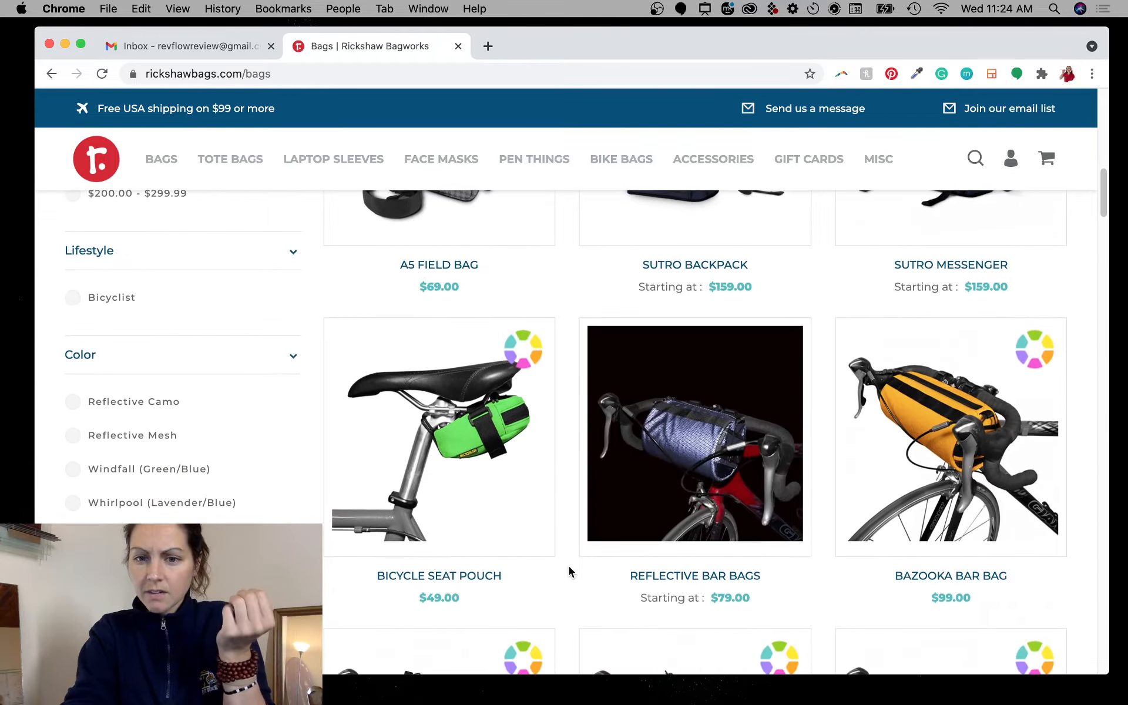
scroll("down", 3)
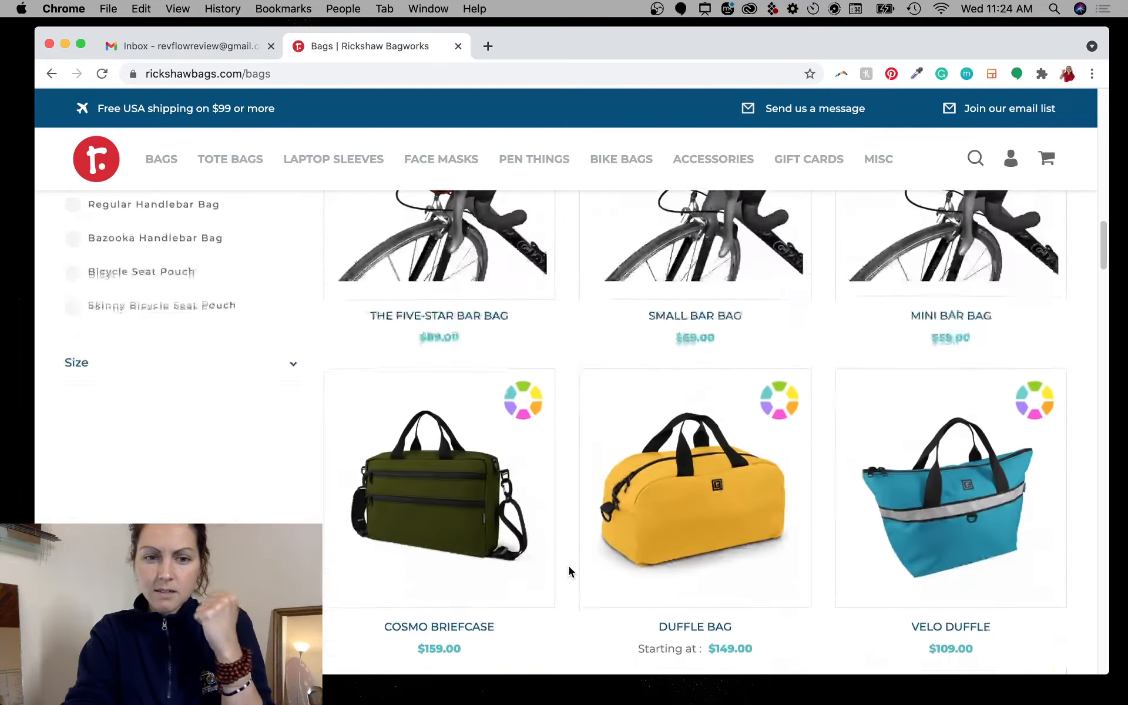
scroll("down", 3)
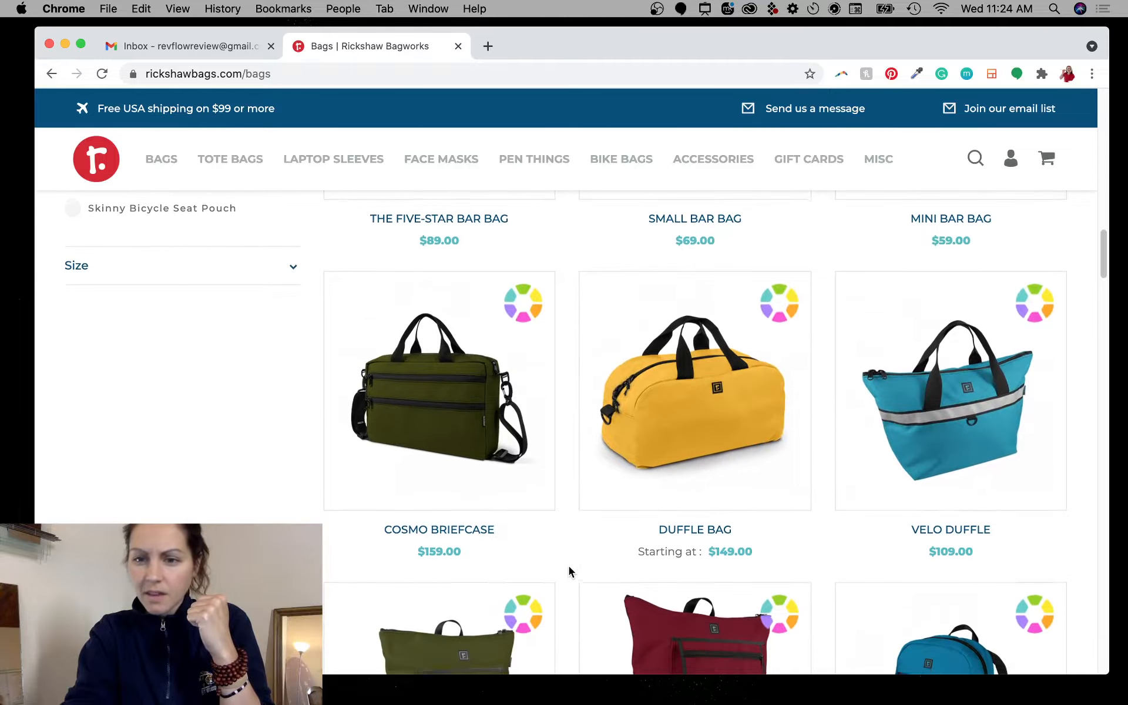
scroll("down", 3)
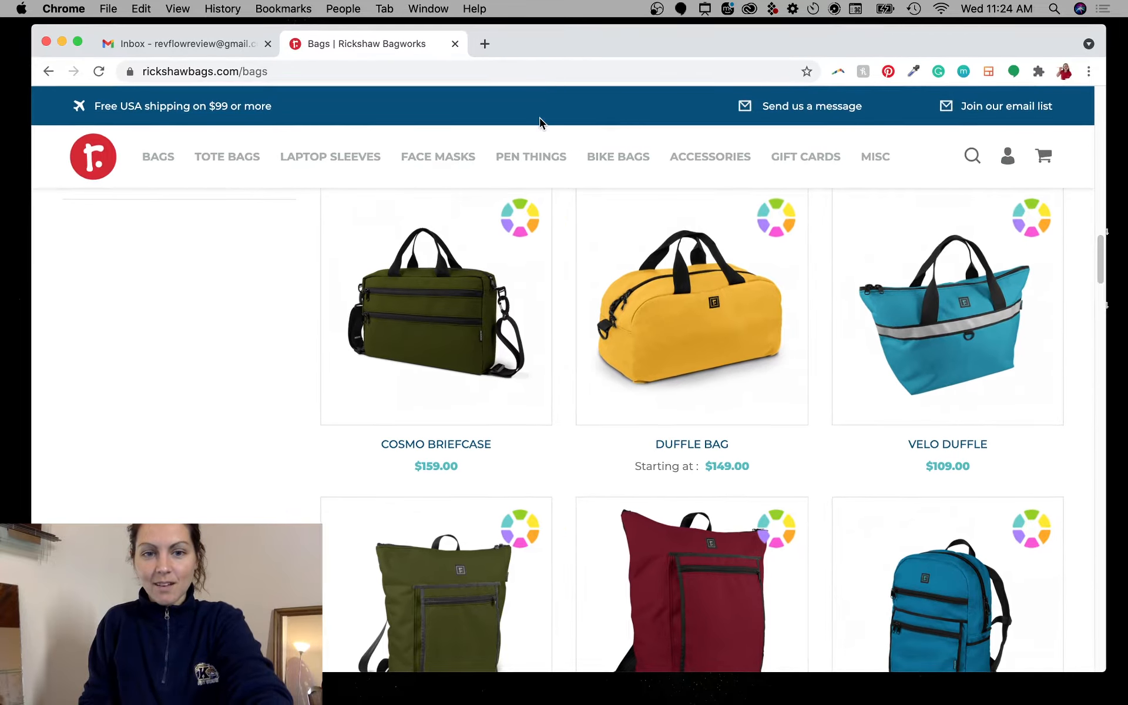
mouse_move(556, 306)
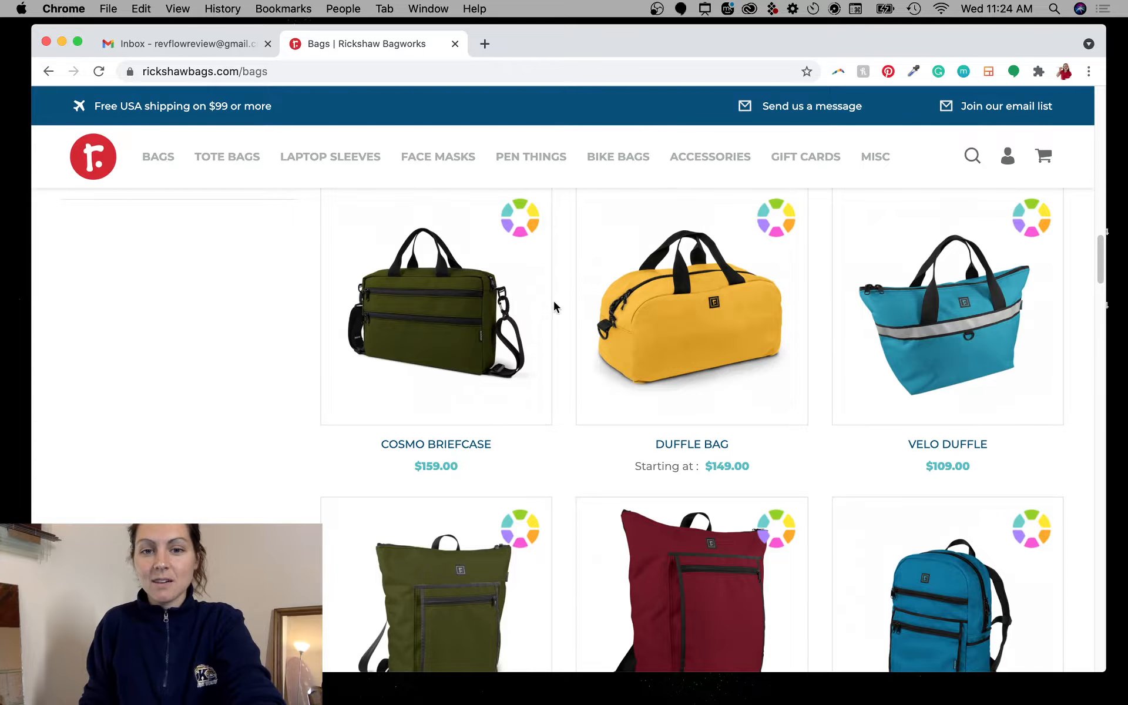
scroll("up", 3)
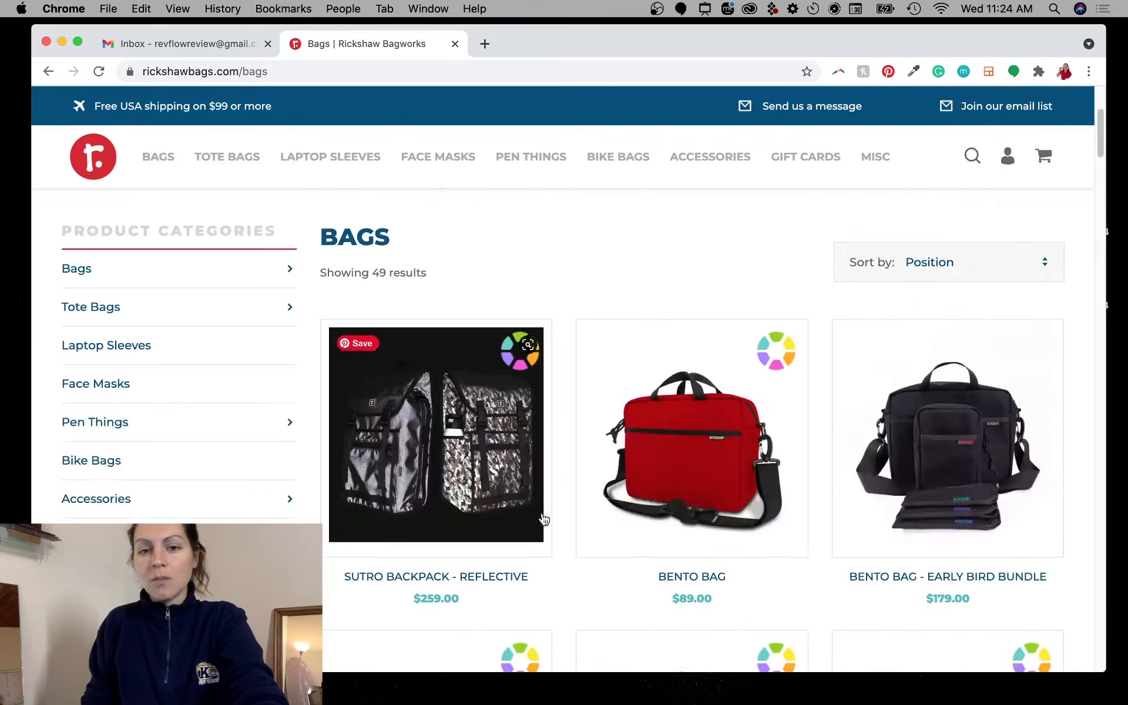
scroll("up", 3)
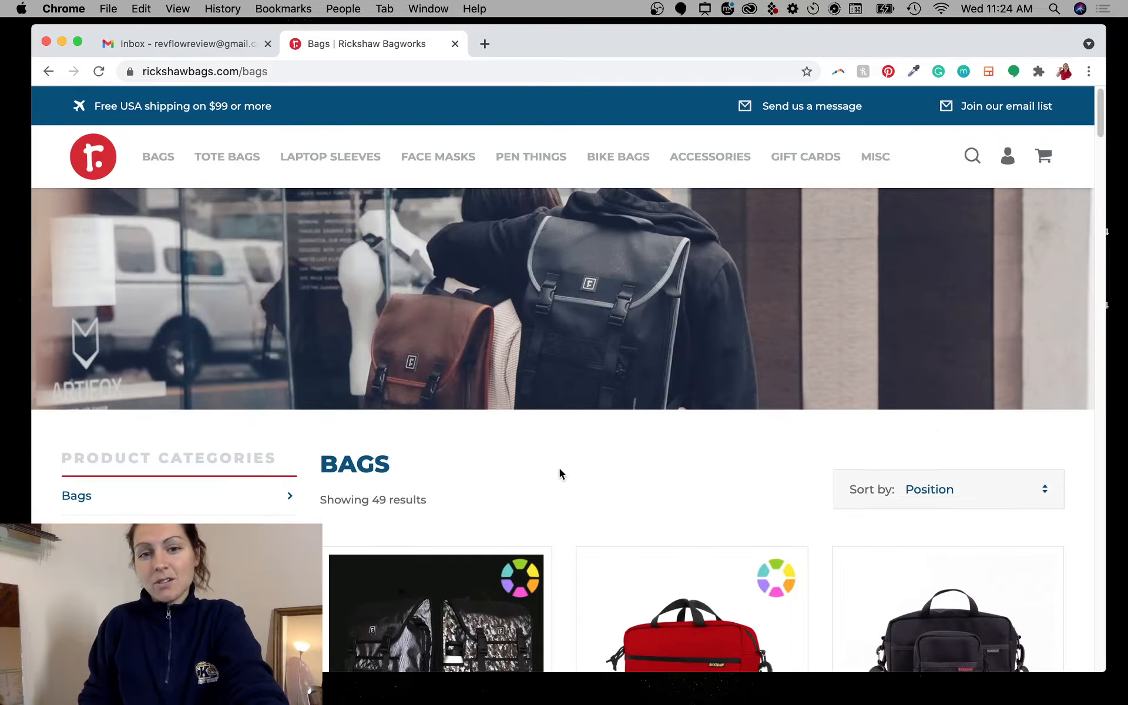
mouse_move(553, 512)
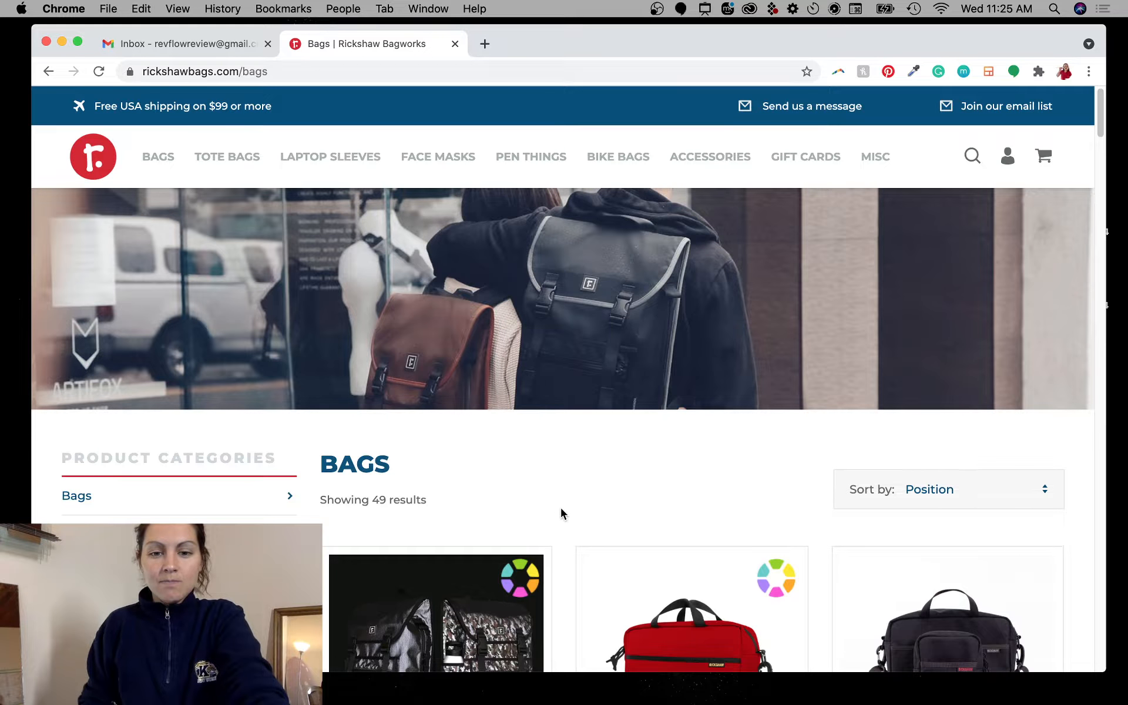
mouse_move(599, 431)
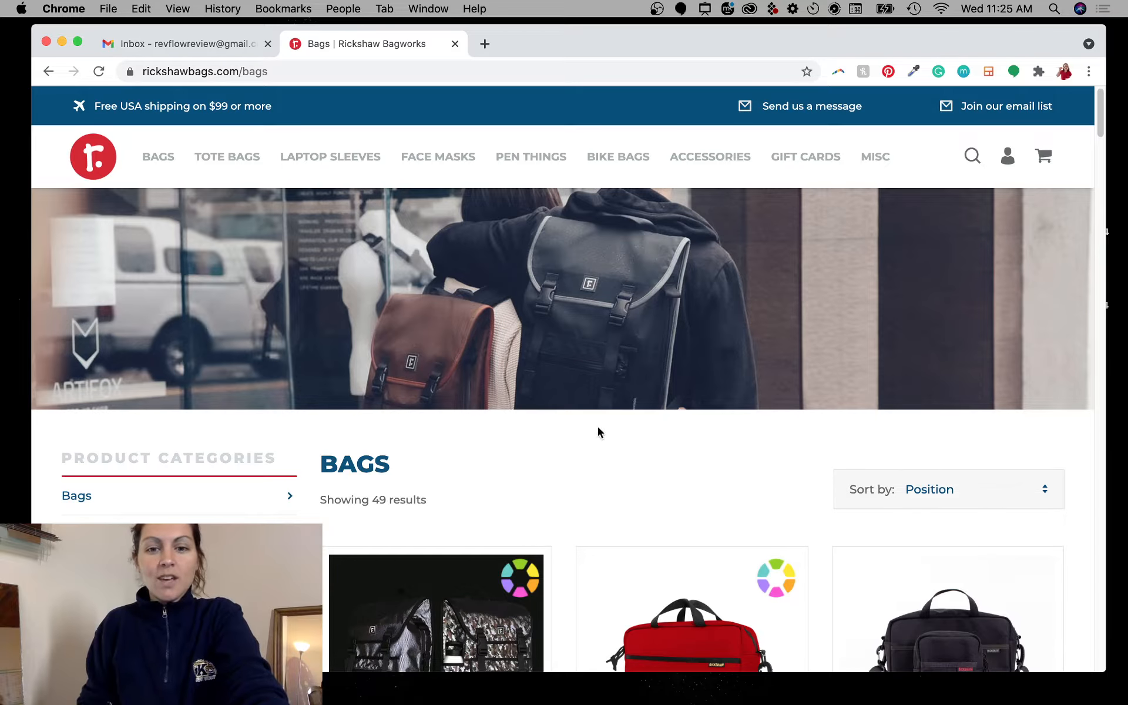
mouse_move(475, 360)
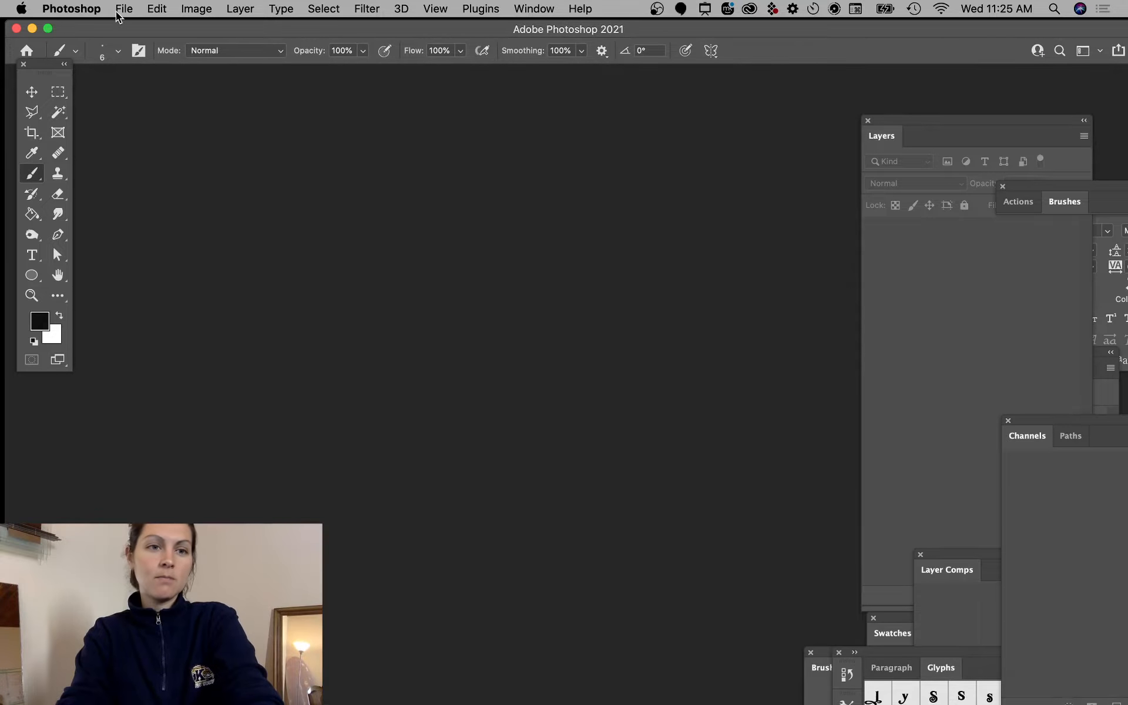
- Start a new Photoshop document via File > New and show the Web presets
left_click(124, 8)
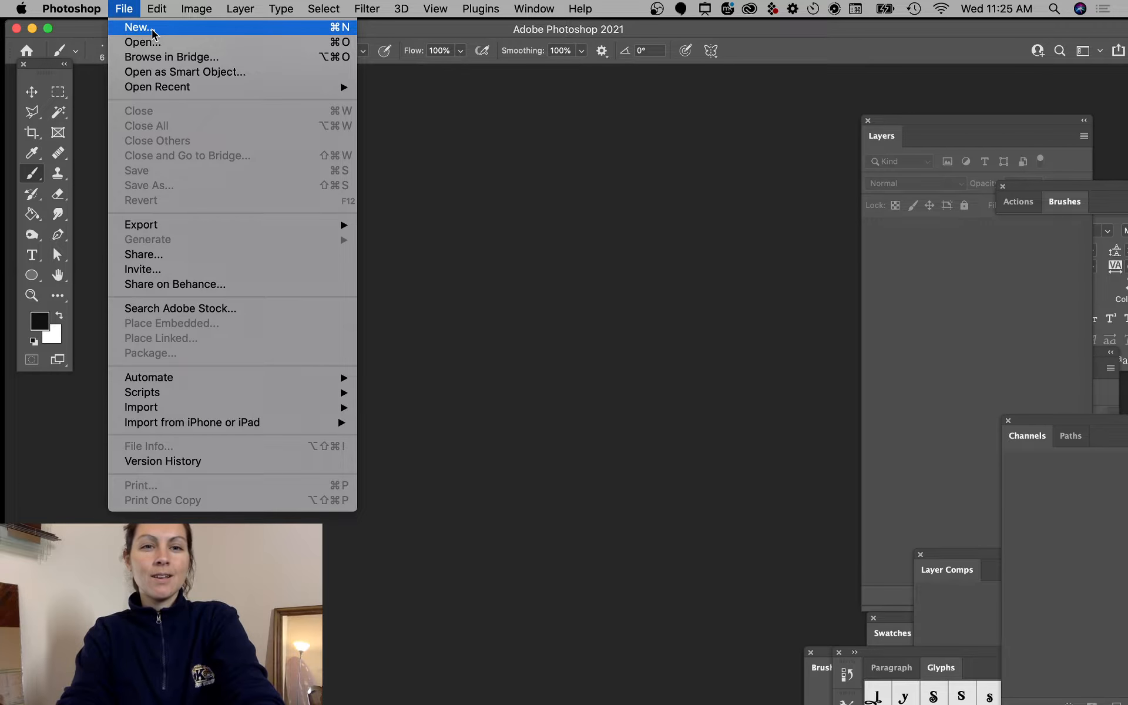
left_click(136, 27)
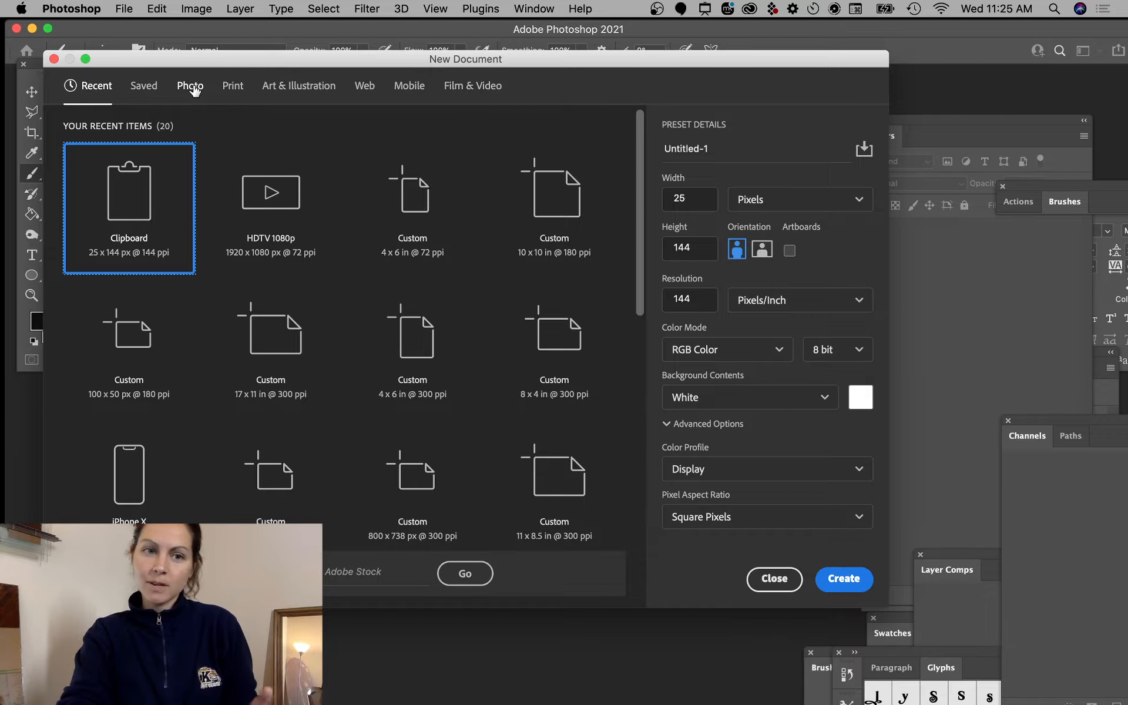
mouse_move(409, 86)
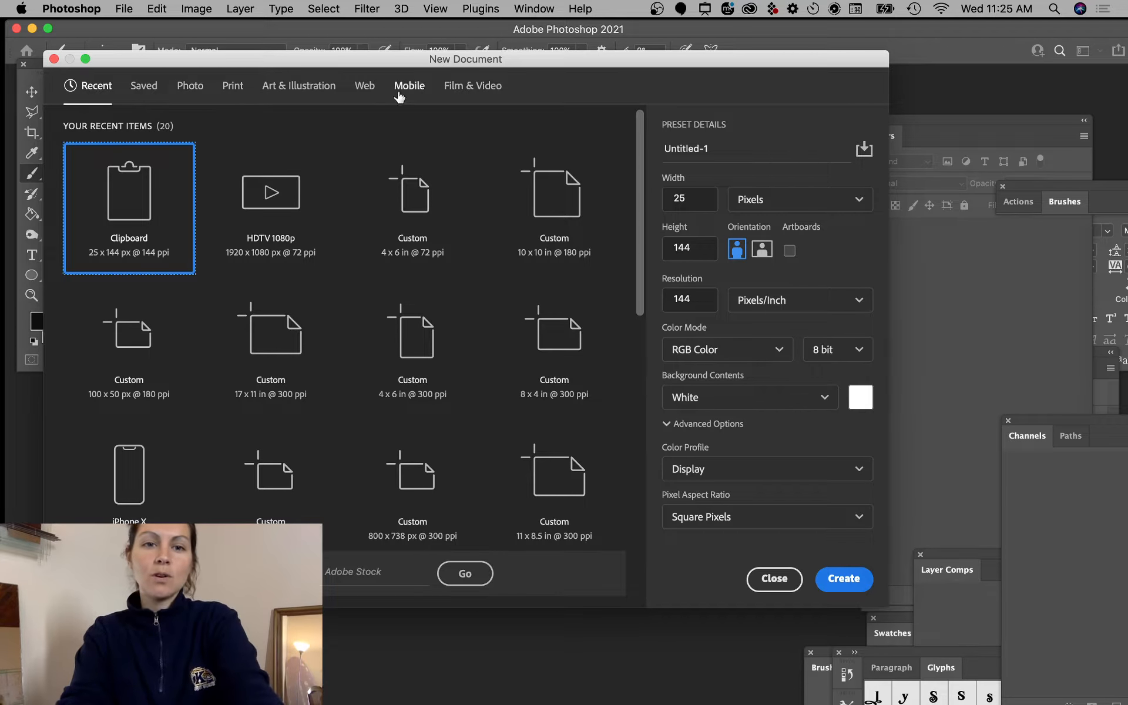
mouse_move(364, 86)
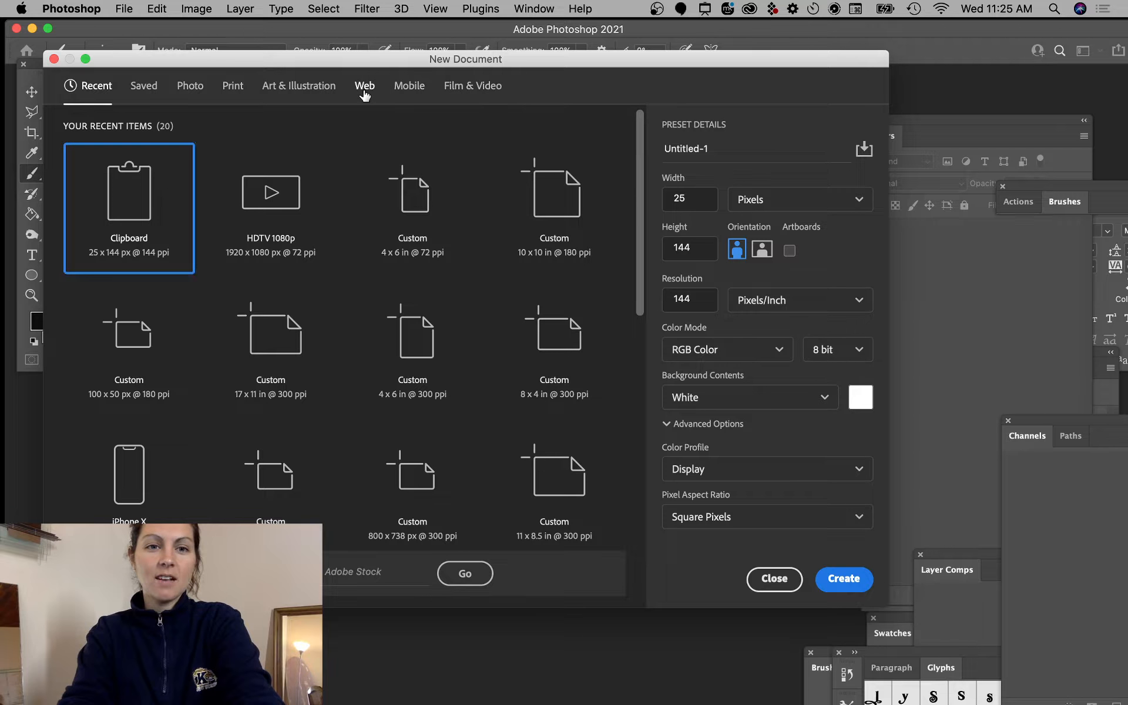
left_click(364, 85)
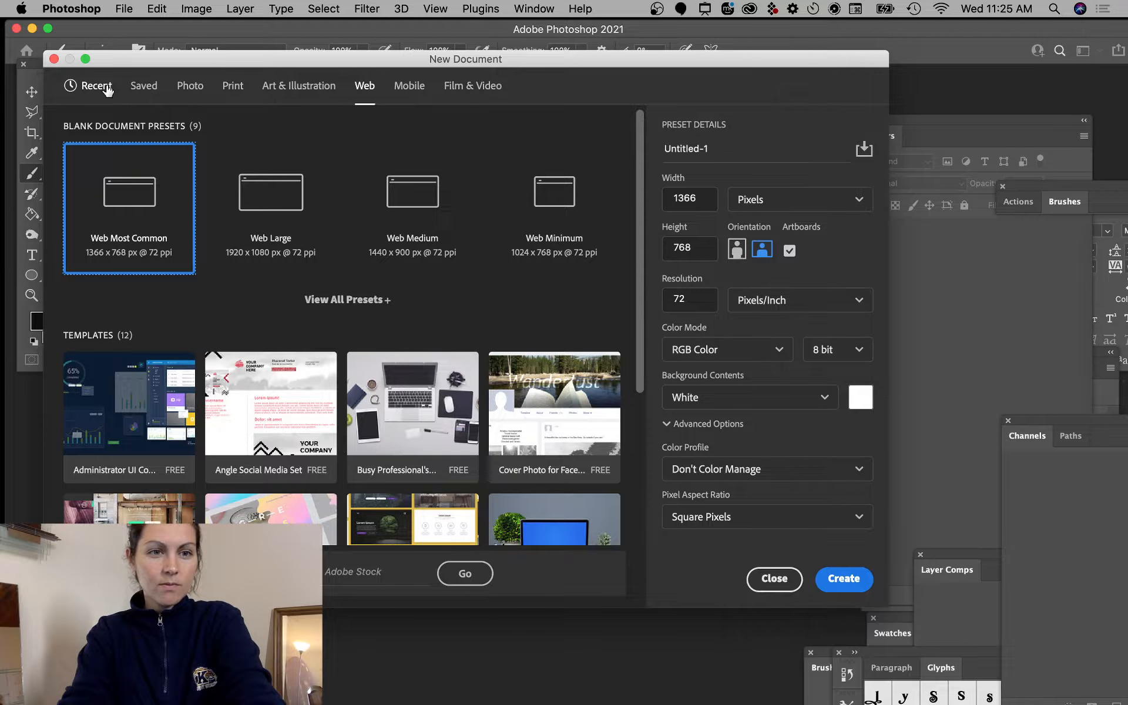
- Create a blank white 600 × 1200 px document from the Recent presets
left_click(95, 86)
type("1200")
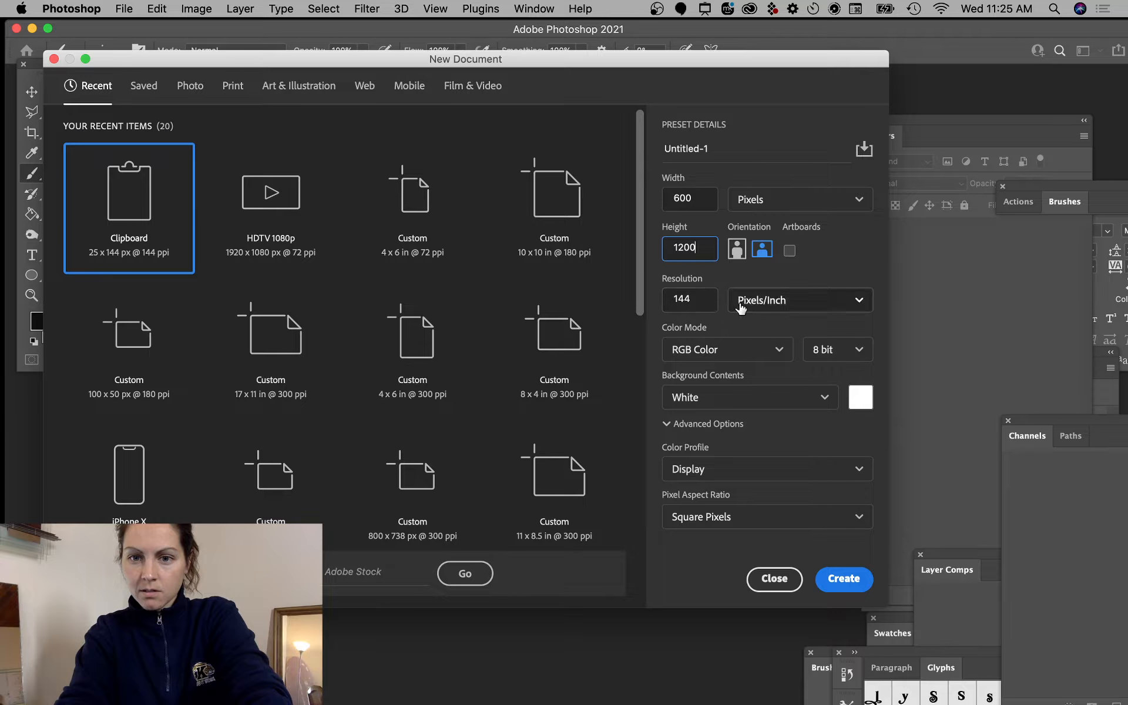
triple_click(687, 299)
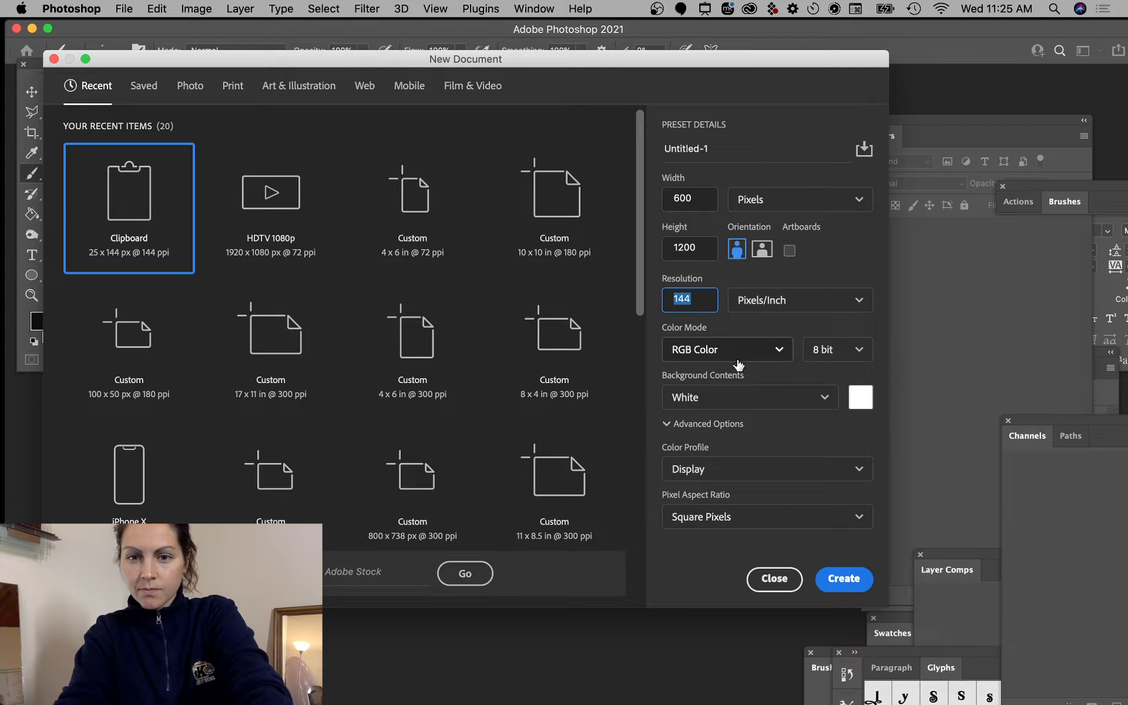
mouse_move(843, 438)
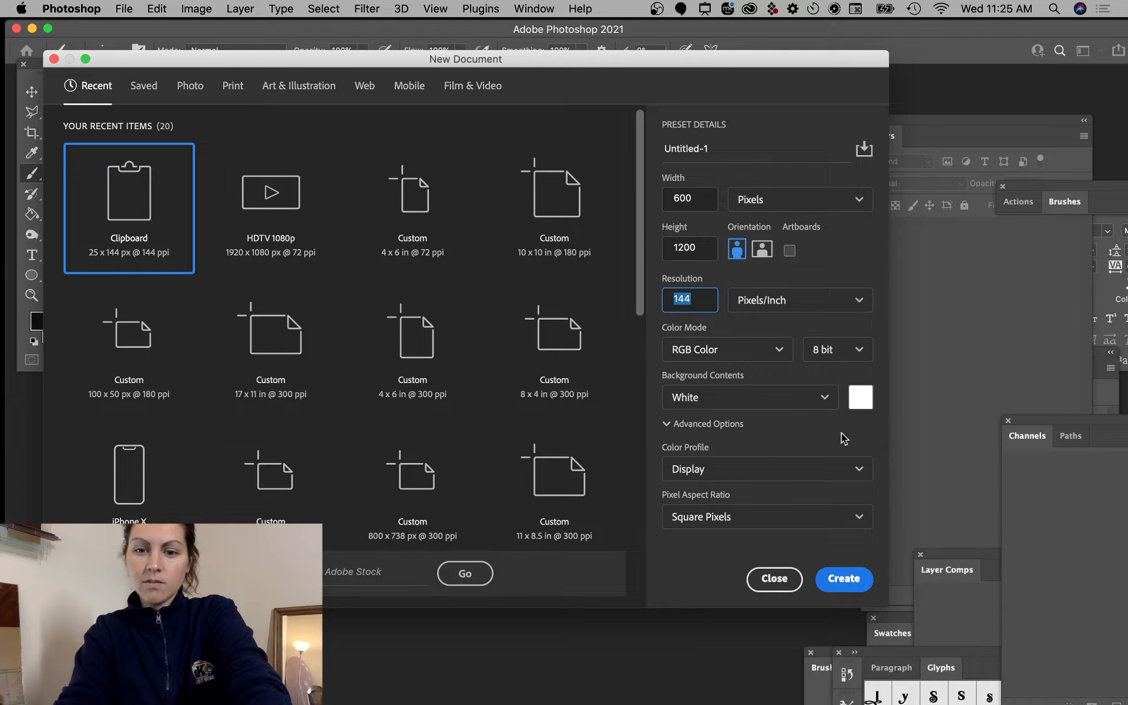
left_click(843, 579)
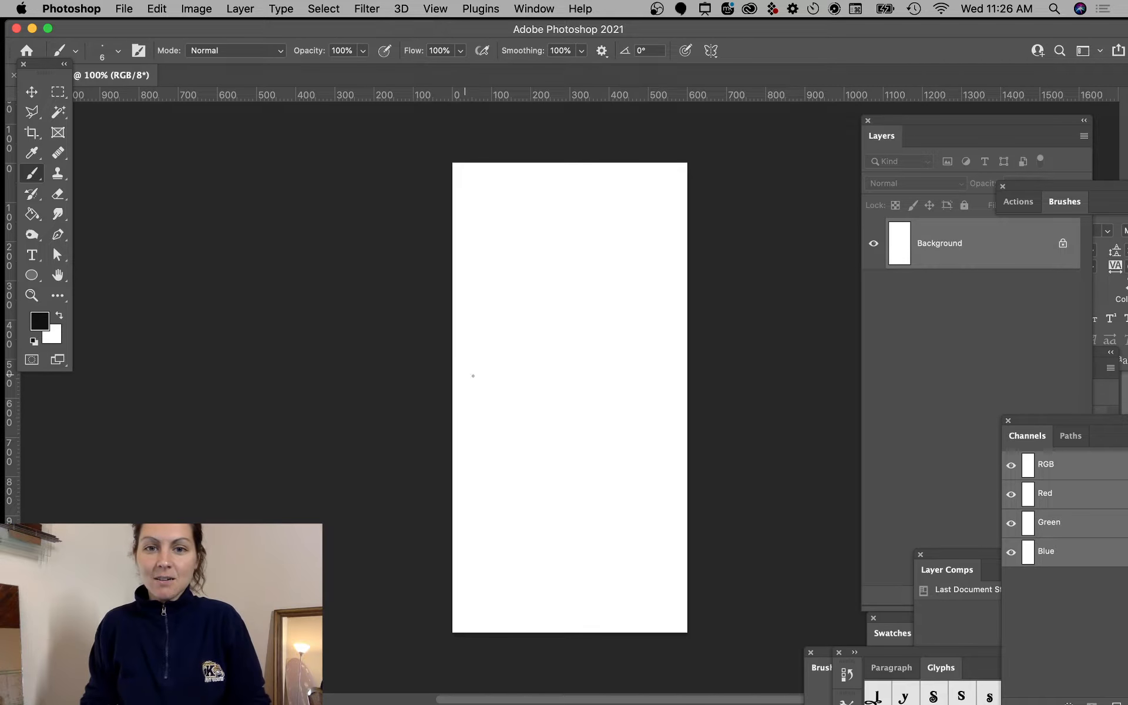
mouse_move(635, 290)
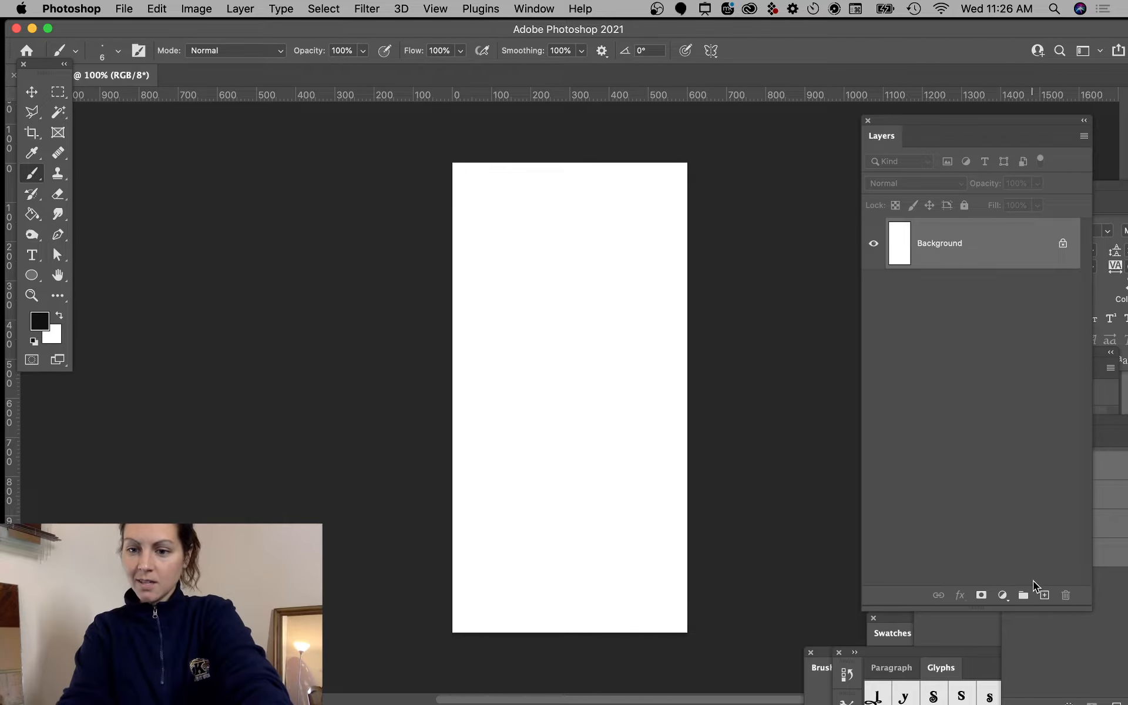
- Add an empty Layer 1 above the Background layer
left_click(1043, 594)
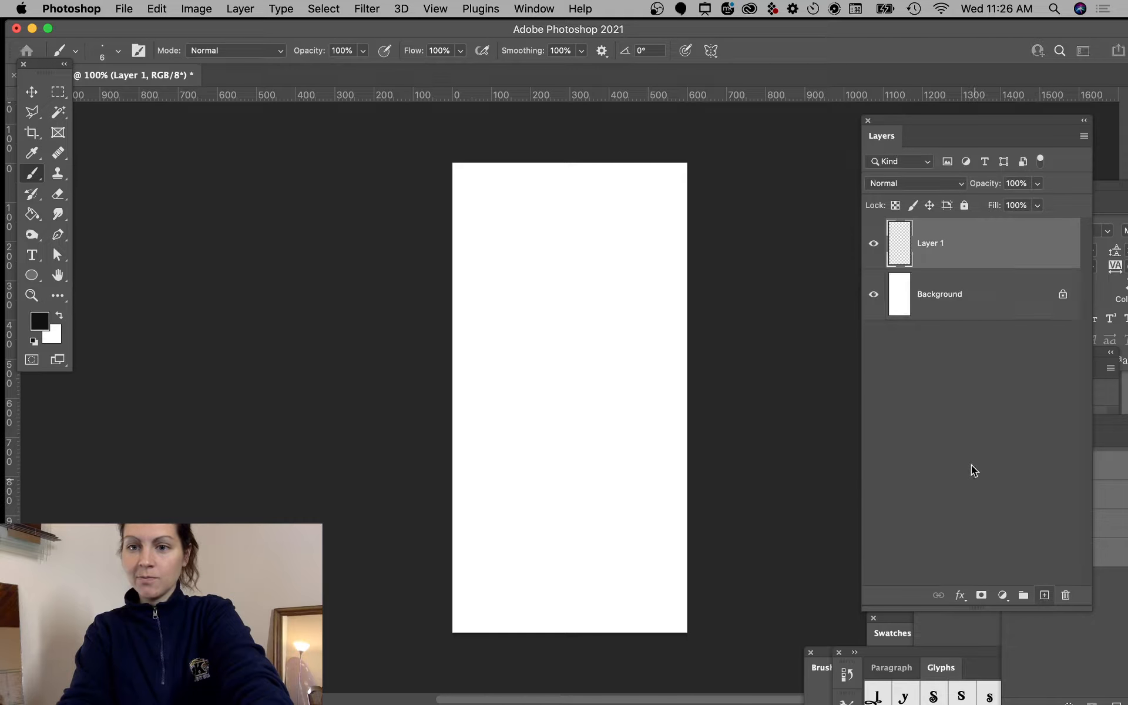
double_click(939, 293)
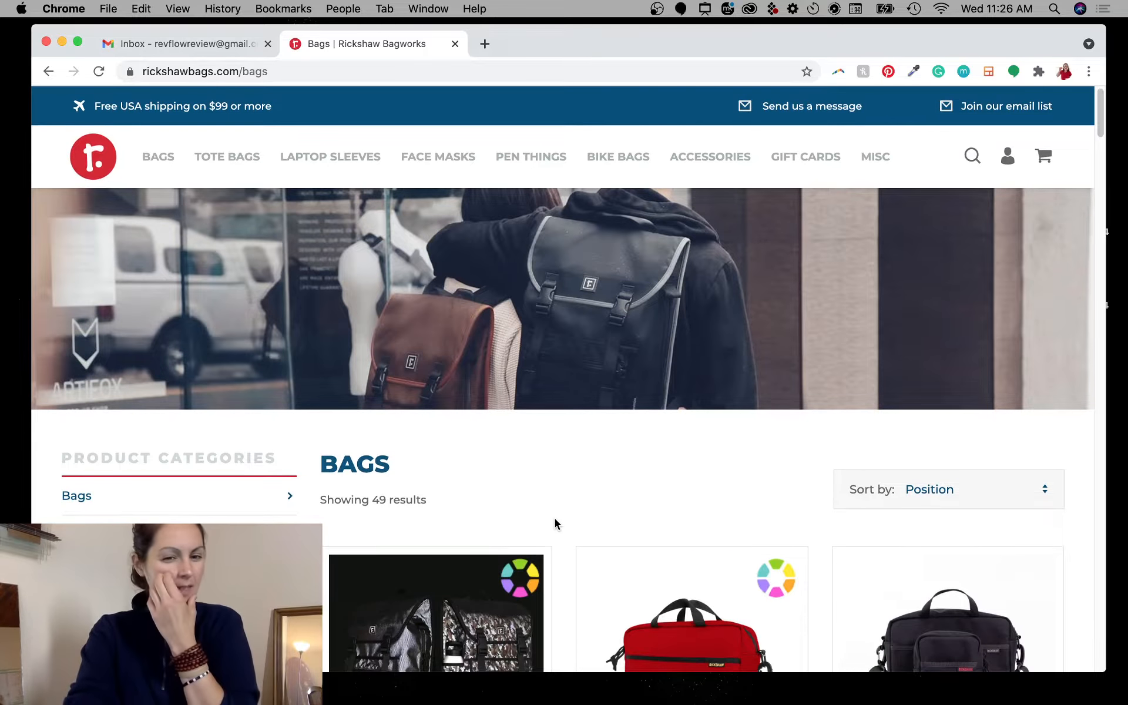
mouse_move(567, 563)
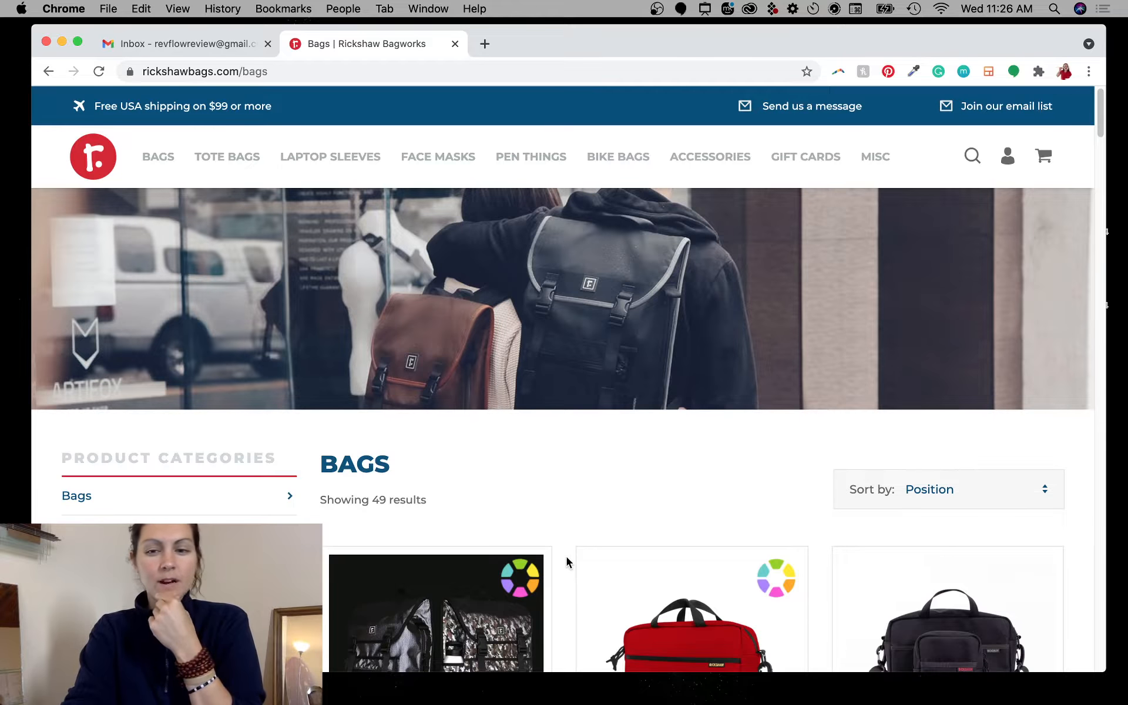
scroll("down", 3)
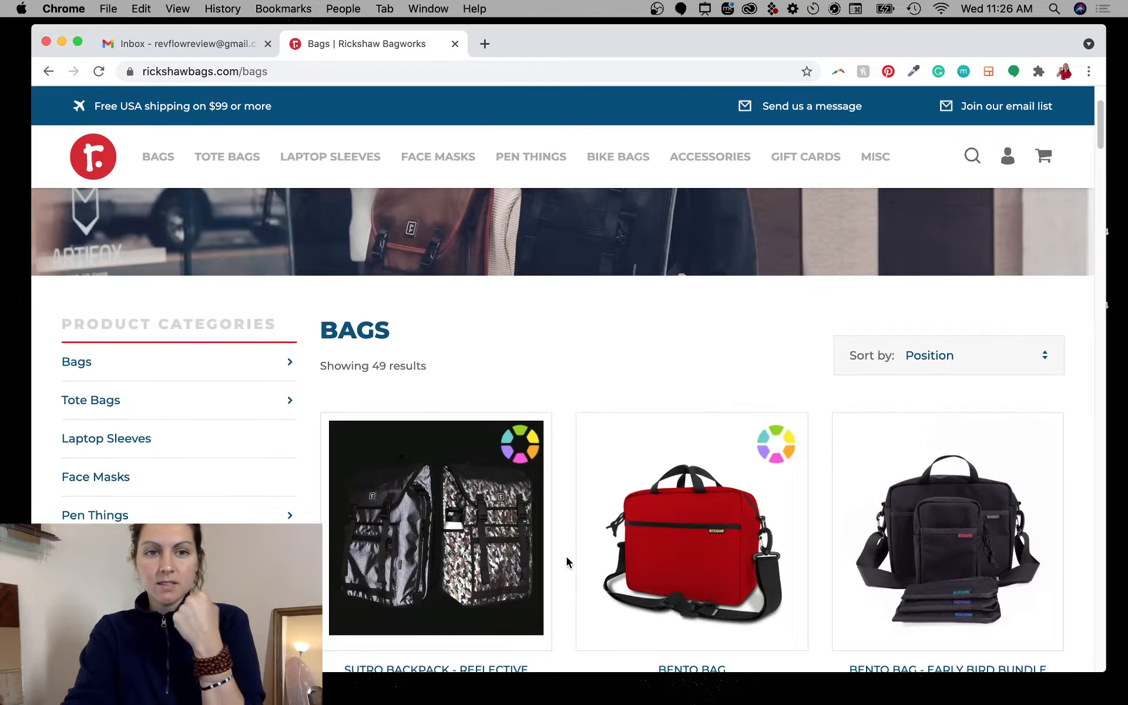
scroll("down", 3)
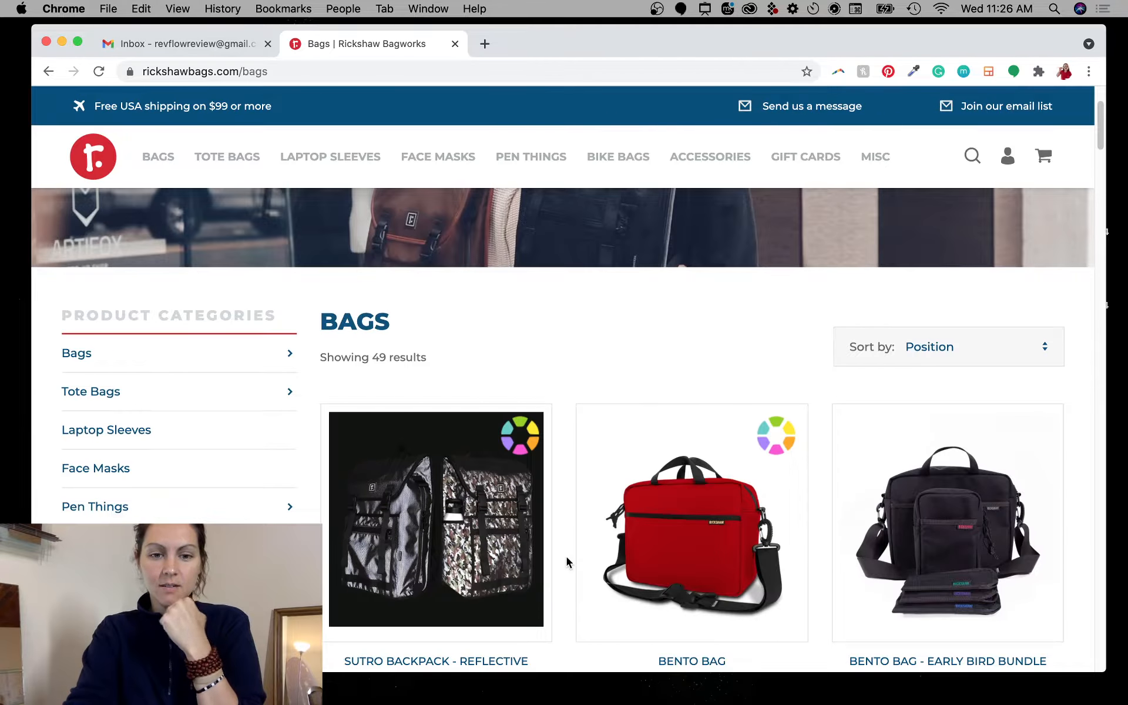
scroll("down", 3)
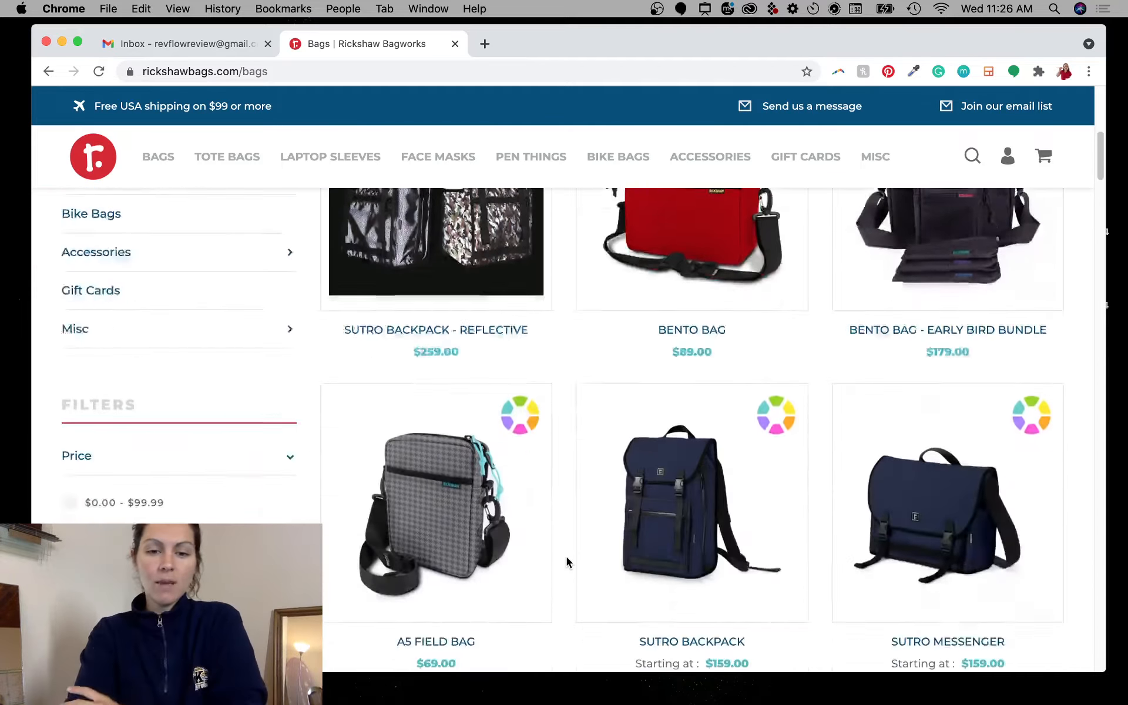
scroll("up", 3)
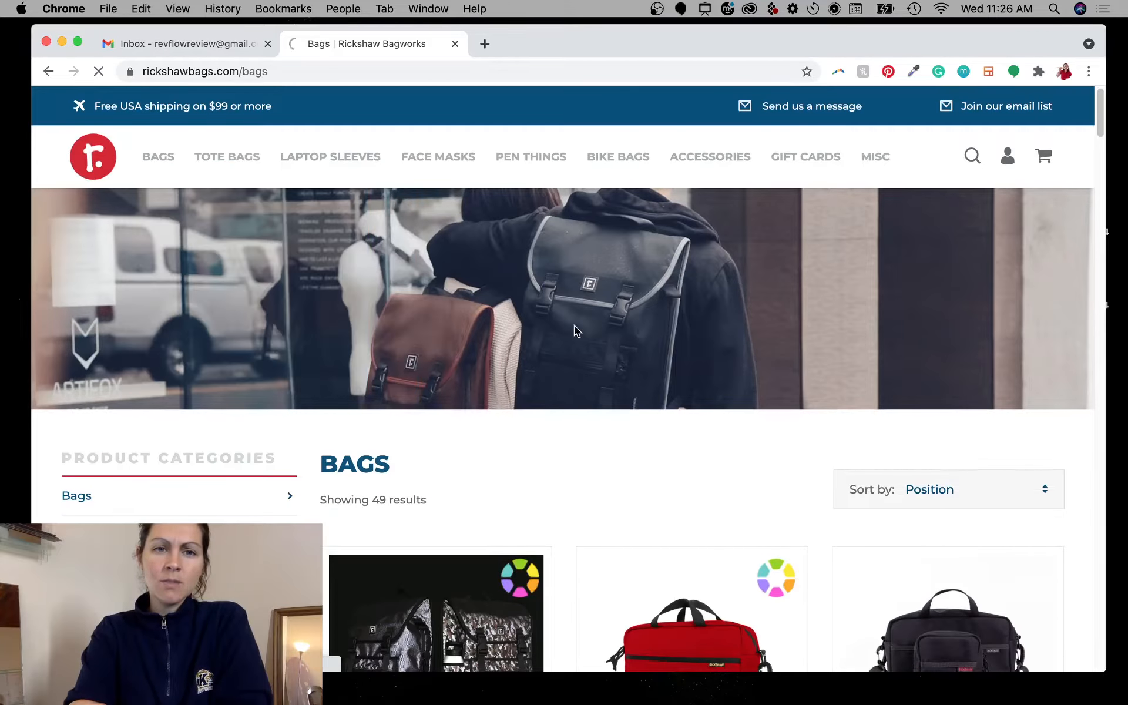
left_click(92, 157)
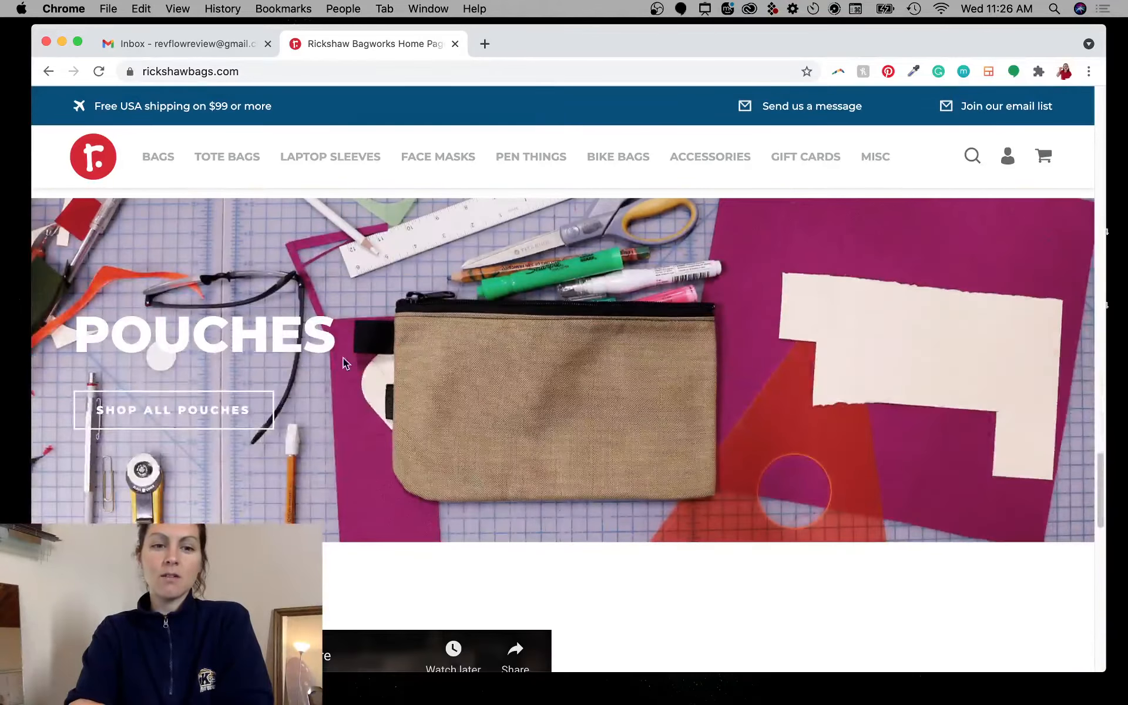
scroll("down", 3)
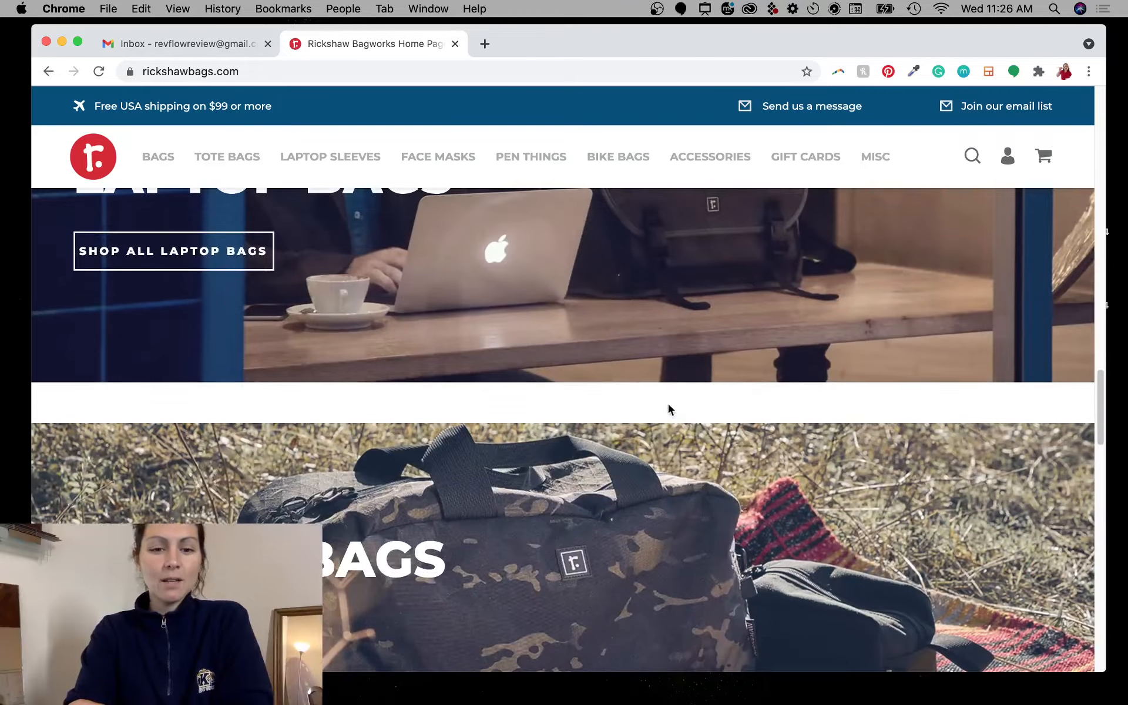
scroll("up", 3)
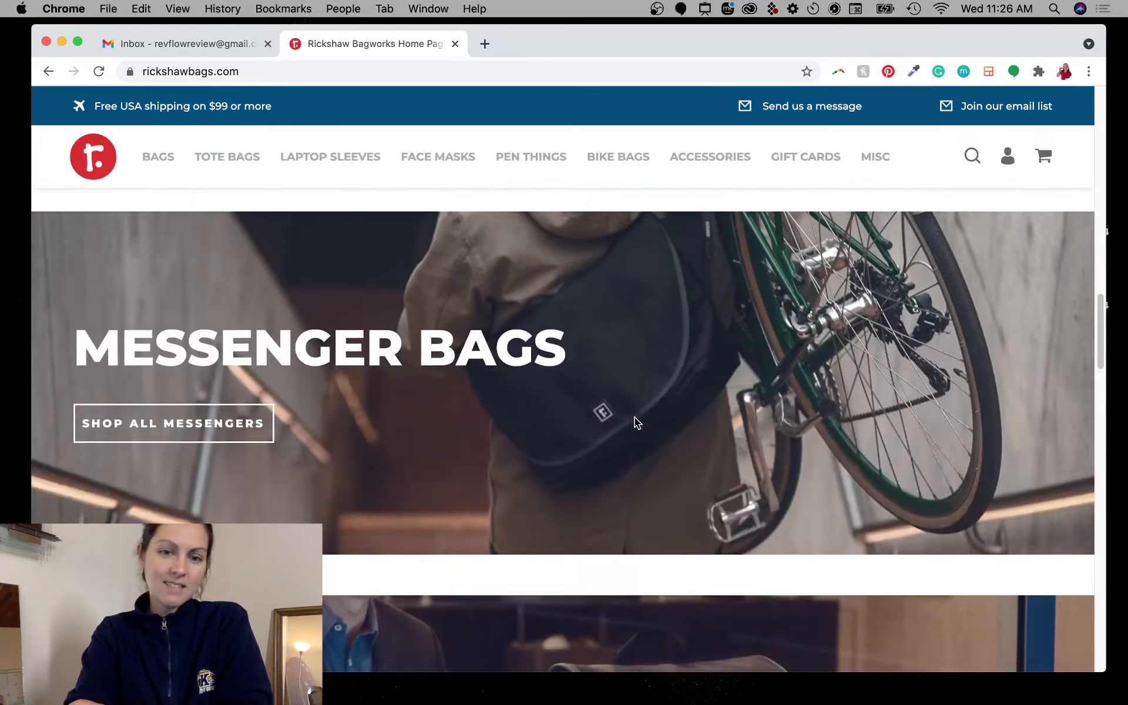
scroll("down", 3)
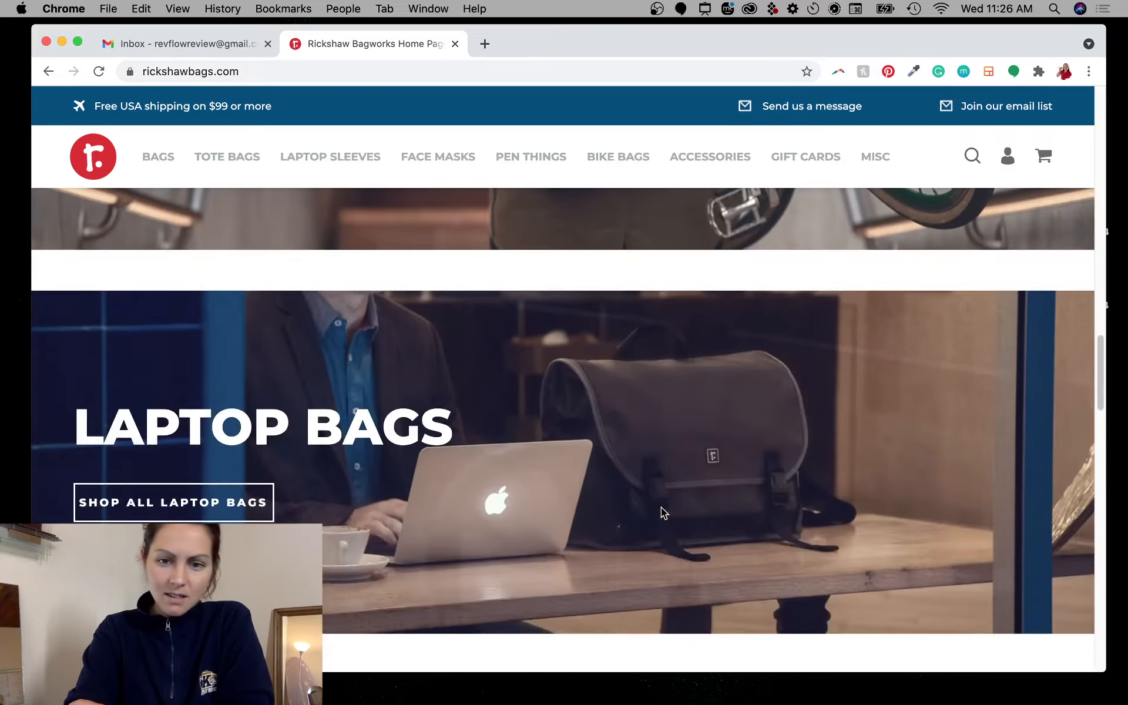
mouse_move(645, 474)
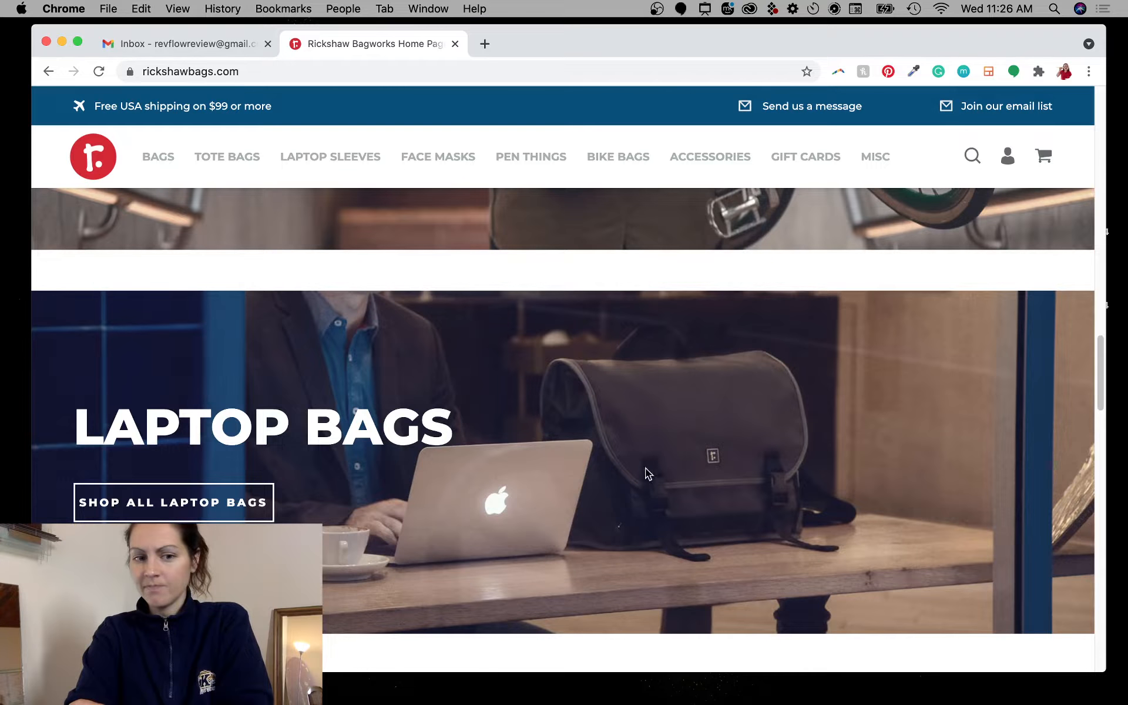
mouse_move(654, 488)
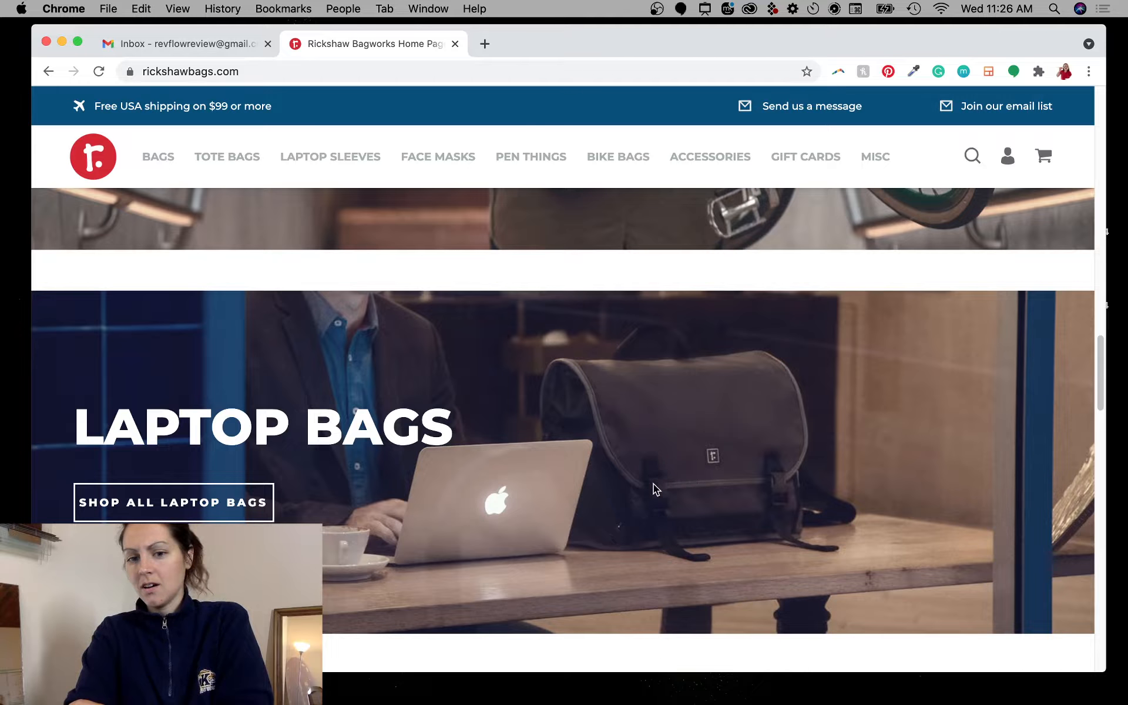
mouse_move(617, 467)
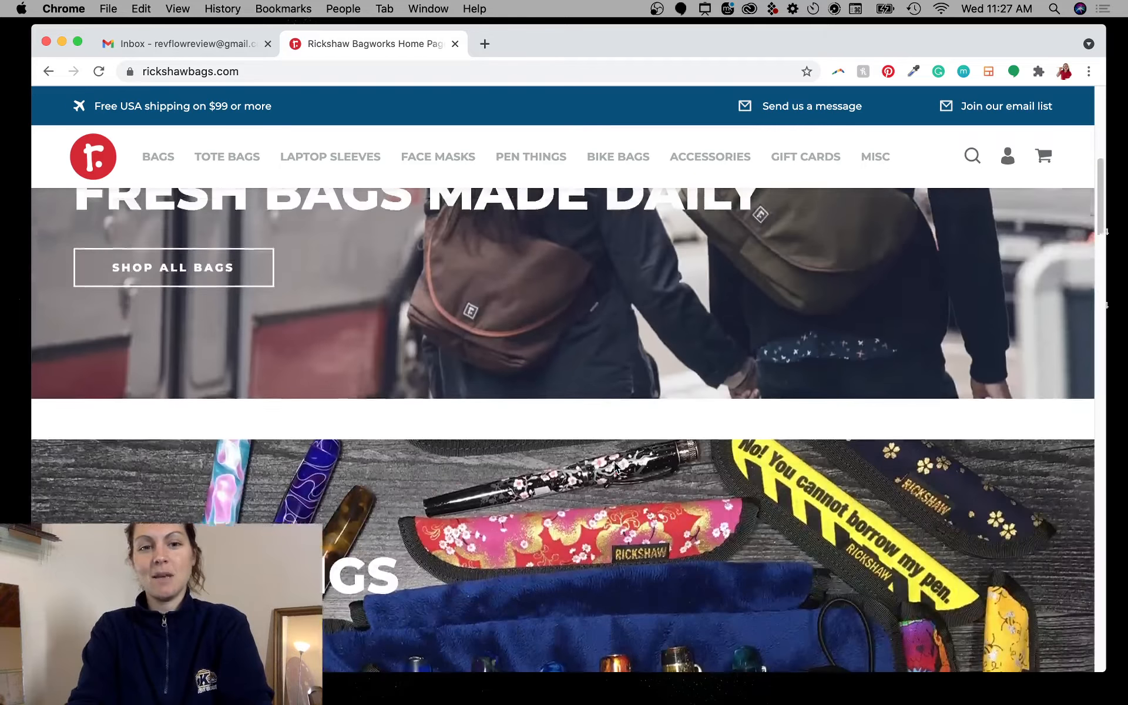
scroll("up", 3)
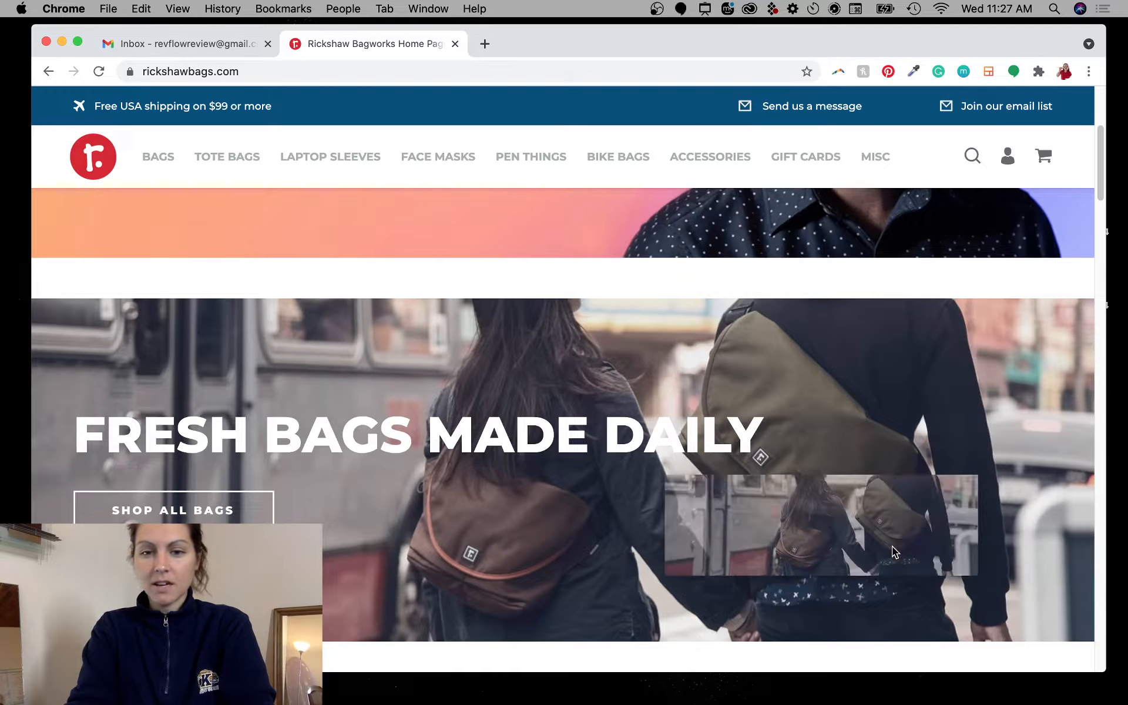
scroll("down", 3)
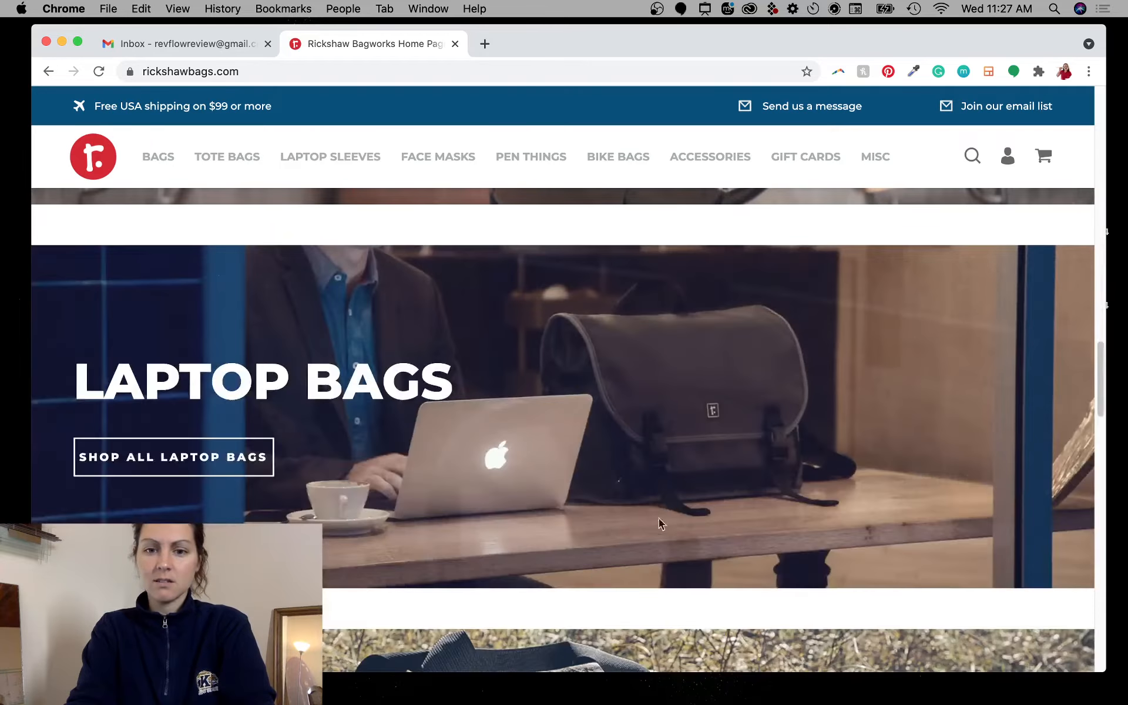
mouse_move(852, 549)
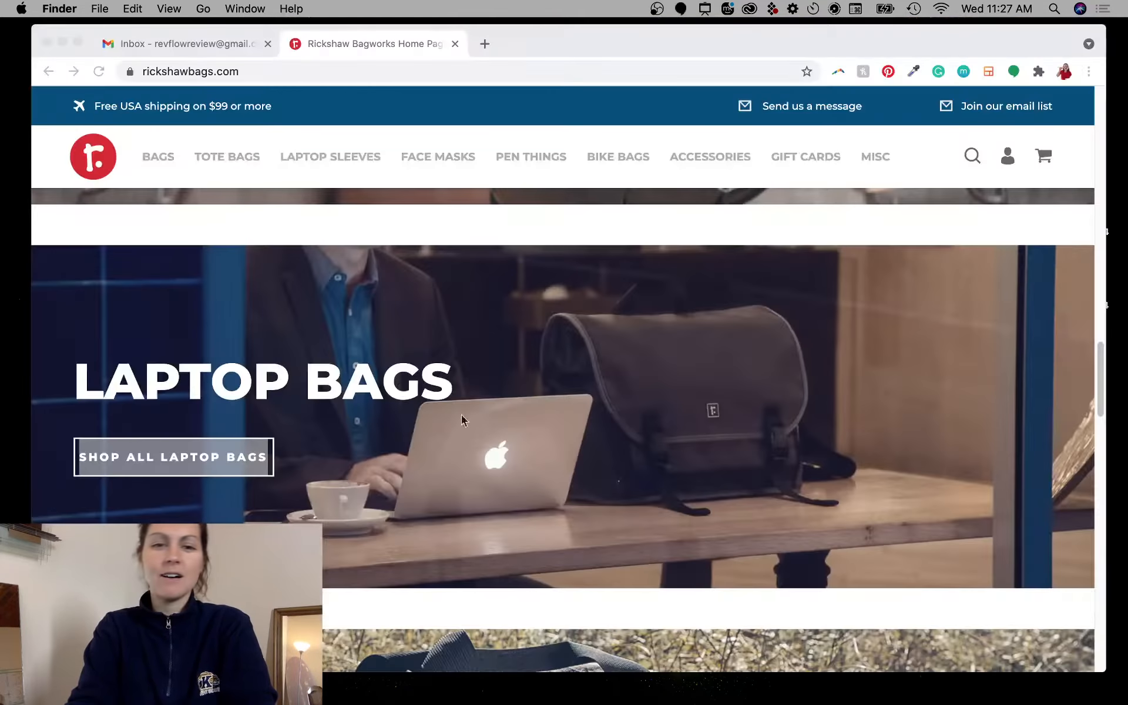
scroll("down", 3)
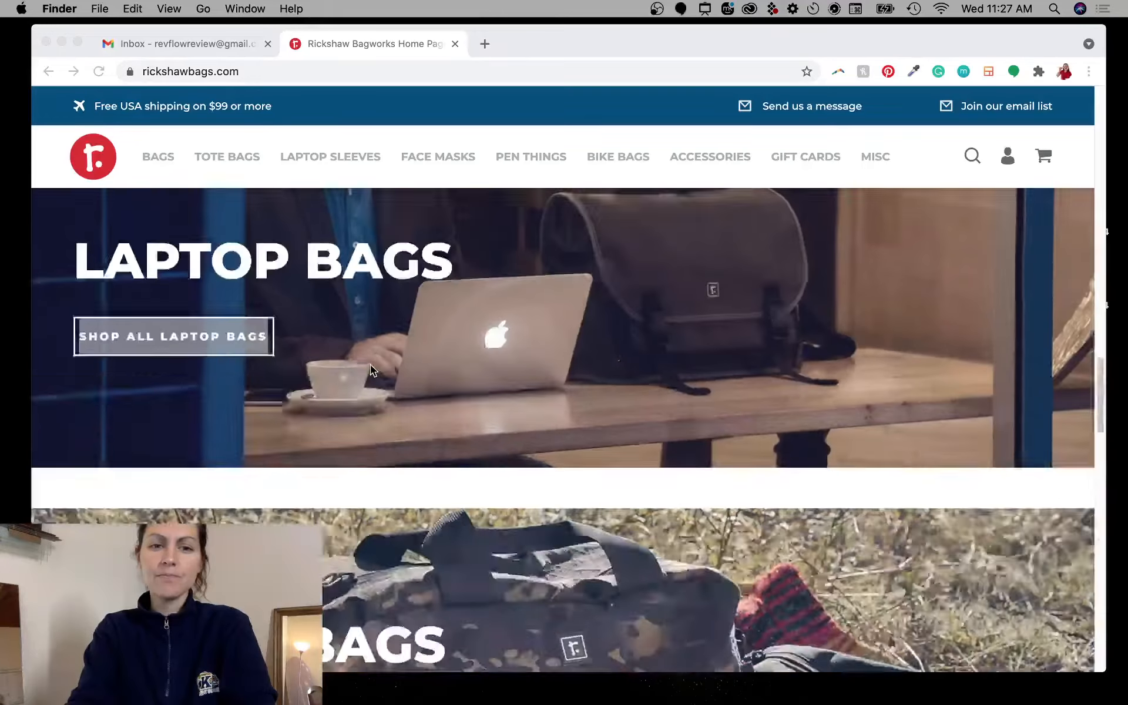
scroll("down", 3)
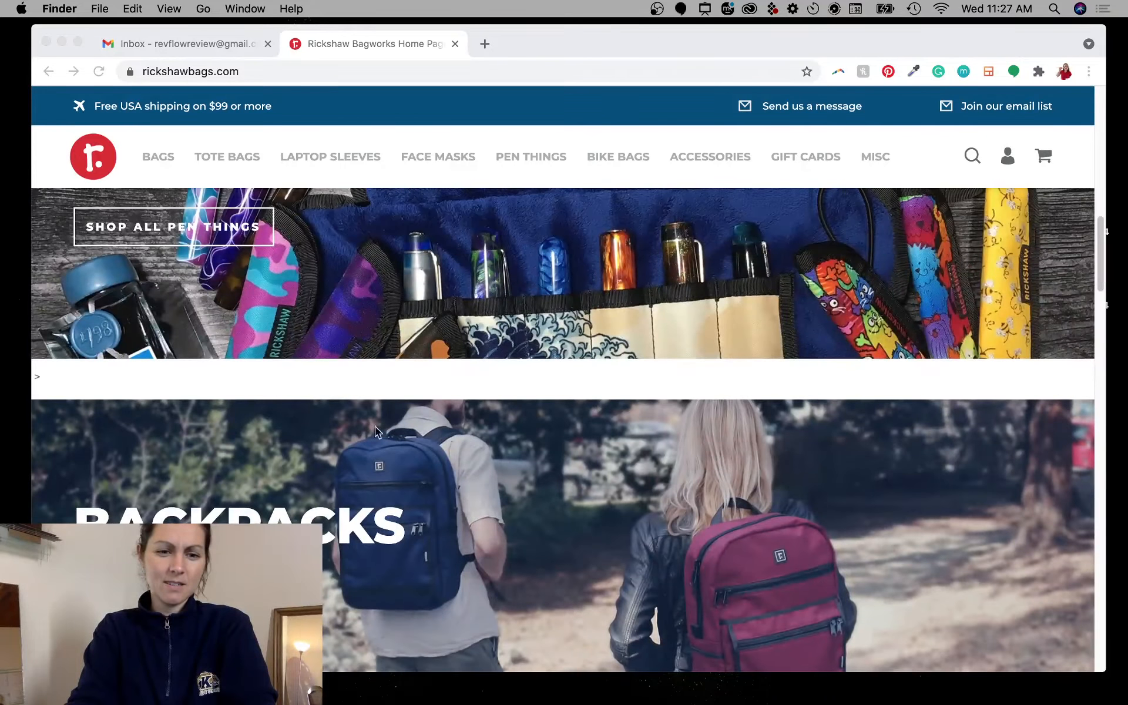
scroll("down", 3)
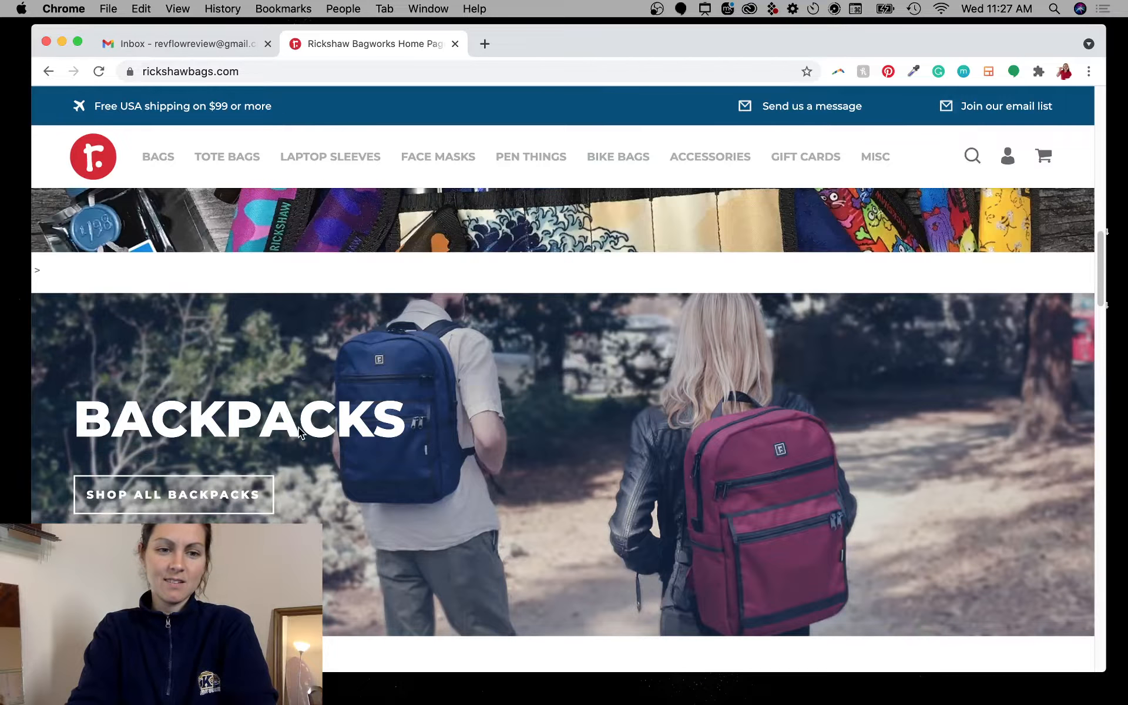
mouse_move(672, 543)
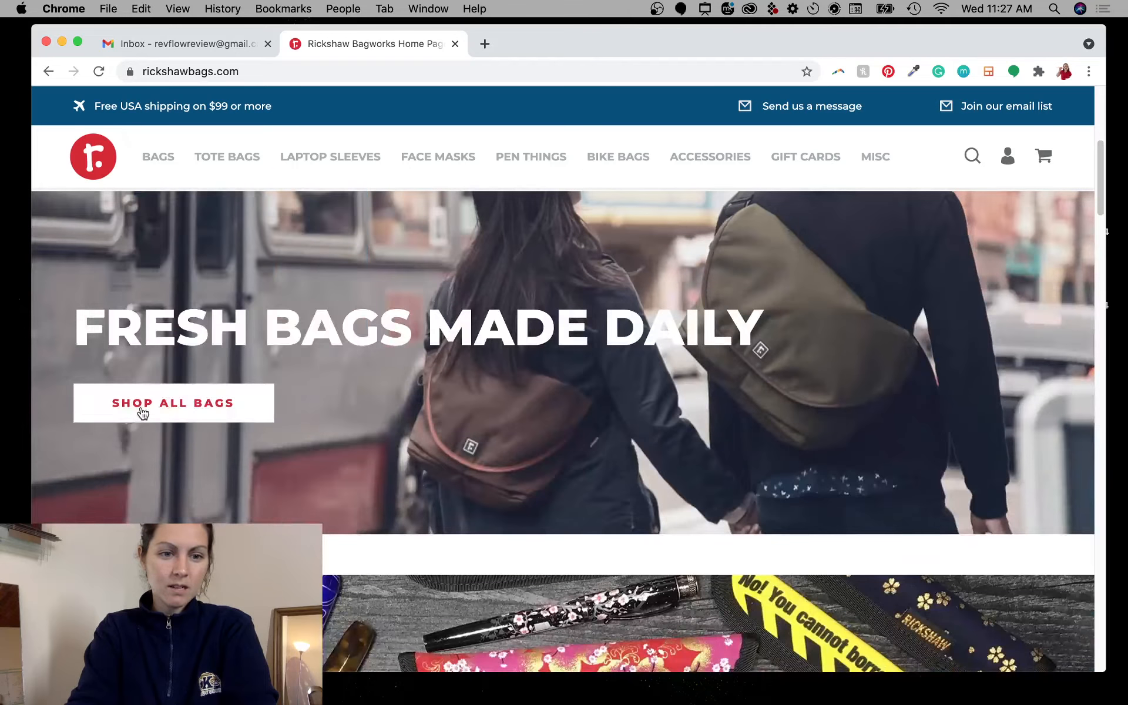
- Open the Shop All Bags catalogue and scroll down to the footer
left_click(172, 403)
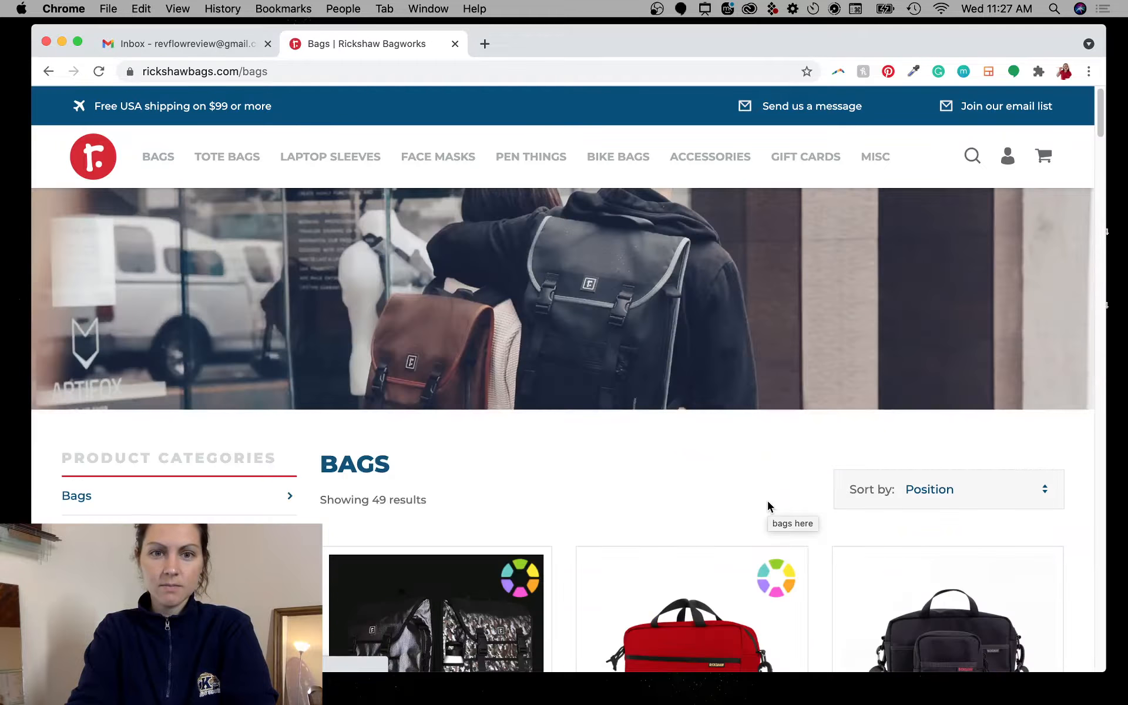
scroll("down", 3)
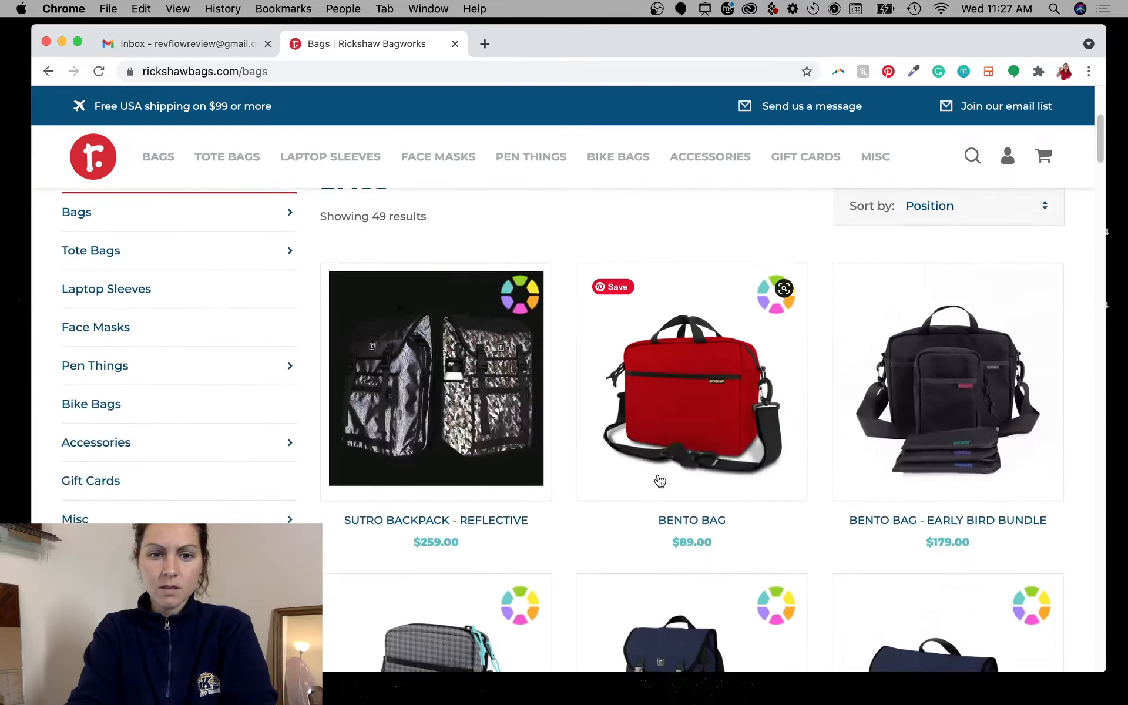
scroll("down", 3)
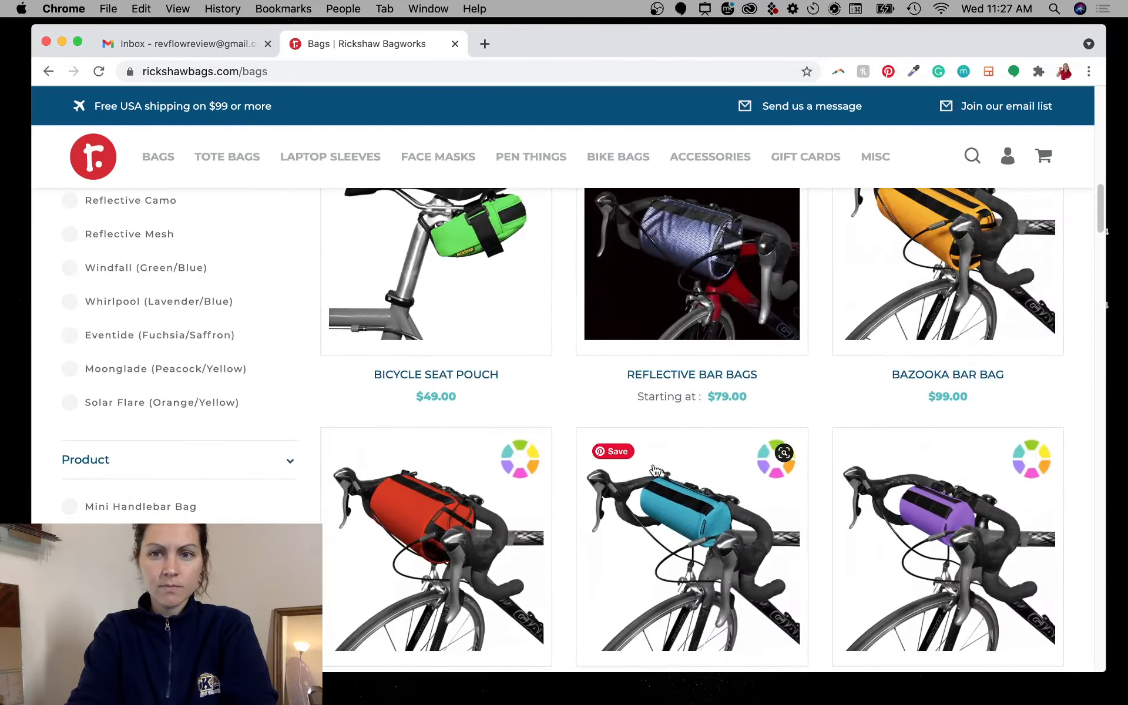
scroll("down", 3)
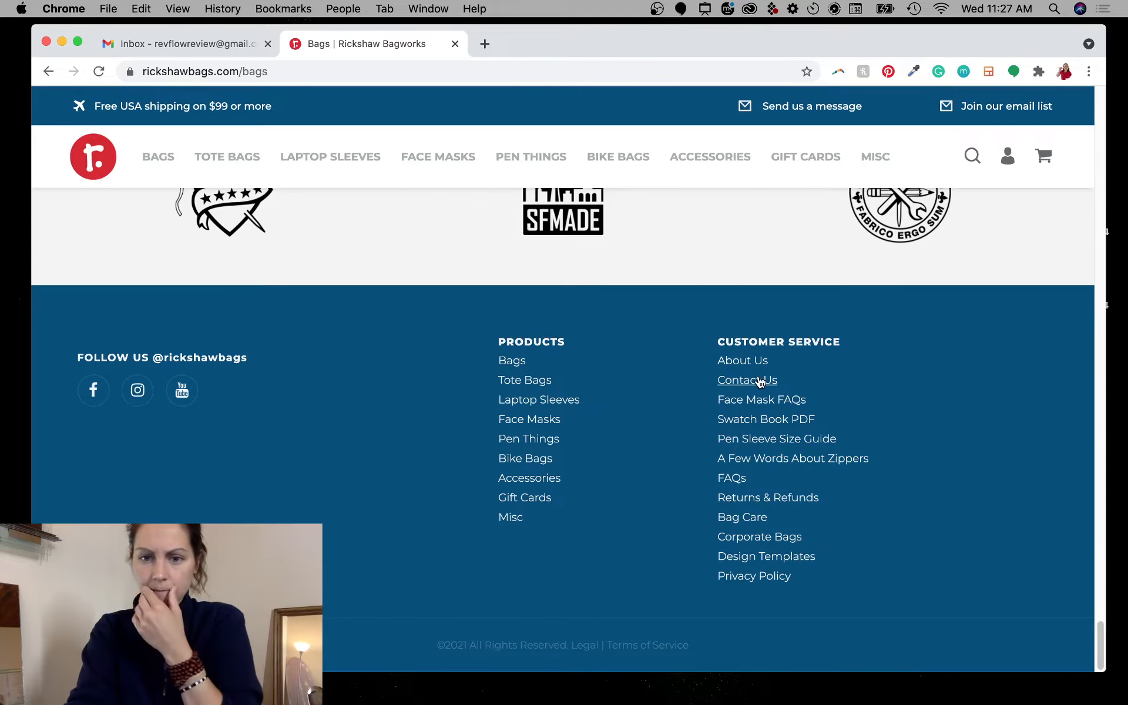
left_click(741, 361)
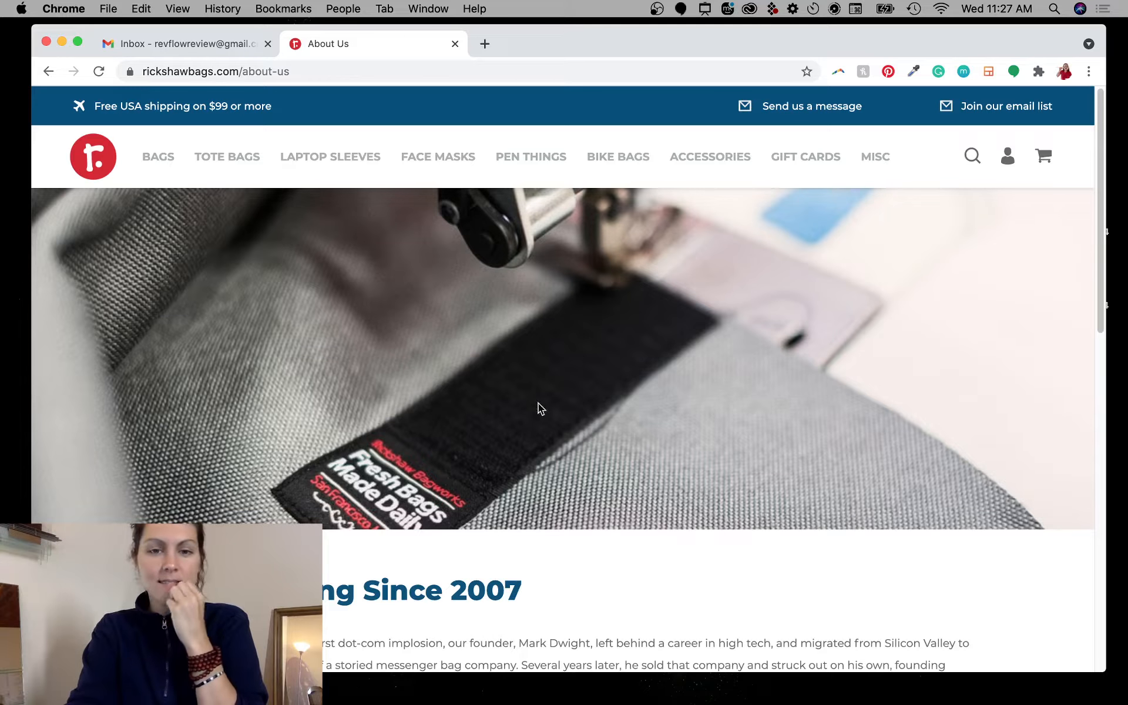
mouse_move(563, 444)
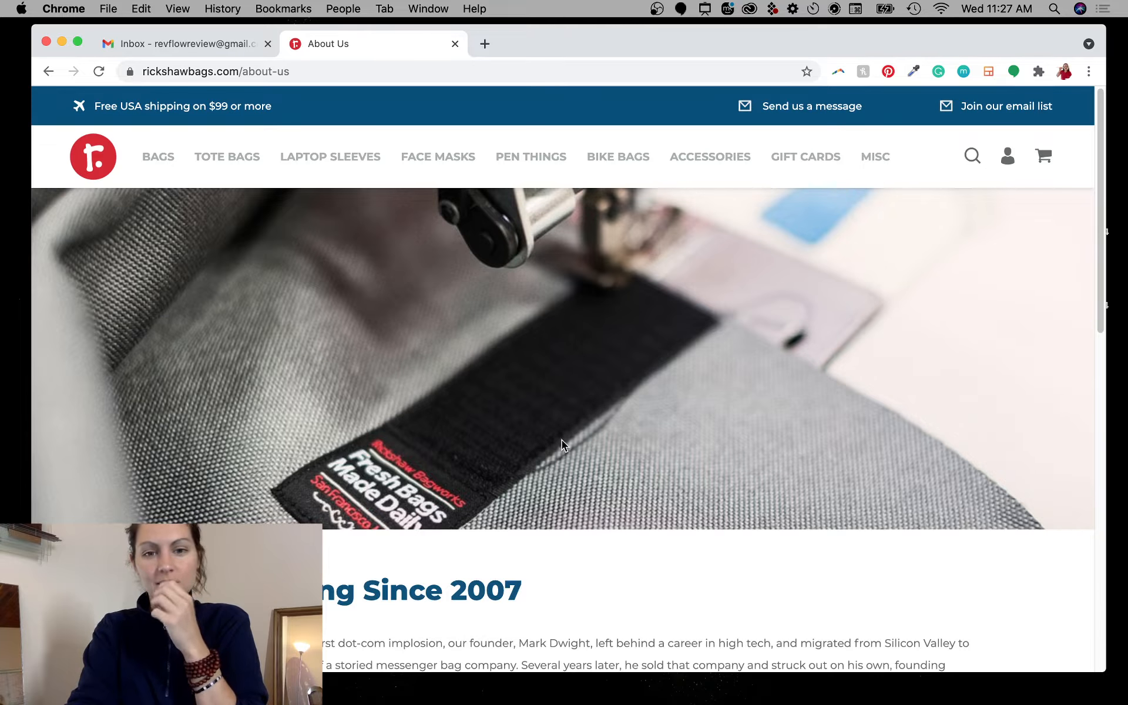
scroll("down", 3)
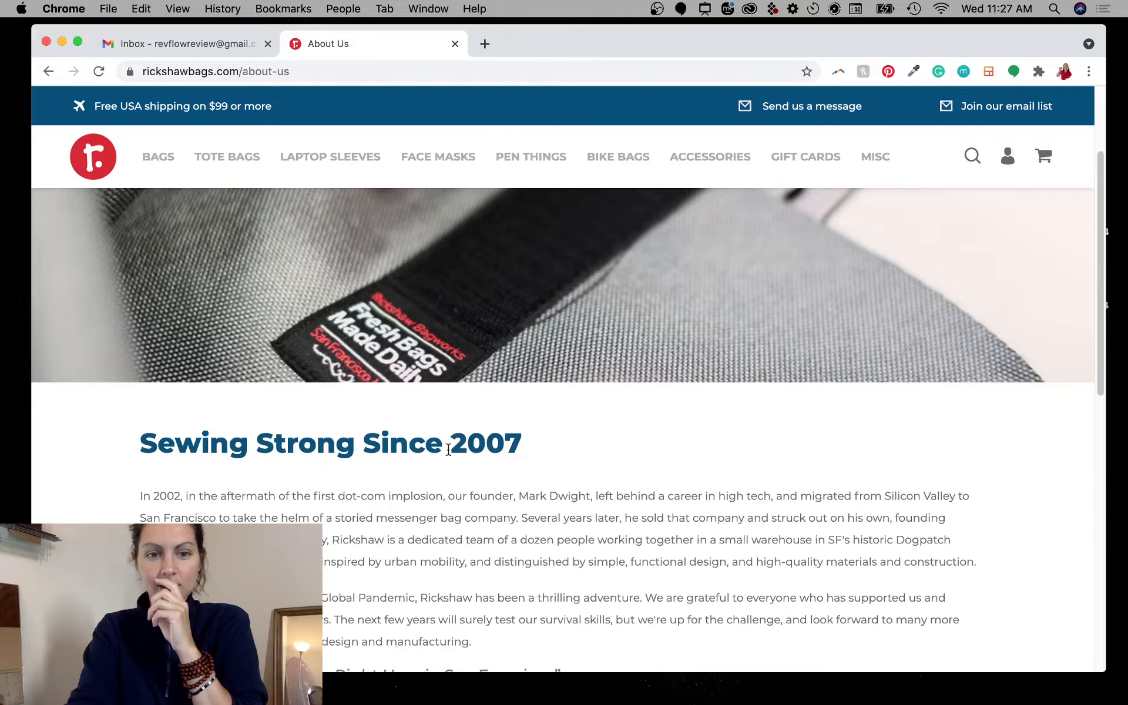
scroll("down", 3)
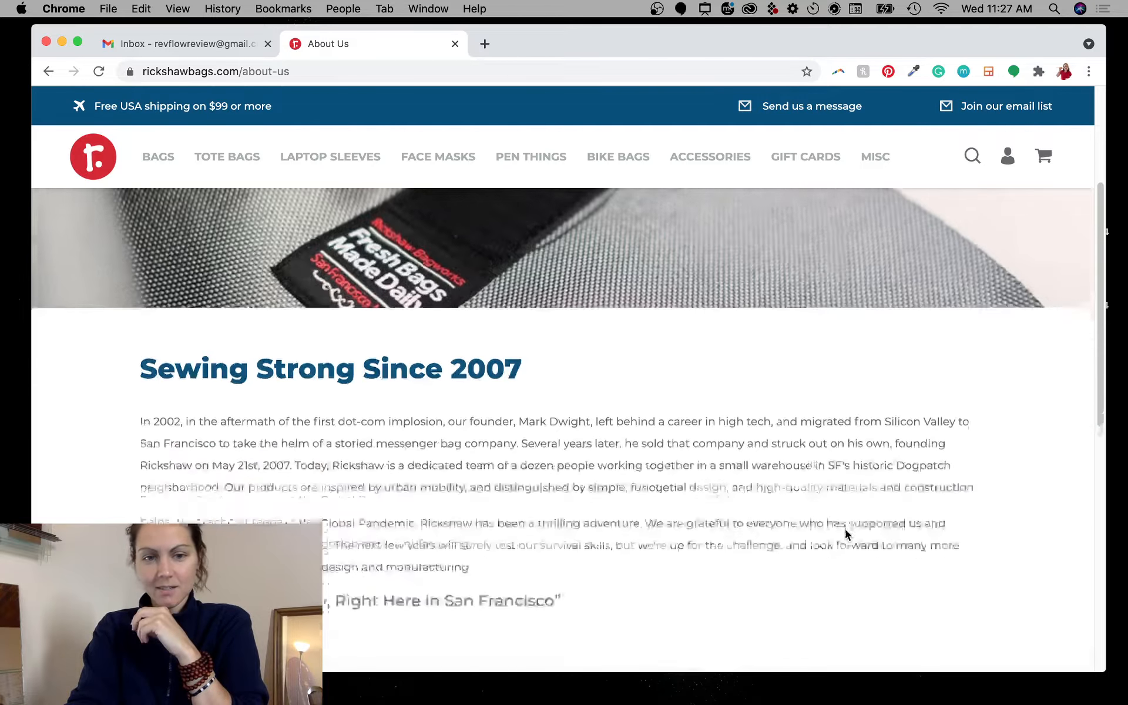
scroll("down", 3)
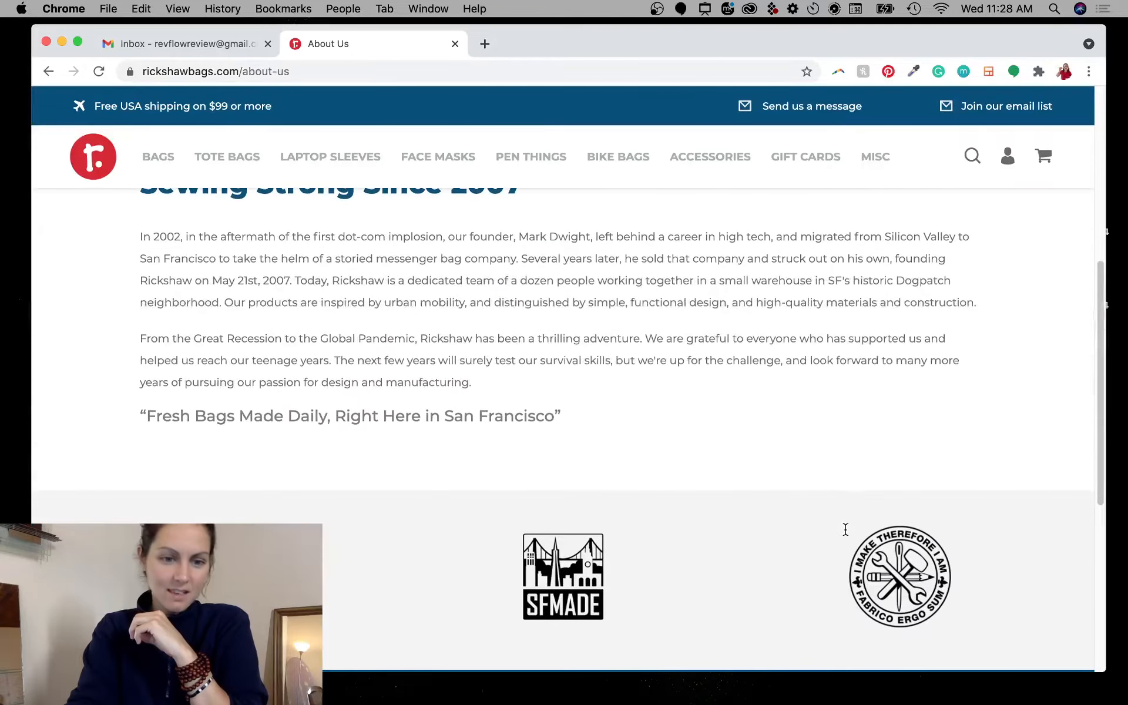
scroll("down", 3)
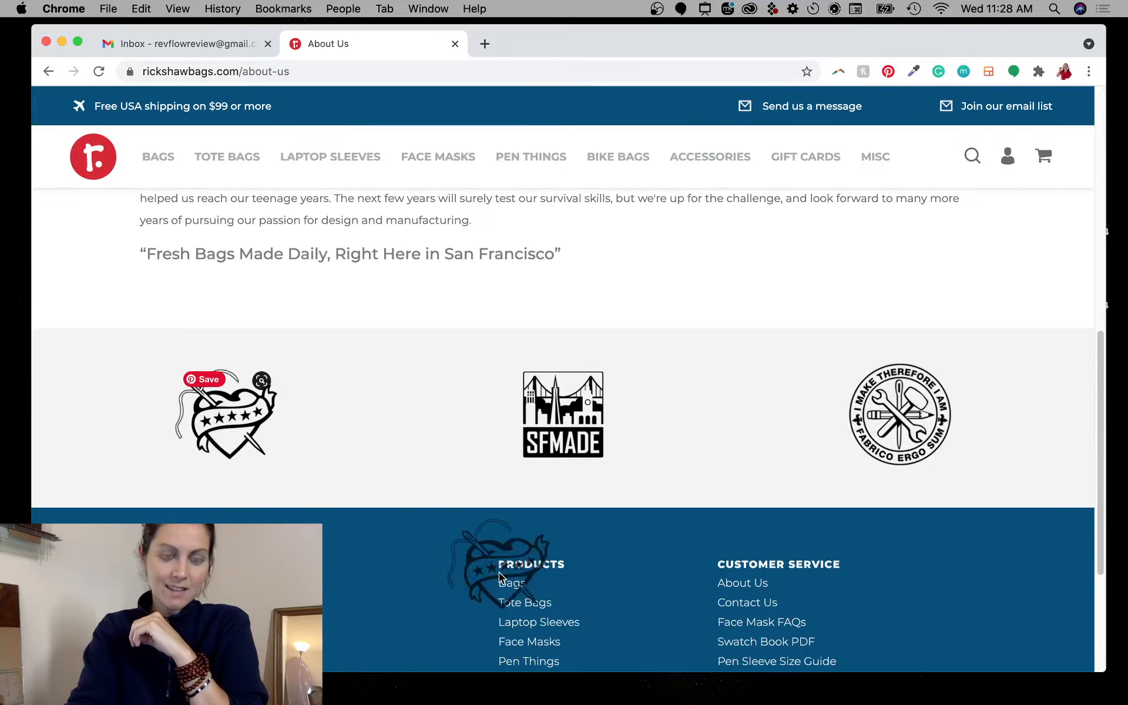
mouse_move(884, 433)
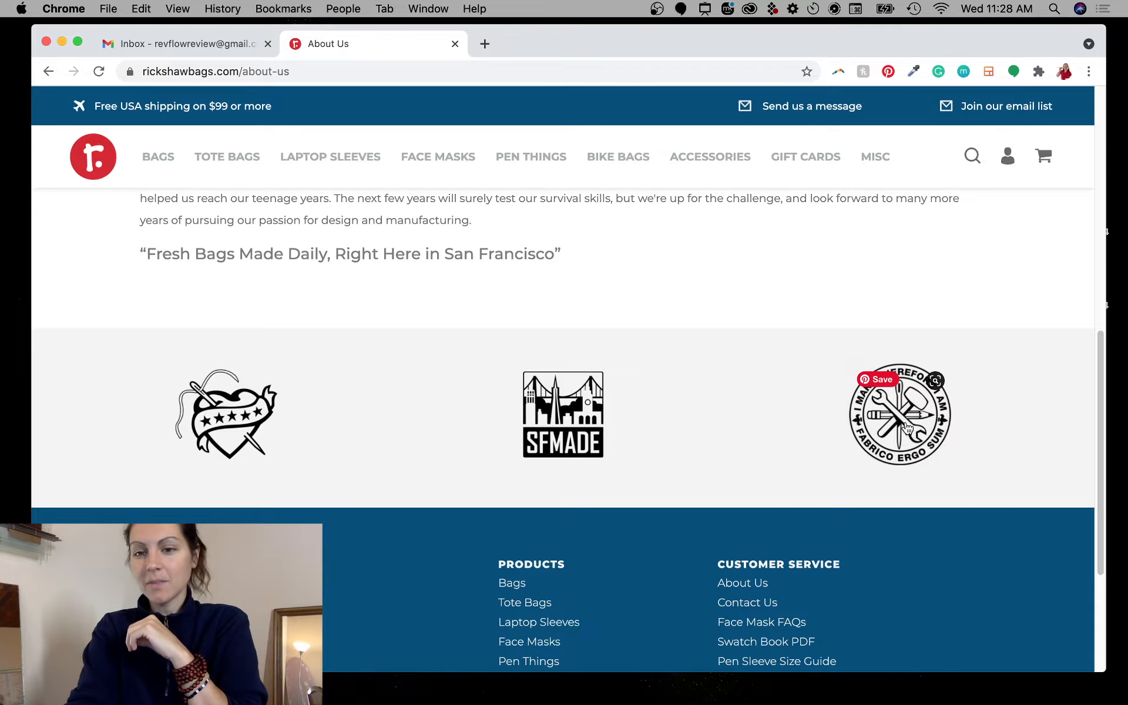
scroll("up", 3)
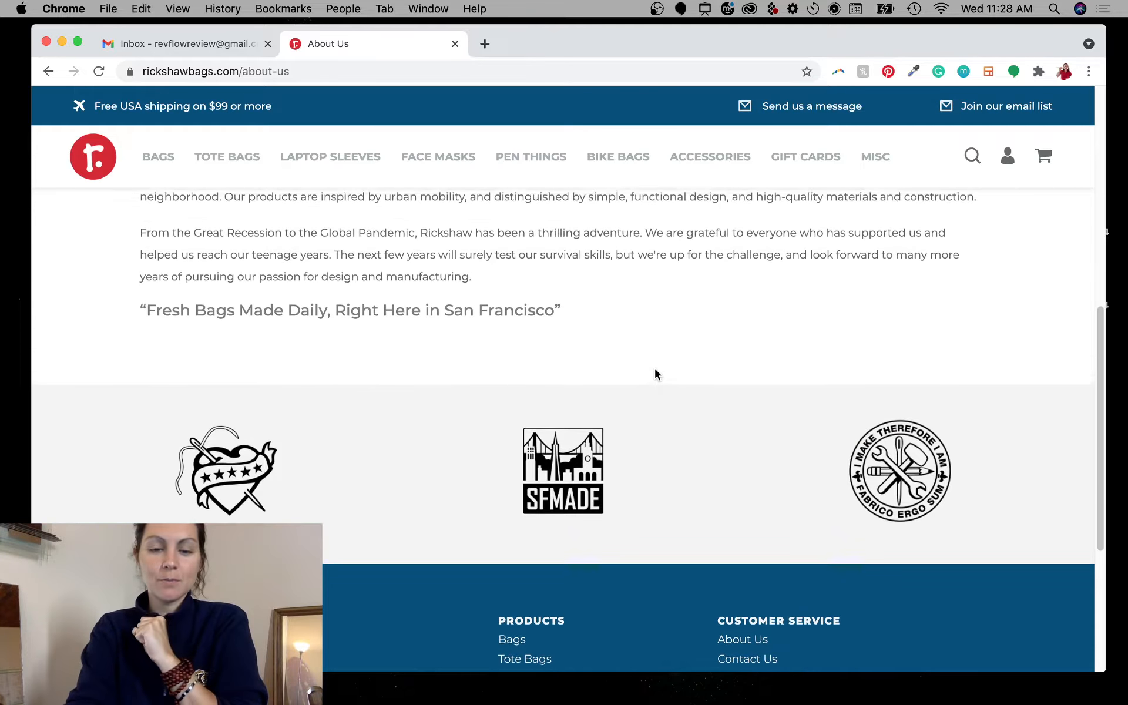
scroll("down", 3)
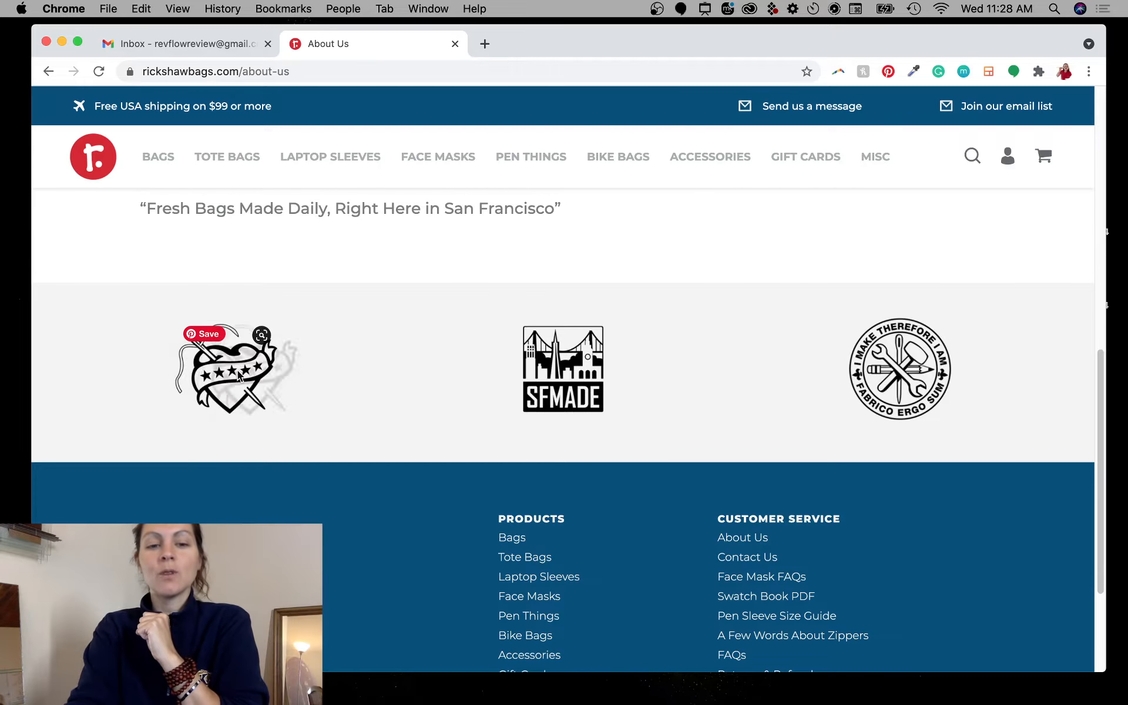
scroll("up", 3)
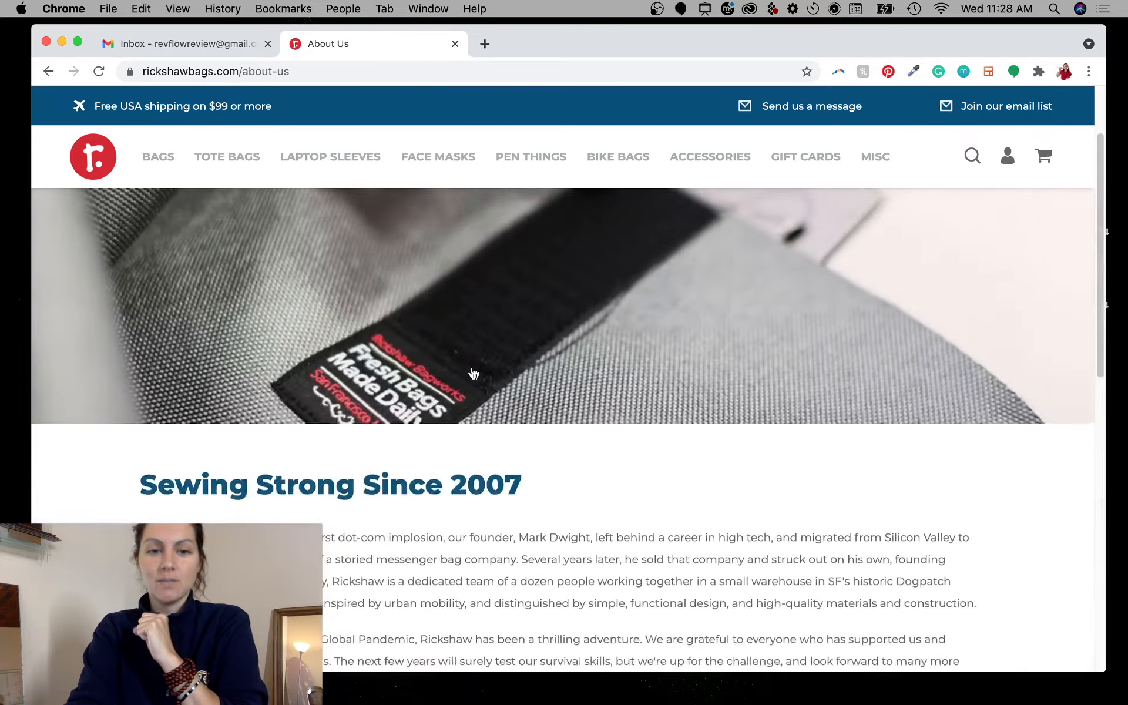
scroll("down", 3)
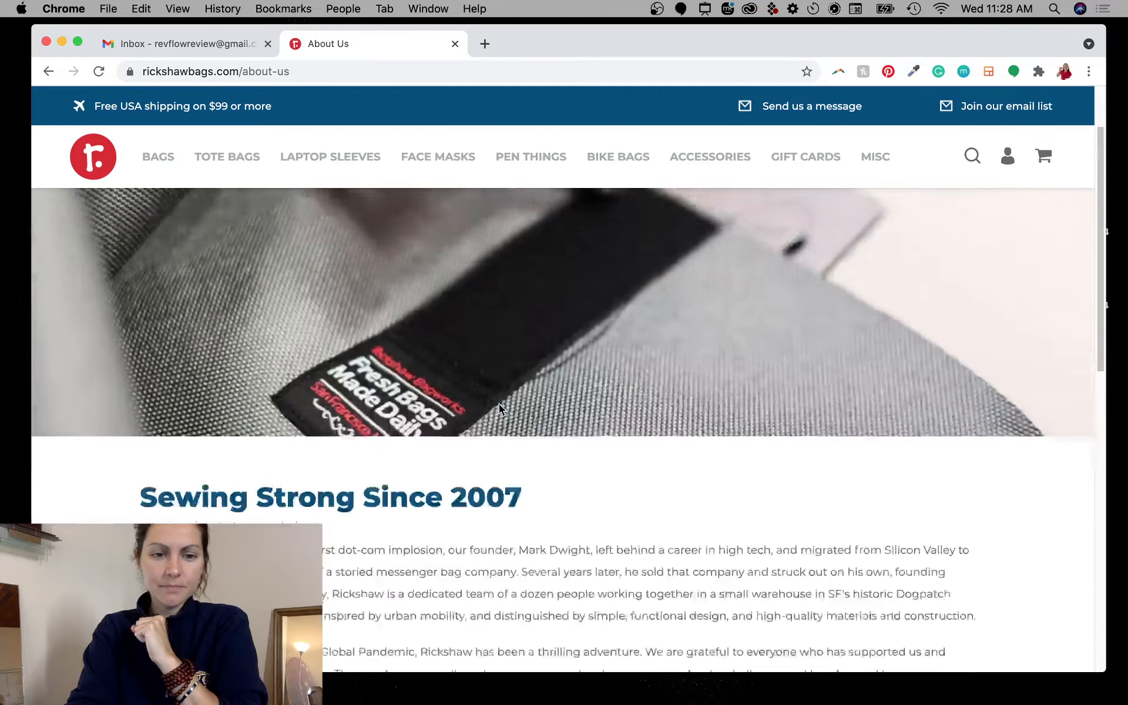
scroll("up", 3)
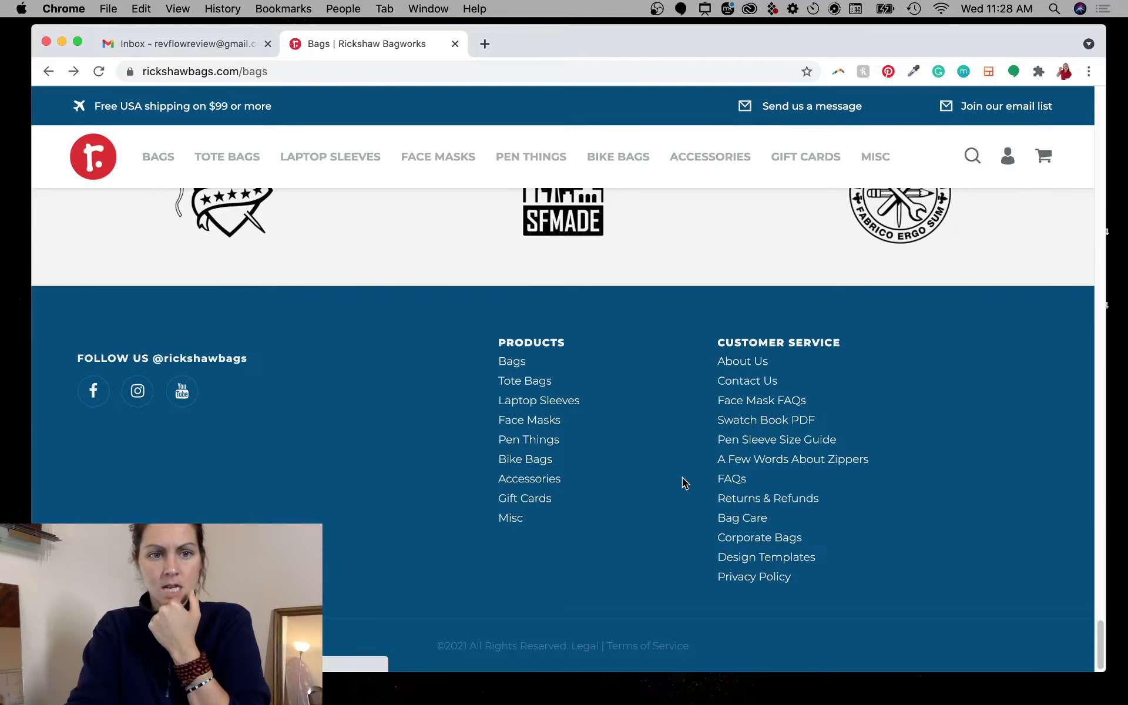
scroll("up", 3)
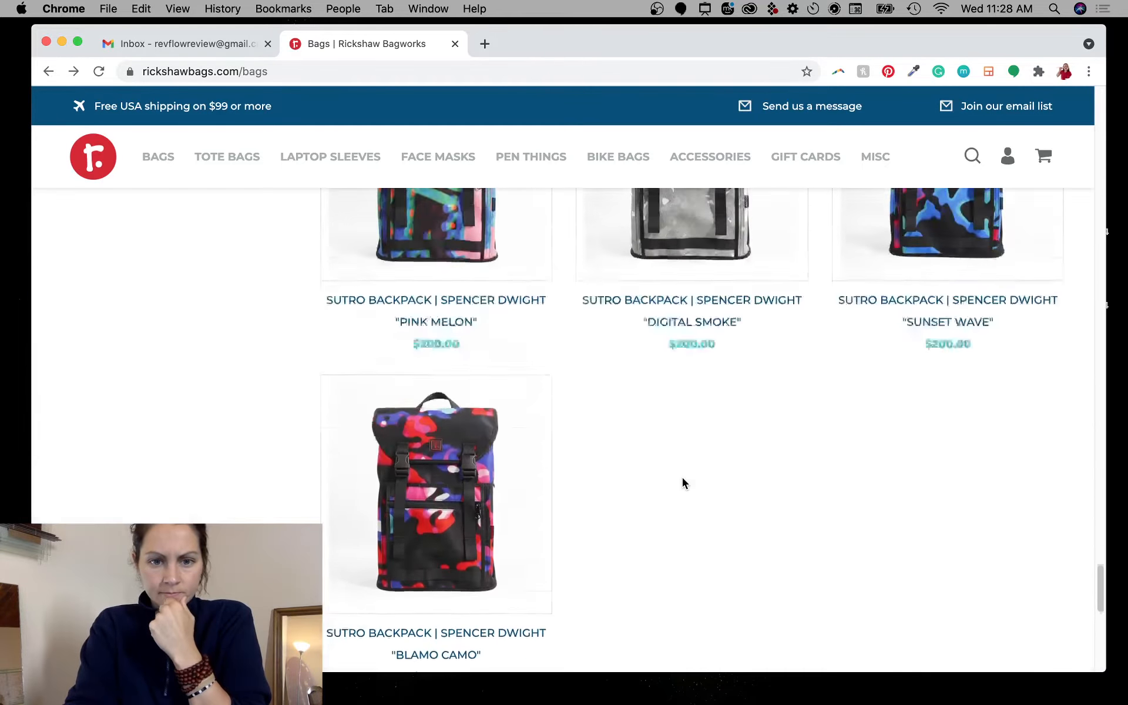
scroll("down", 3)
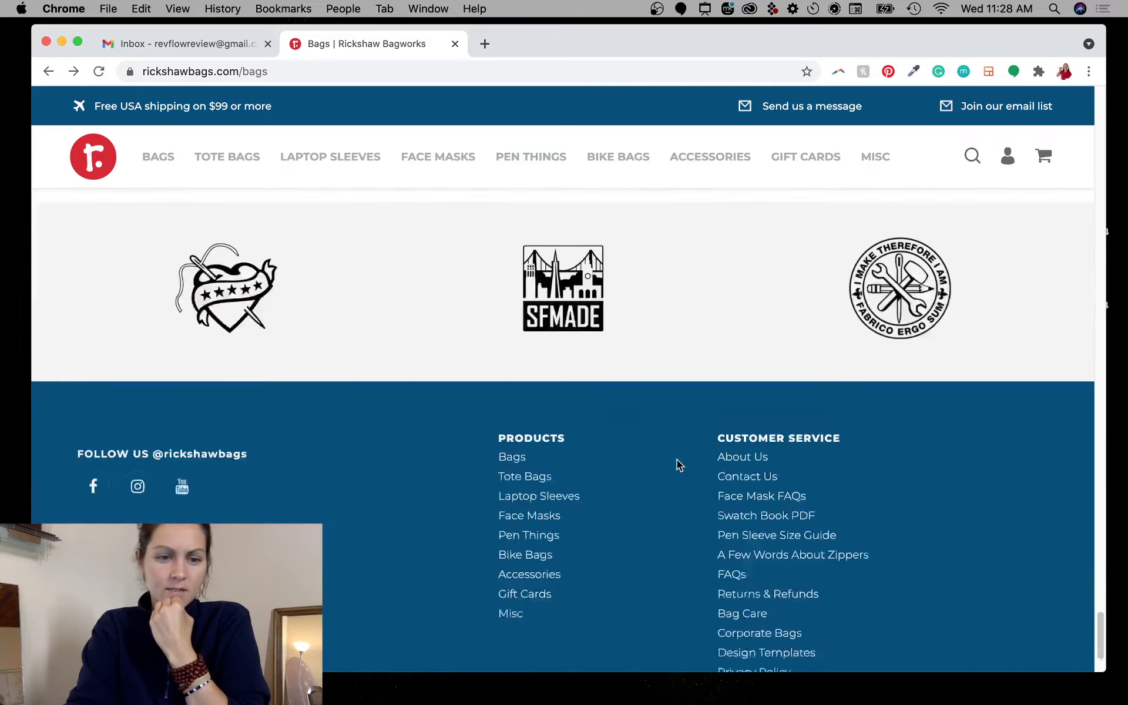
- Open the rickshawbagworks YouTube channel and play the Who We Are video full screen
left_click(181, 487)
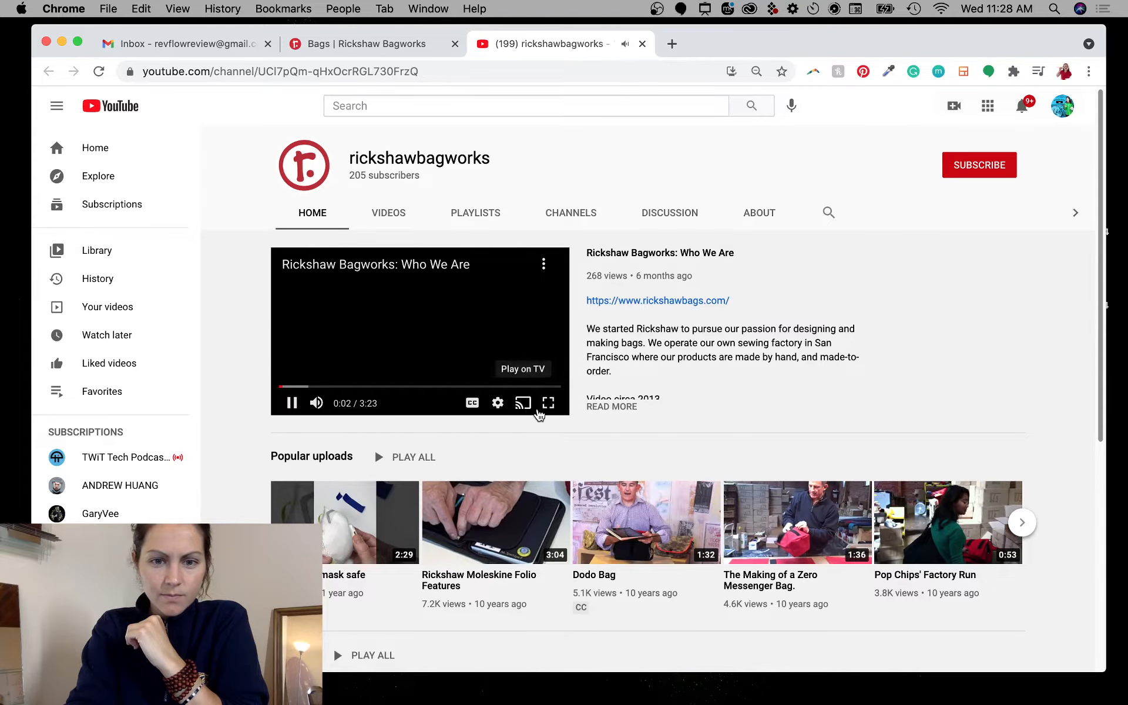
left_click(548, 403)
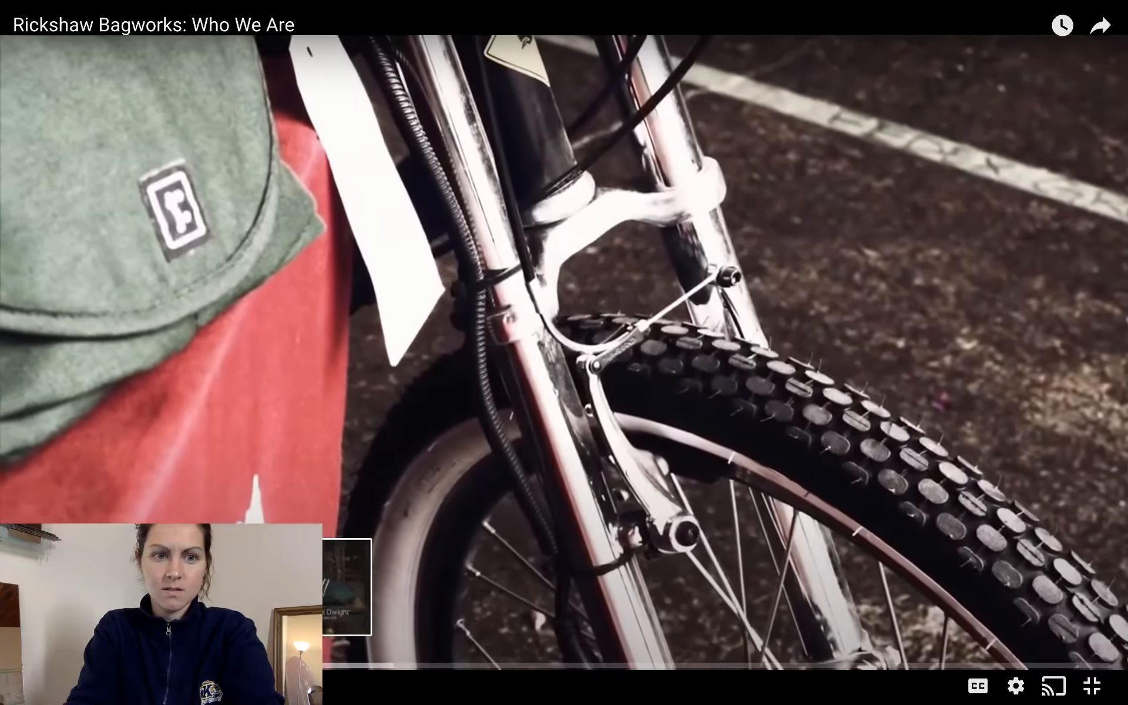
- Skip ahead and play the Who We Are video through to its closing logo screen
left_click(651, 665)
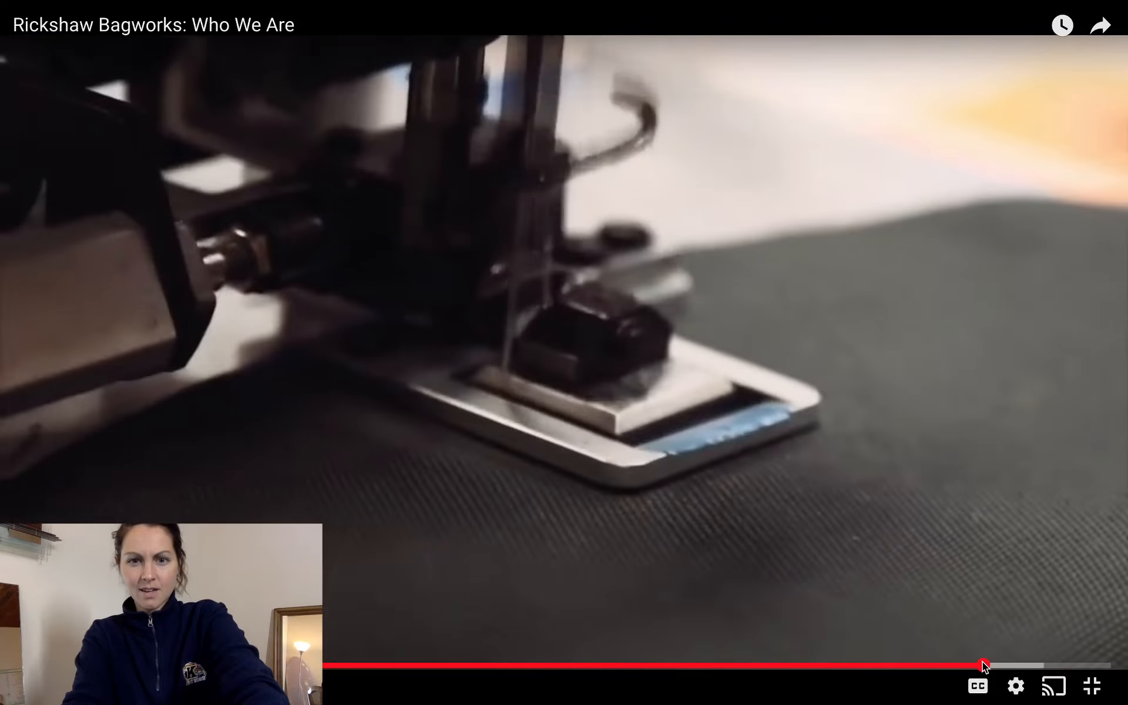
left_click(984, 665)
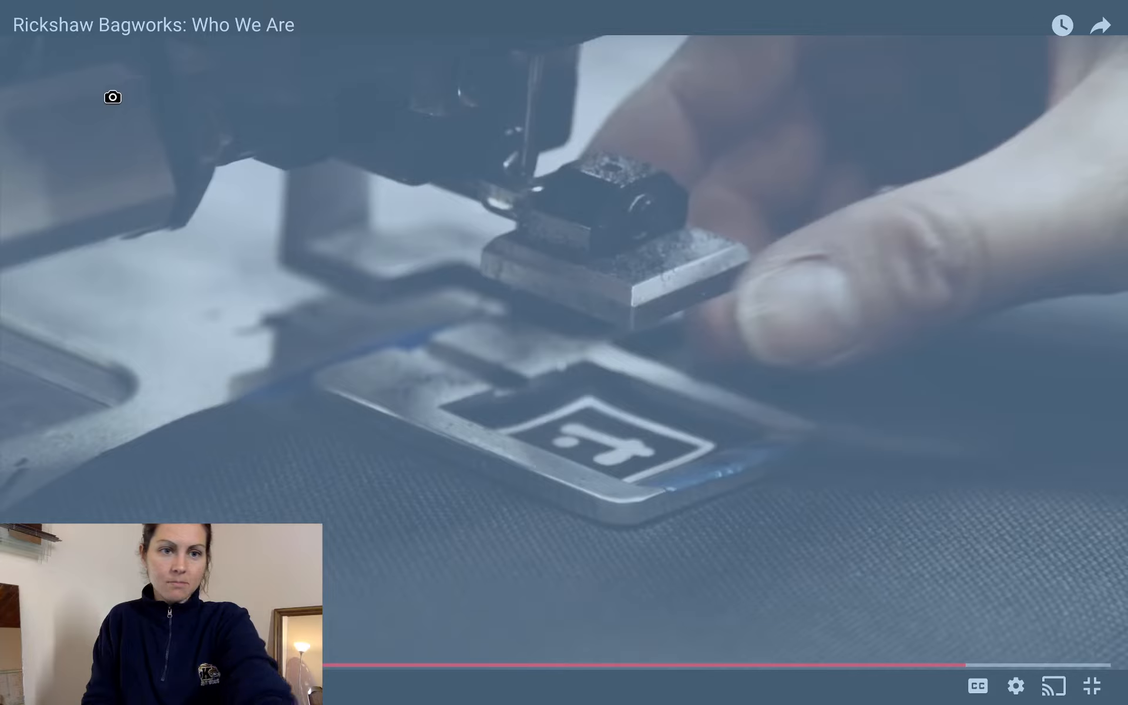
mouse_move(868, 668)
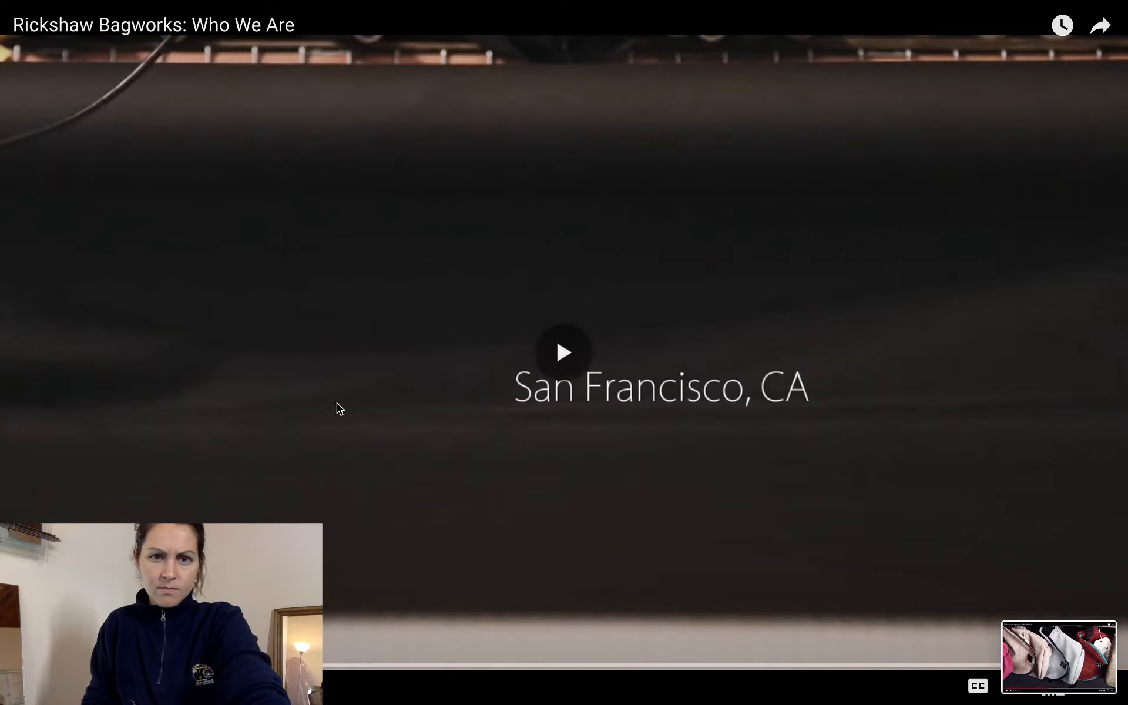
left_click(563, 352)
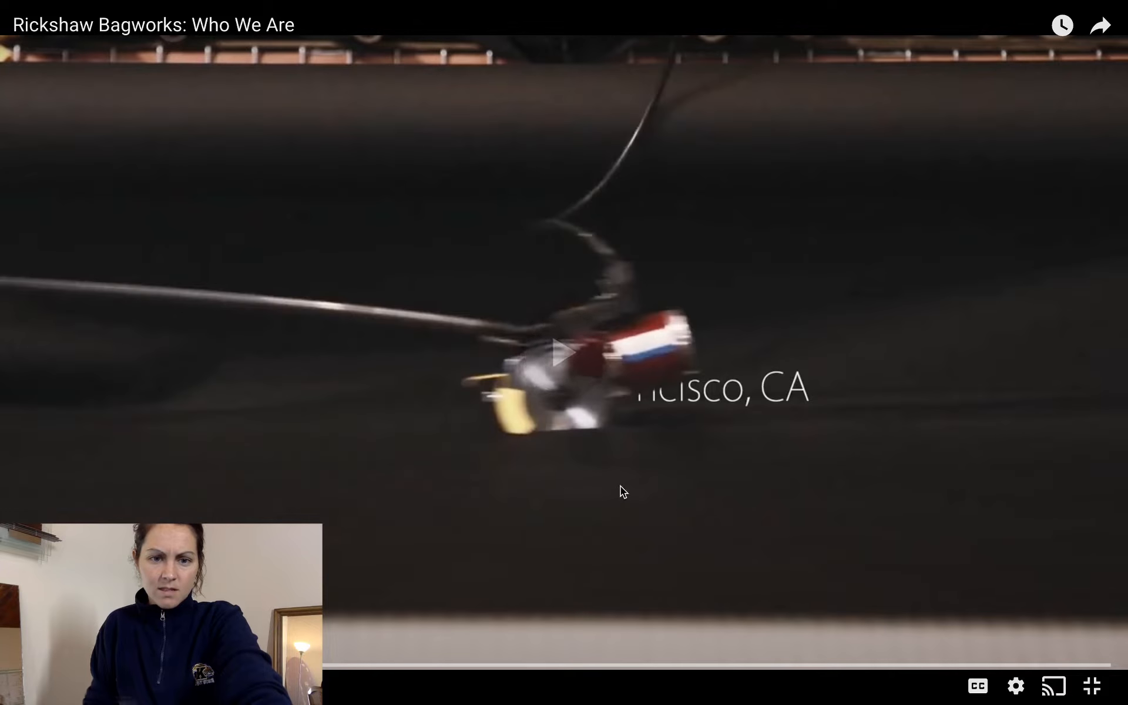
left_click(564, 352)
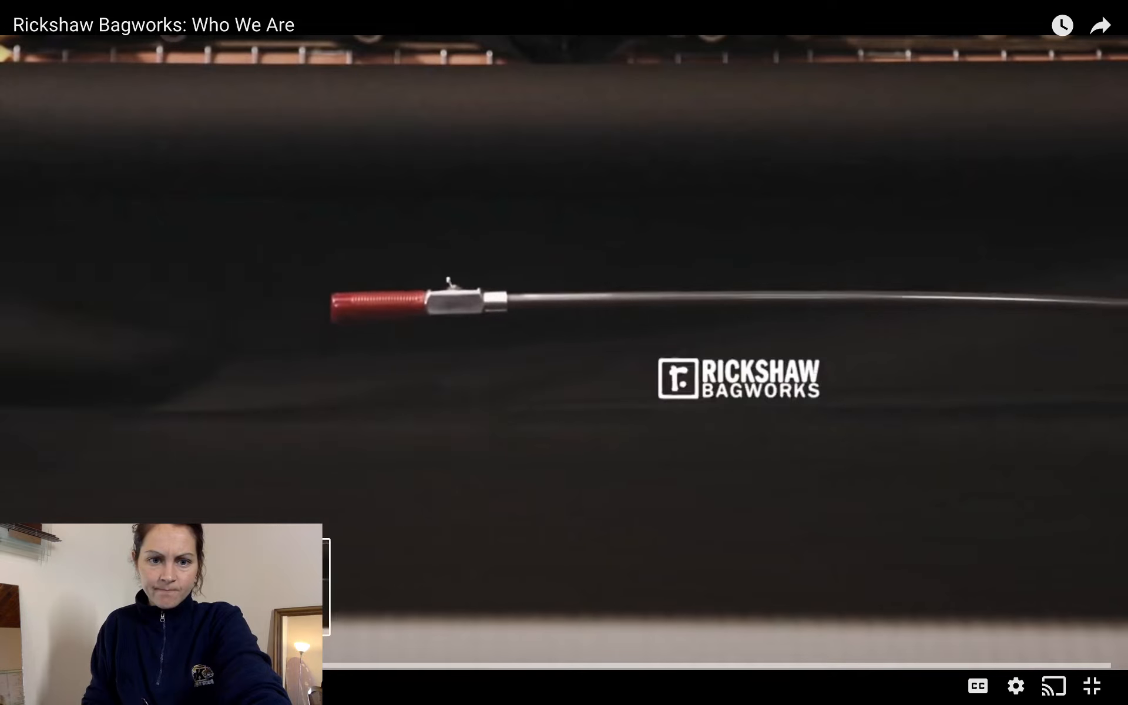
left_click(643, 666)
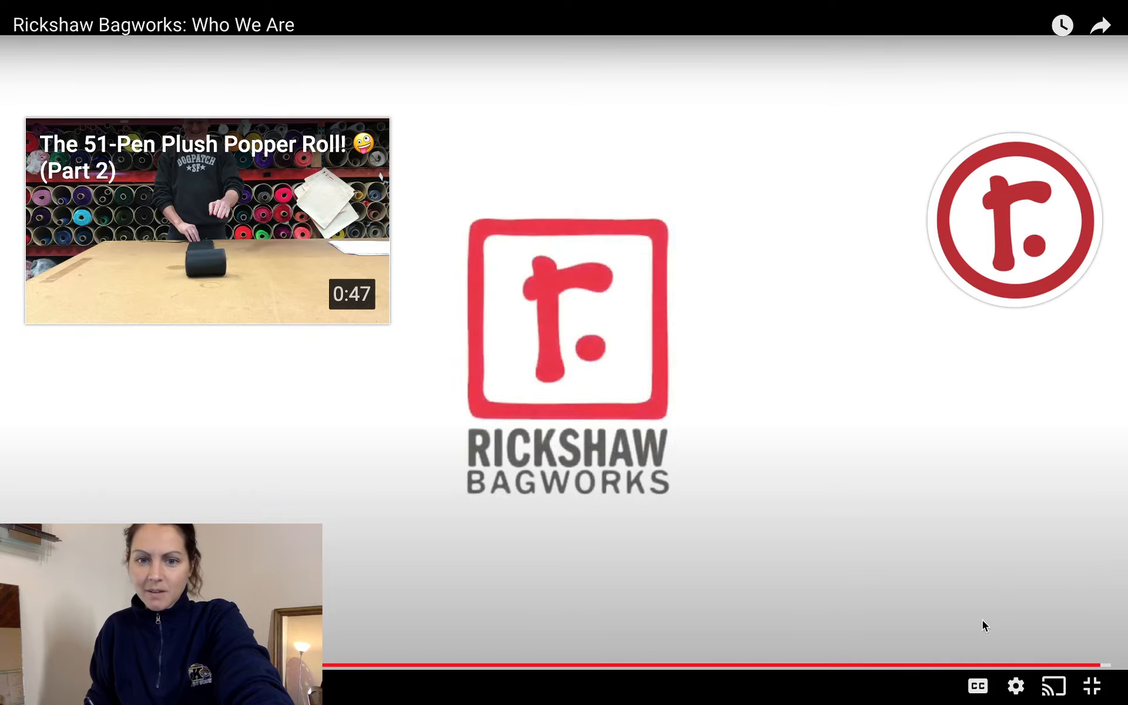
mouse_move(948, 529)
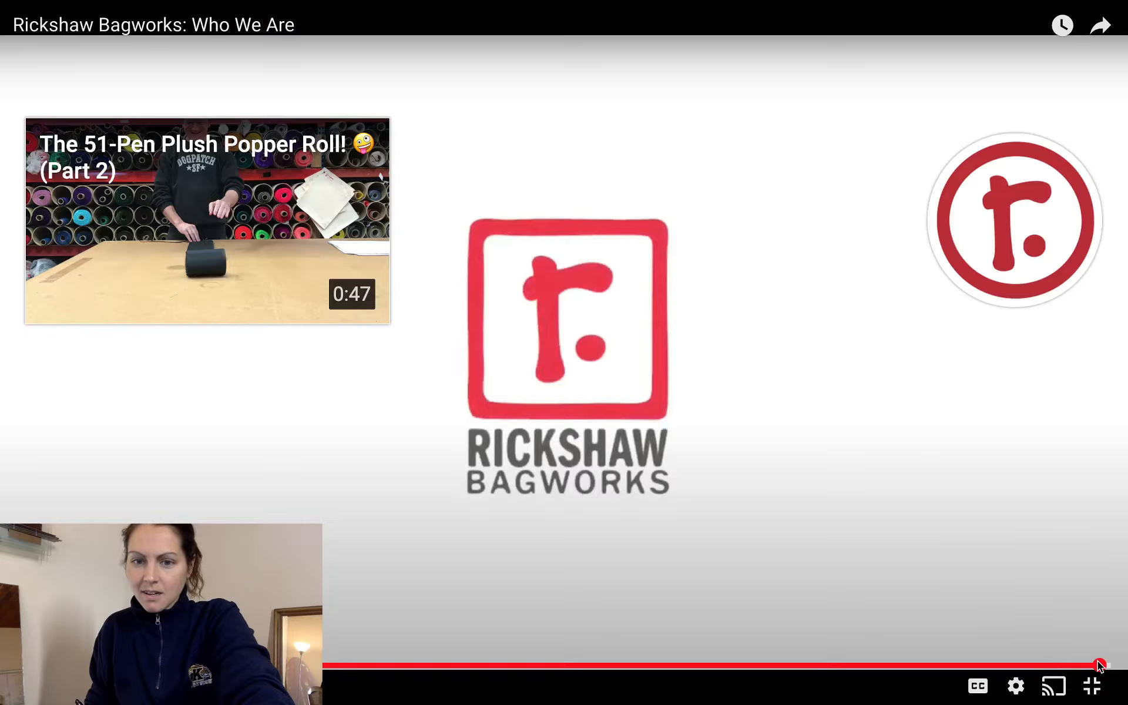
mouse_move(887, 457)
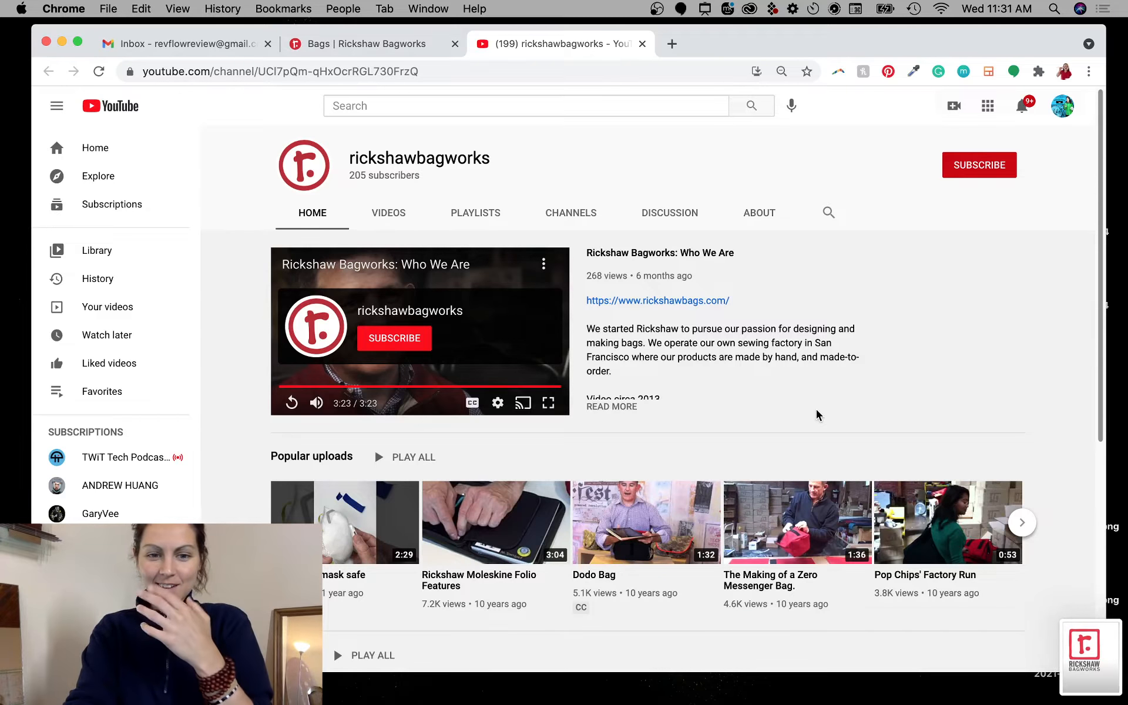
scroll("down", 3)
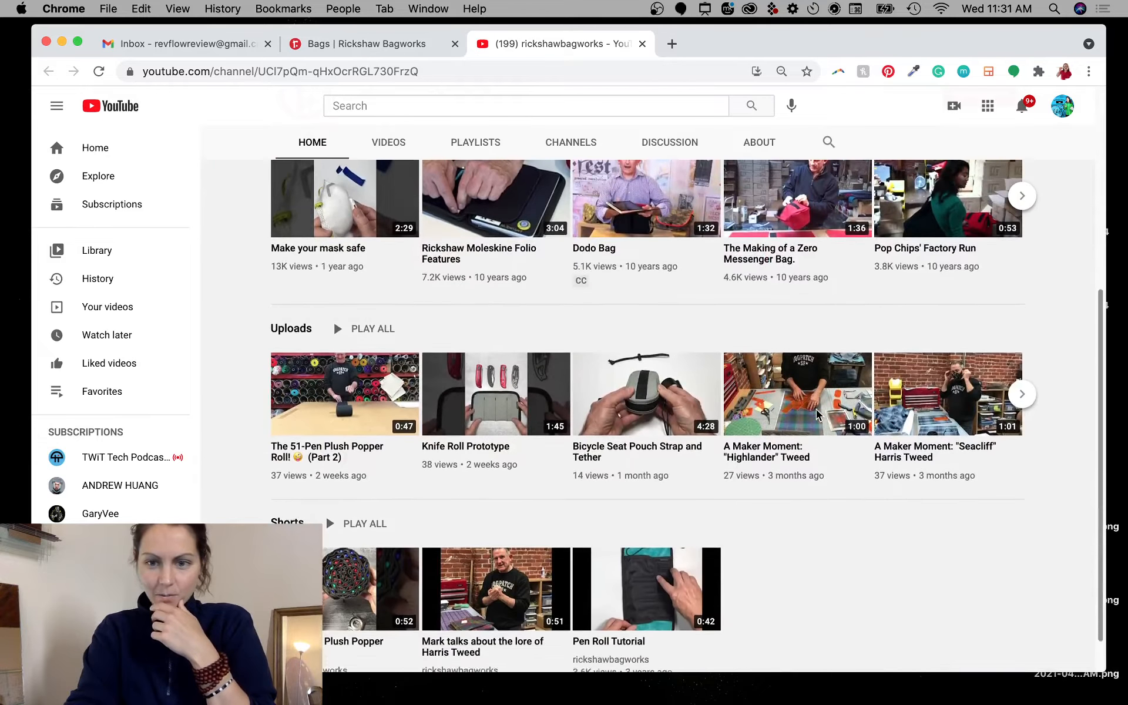
scroll("down", 3)
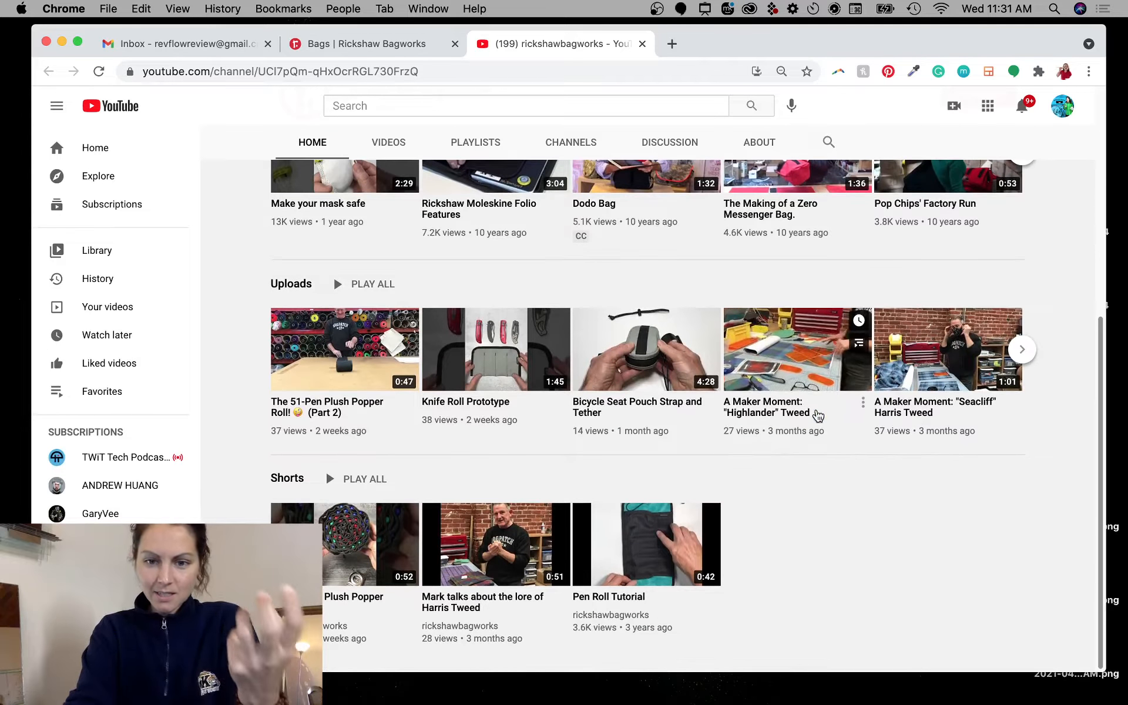
scroll("down", 3)
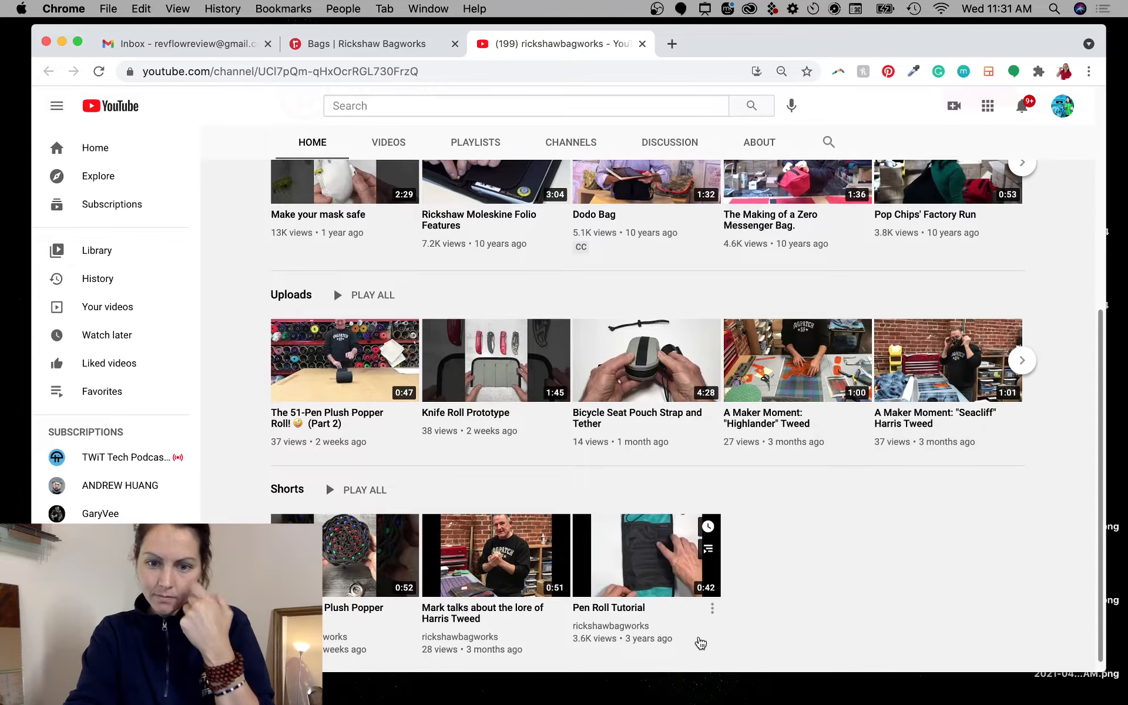
mouse_move(765, 496)
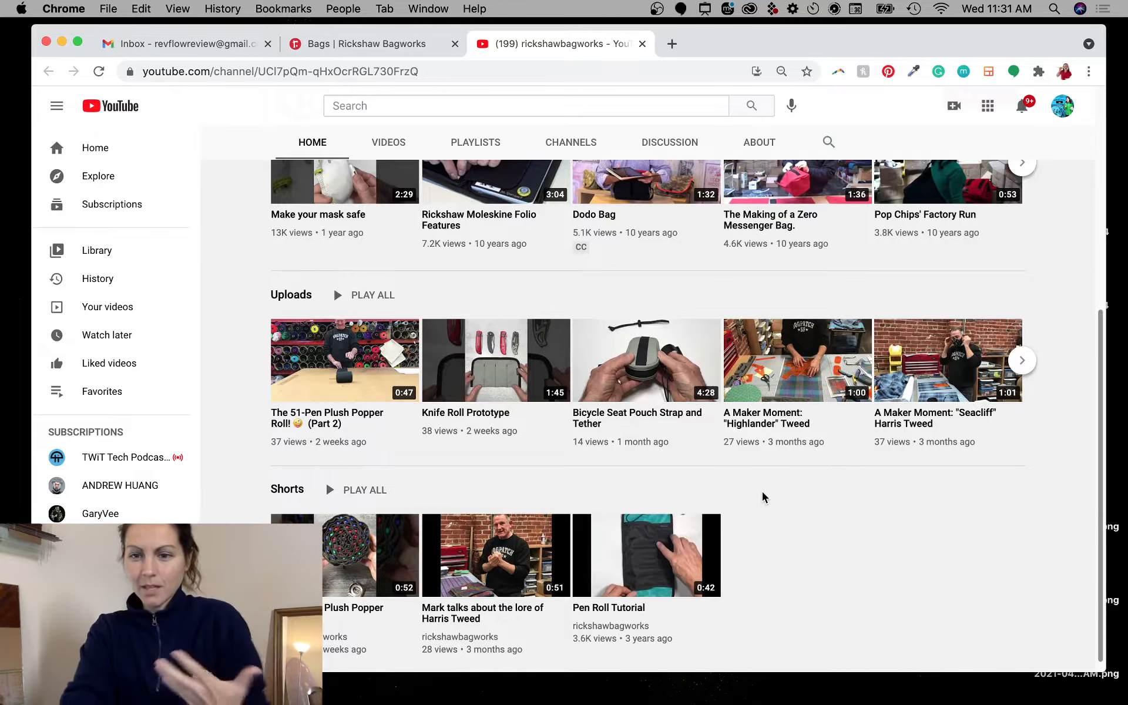
scroll("up", 3)
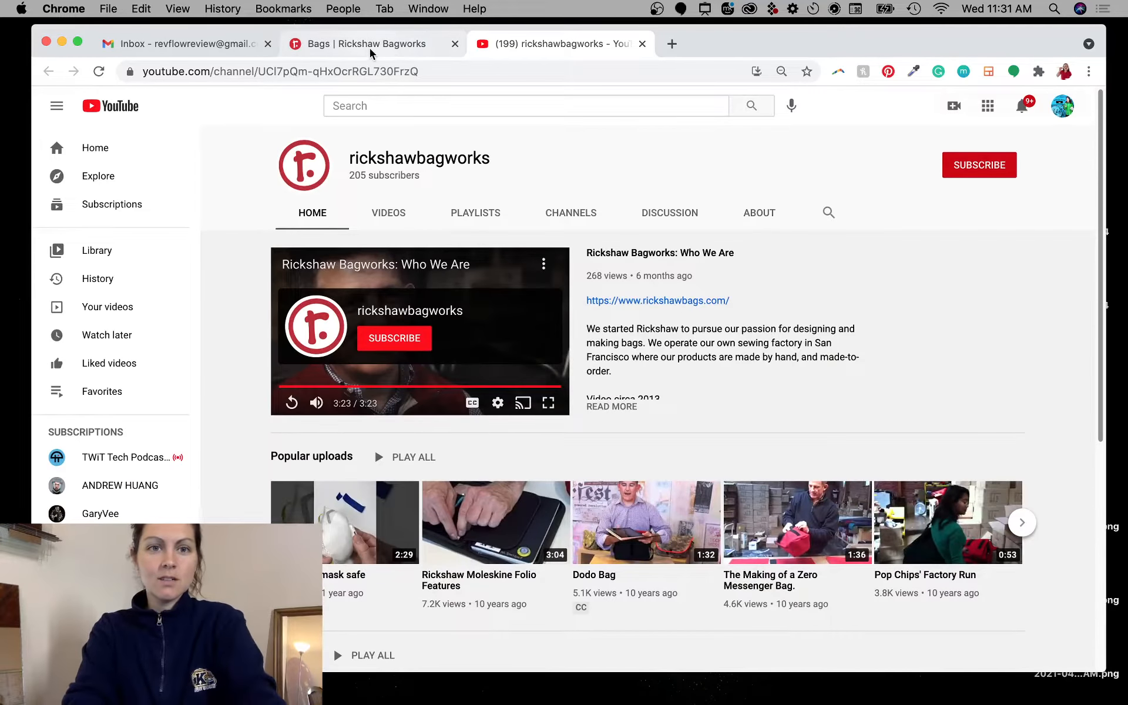
- Return to the Bags tab and scroll through the backpack and tote listings
left_click(366, 43)
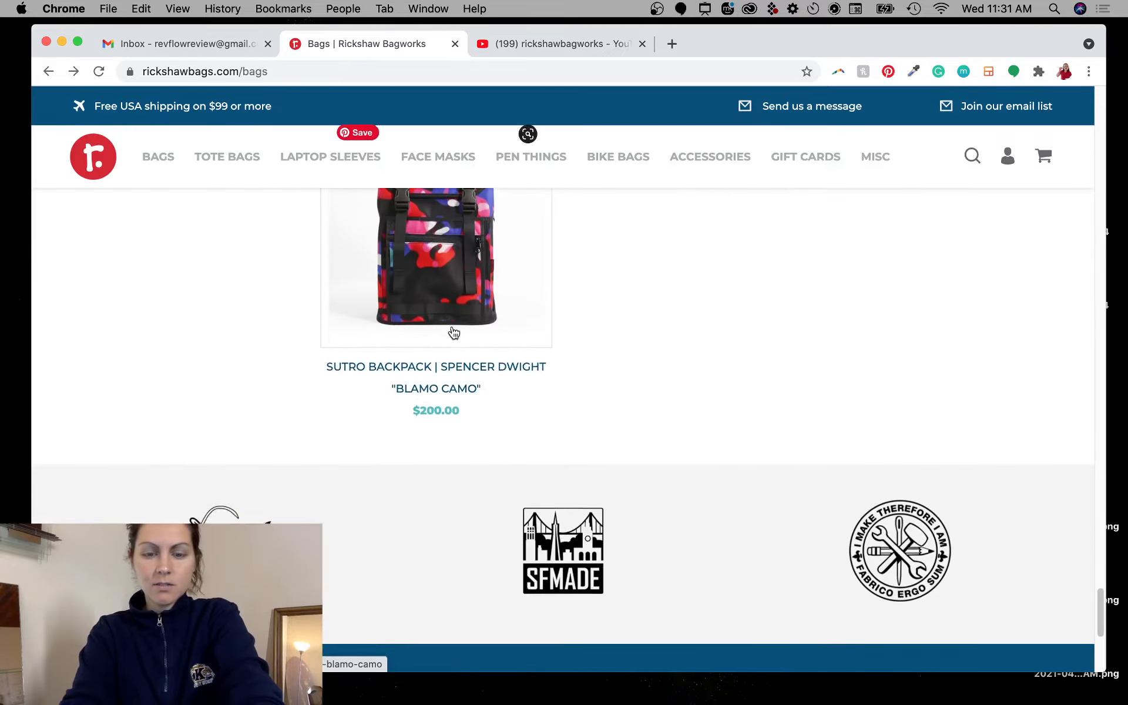
scroll("down", 3)
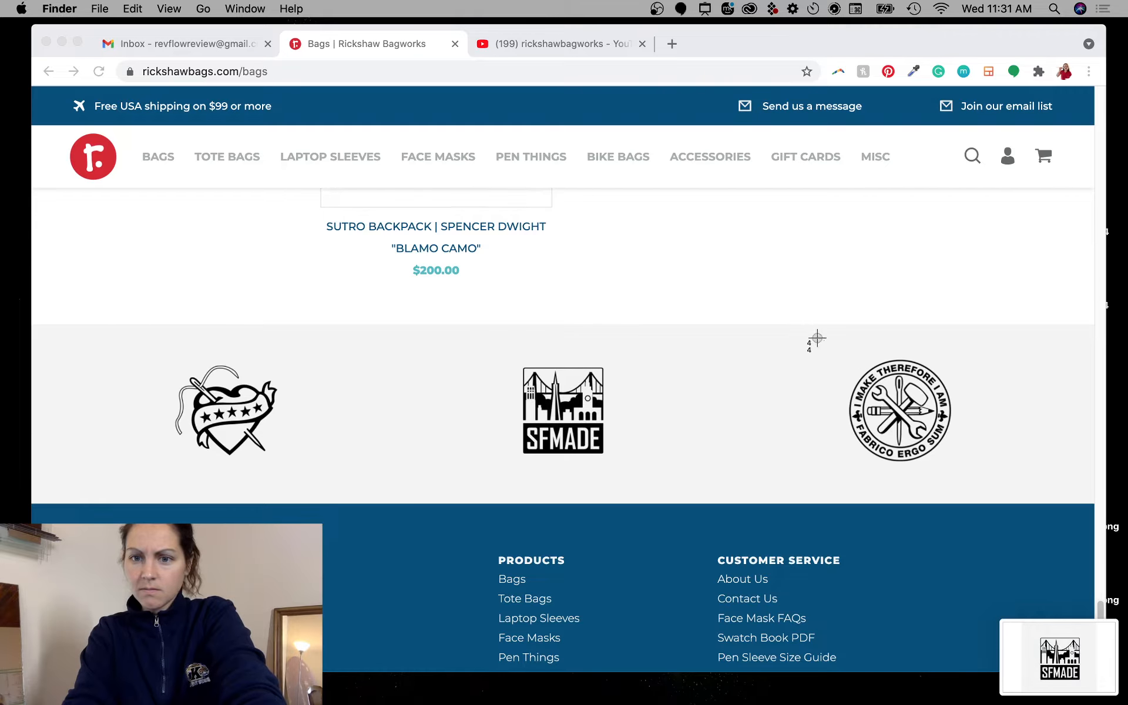
scroll("up", 3)
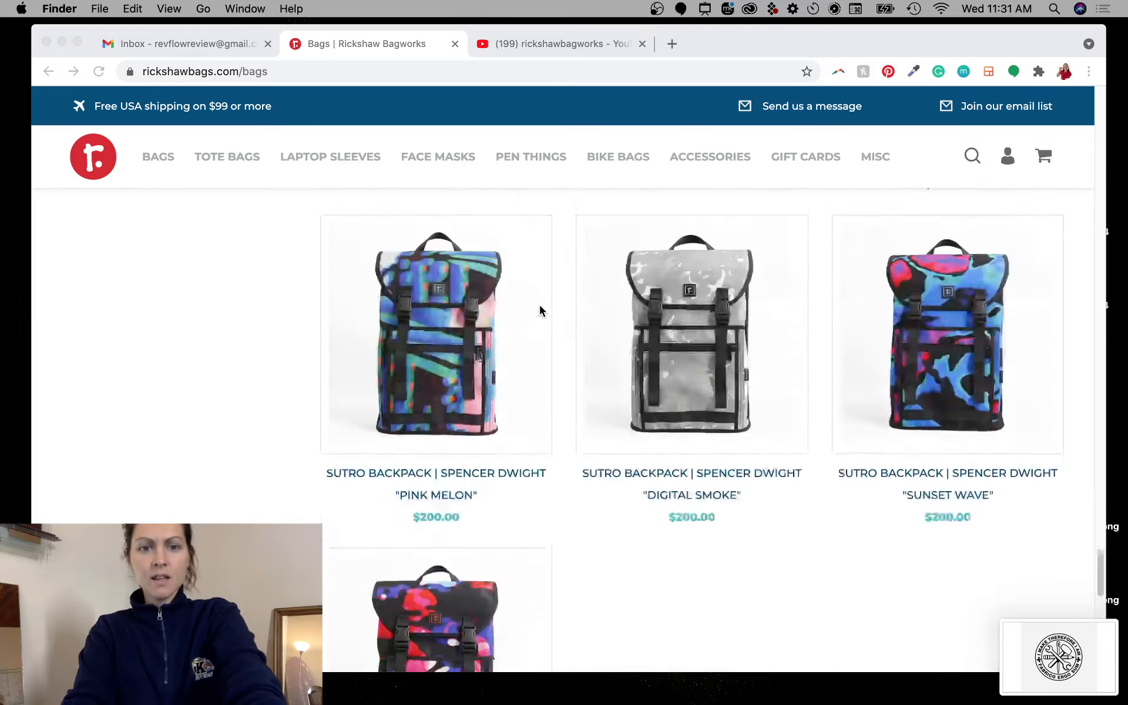
scroll("down", 3)
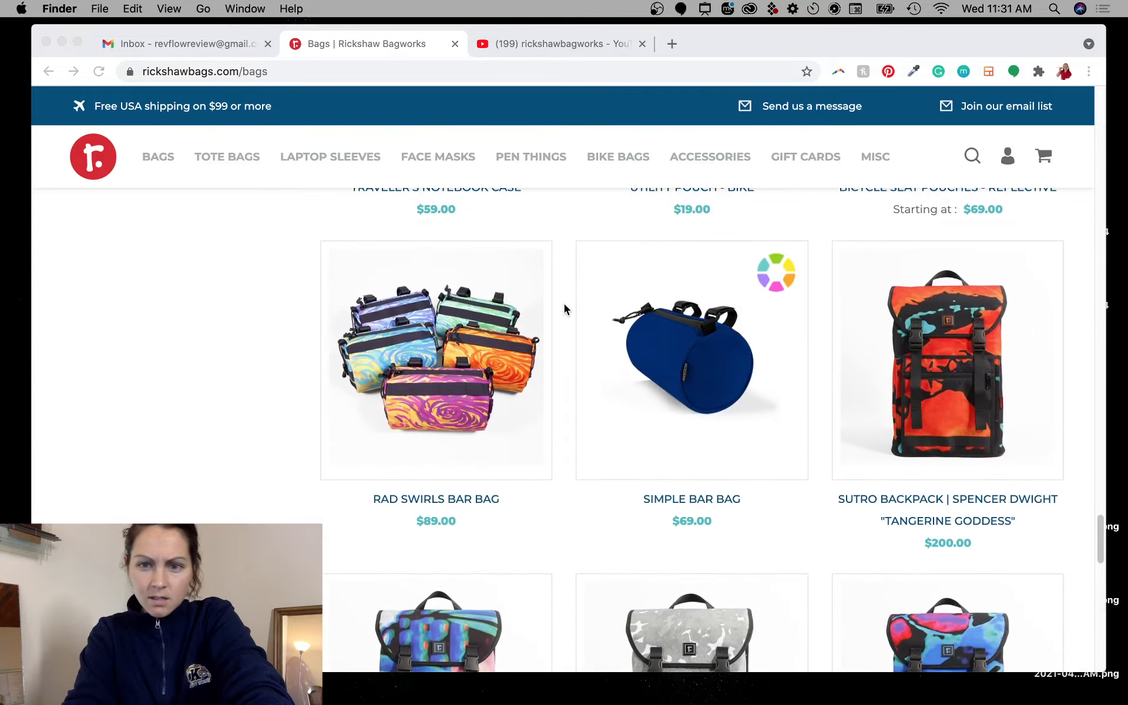
scroll("down", 3)
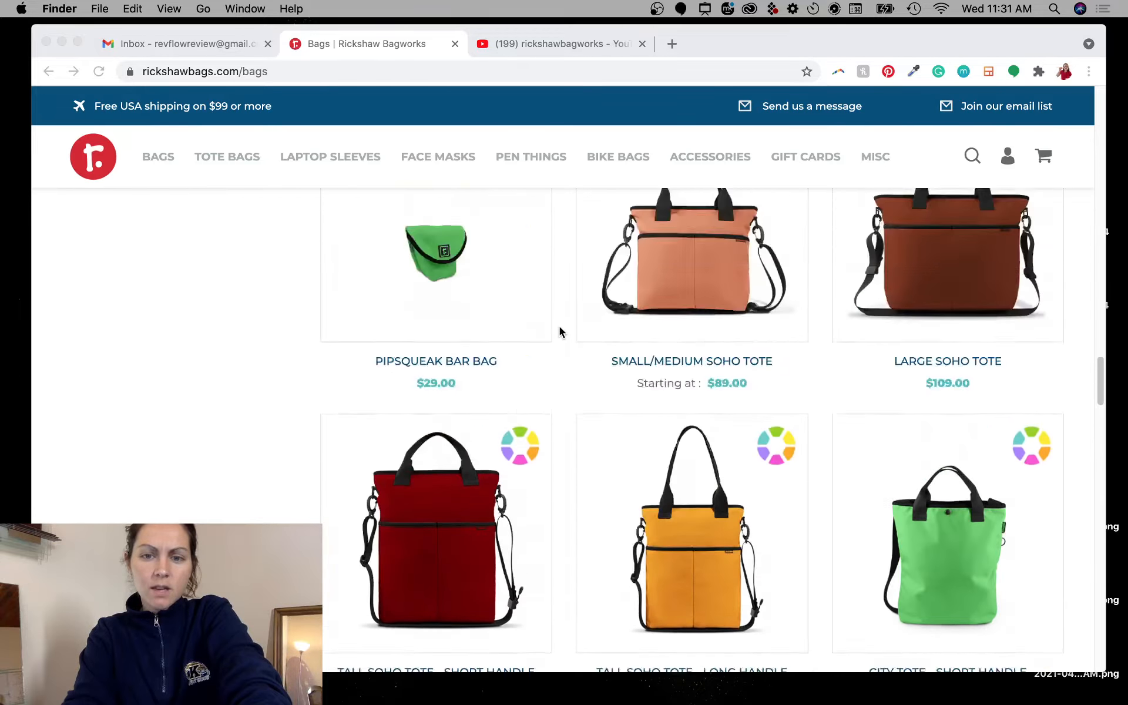
scroll("up", 3)
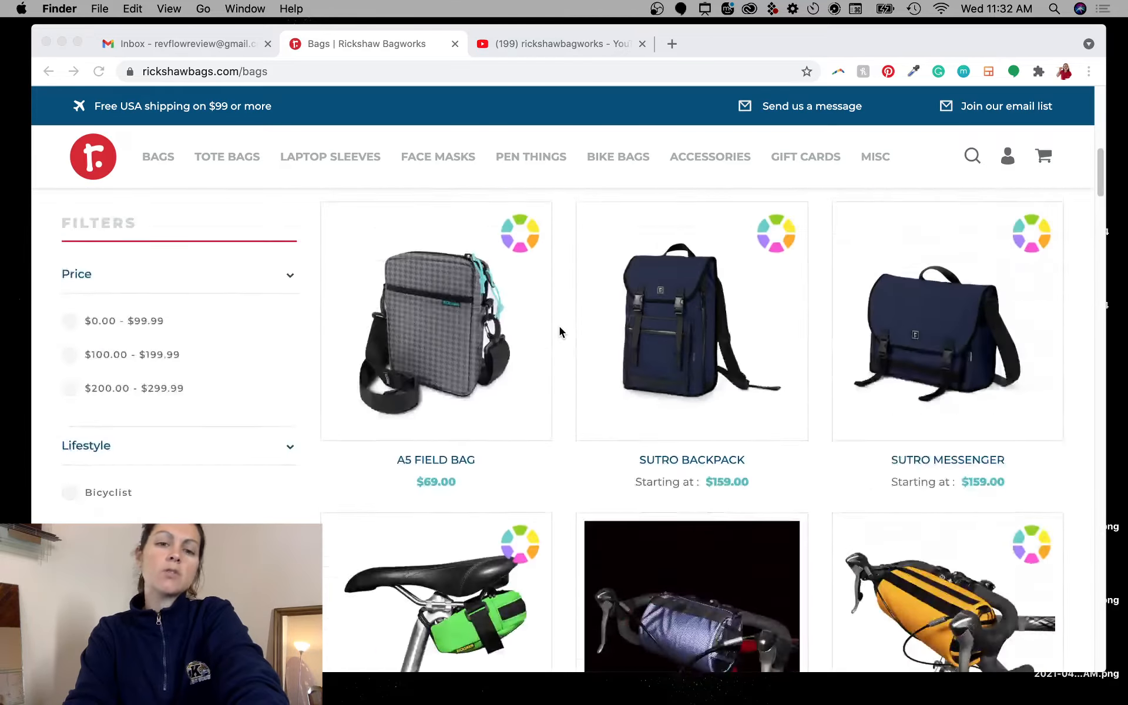
- Scroll through all 49 bags on the Bags page and back toward the top
scroll("up", 3)
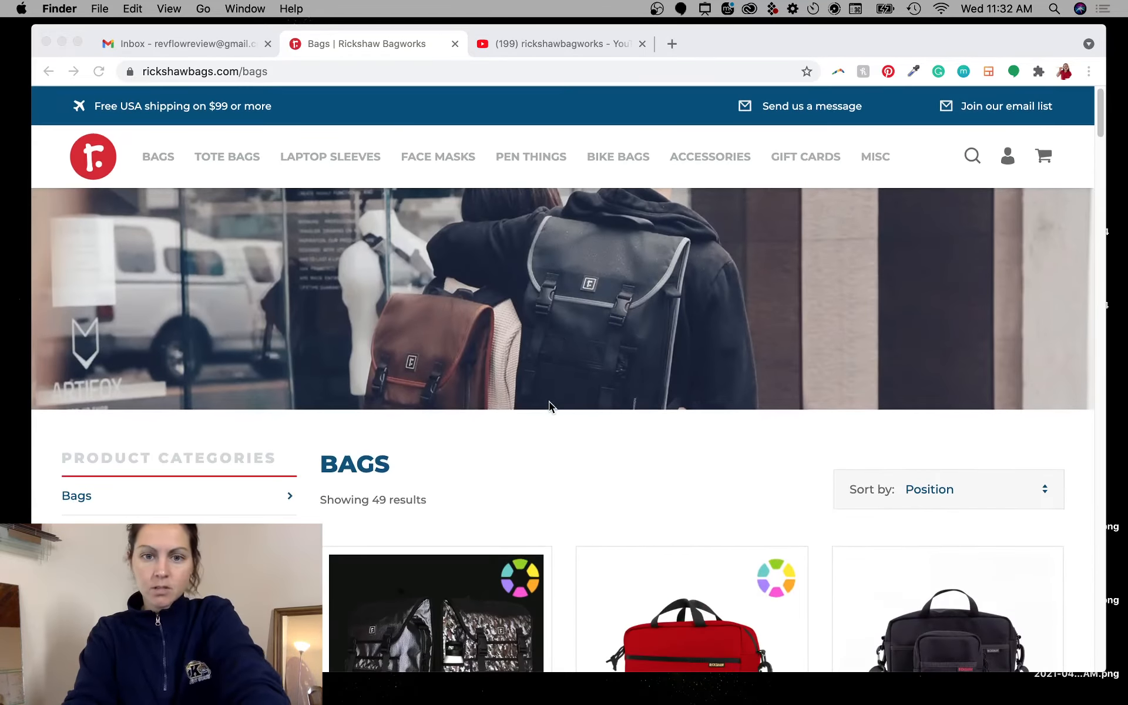
mouse_move(558, 472)
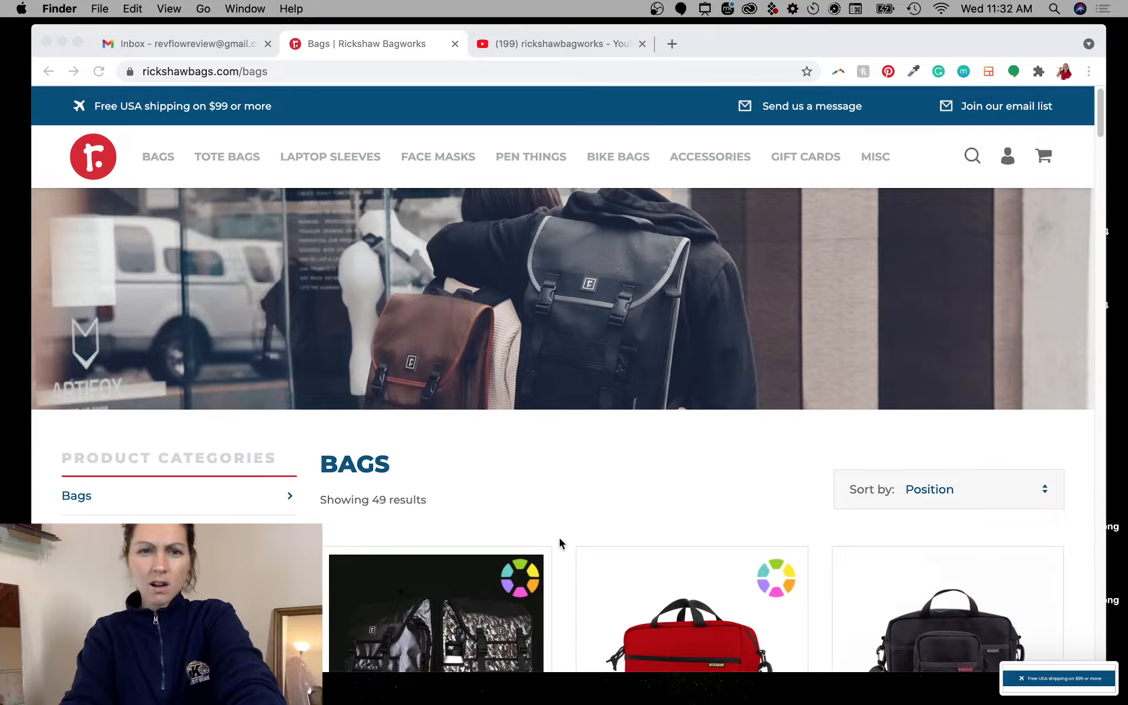
scroll("down", 3)
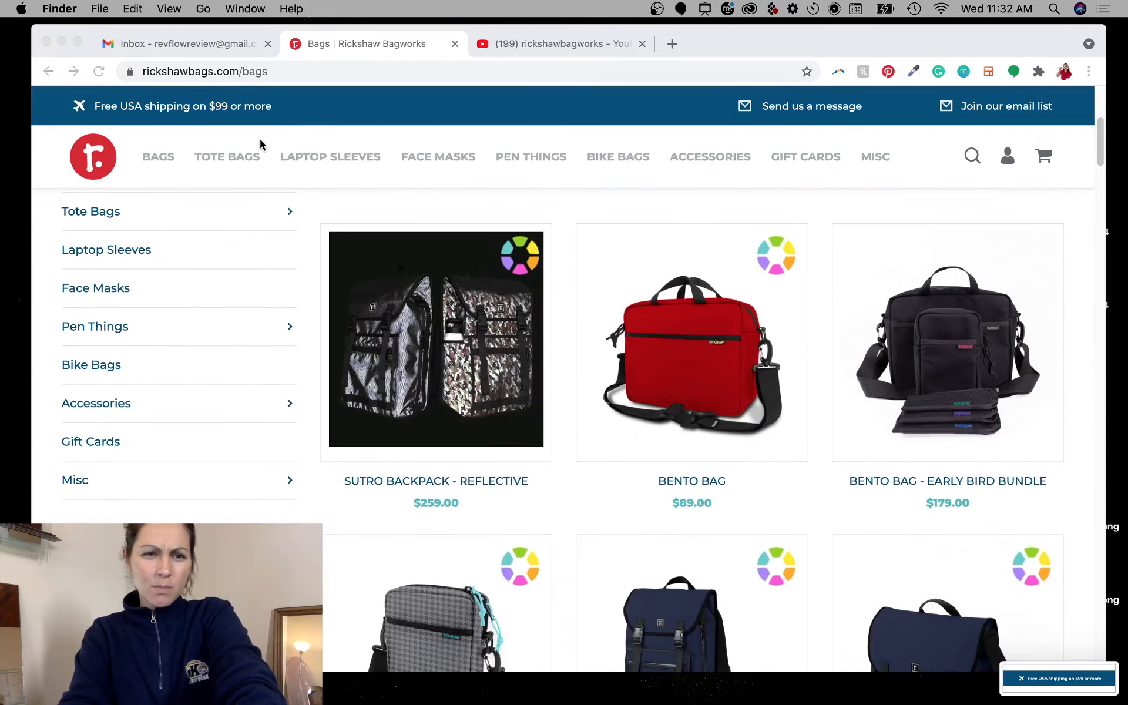
mouse_move(685, 153)
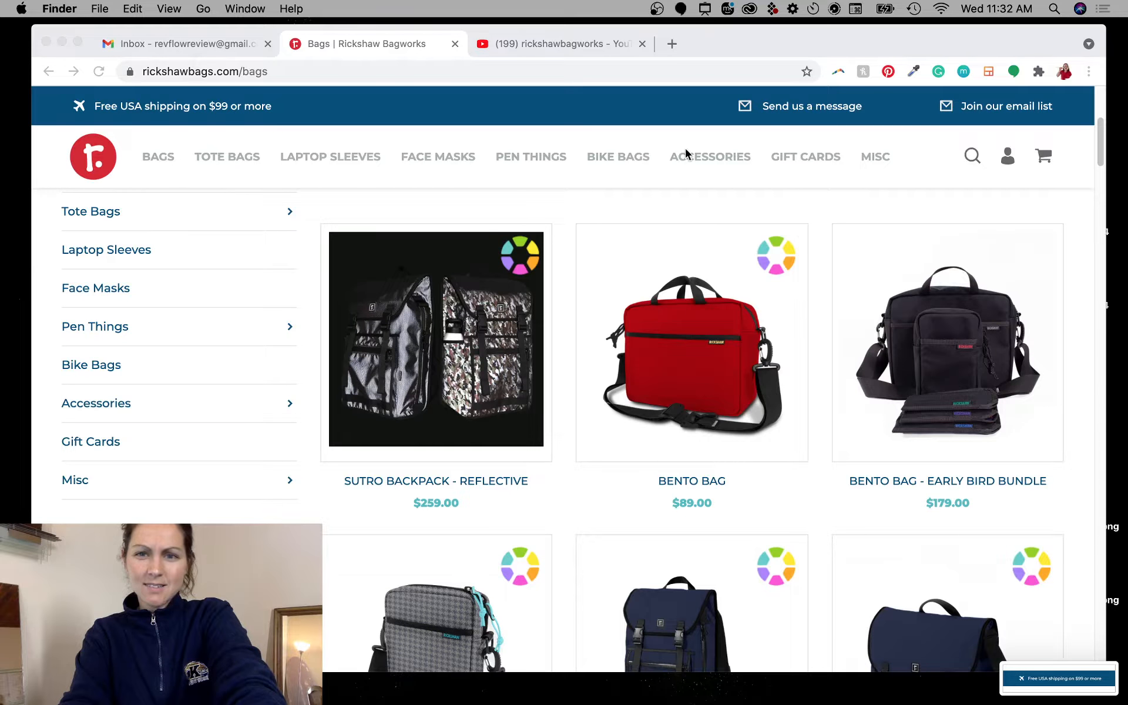
mouse_move(379, 321)
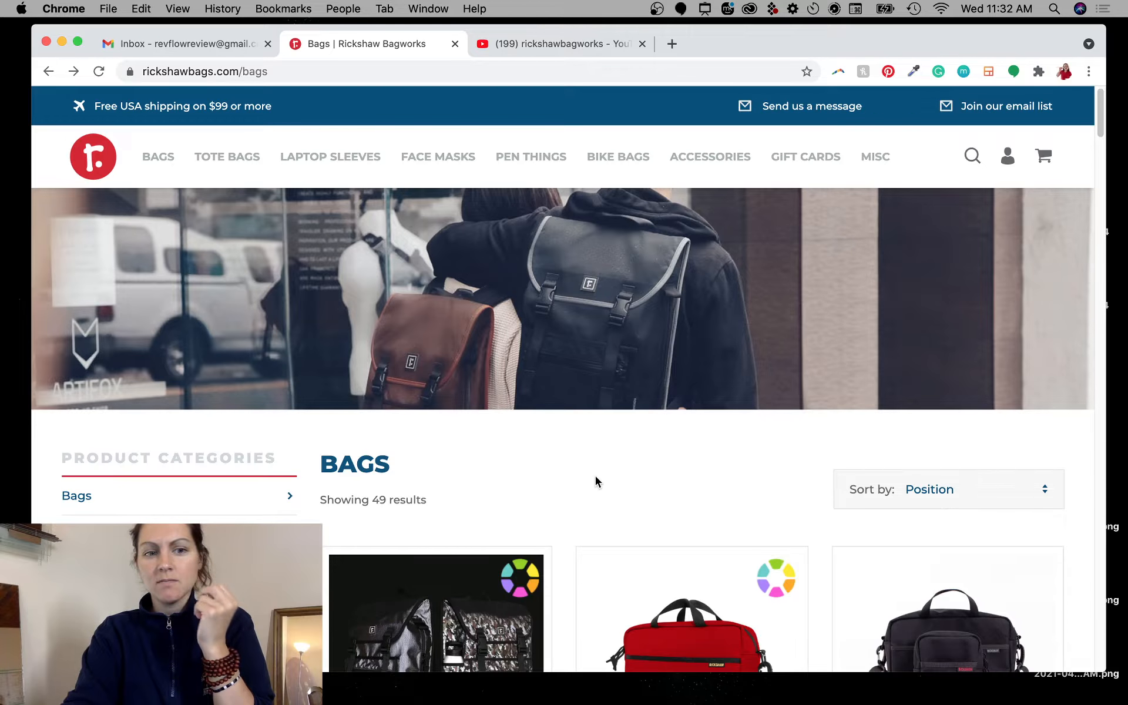
scroll("down", 3)
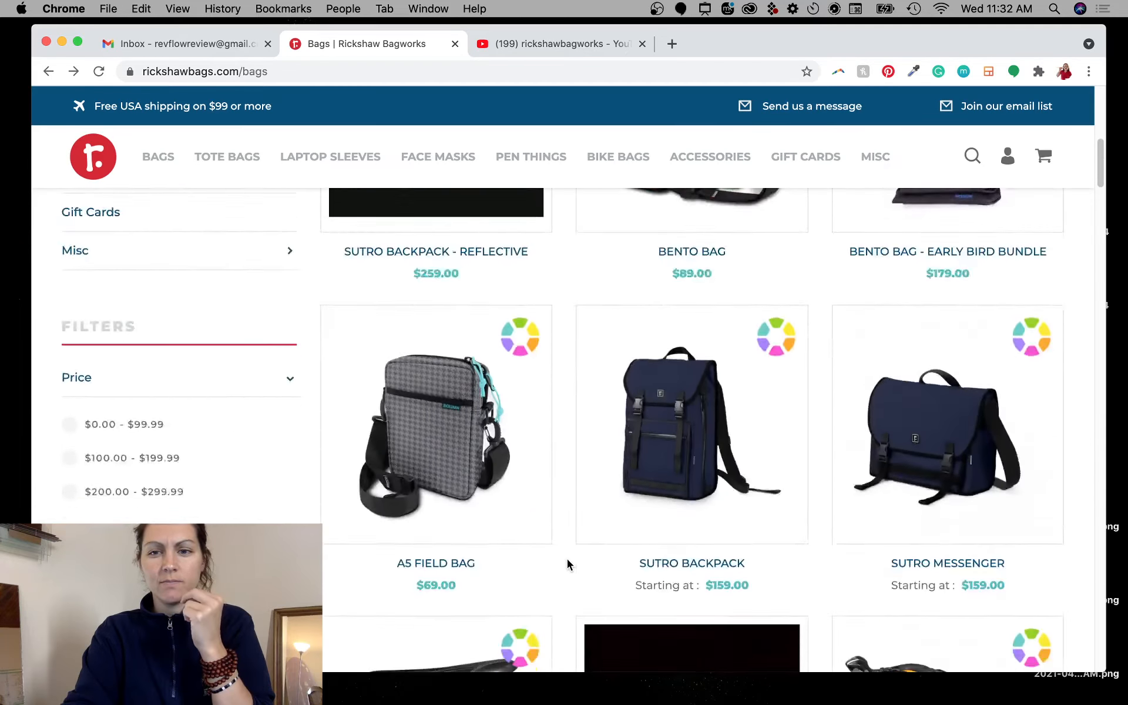
scroll("down", 3)
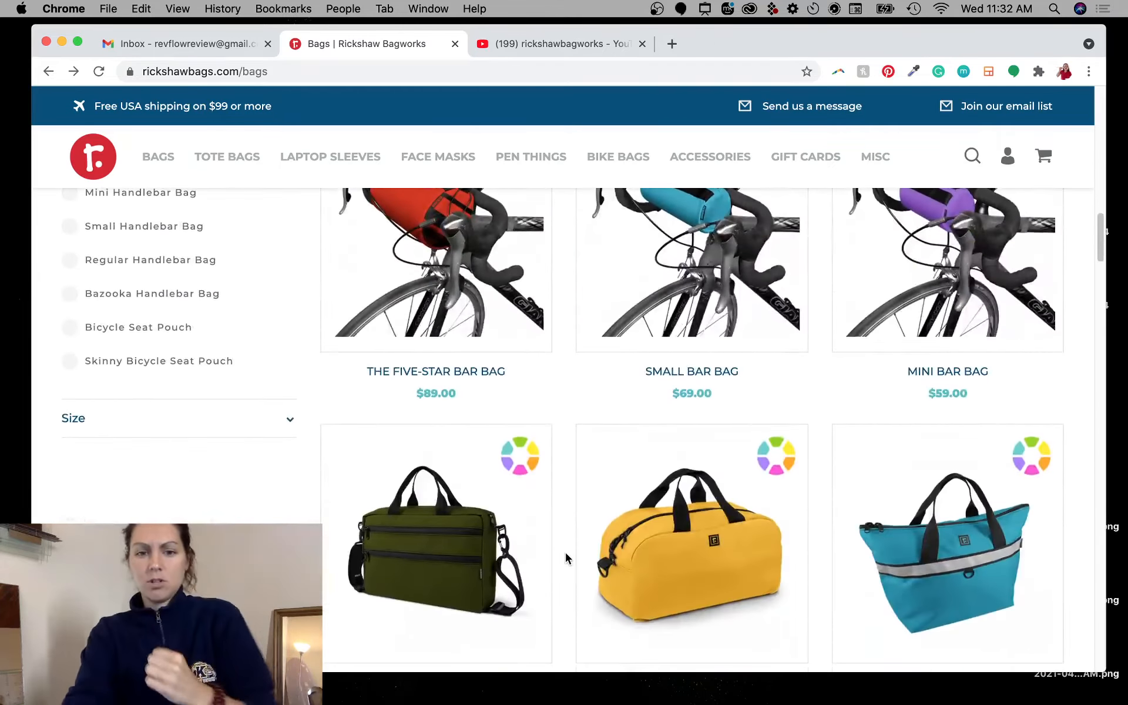
scroll("down", 3)
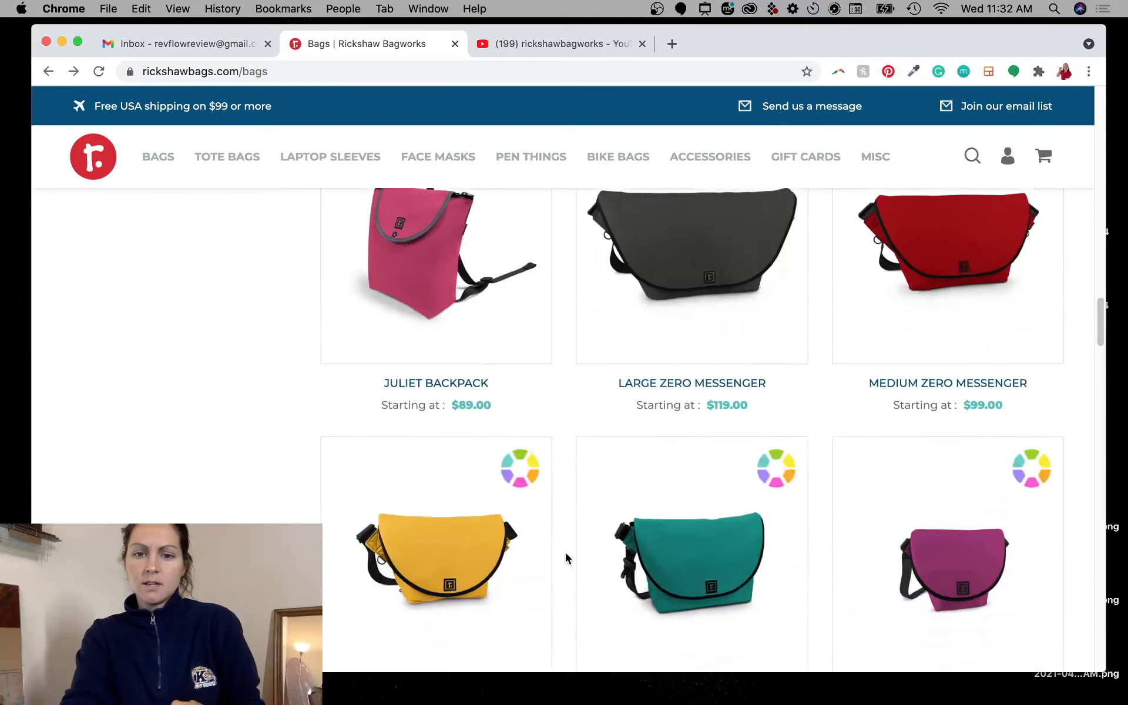
scroll("down", 3)
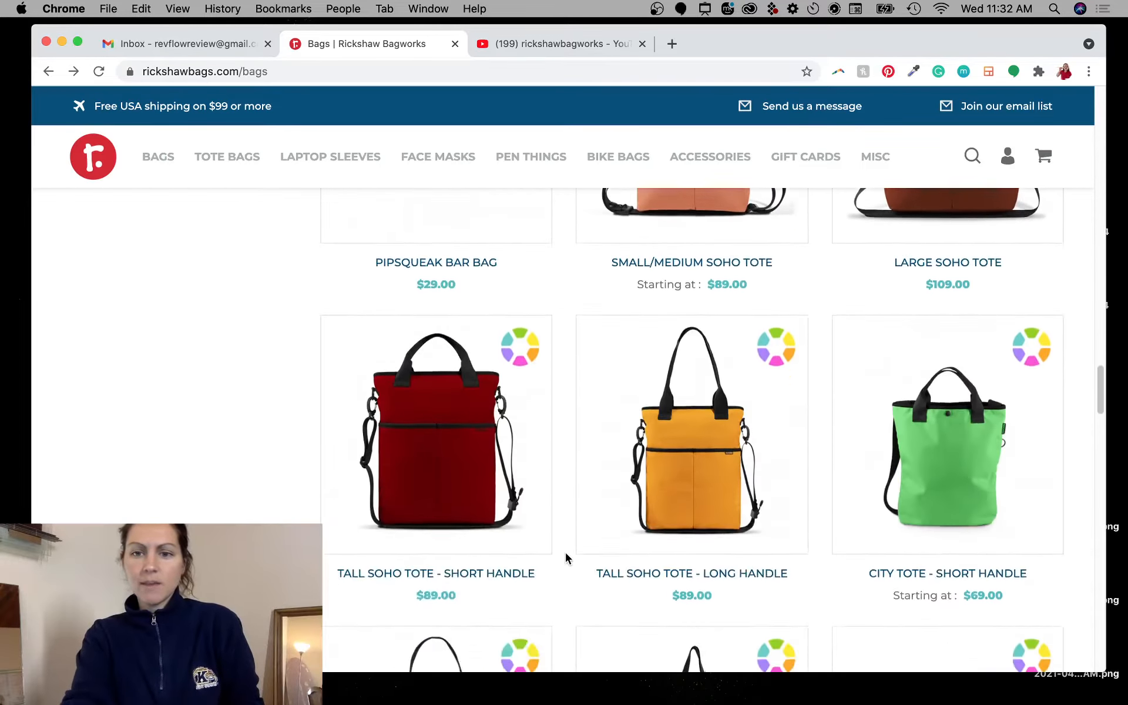
scroll("down", 3)
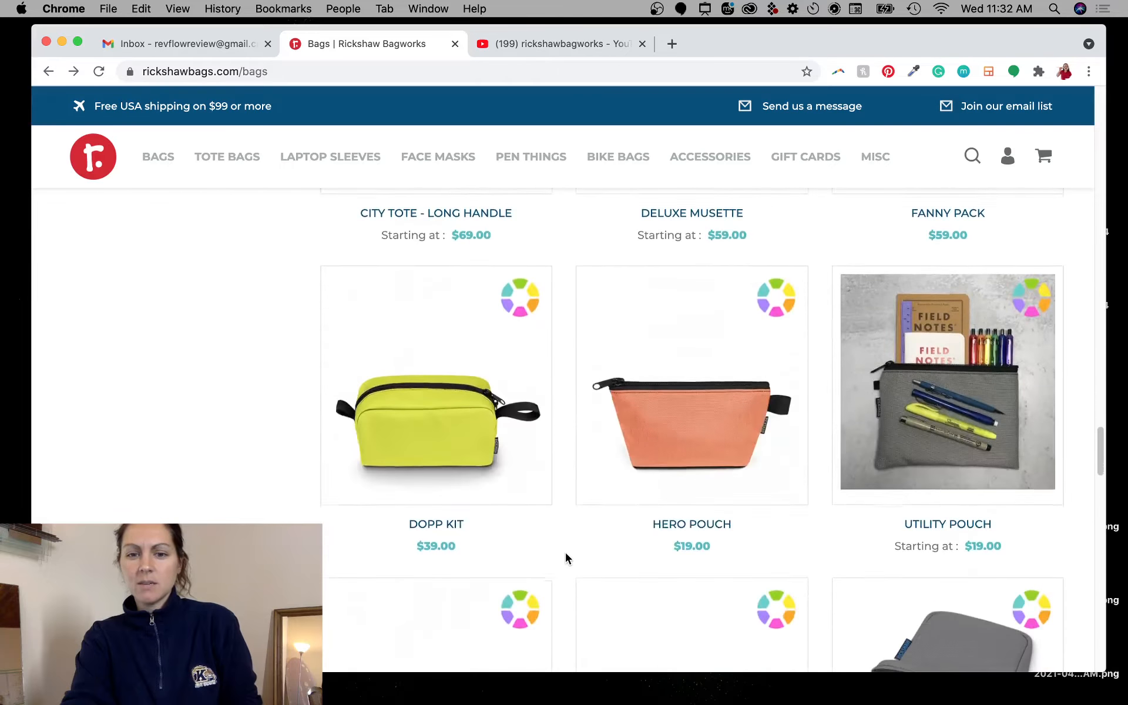
scroll("down", 3)
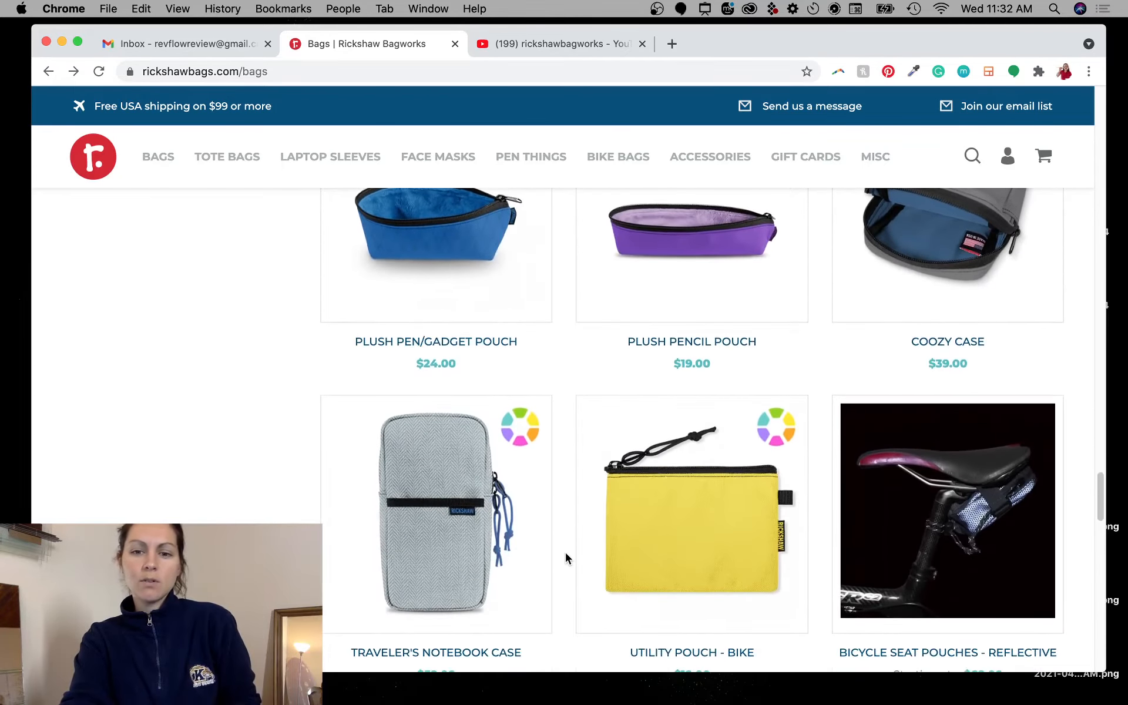
scroll("up", 3)
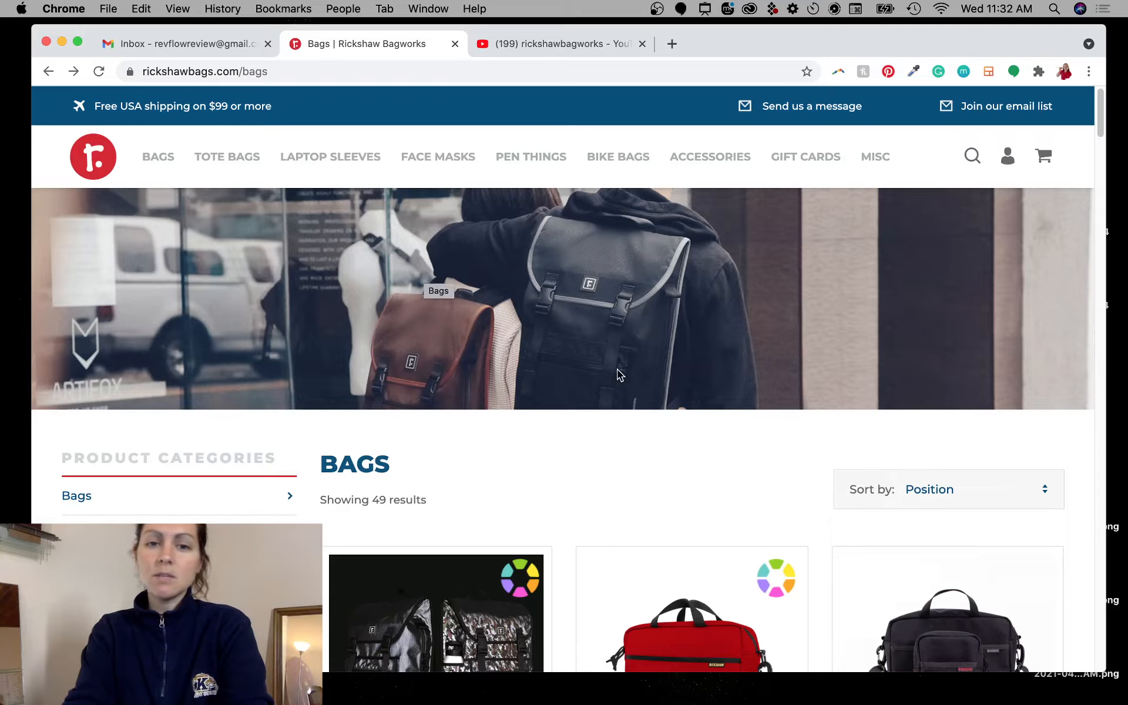
mouse_move(335, 454)
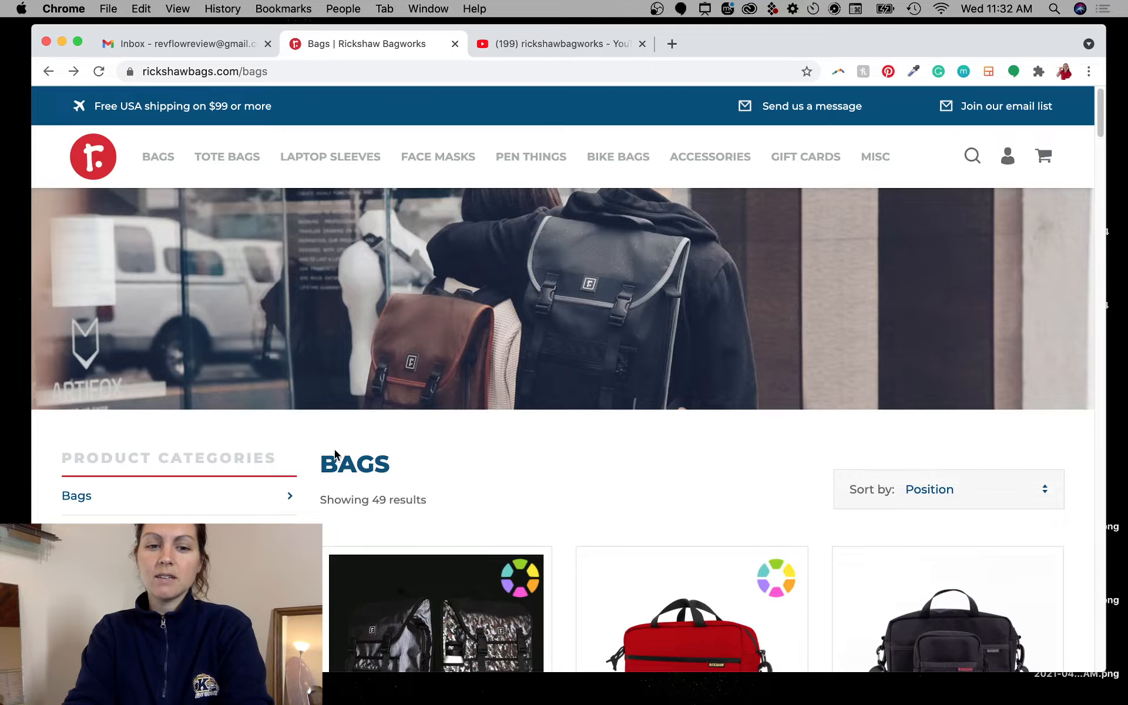
- Go back to the homepage and scroll to the Fresh Bags Made Daily banner
left_click(47, 72)
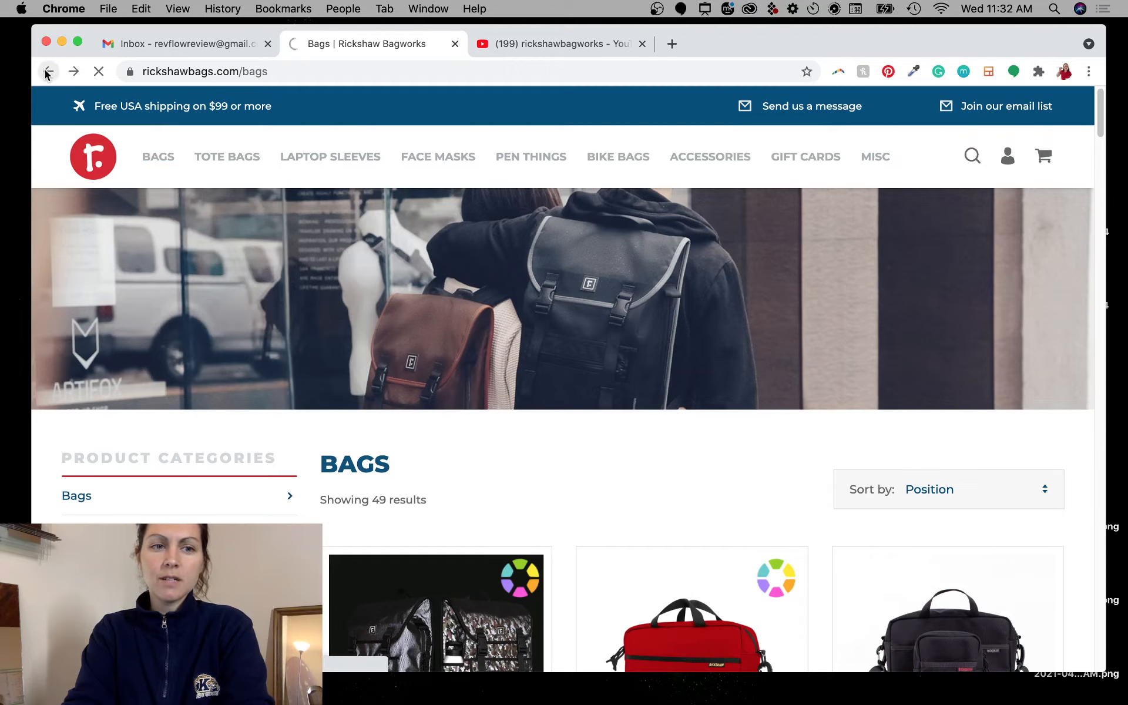
left_click(47, 72)
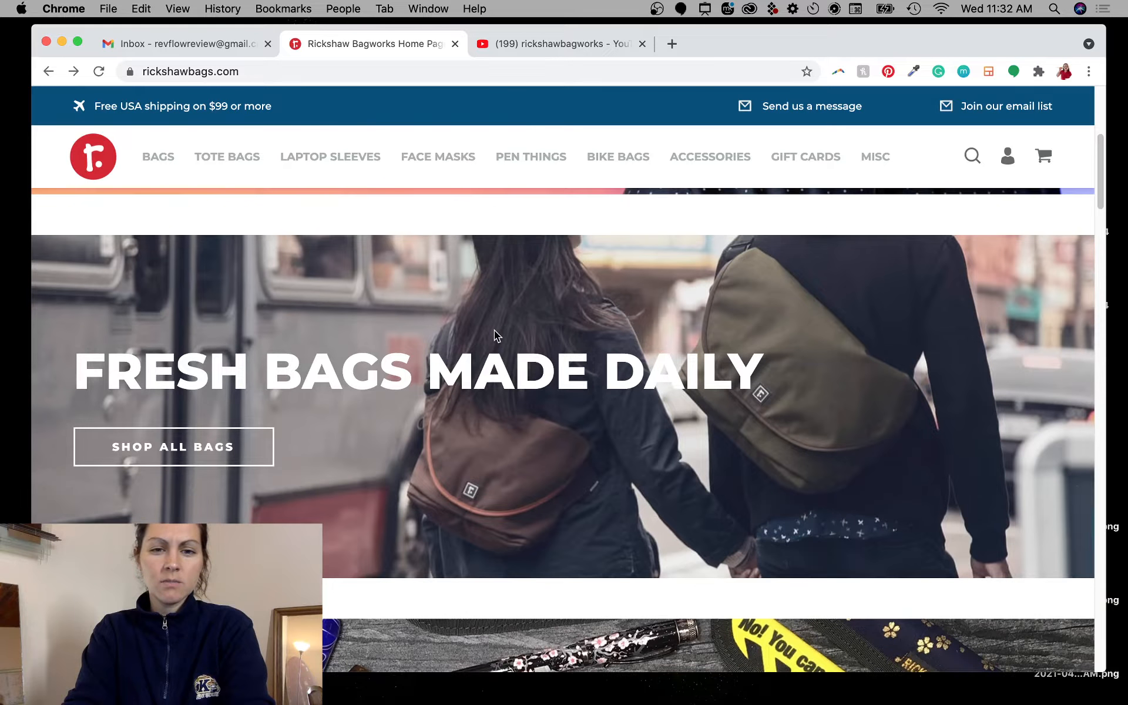
mouse_move(398, 372)
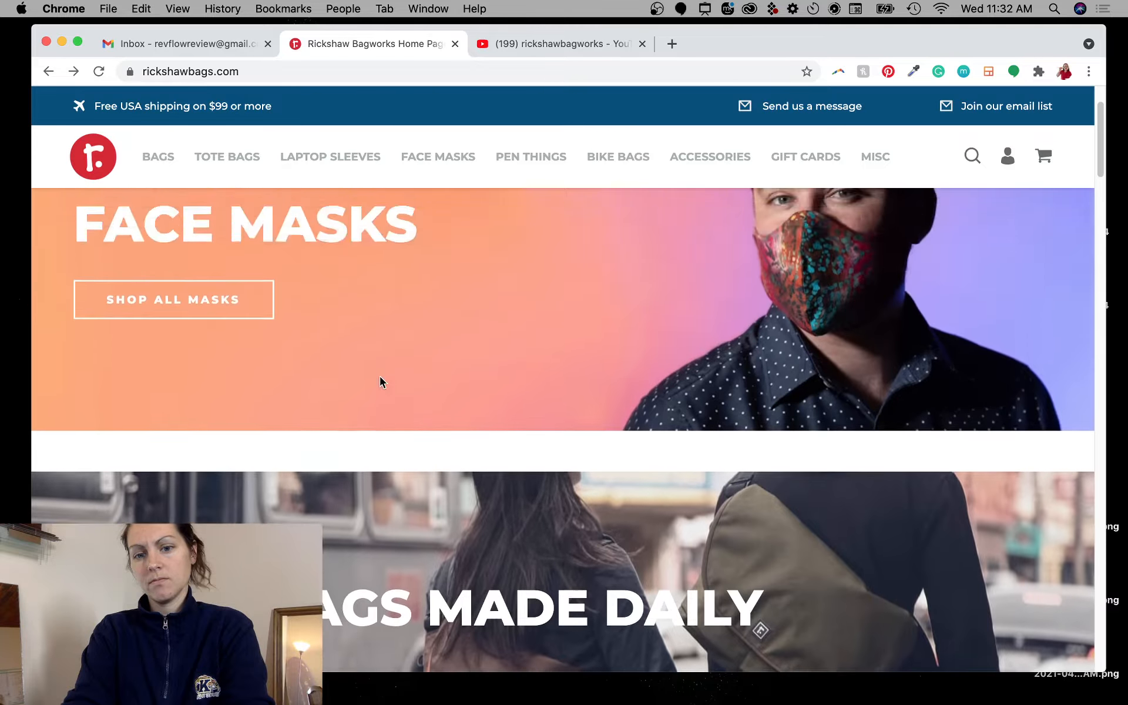
scroll("down", 3)
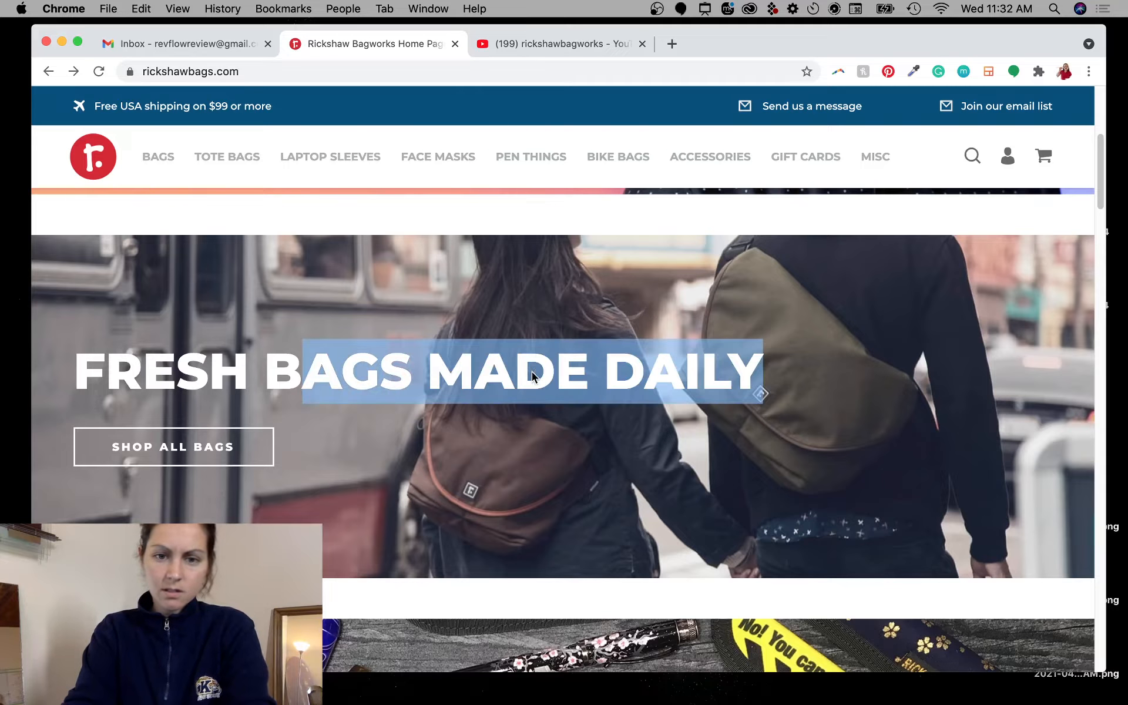
mouse_move(790, 526)
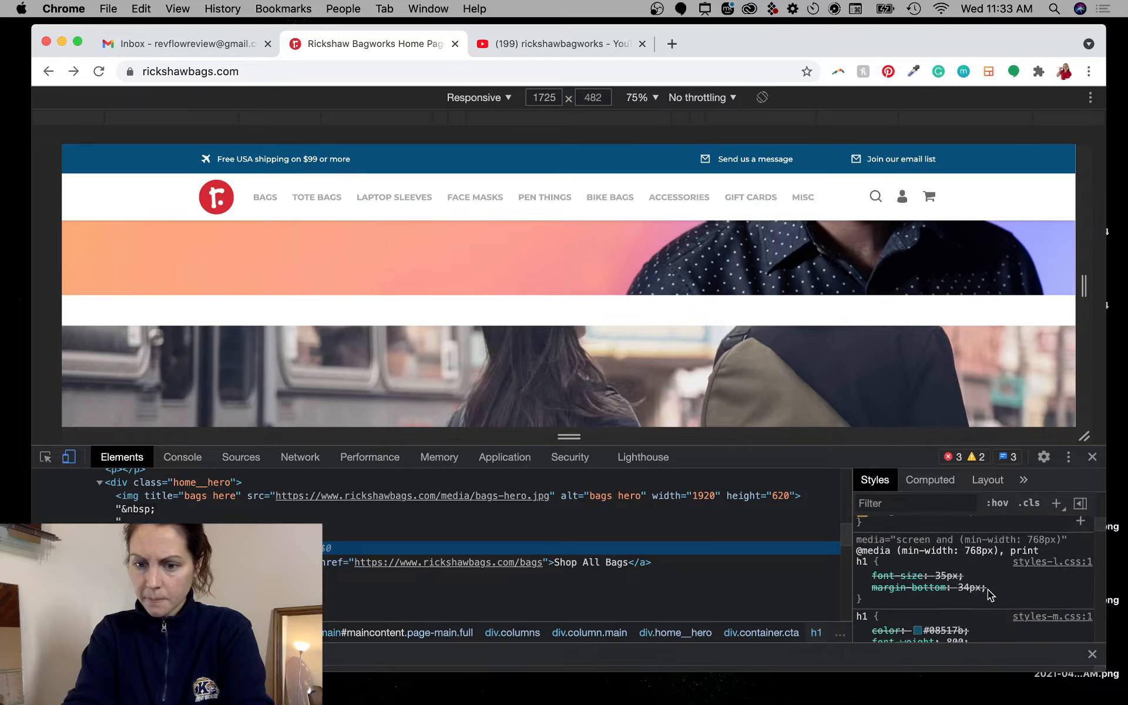
- Review the h1 rules in the DevTools Styles pane, then close DevTools
scroll("down", 3)
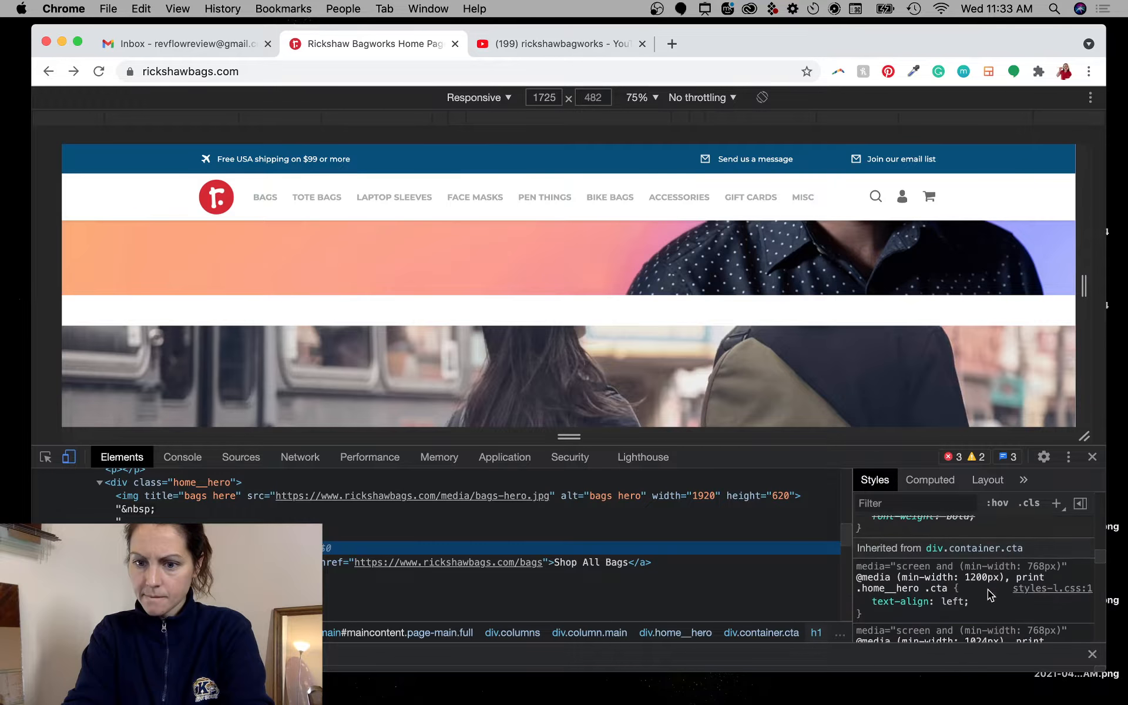
scroll("down", 3)
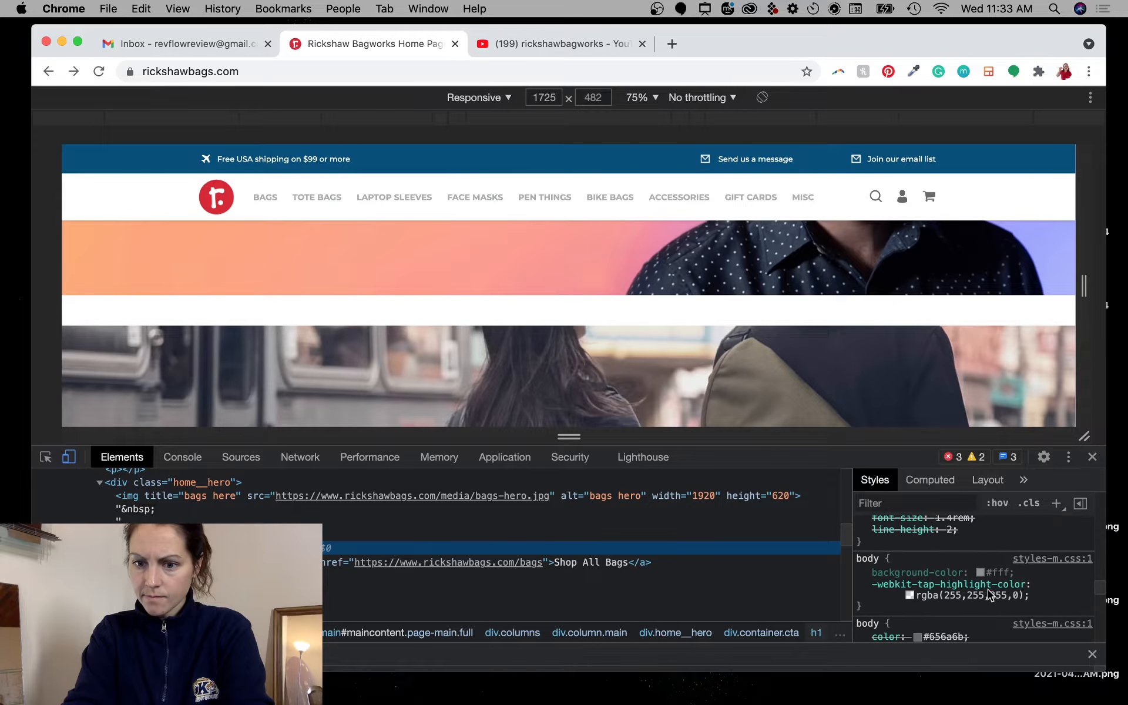
scroll("down", 3)
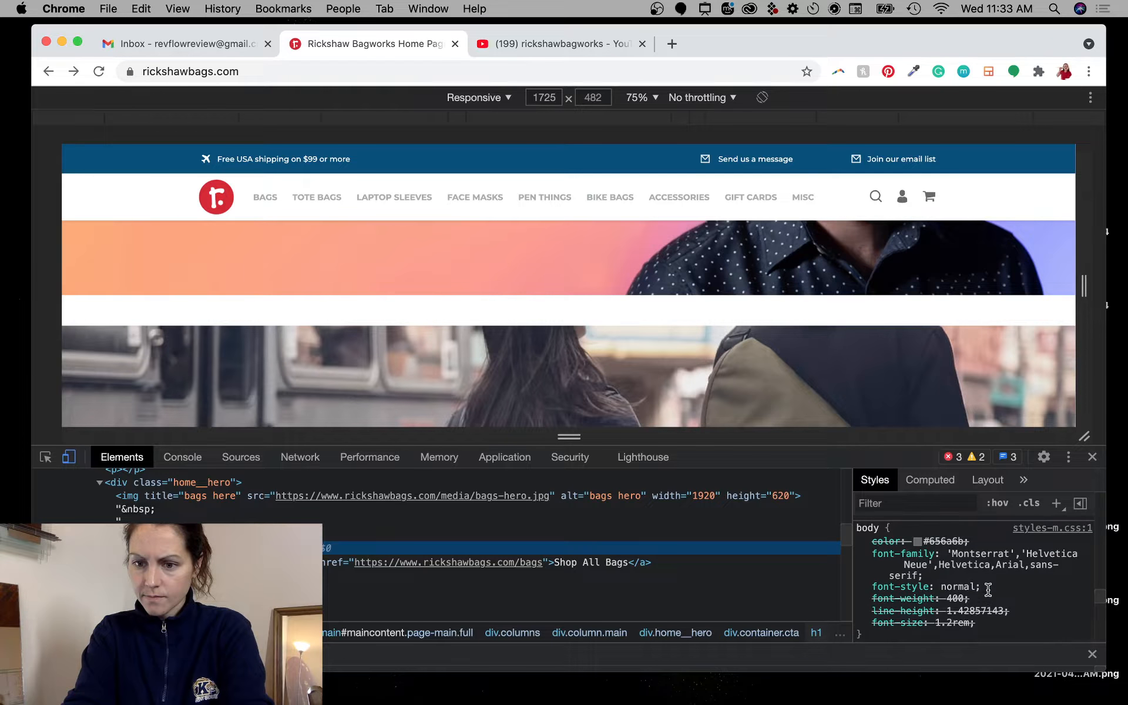
mouse_move(569, 424)
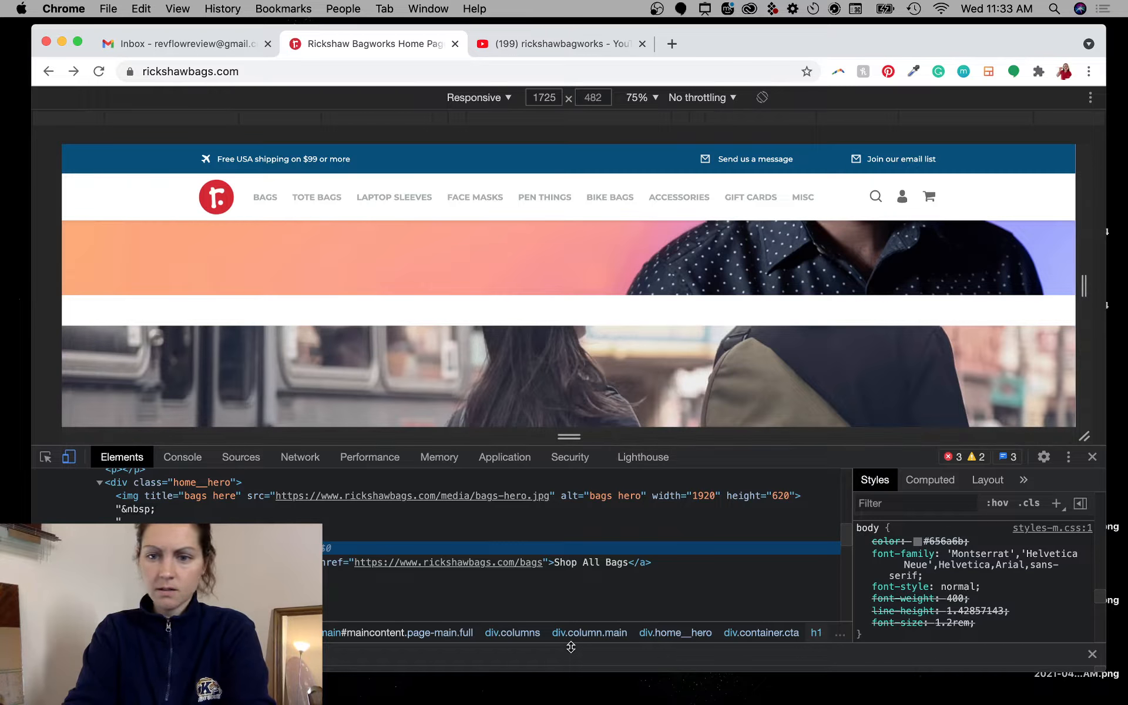
left_click(1091, 457)
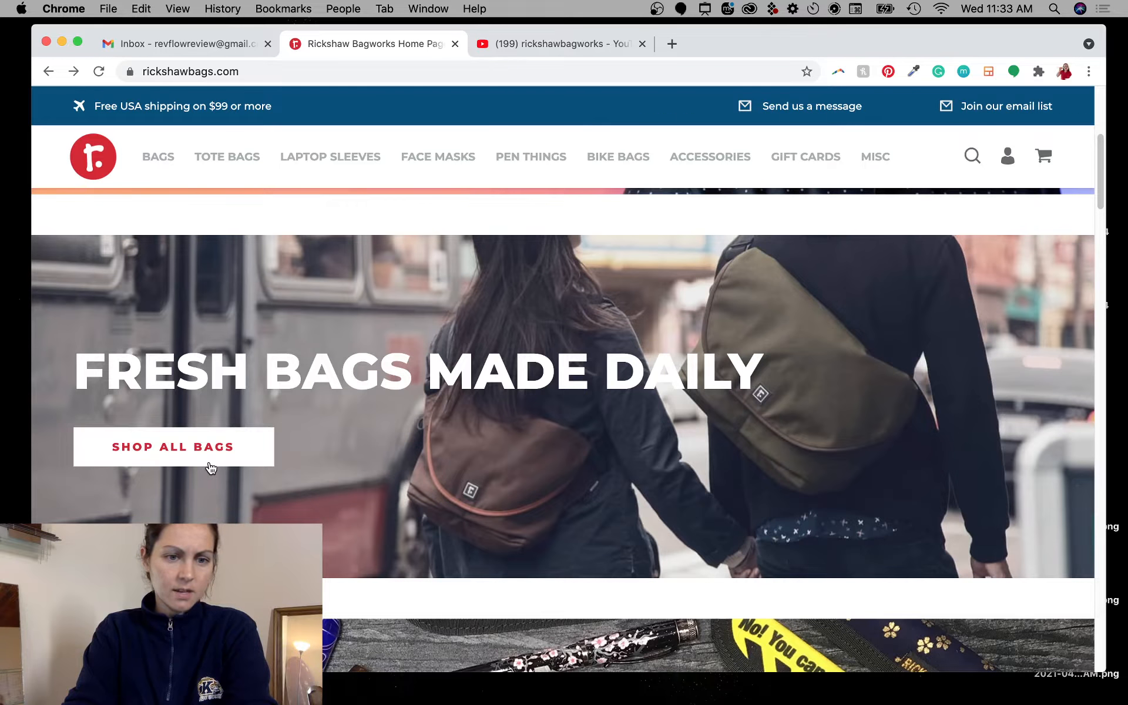
- Scroll the homepage to review the hero and Shop All Bags button
scroll("down", 3)
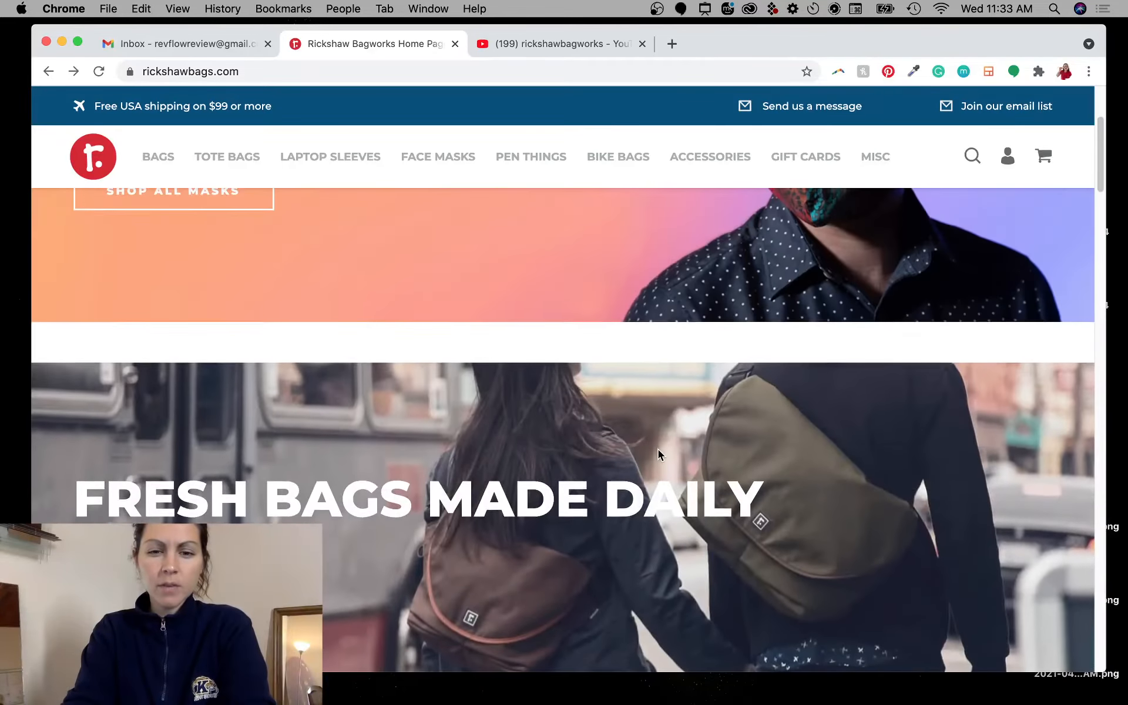
scroll("up", 3)
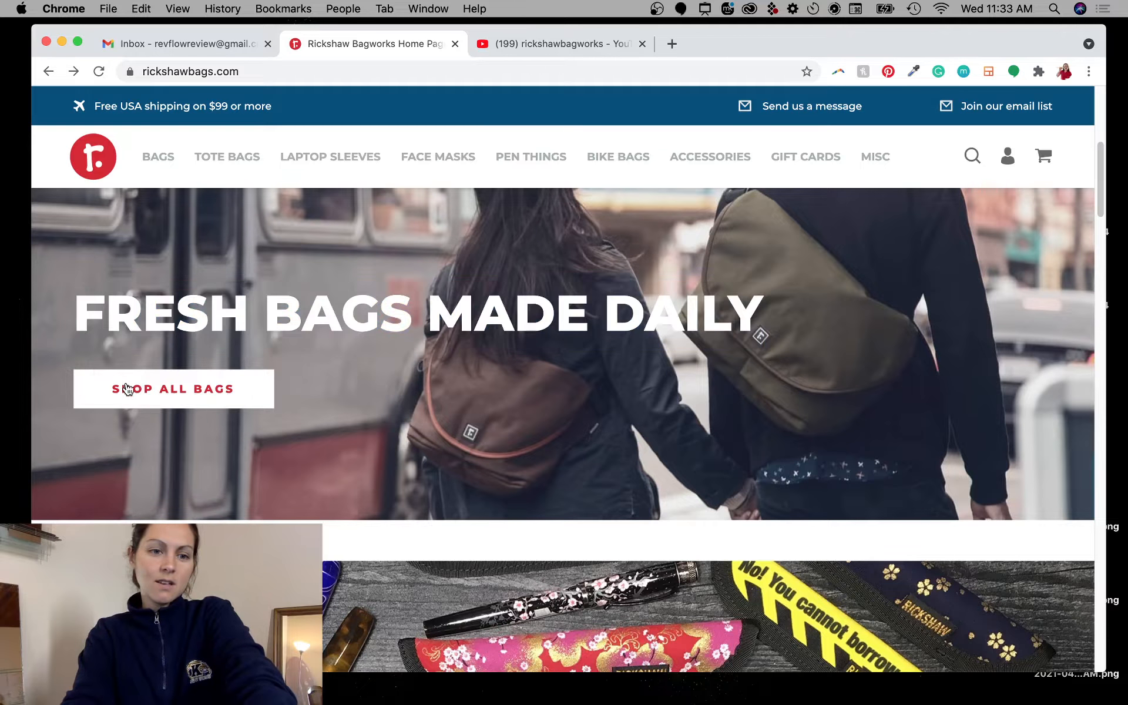
mouse_move(514, 437)
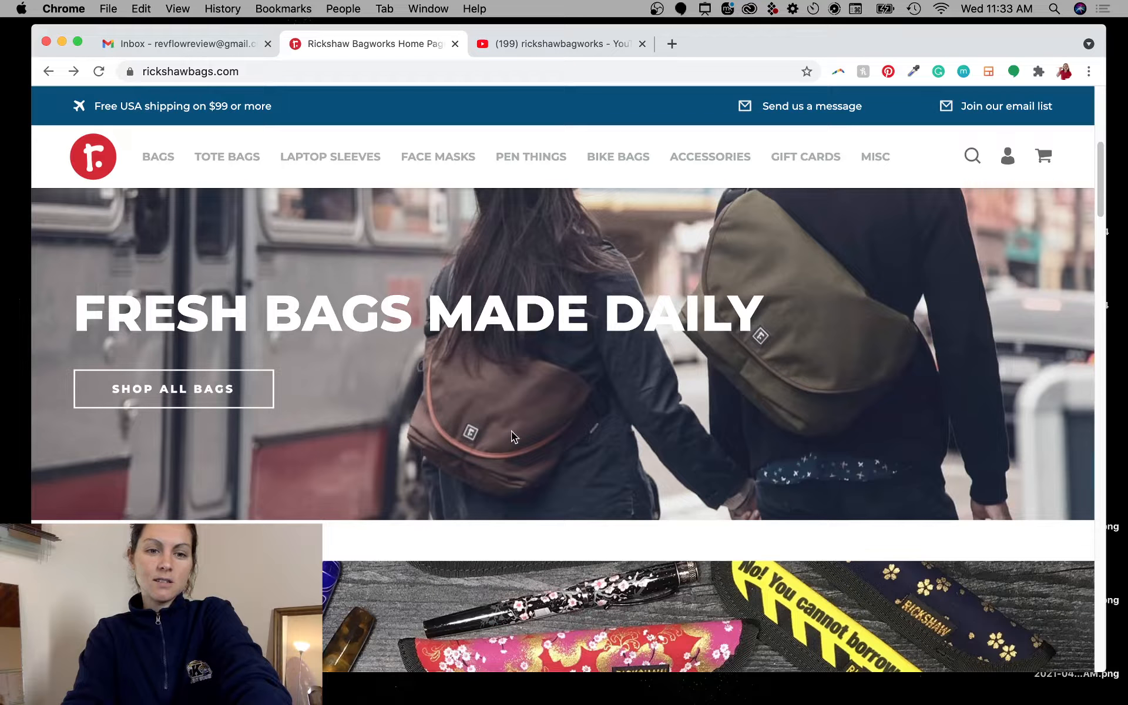
mouse_move(659, 275)
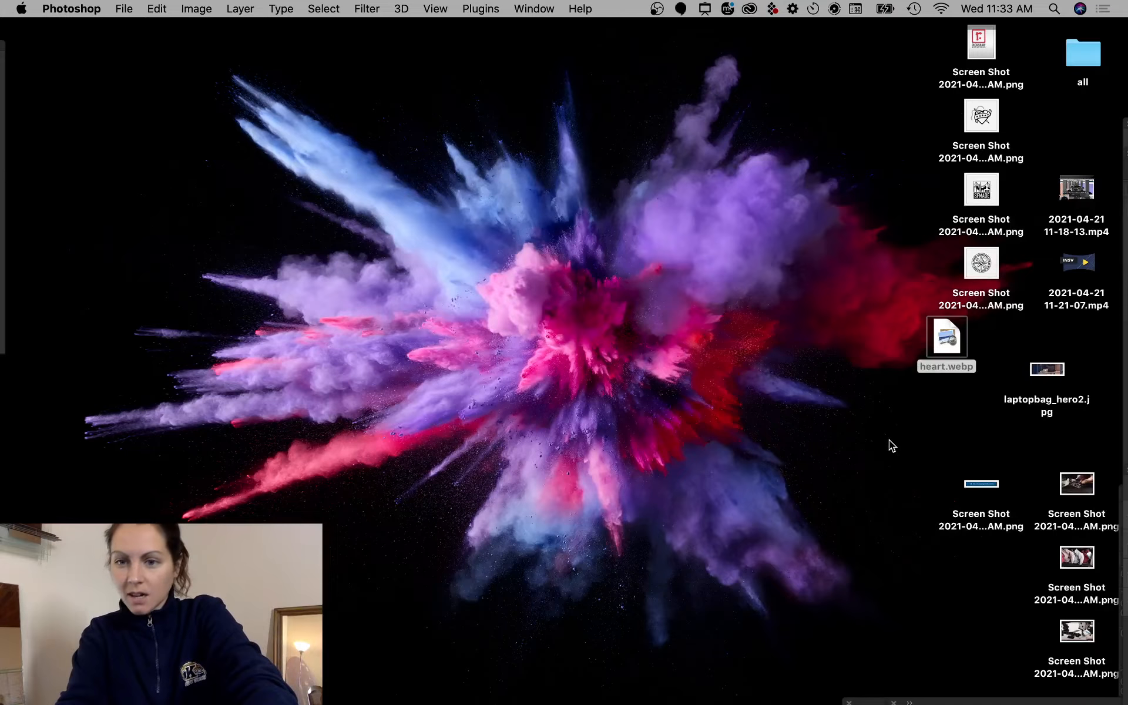
- Mask the screenshot to just the Rickshaw Bagworks logo, scale it to the top centre and rasterize it
left_click(980, 42)
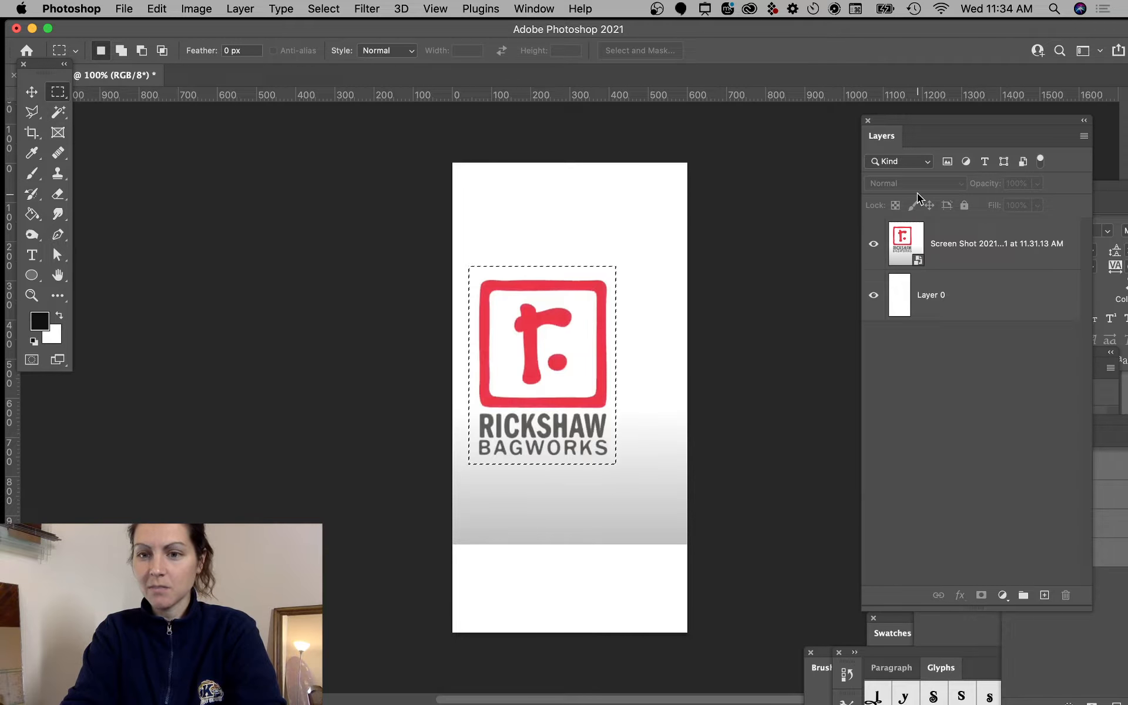
left_click(979, 594)
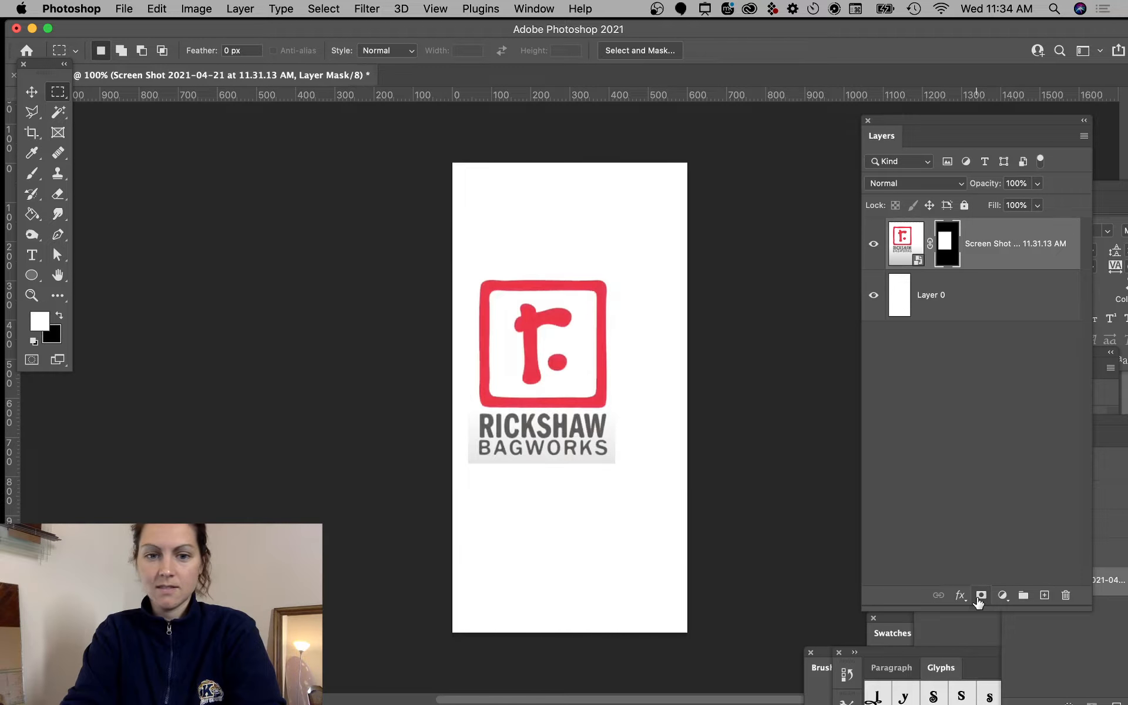
left_click(31, 92)
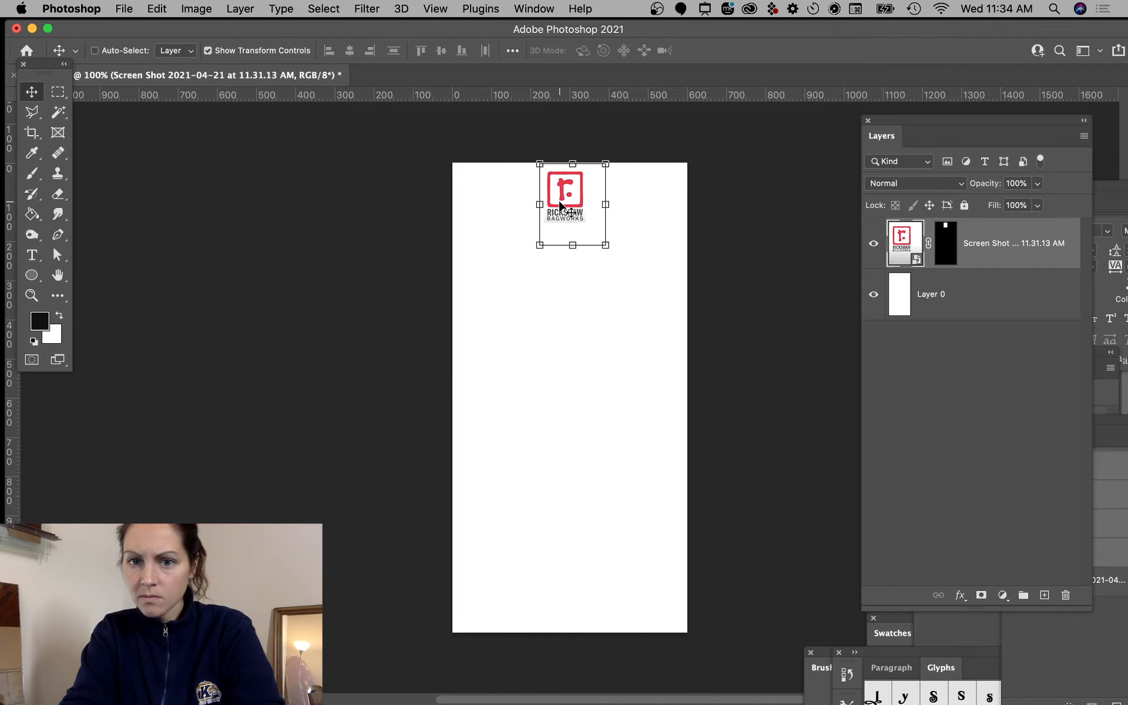
mouse_move(769, 235)
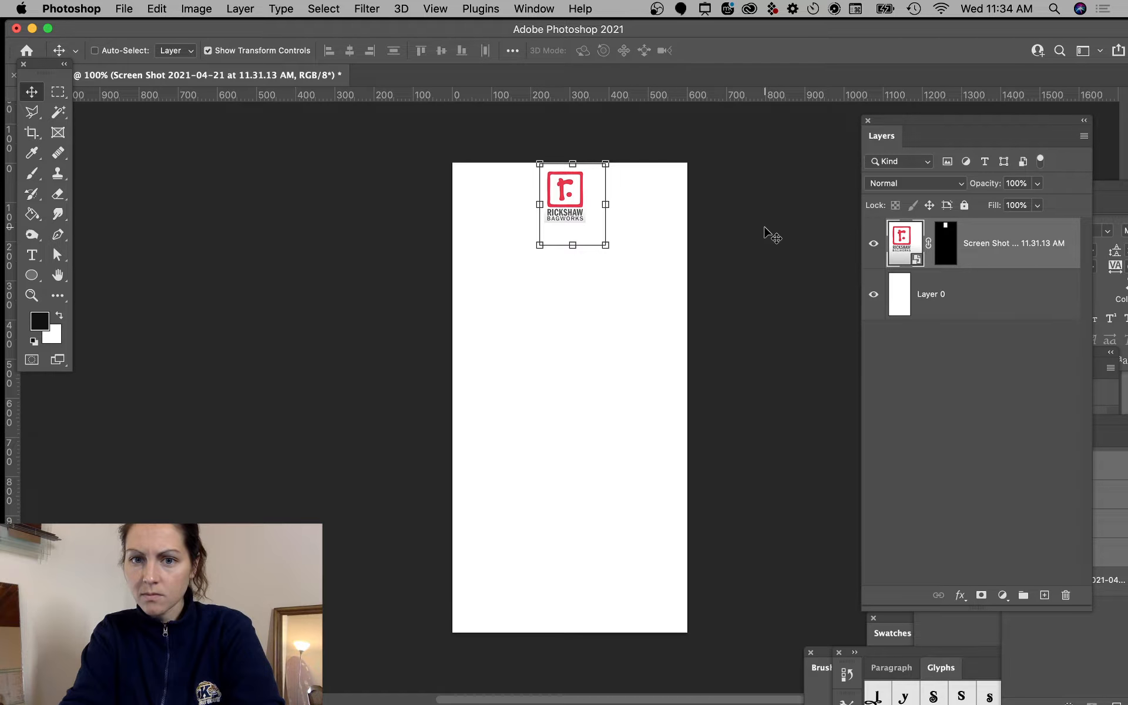
left_click(905, 243)
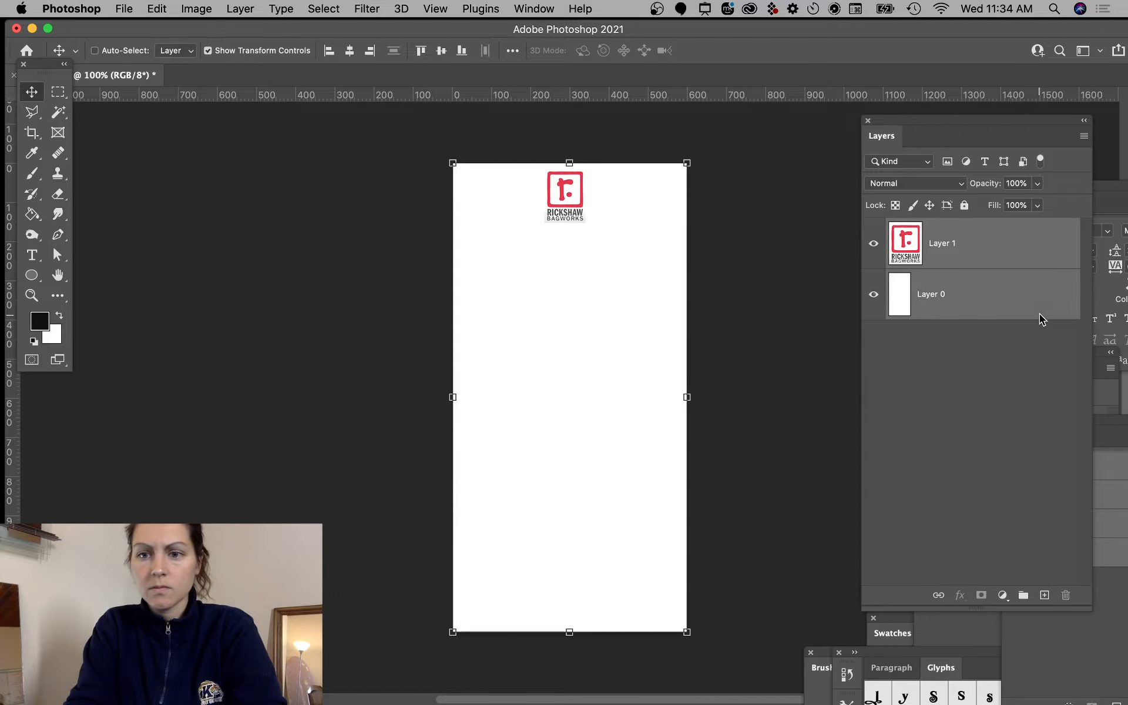
- Scale the logo up to about 121% and commit it near the top of the email
left_click(513, 50)
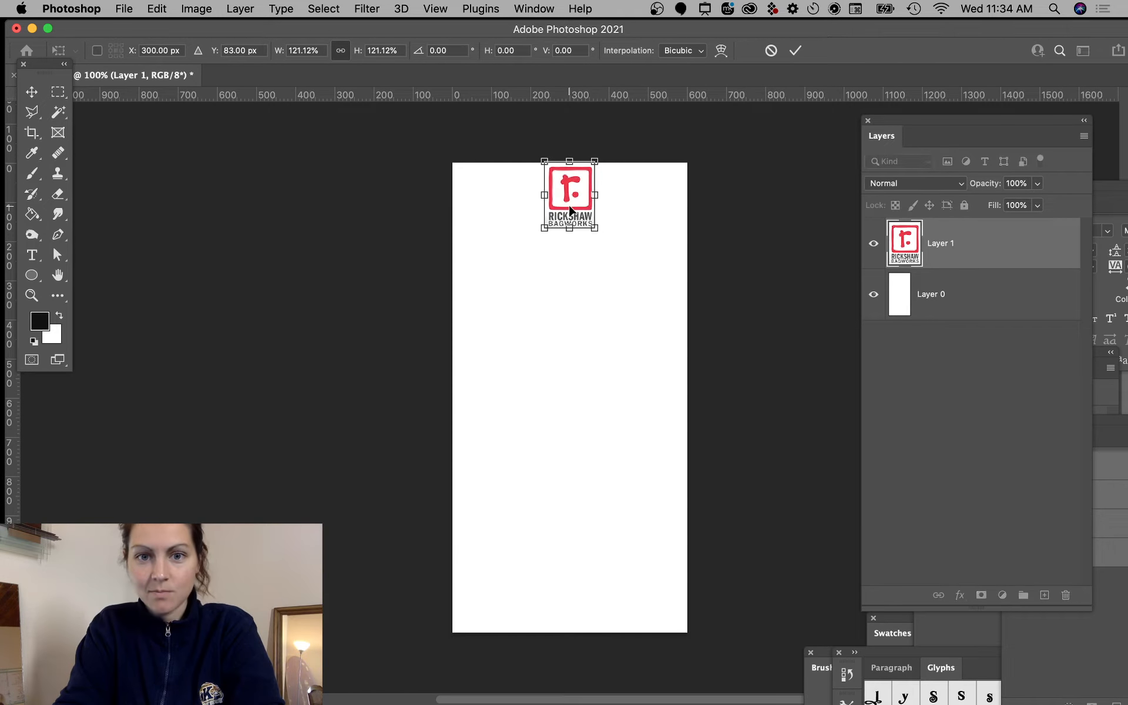
left_click(795, 51)
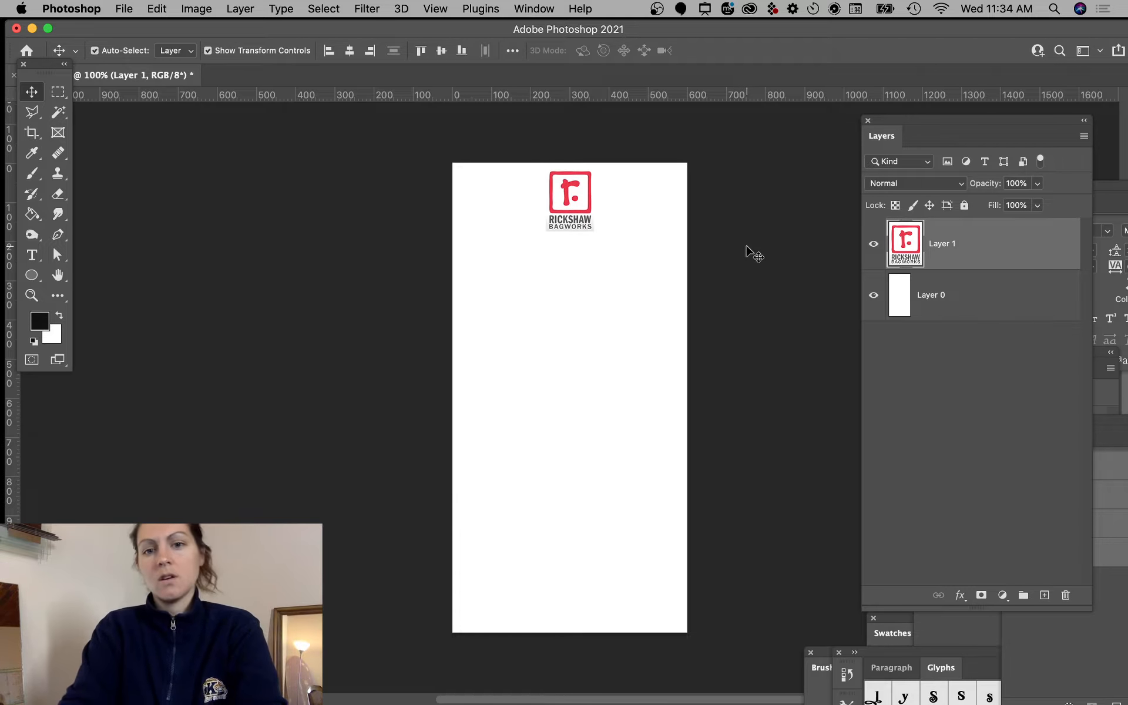
left_click(59, 91)
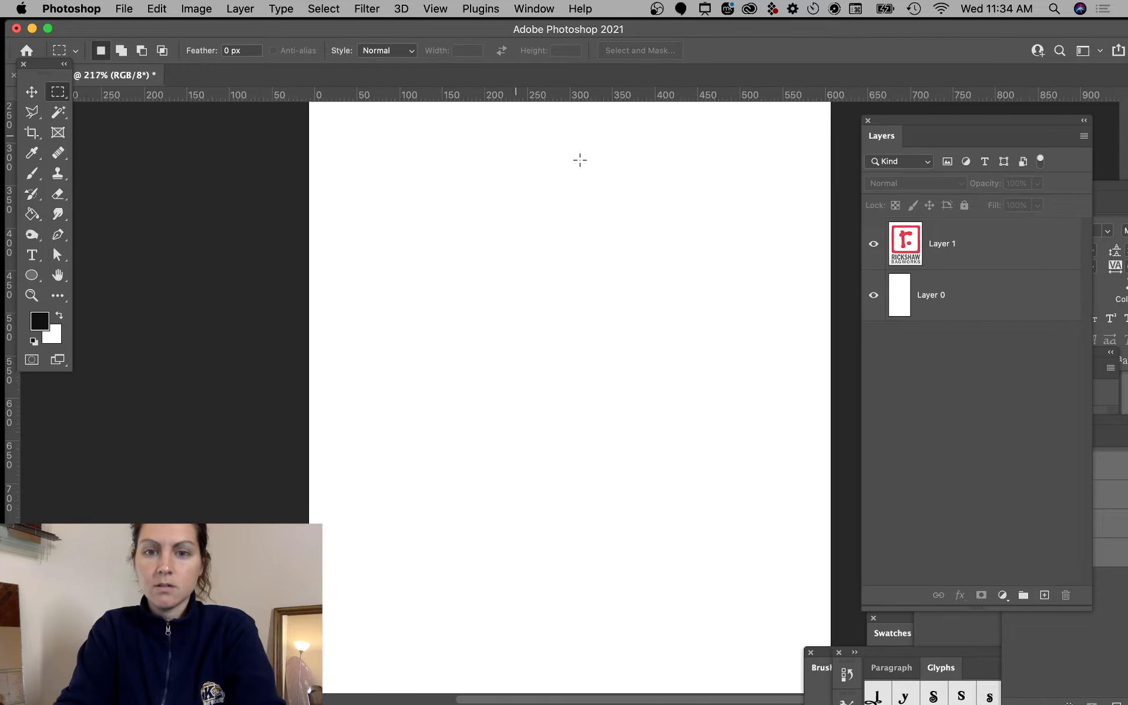
- Copy a 2px column of the logo's grey fade to Layer 2 and stretch it full canvas width behind the logo
left_click(59, 275)
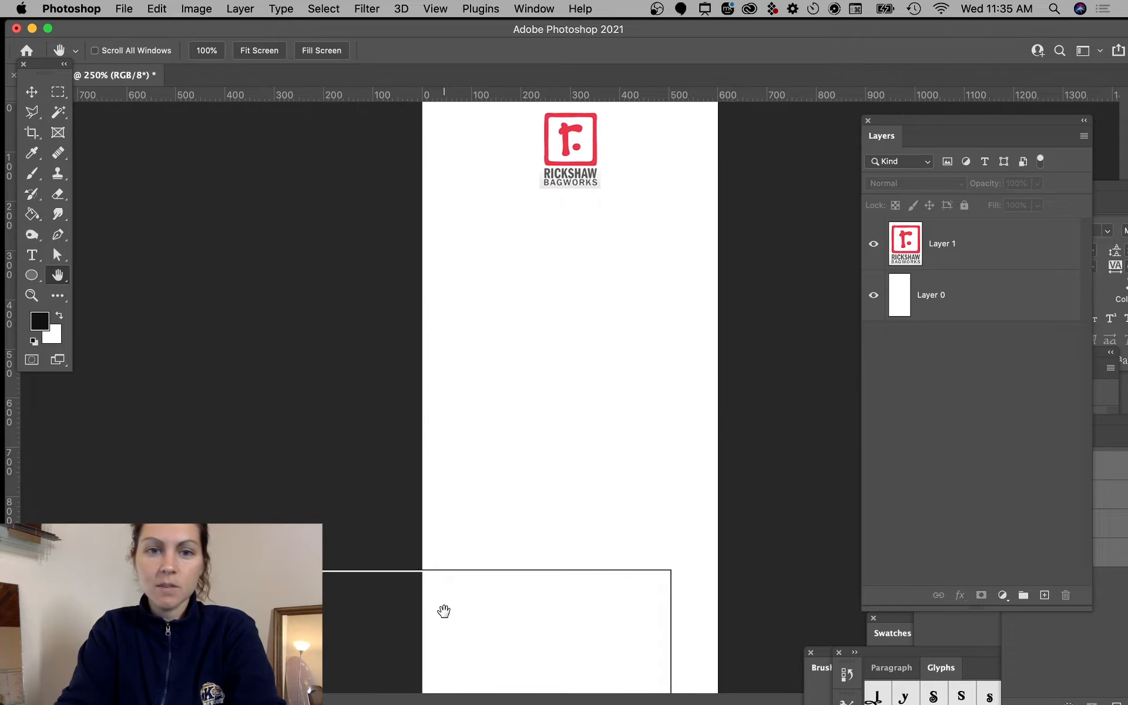
left_click(59, 92)
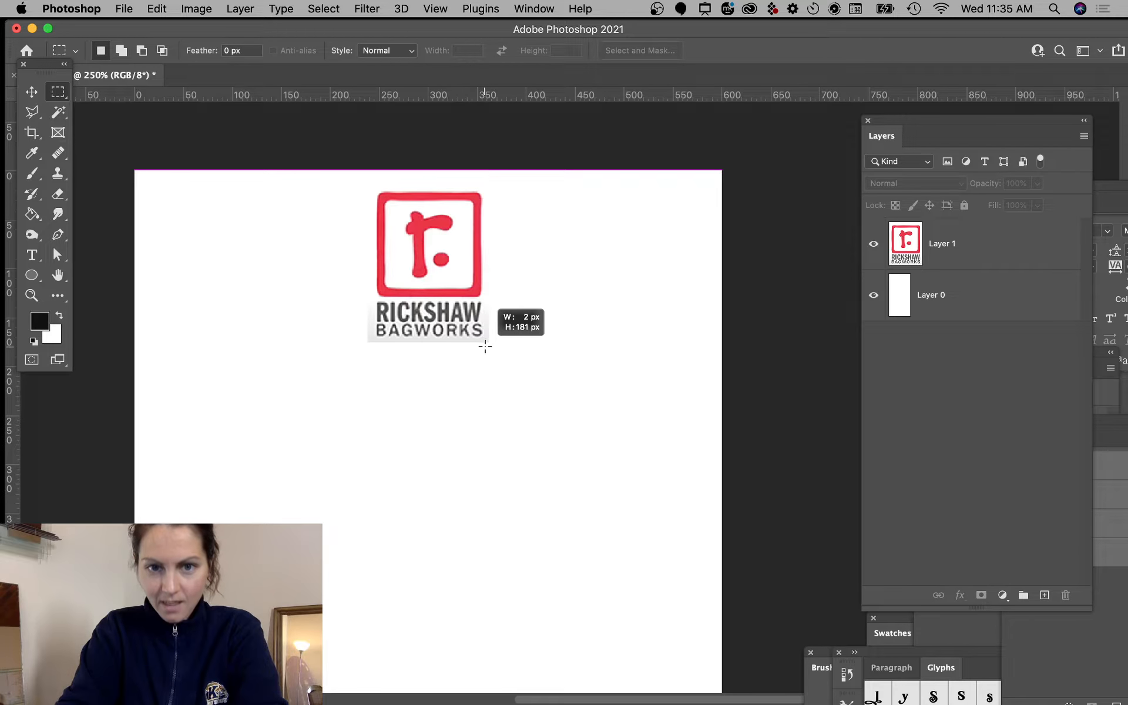
left_click(32, 92)
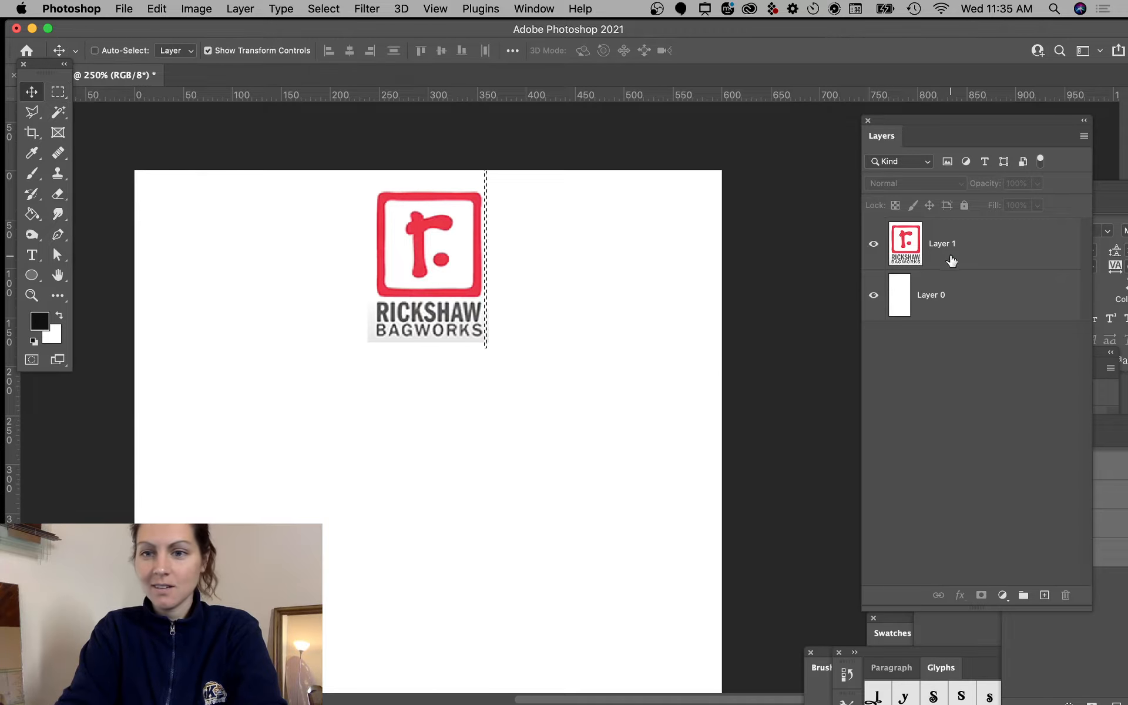
left_click(1044, 595)
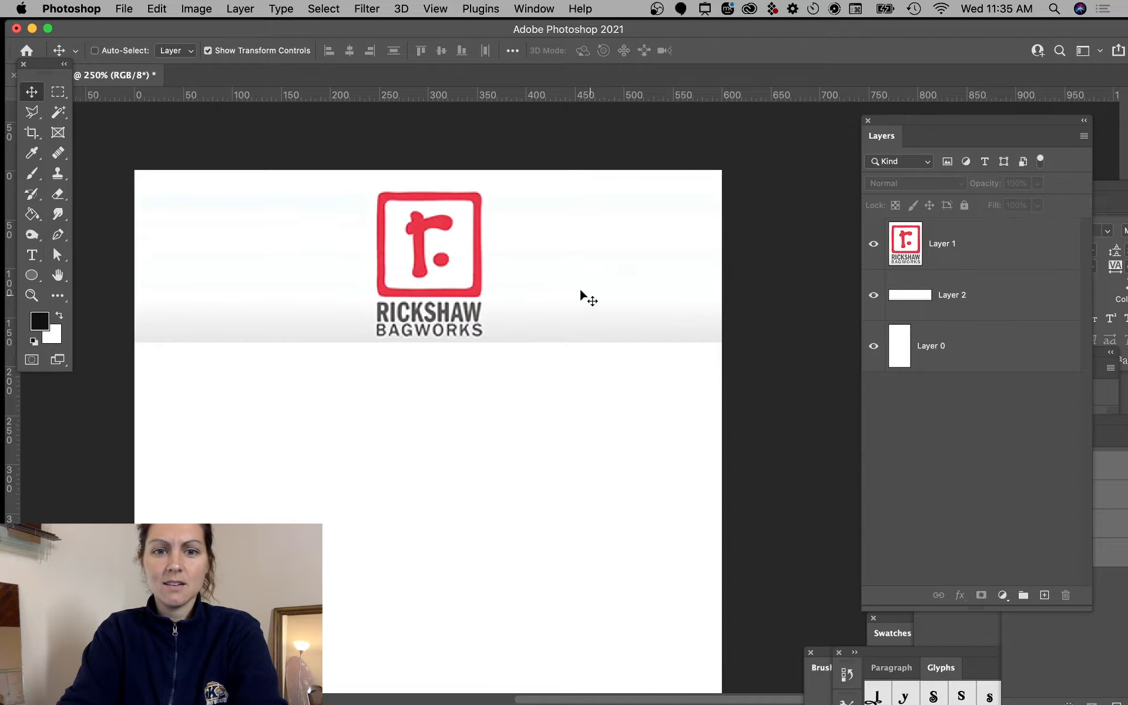
mouse_move(567, 350)
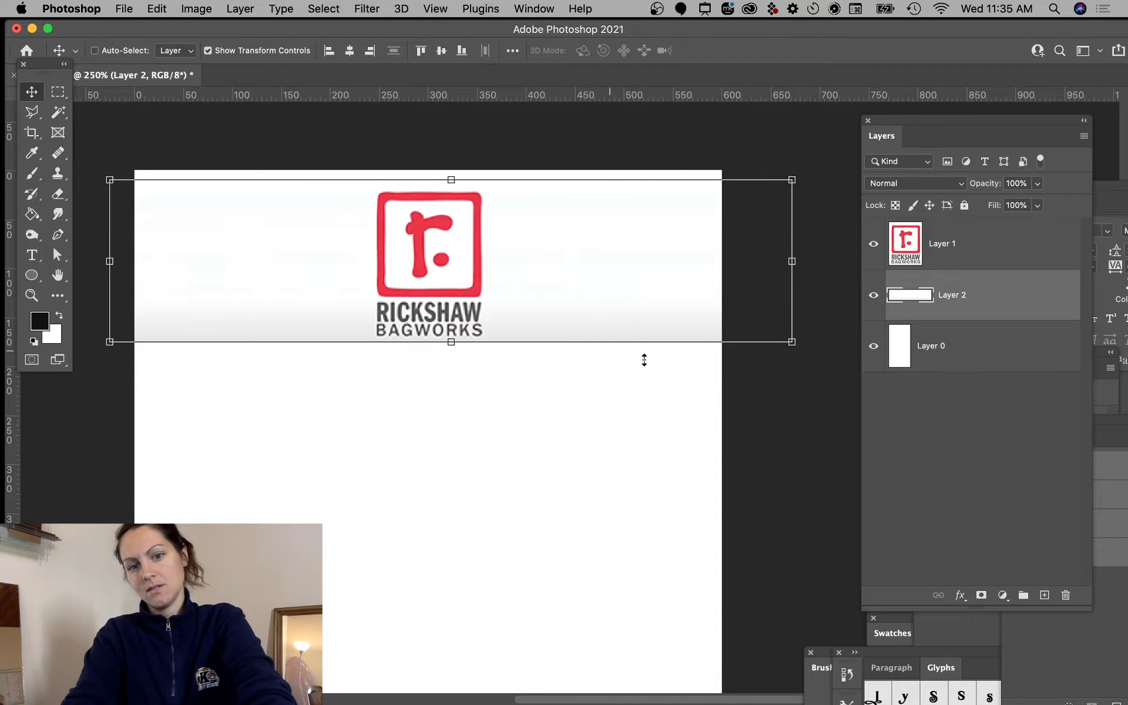
left_click(941, 243)
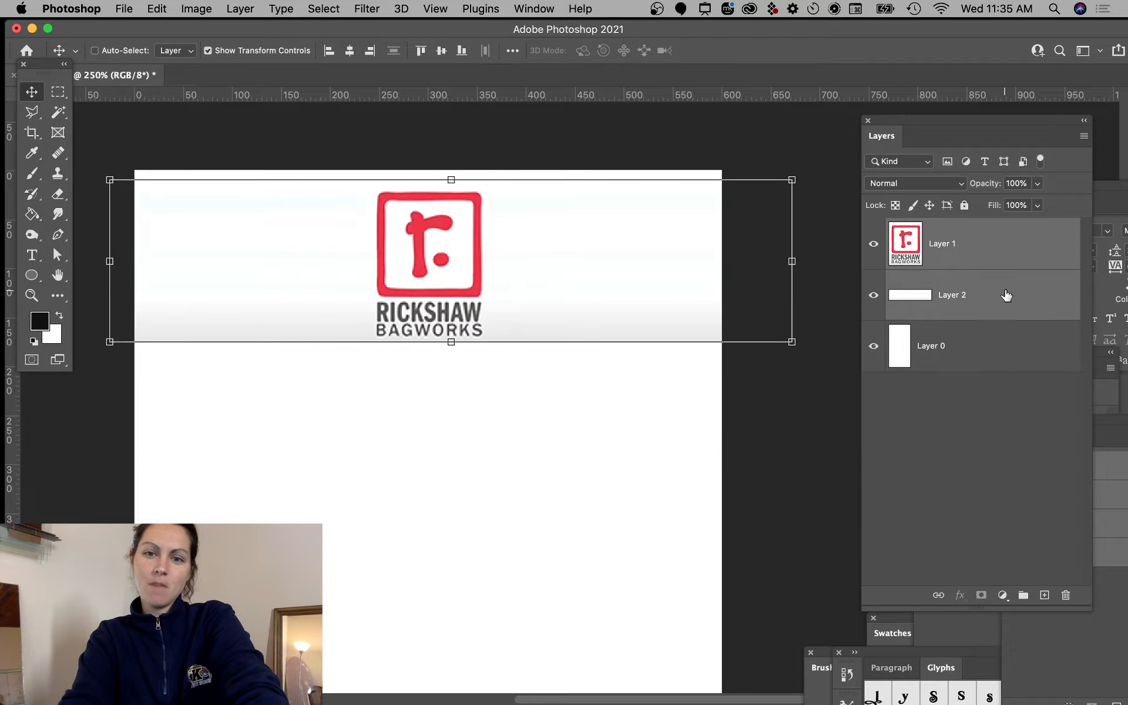
mouse_move(879, 313)
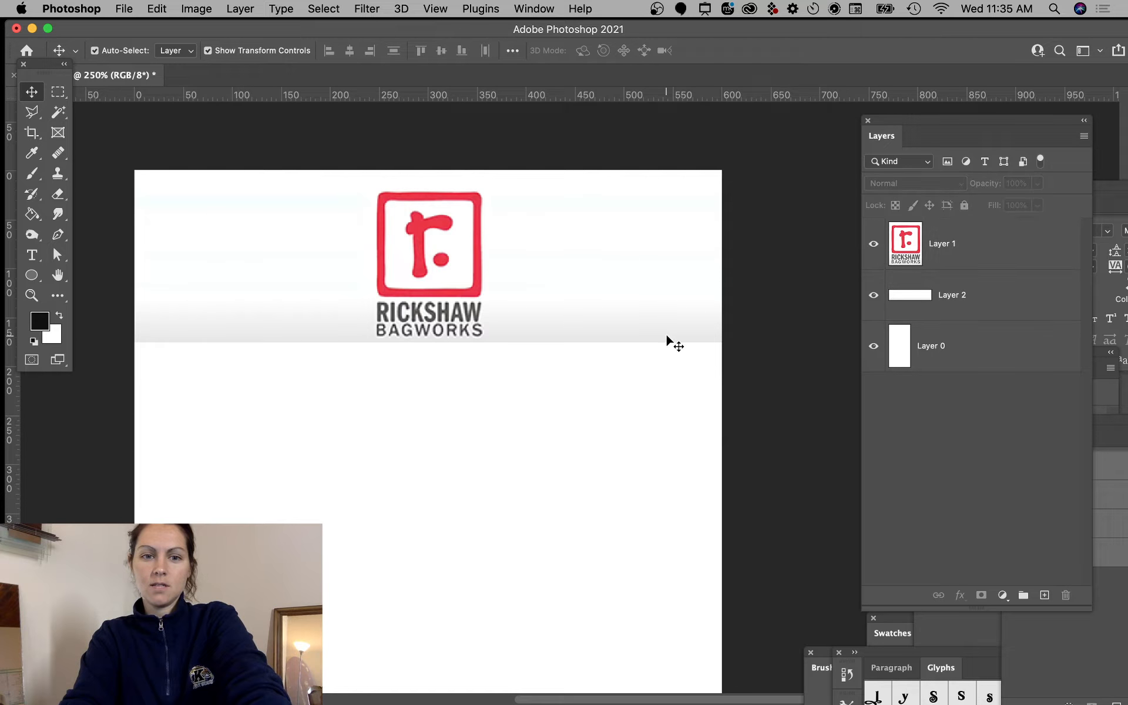
mouse_move(583, 339)
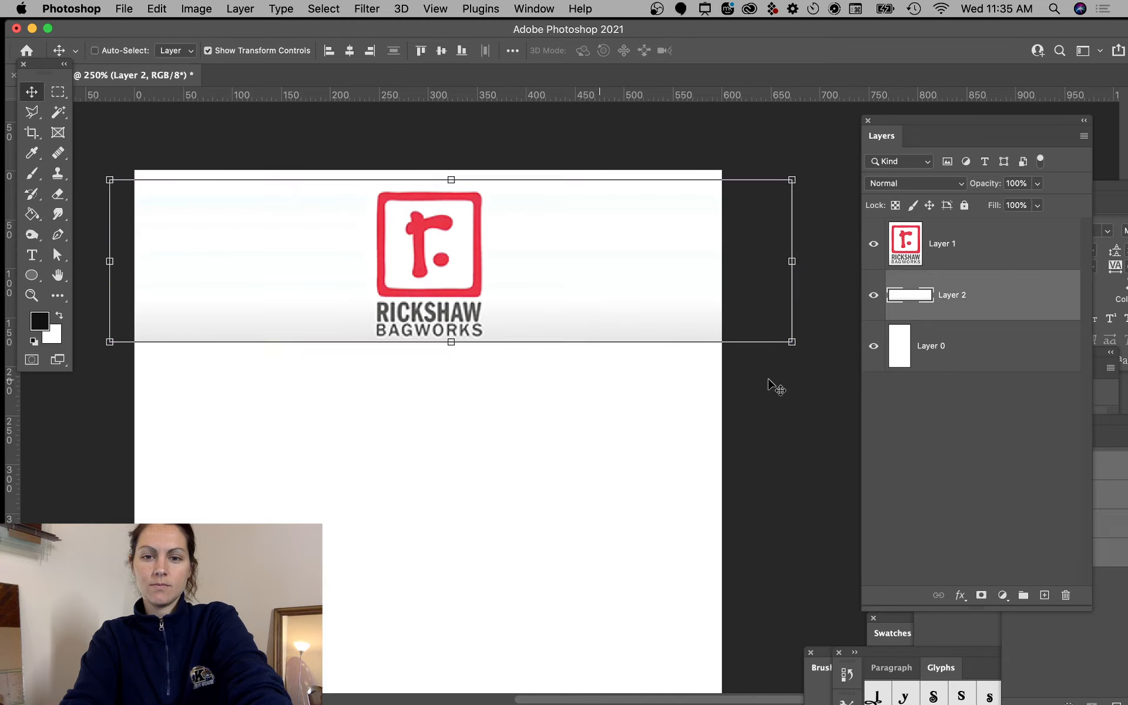
left_click(679, 345)
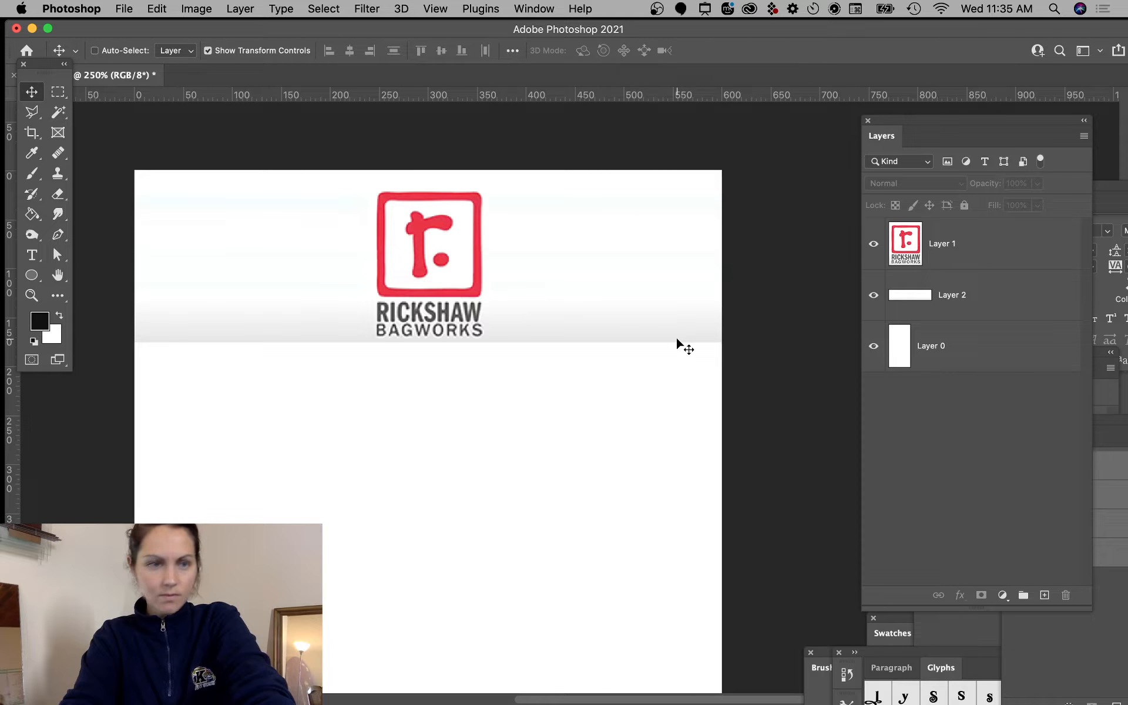
left_click(58, 92)
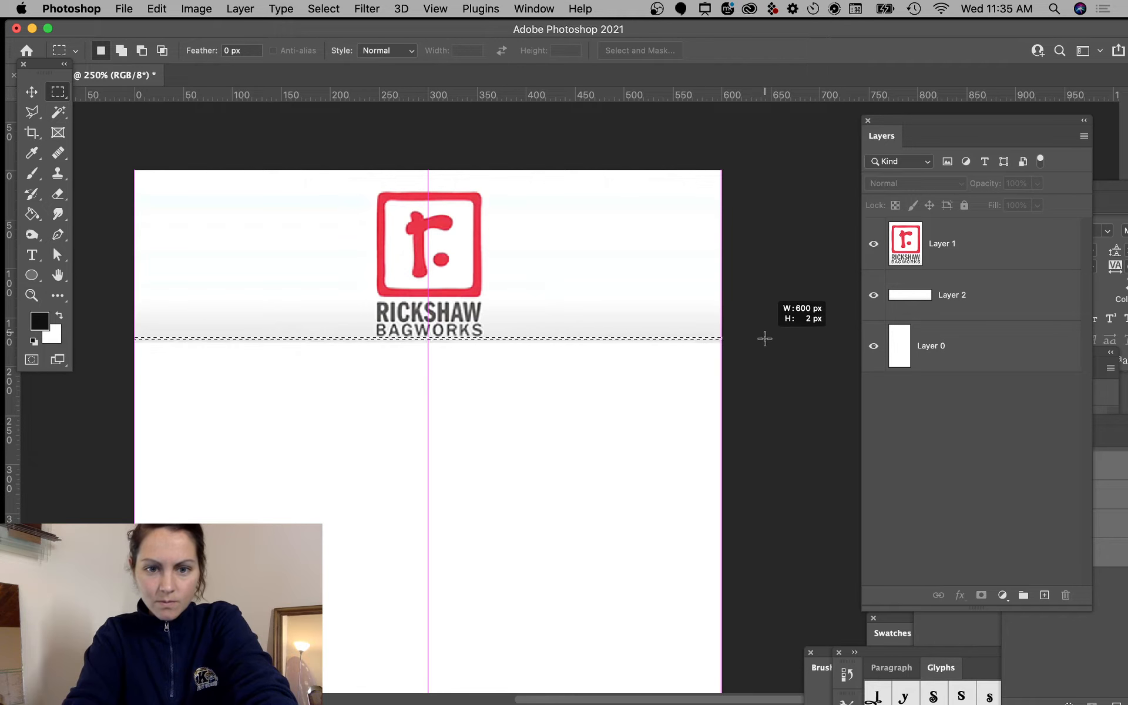
- Copy a 2px bottom row of Layer 2 to Layer 3, stretch it downward and mask it to a clean header edge
left_click(950, 295)
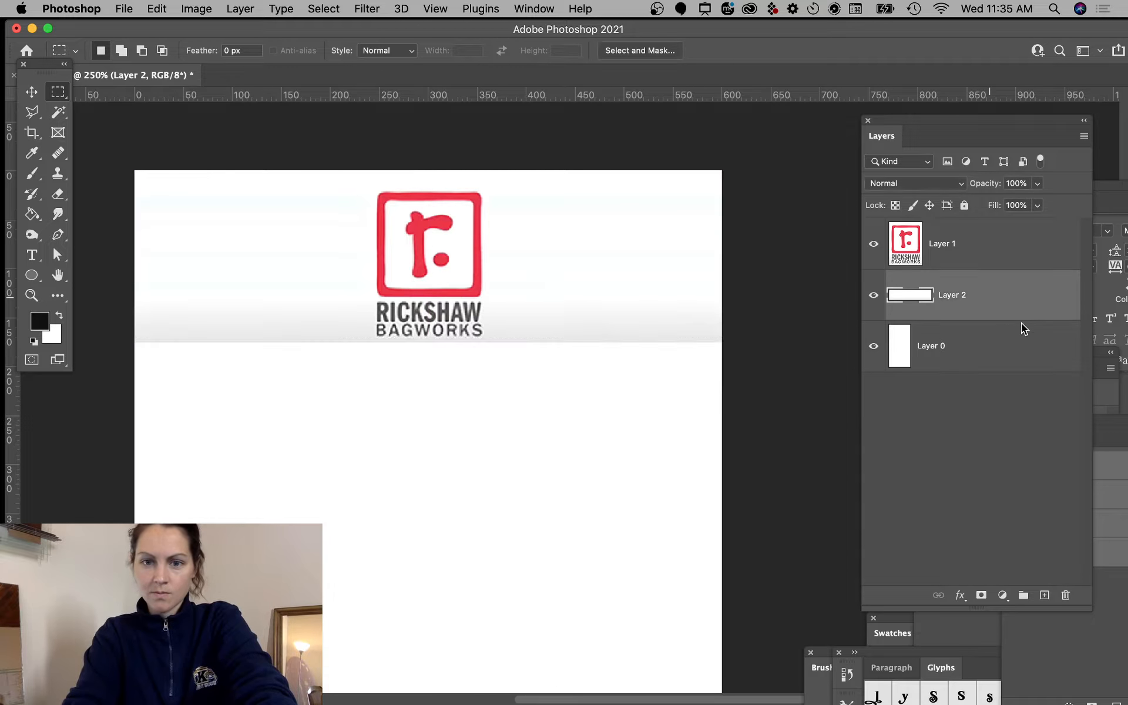
left_click(32, 92)
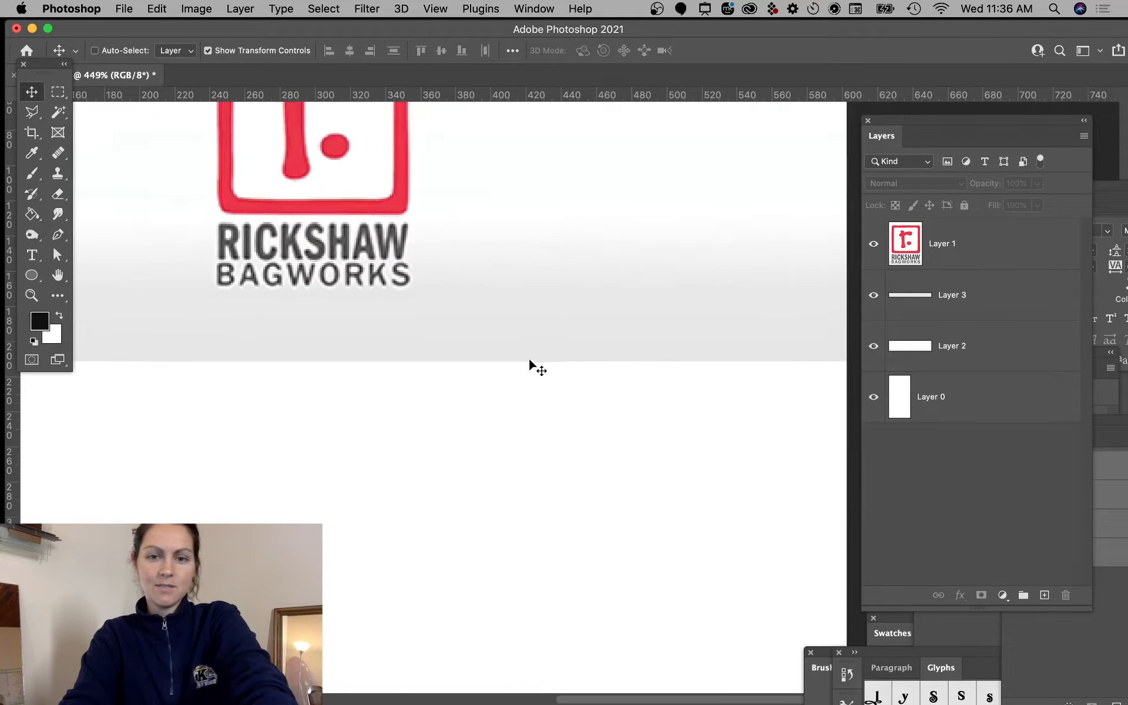
left_click(58, 92)
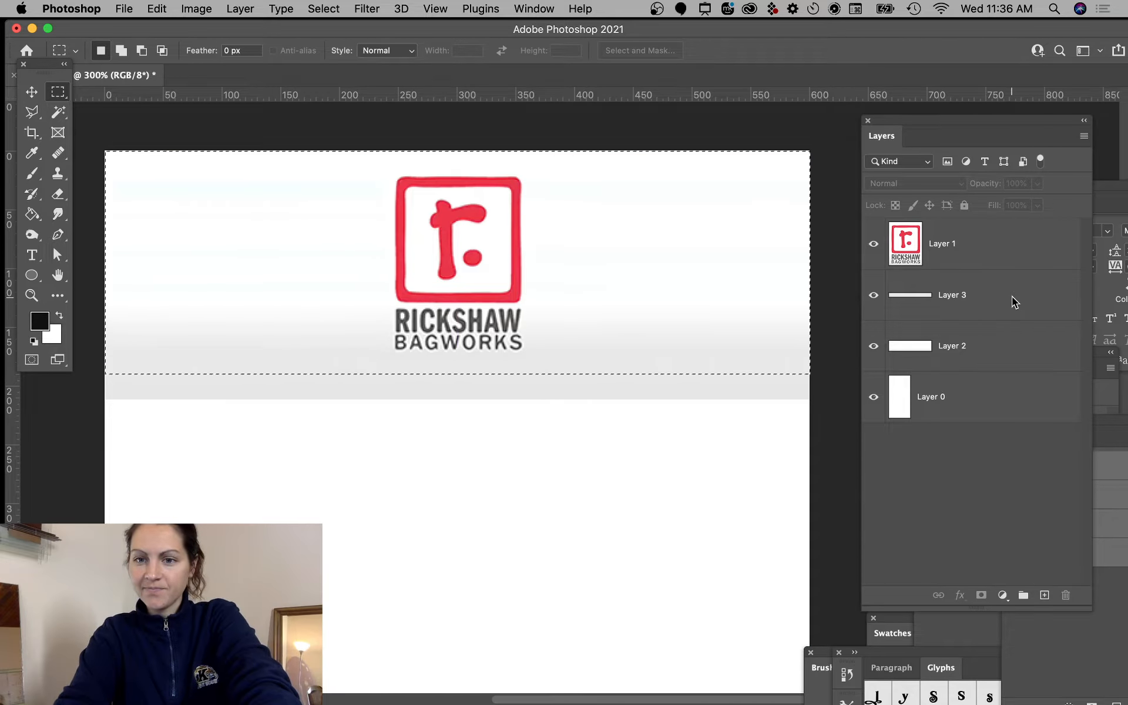
left_click(981, 594)
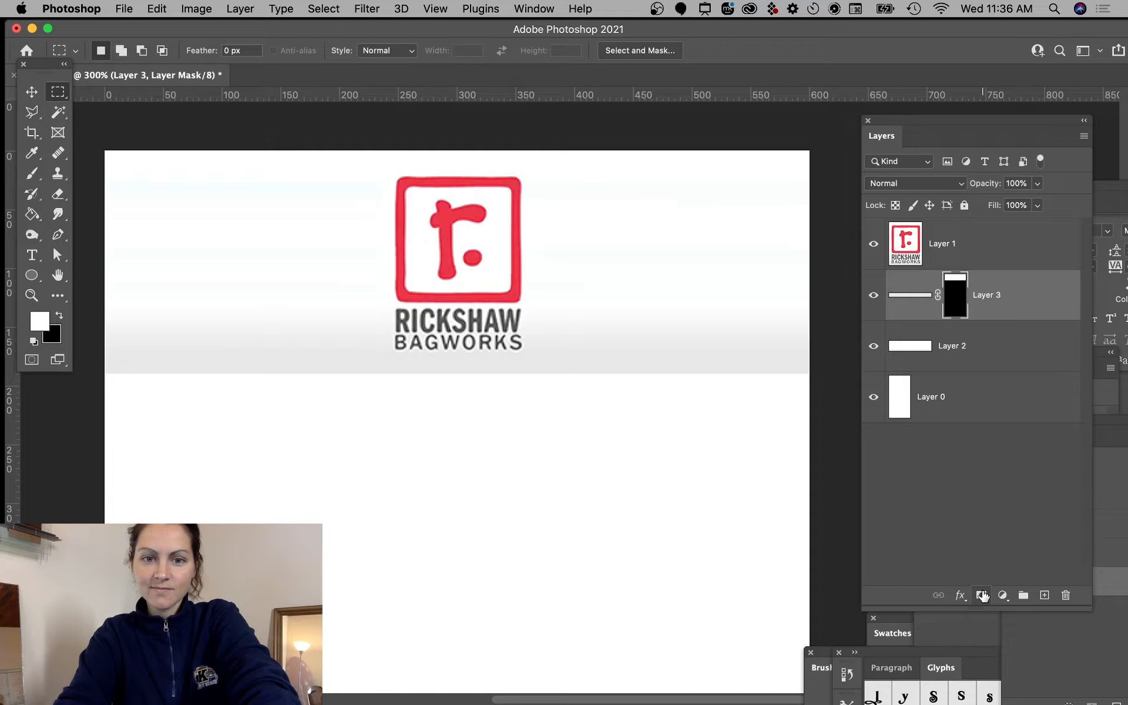
mouse_move(653, 226)
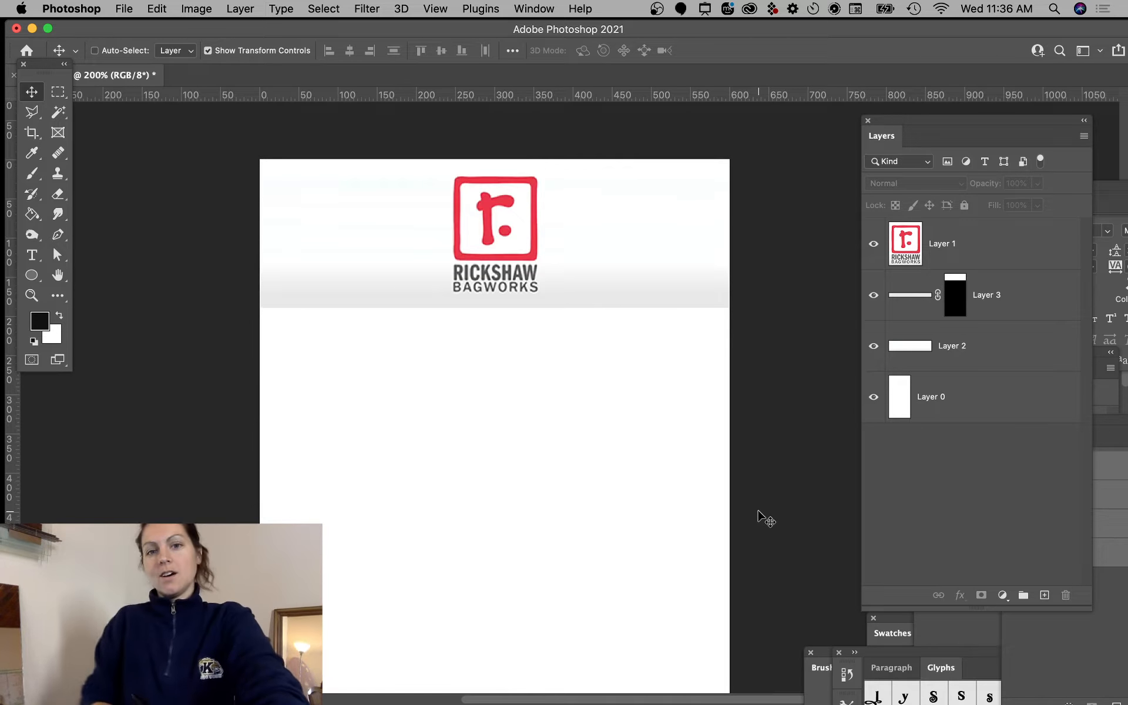
mouse_move(652, 418)
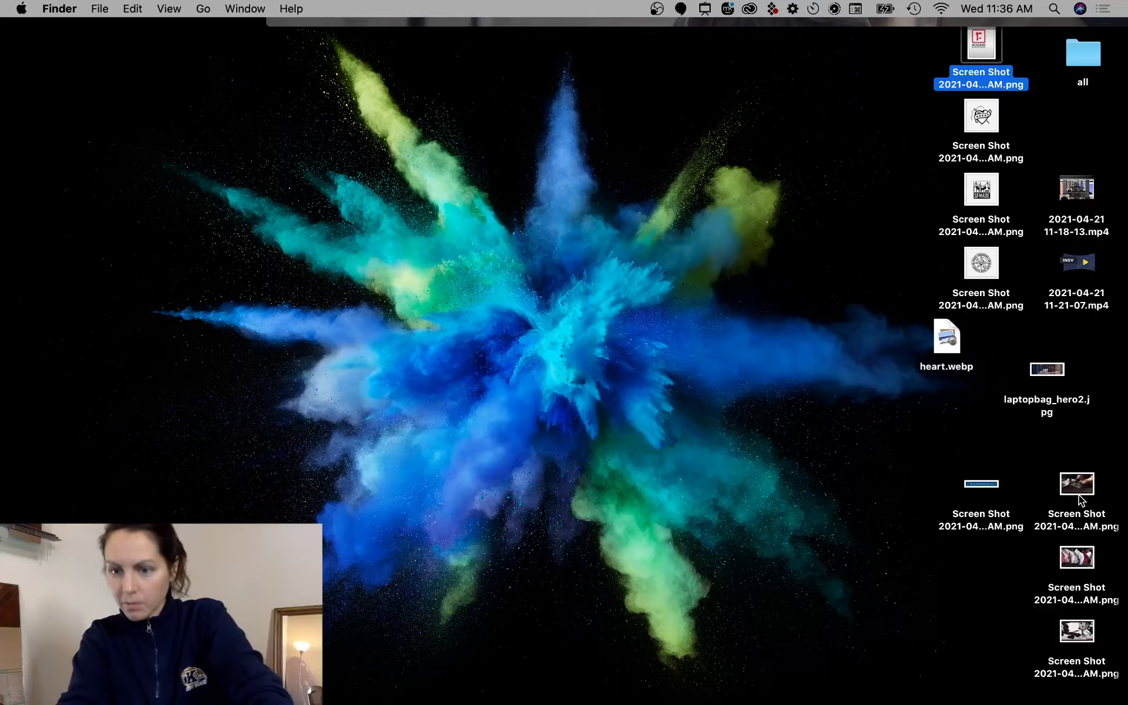
- Compare the stamping and hanging-bags screenshots on the desktop with Quick Look
left_click(1076, 483)
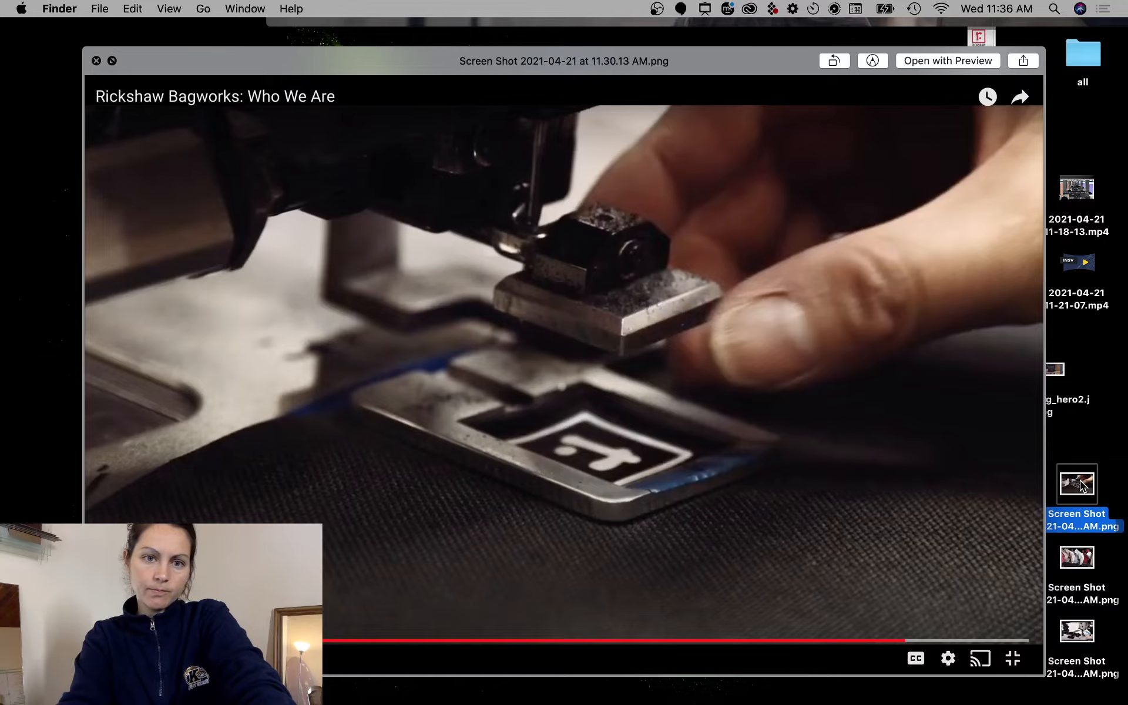
mouse_move(667, 393)
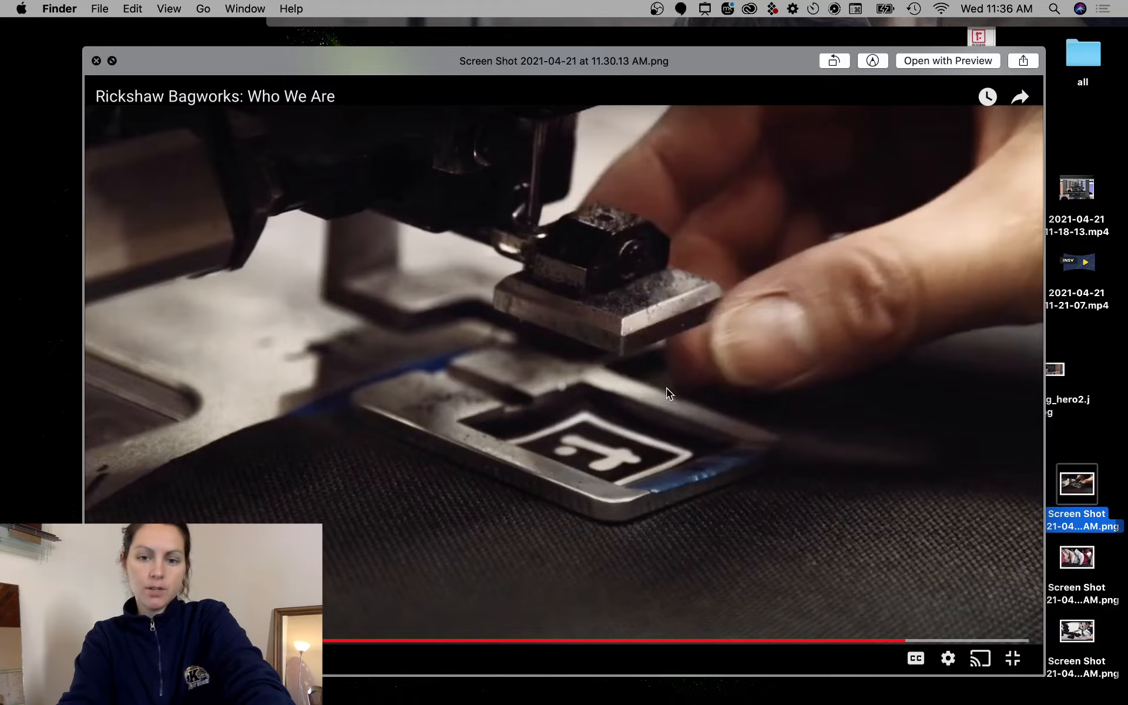
left_click(1076, 557)
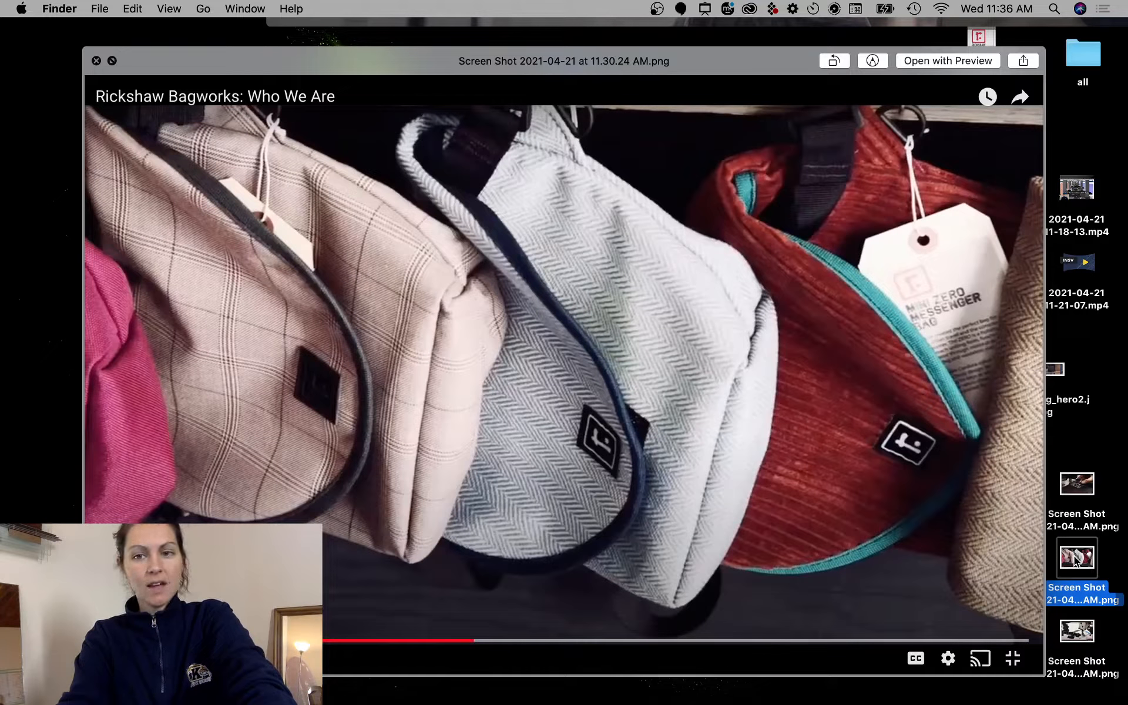
left_click(1077, 482)
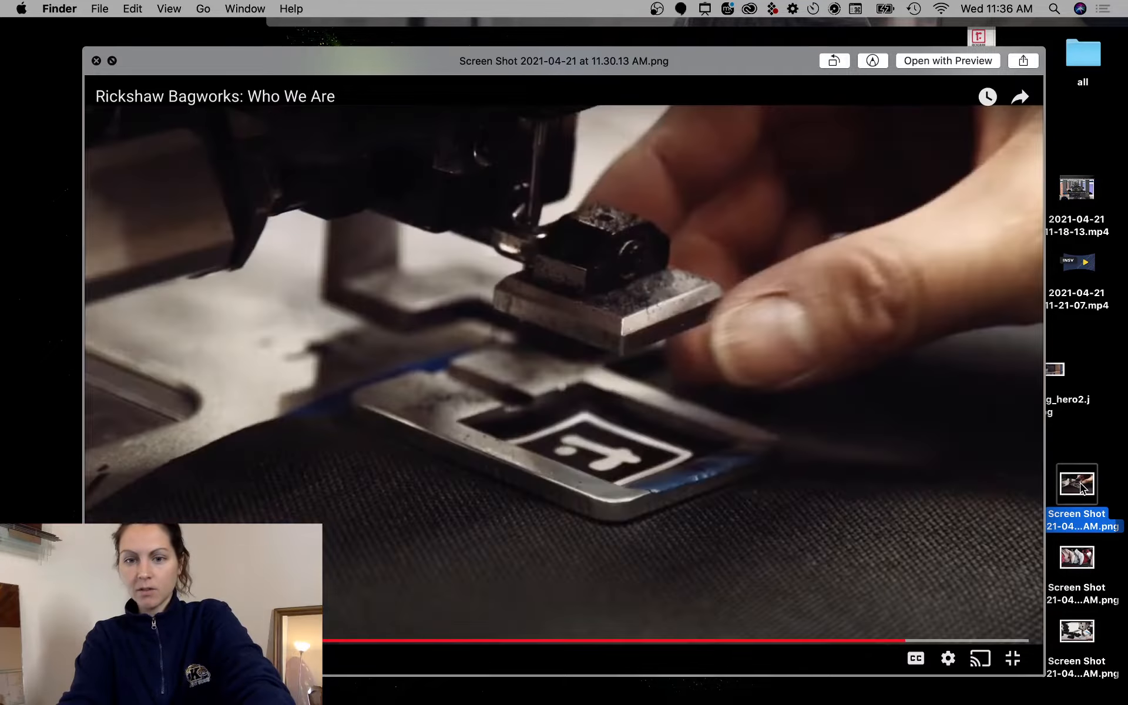
left_click(1078, 630)
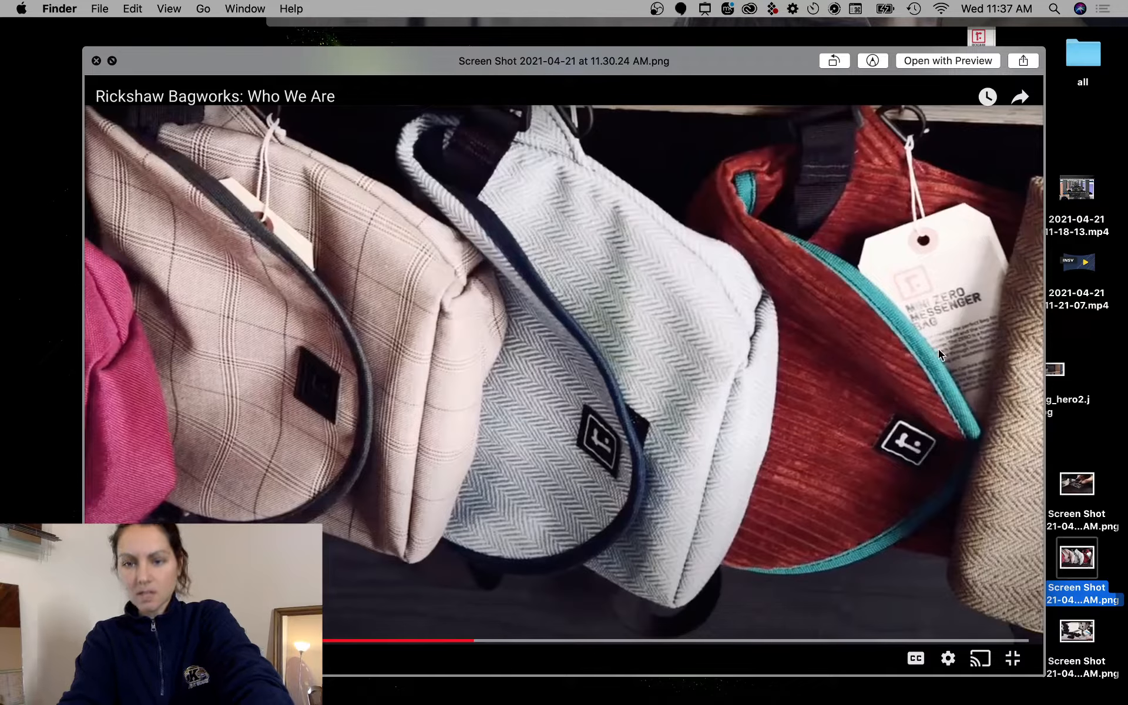
left_click(1077, 483)
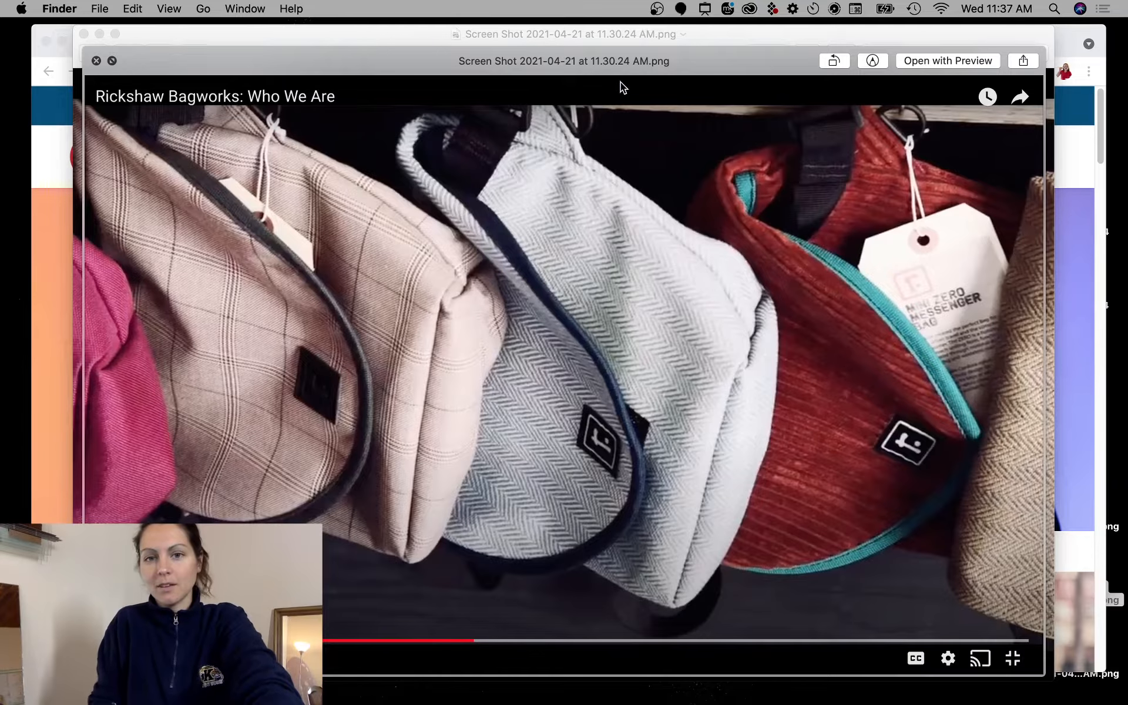
- View the hanging-bags screenshot in Preview to confirm the choice, then dismiss it
left_click(947, 60)
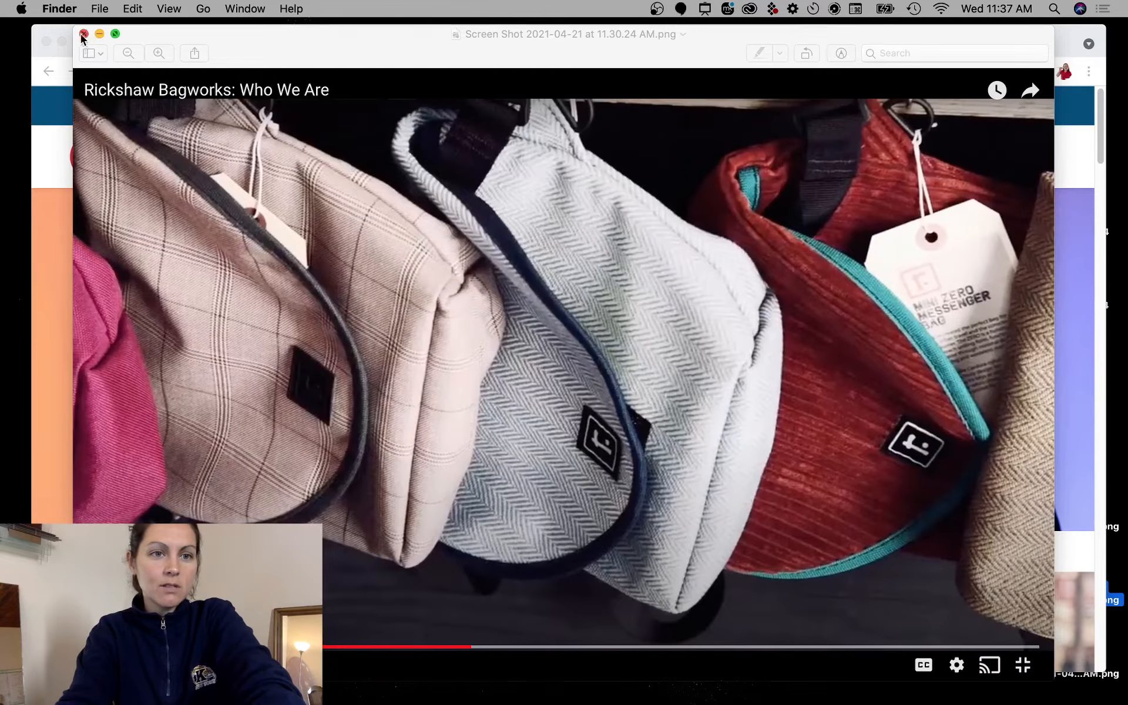
left_click(83, 34)
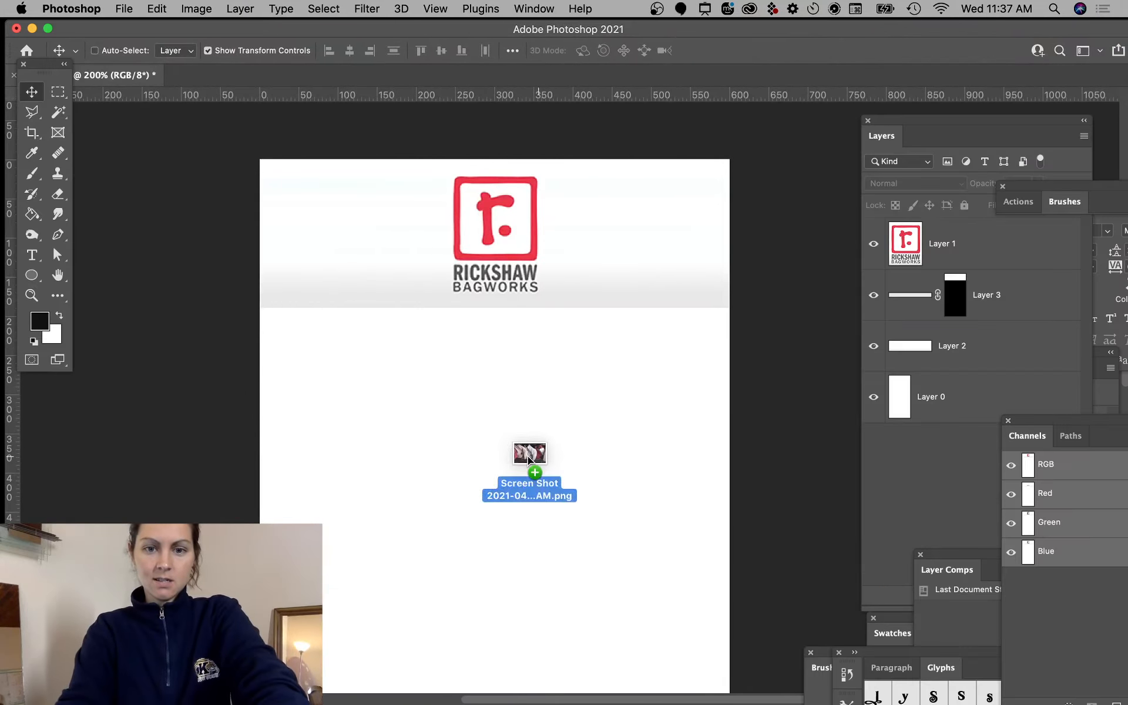
- Place the hanging-bags screenshot under the header and mask away its video title and player bar
left_click(528, 467)
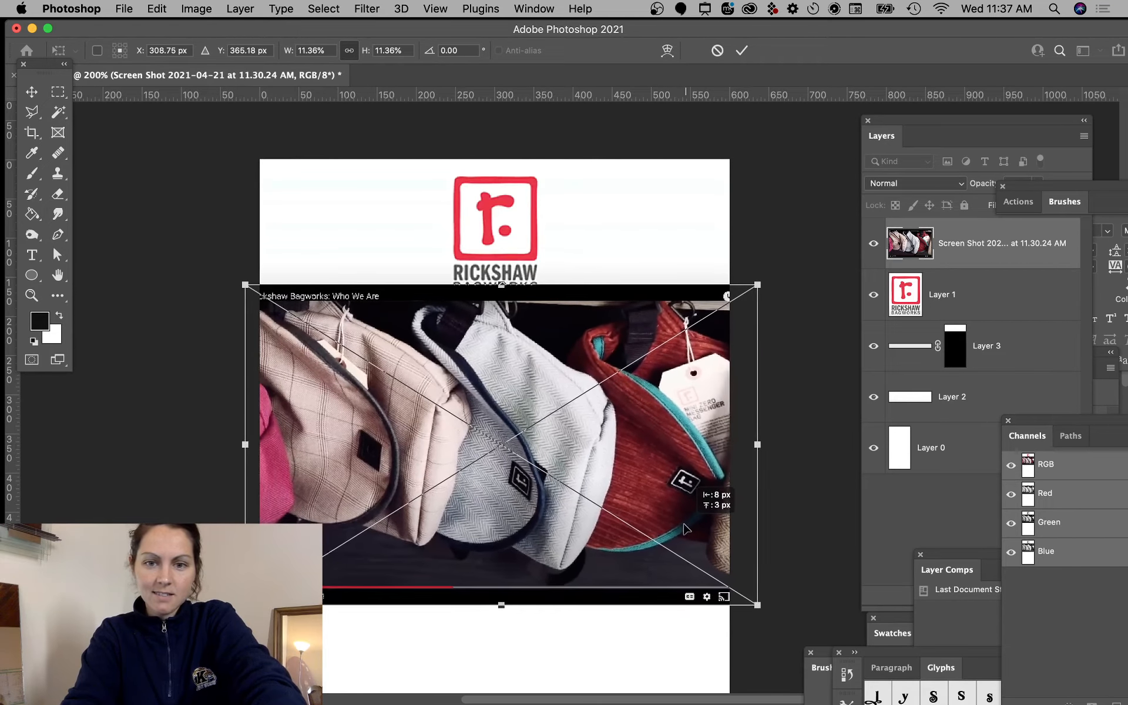
left_click(741, 51)
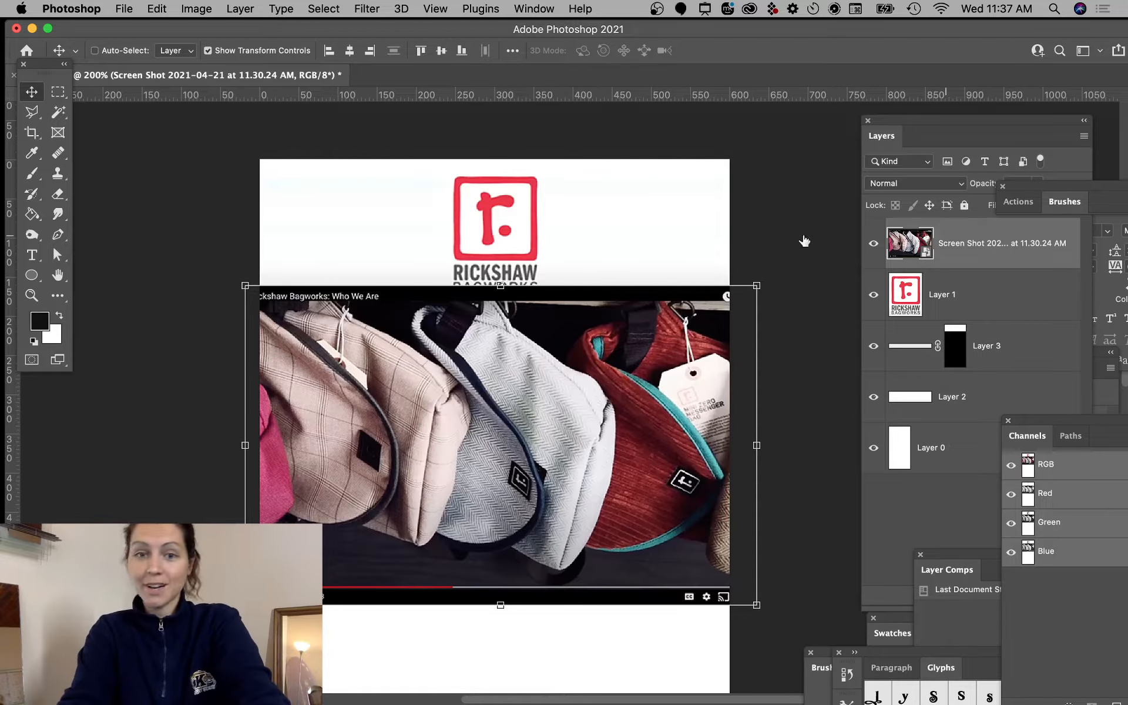
left_click(58, 91)
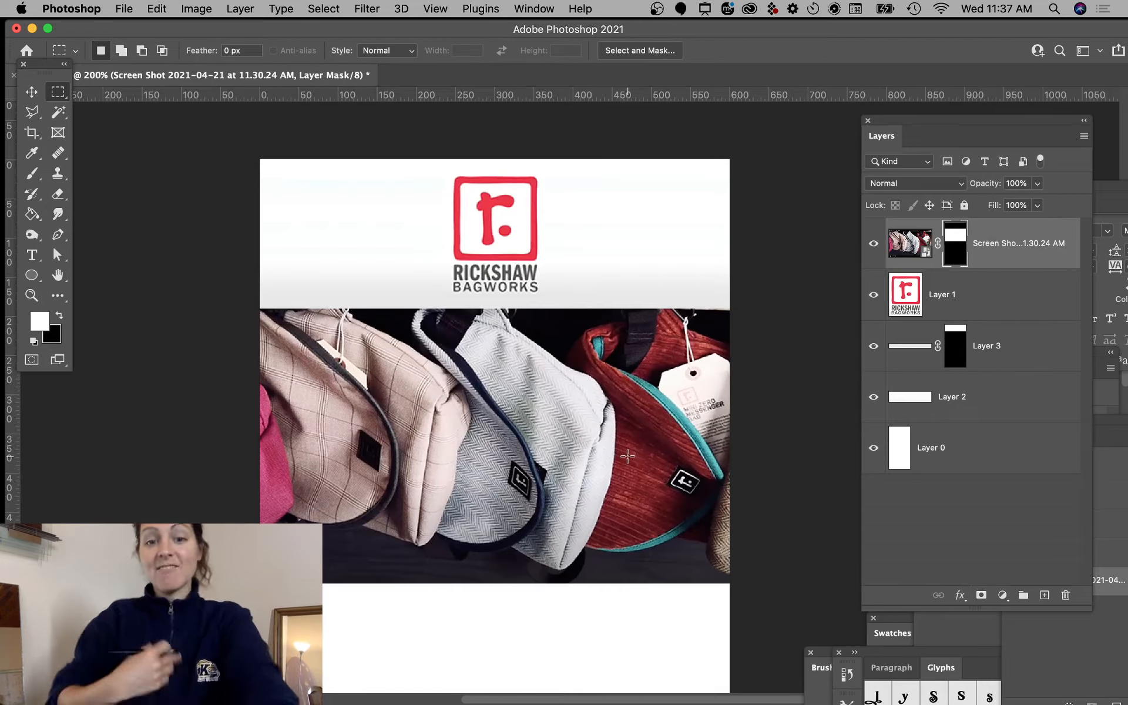
left_click(32, 92)
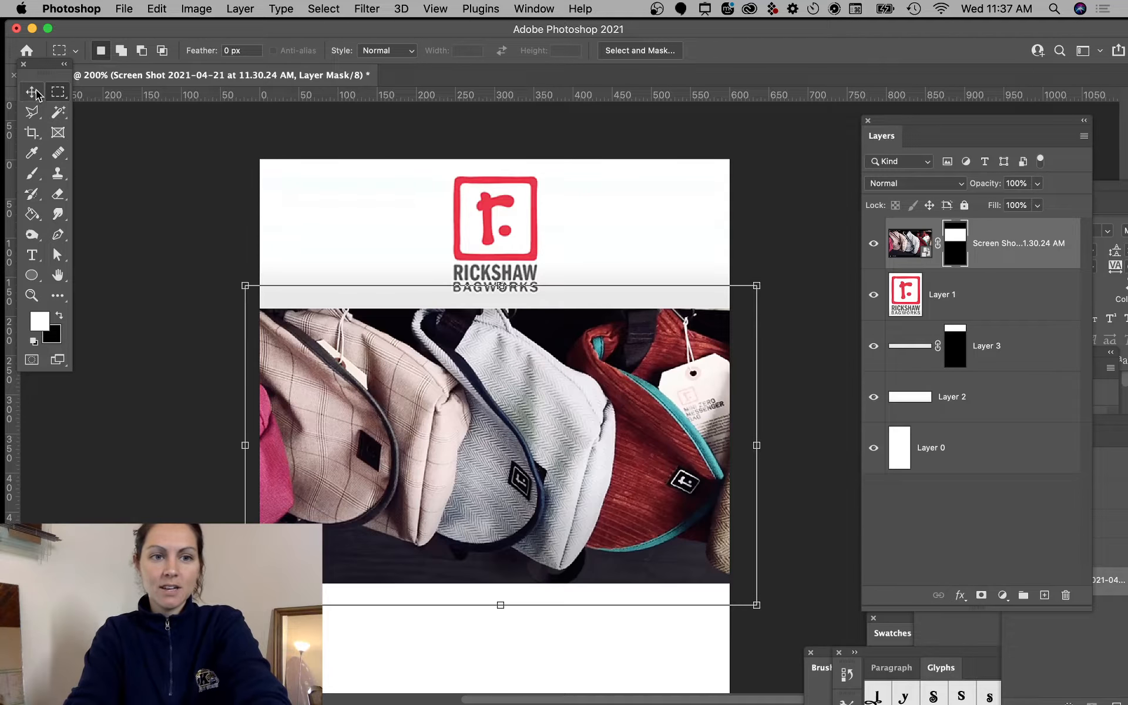
left_click(32, 92)
type("W")
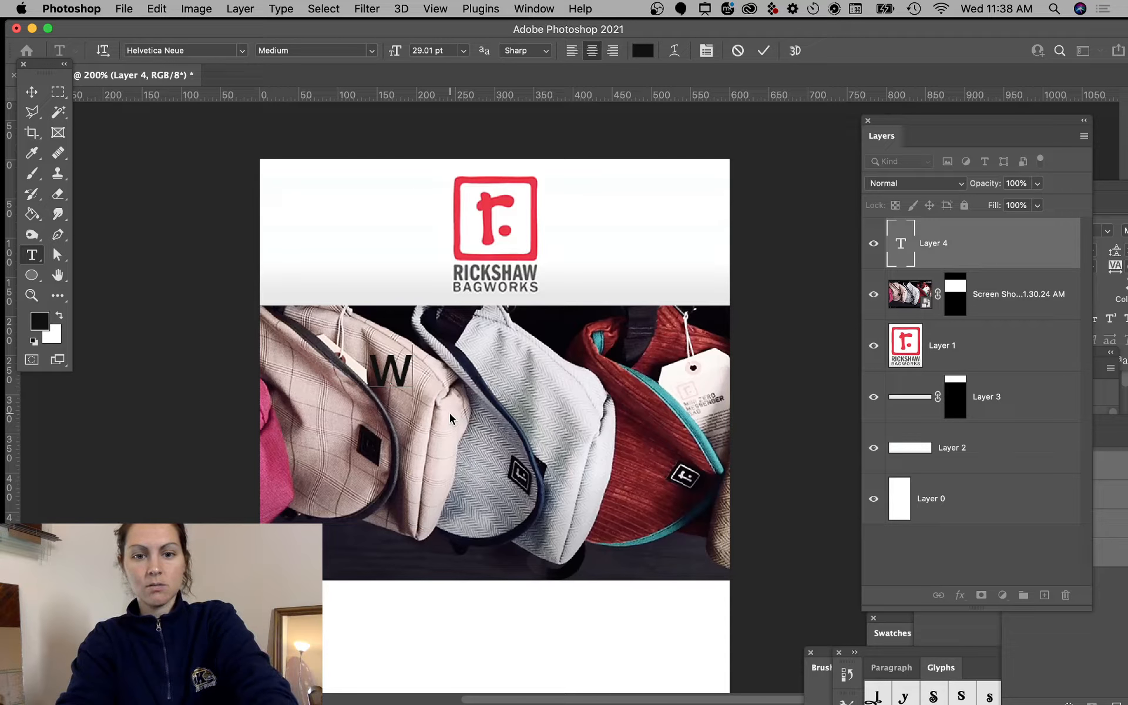
- Type WELCOME! in white Montserrat Bold and centre it over the bags photo
type("ELCOME")
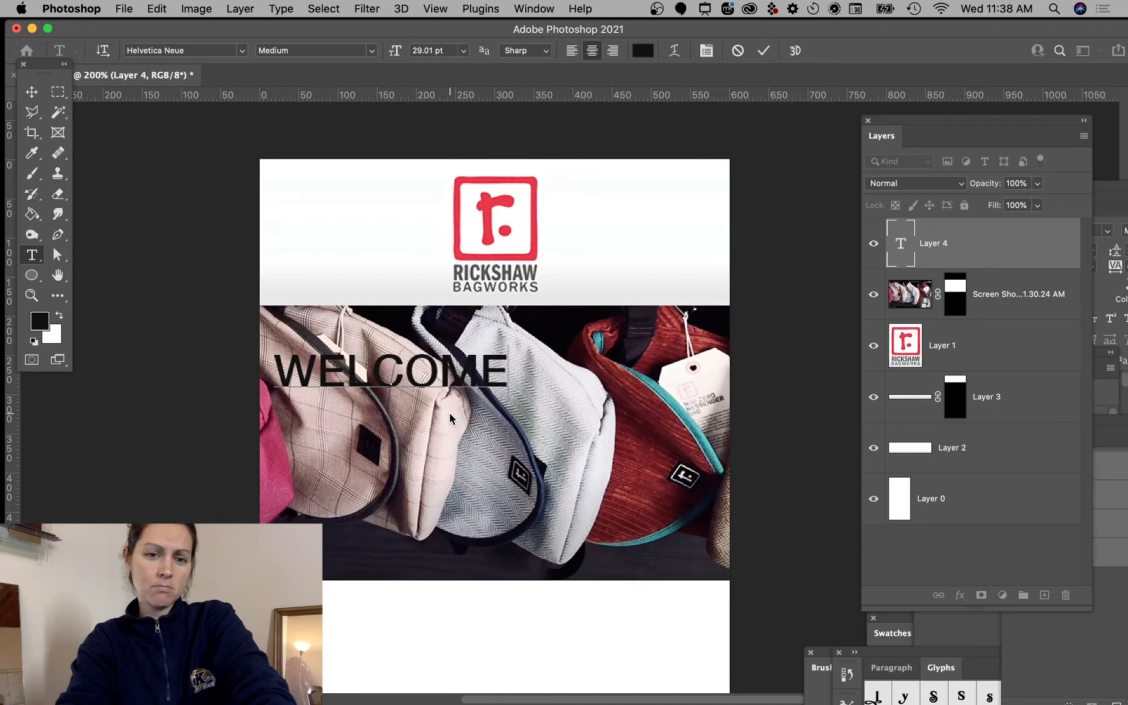
type("!")
left_click(185, 50)
type("m")
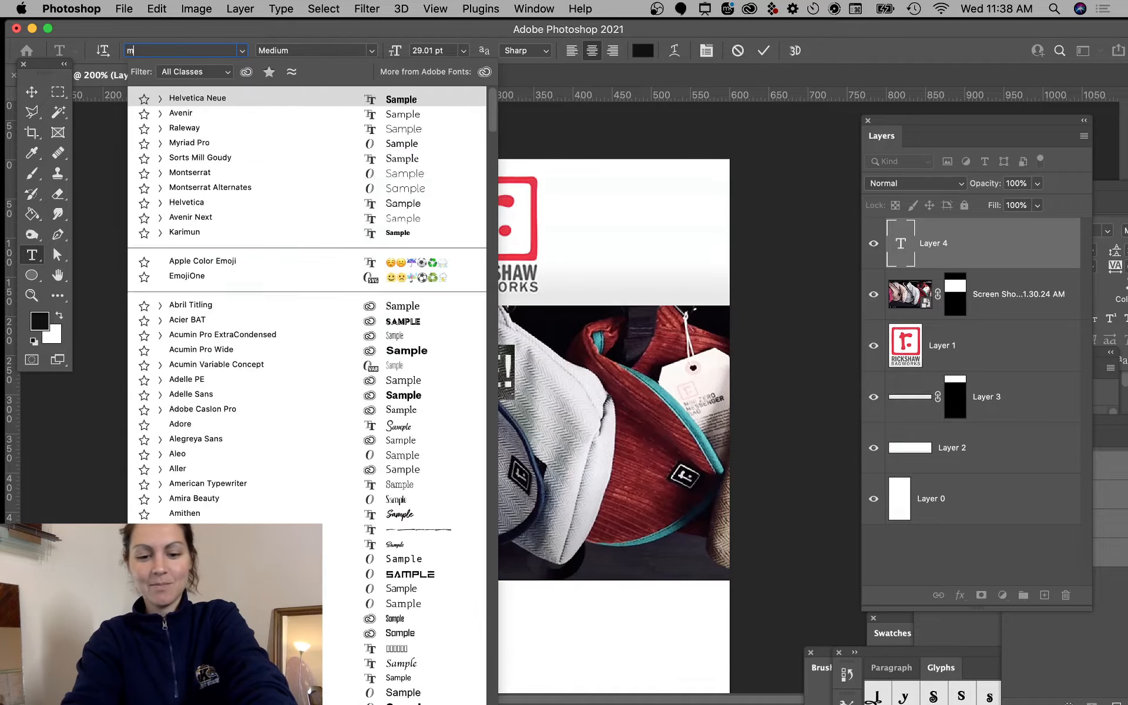
type("Montserrat")
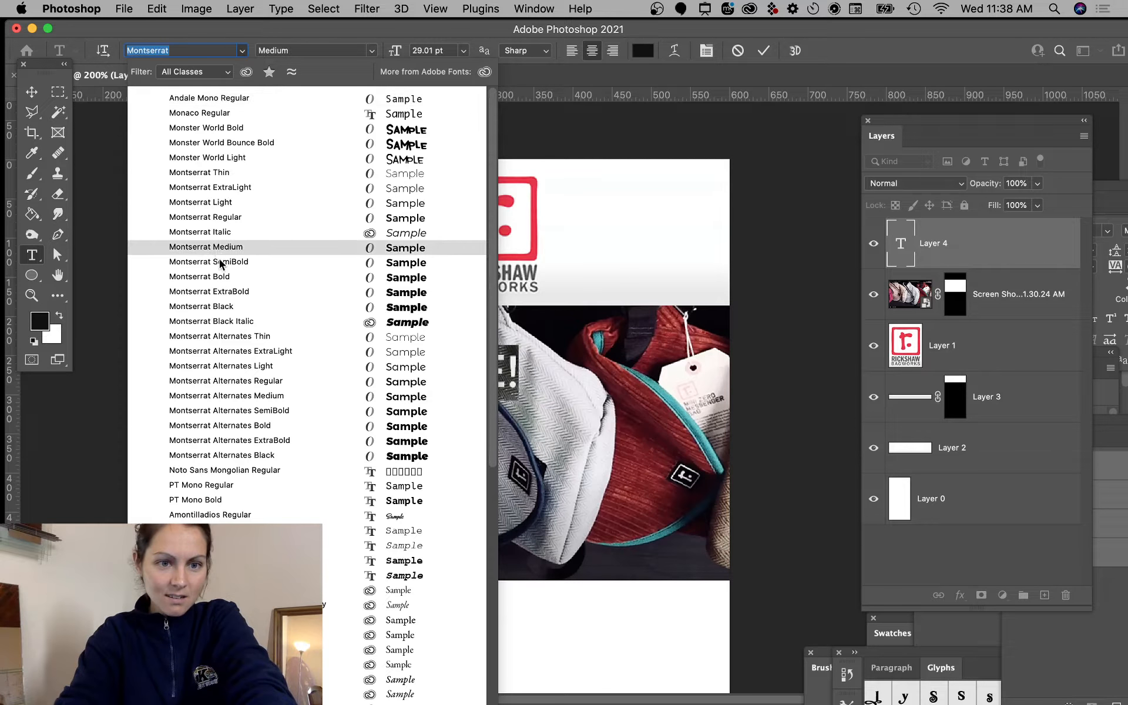
left_click(200, 276)
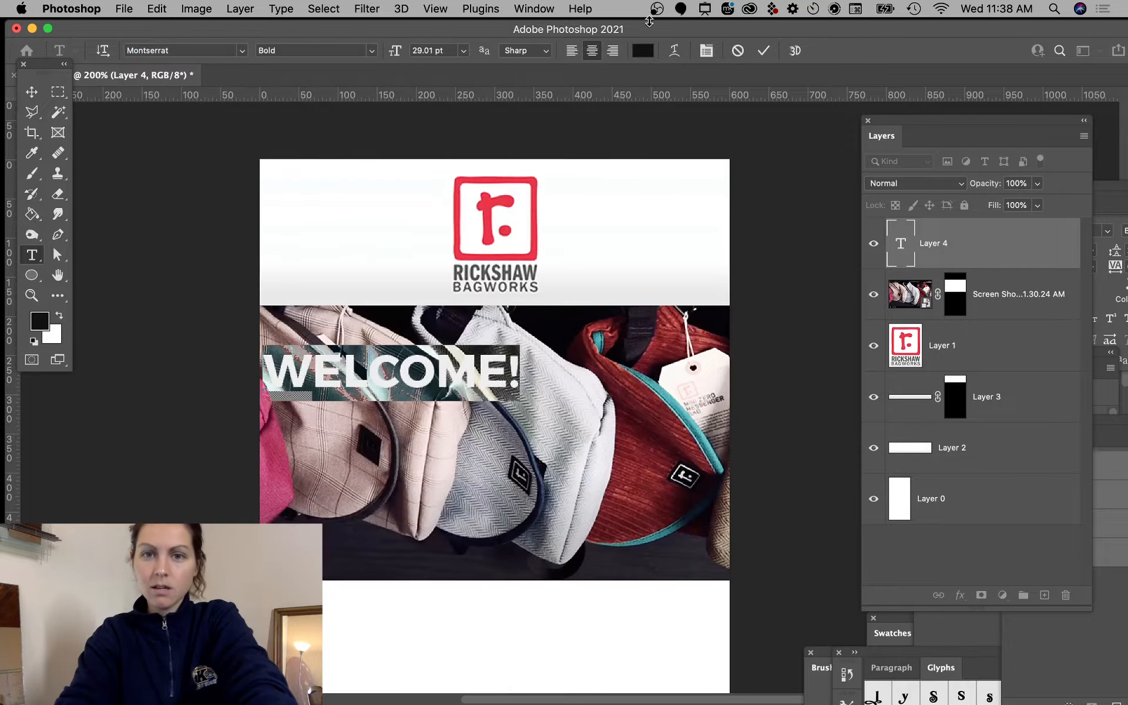
left_click(643, 51)
type("ffffff")
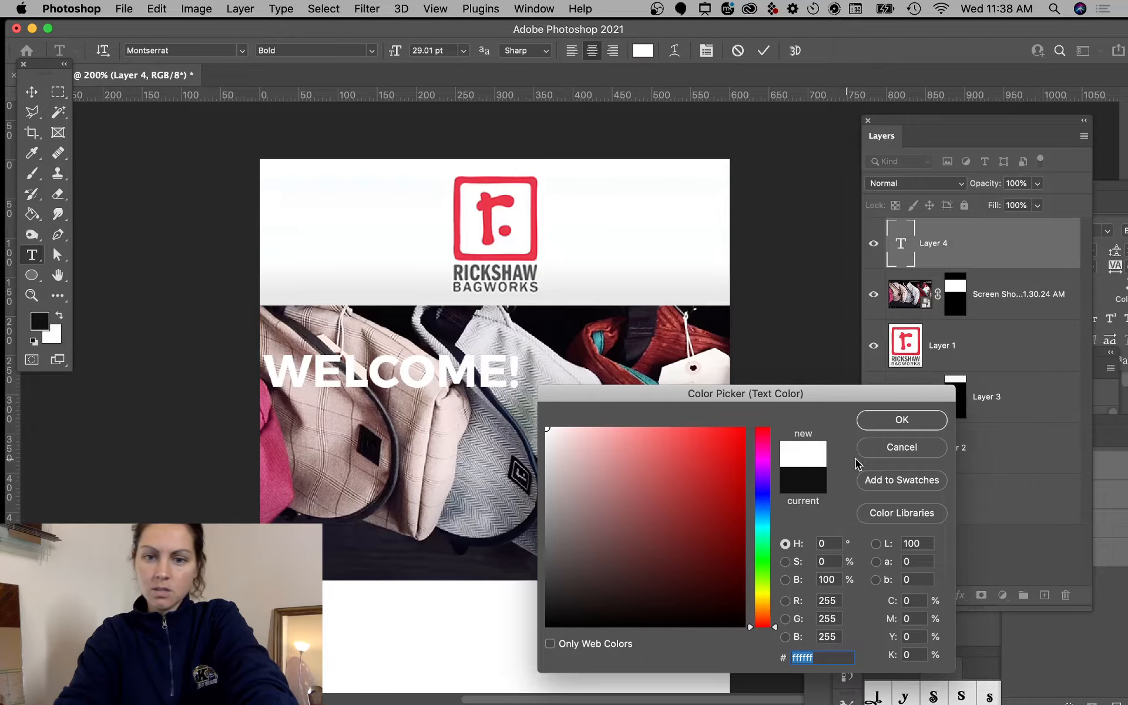
left_click(901, 420)
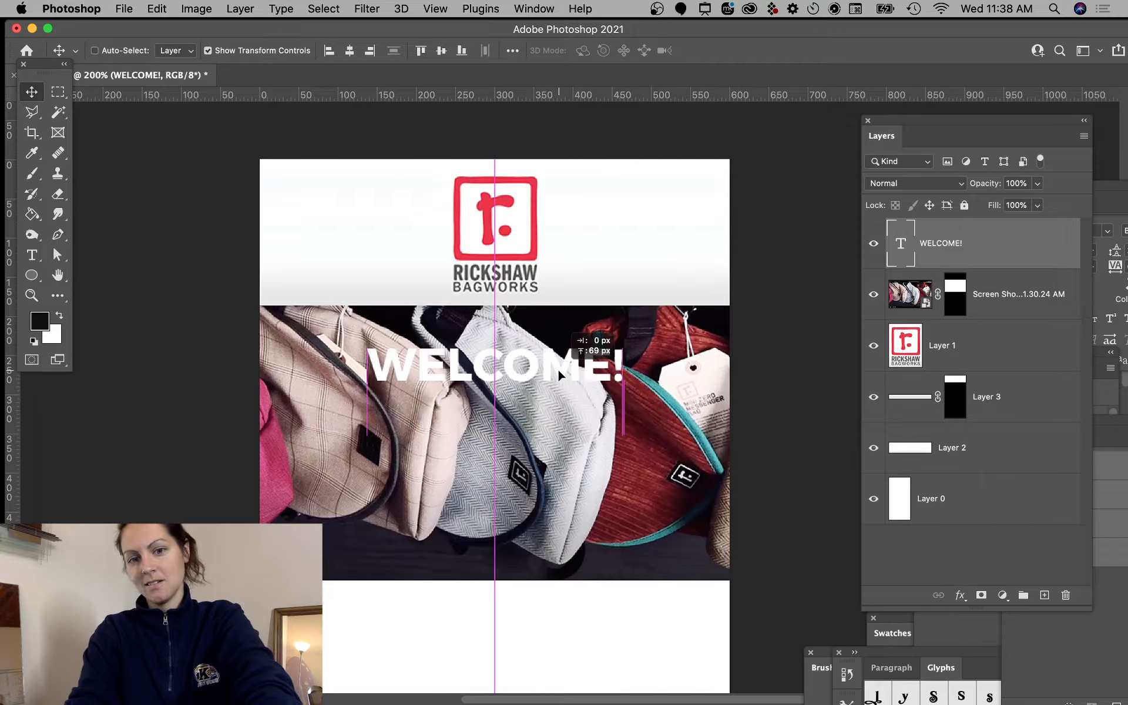
left_click(808, 395)
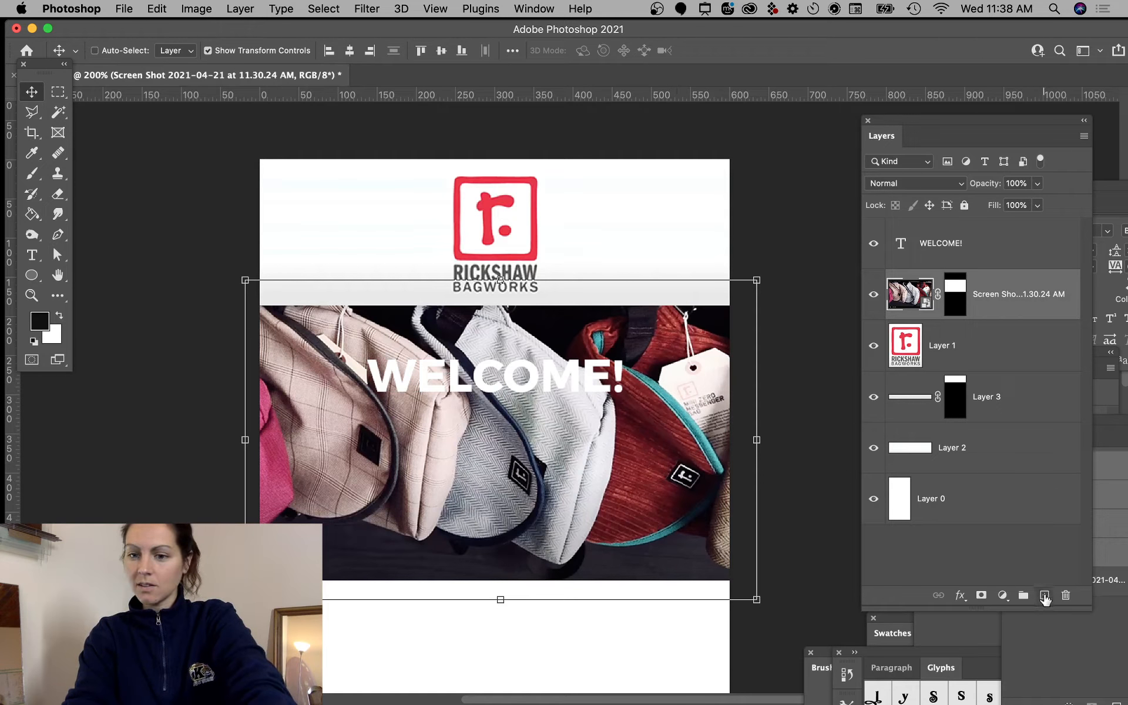
- Create empty Layer 4 above the photo and sample a colour from the bags image with the Eyedropper
left_click(1044, 594)
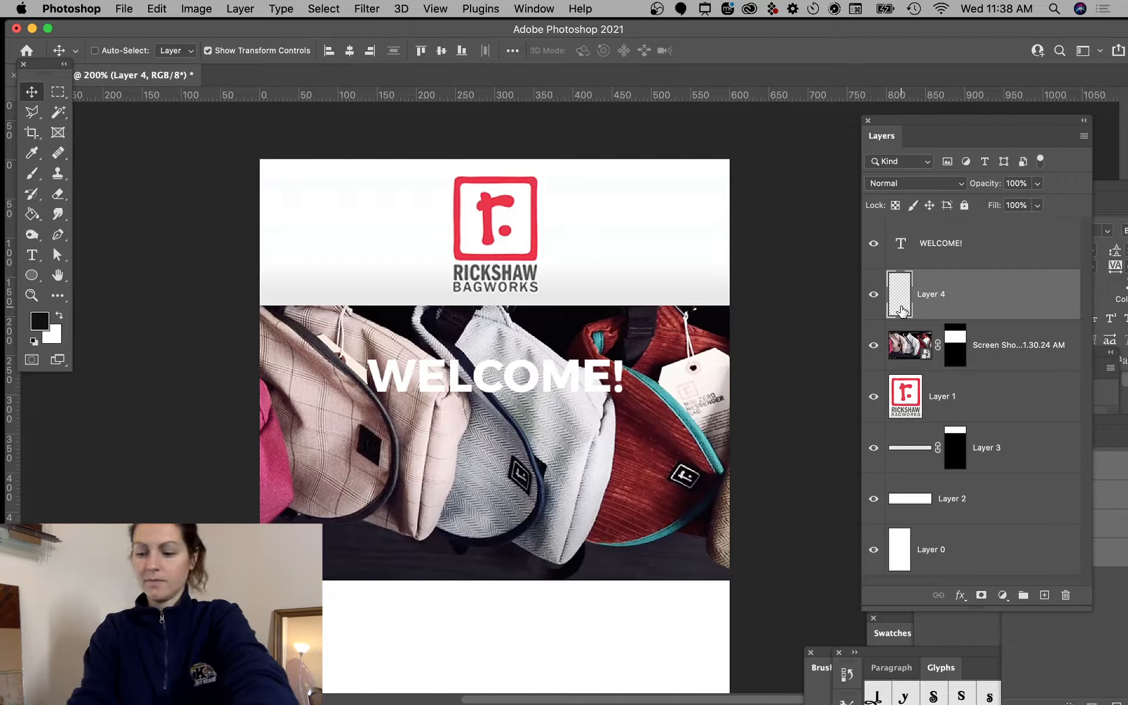
left_click(32, 152)
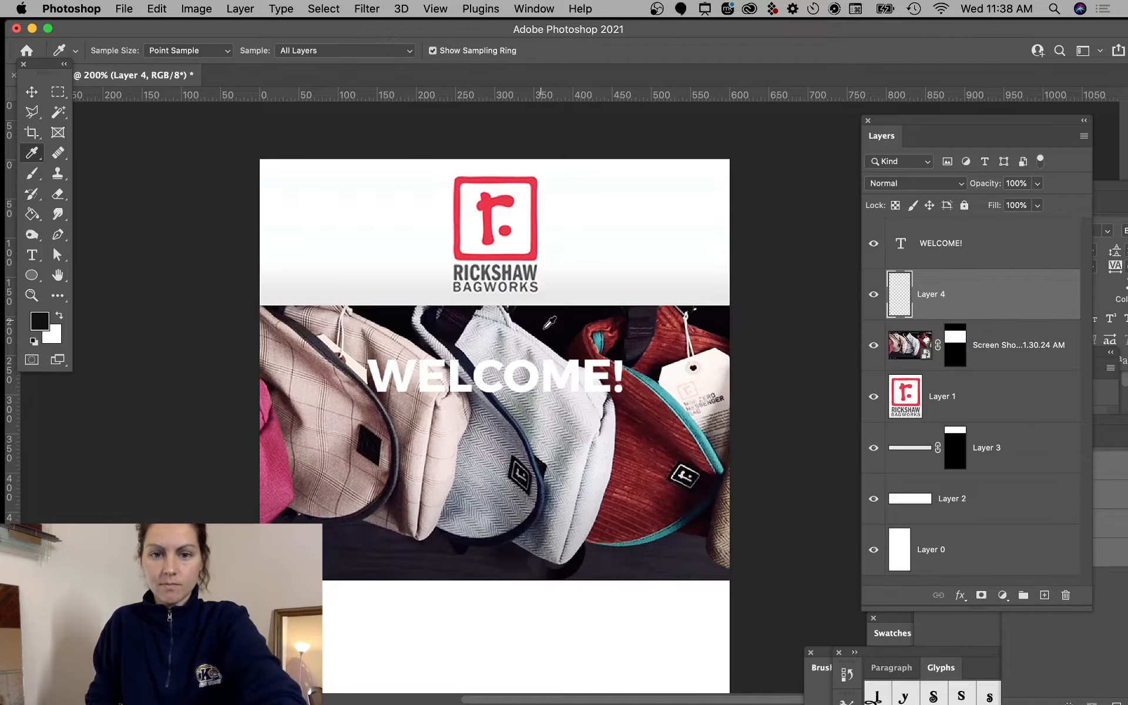
left_click(32, 173)
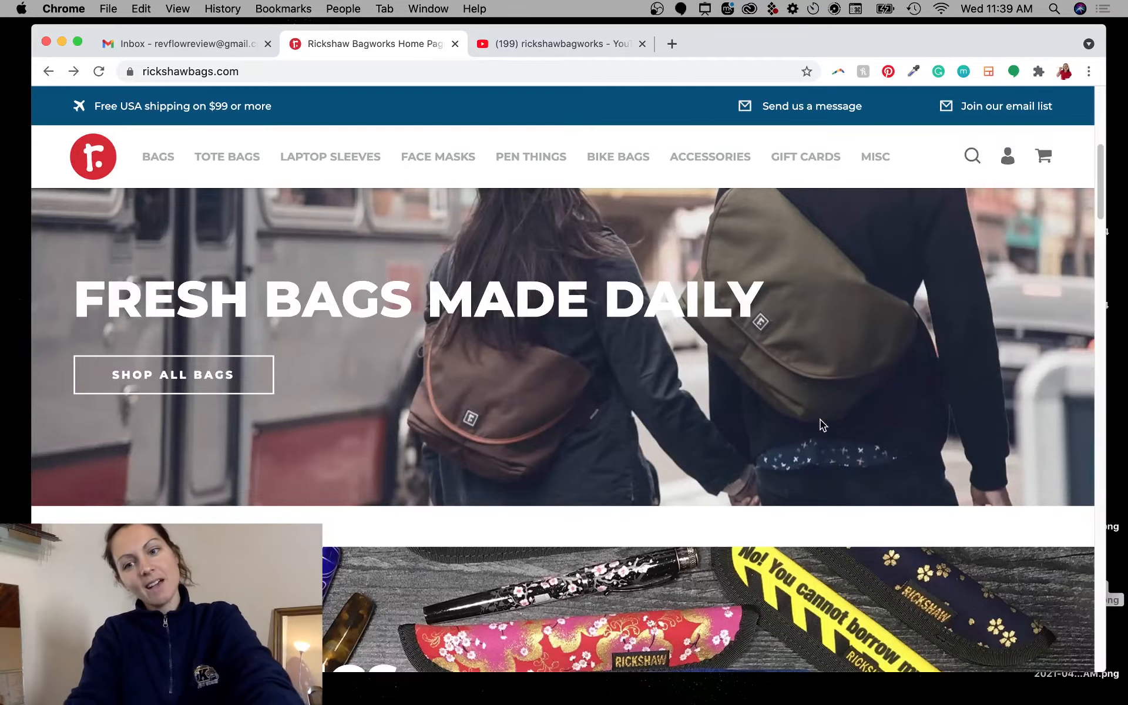
mouse_move(802, 374)
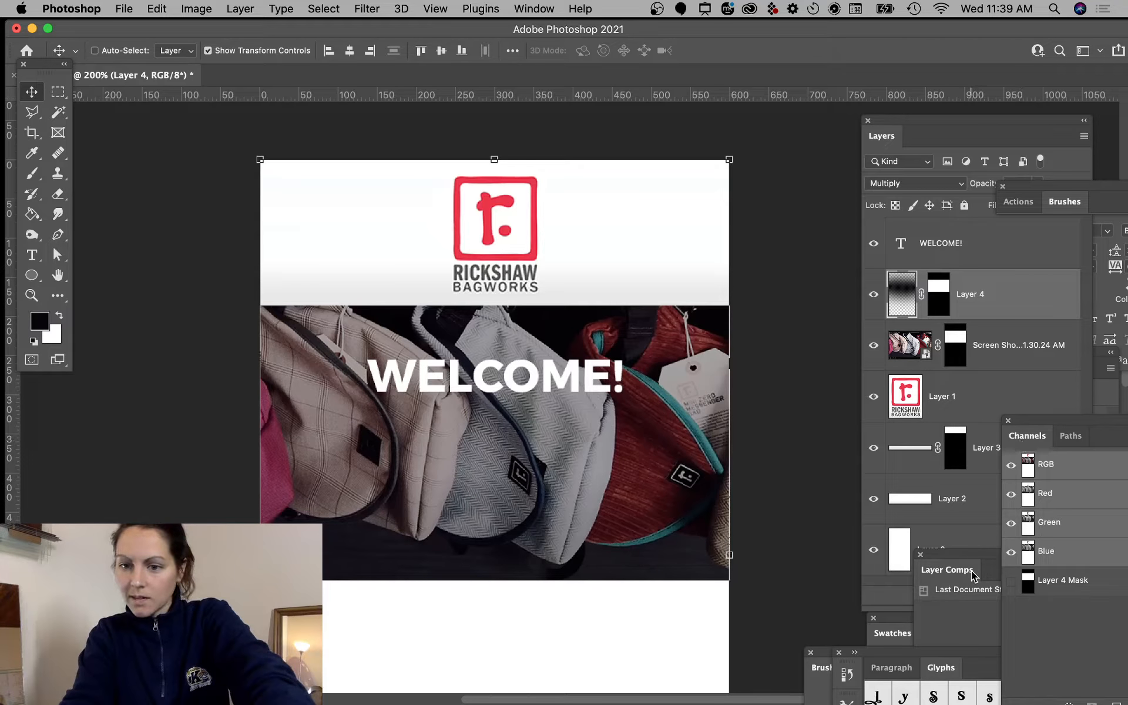
- Add Hue/Saturation and Brightness/Contrast adjustment layers over the multiplied gradient, with Contrast at -27
left_click(998, 595)
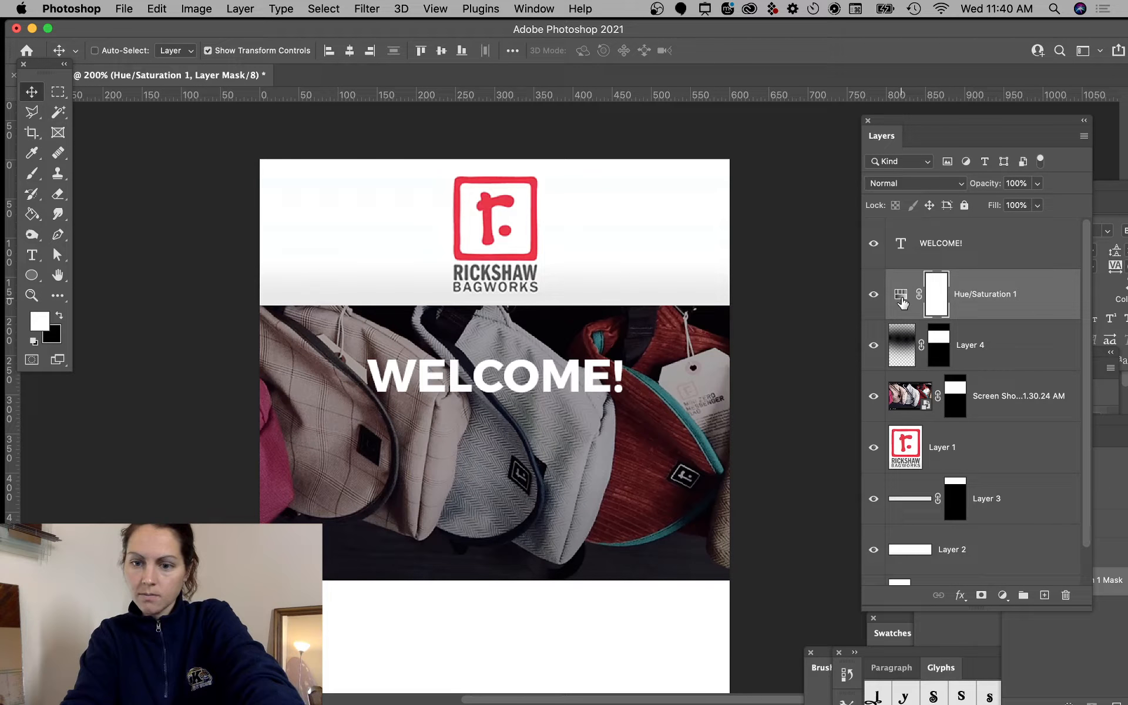
left_click(901, 294)
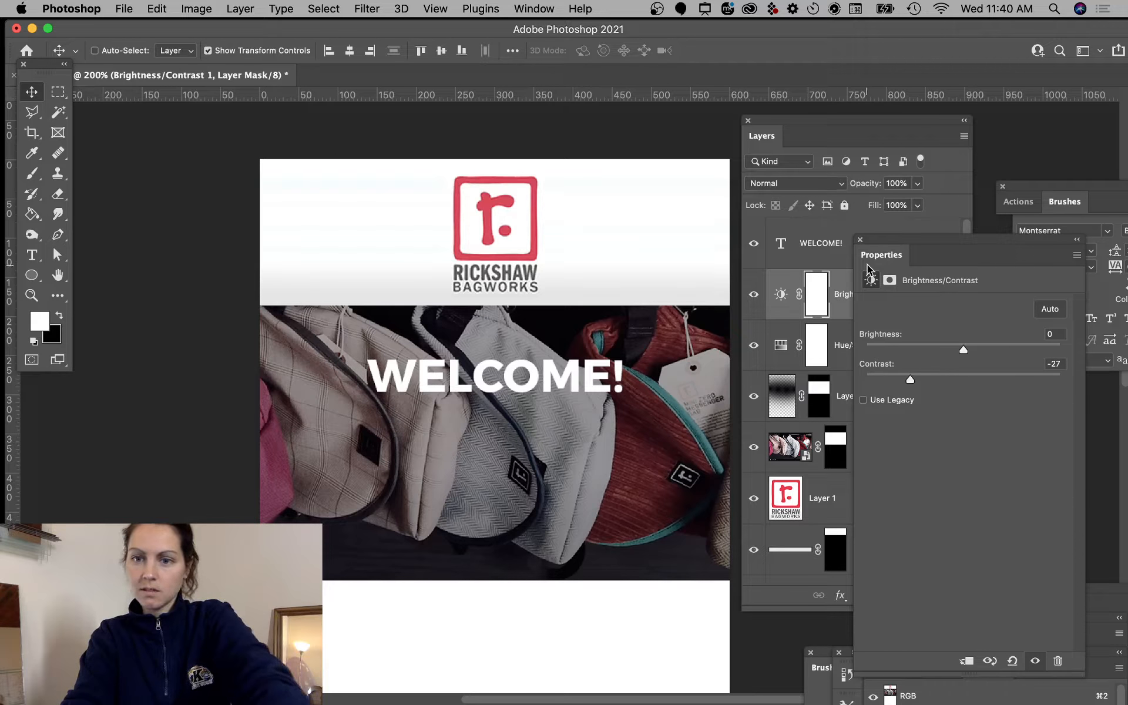
left_click(861, 238)
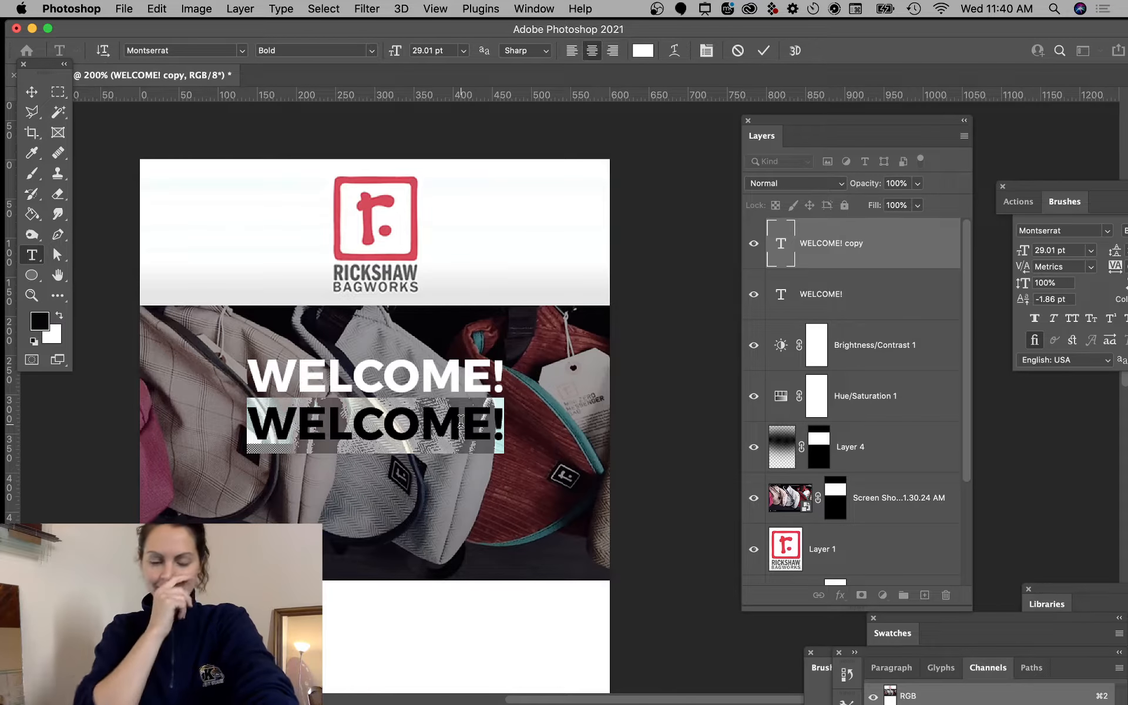
- Edit the duplicated heading to read ENJOY 10% OFF with Metrics tracking and commit it
type("YOUR BAGS")
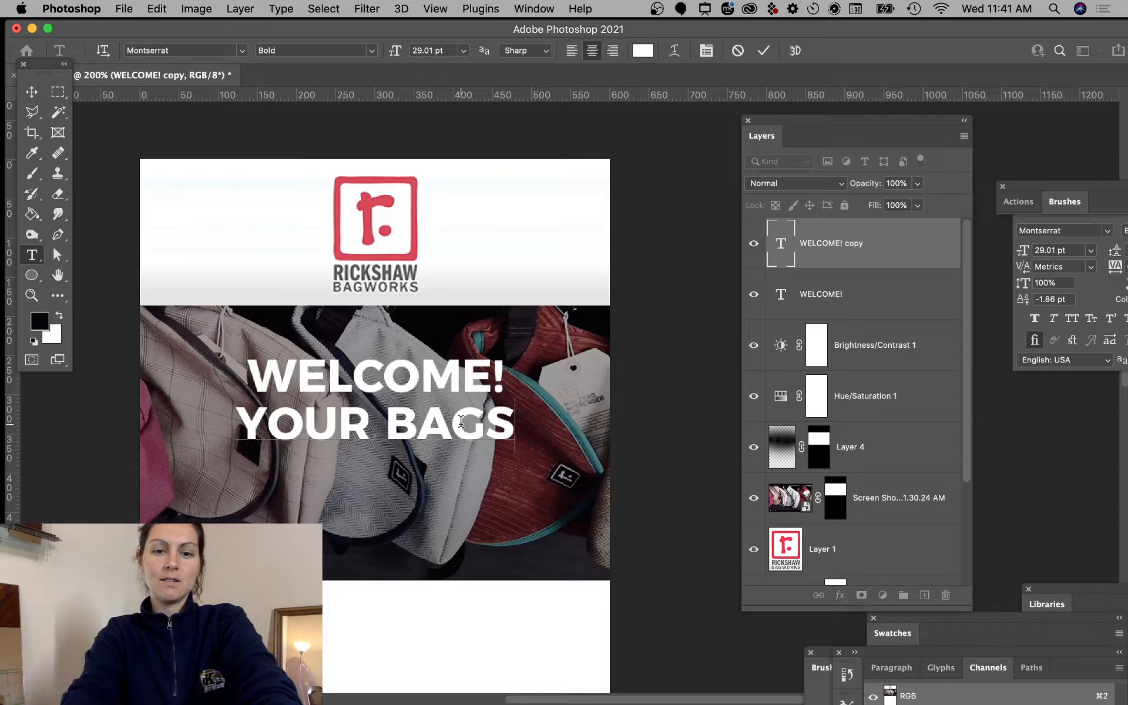
triple_click(373, 424)
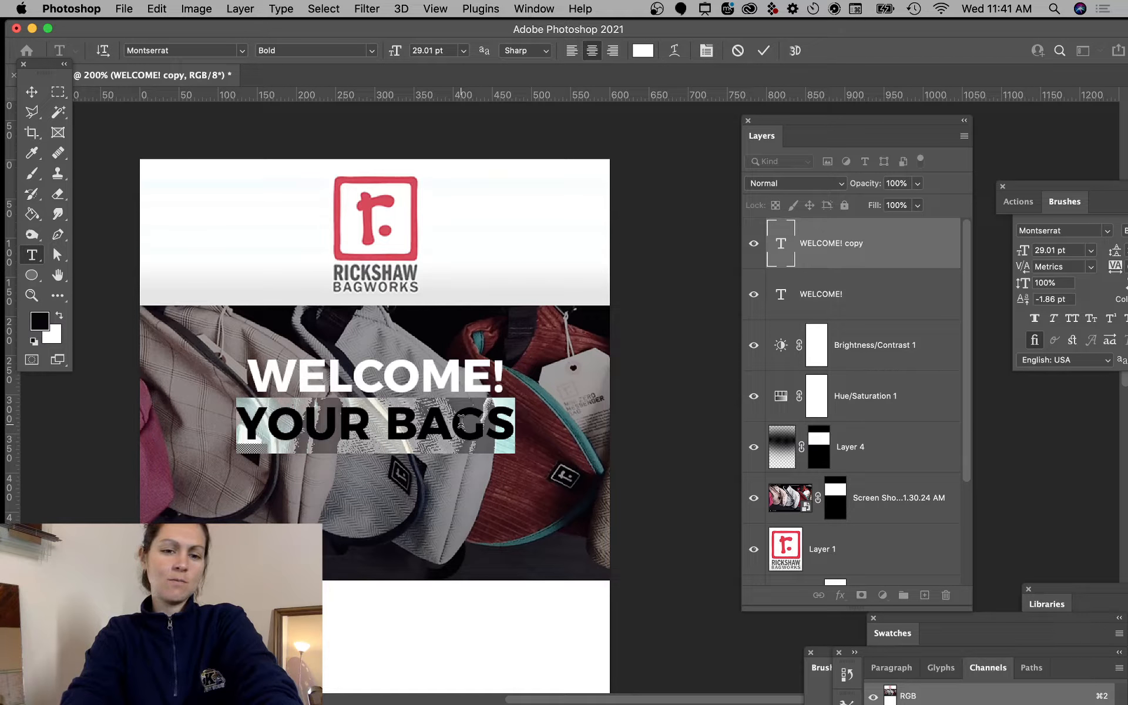
type("EJOY")
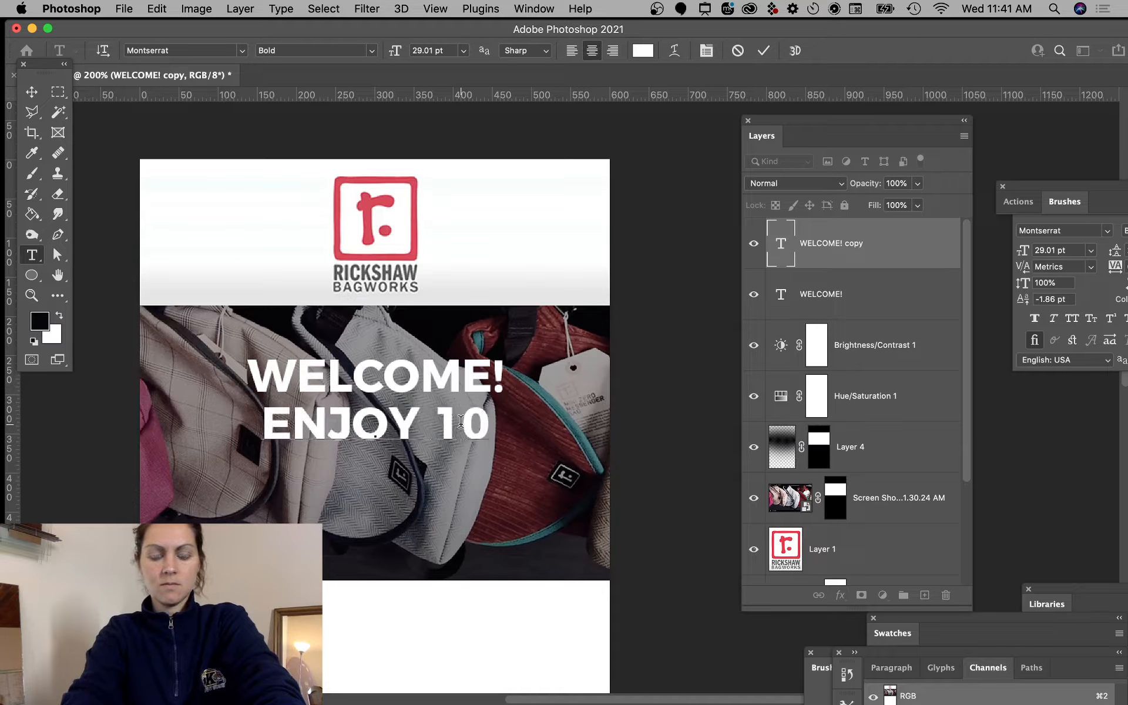
type("%")
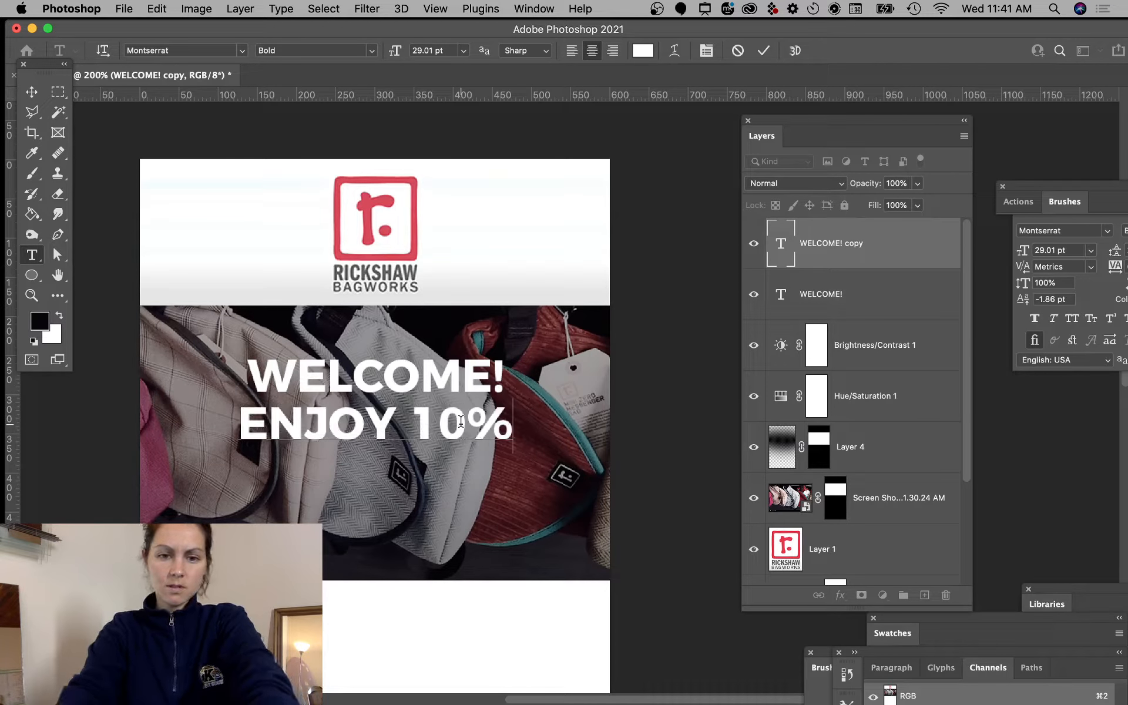
type("OFF")
left_click(1064, 266)
type("-80")
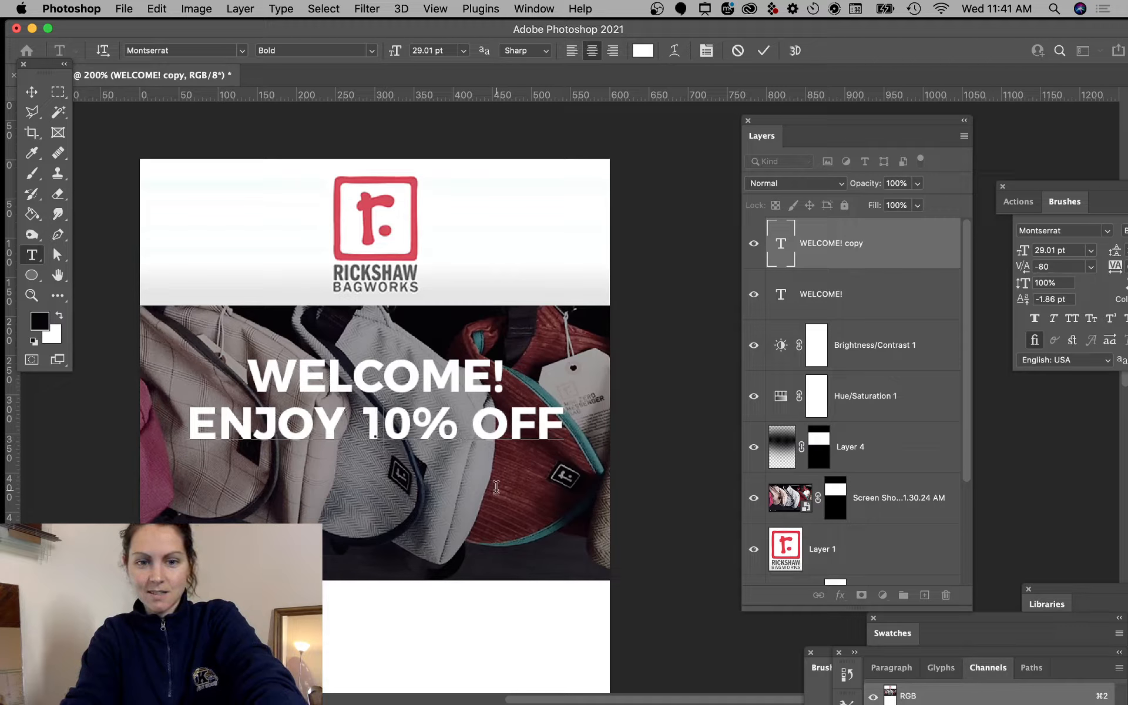
left_click(1051, 266)
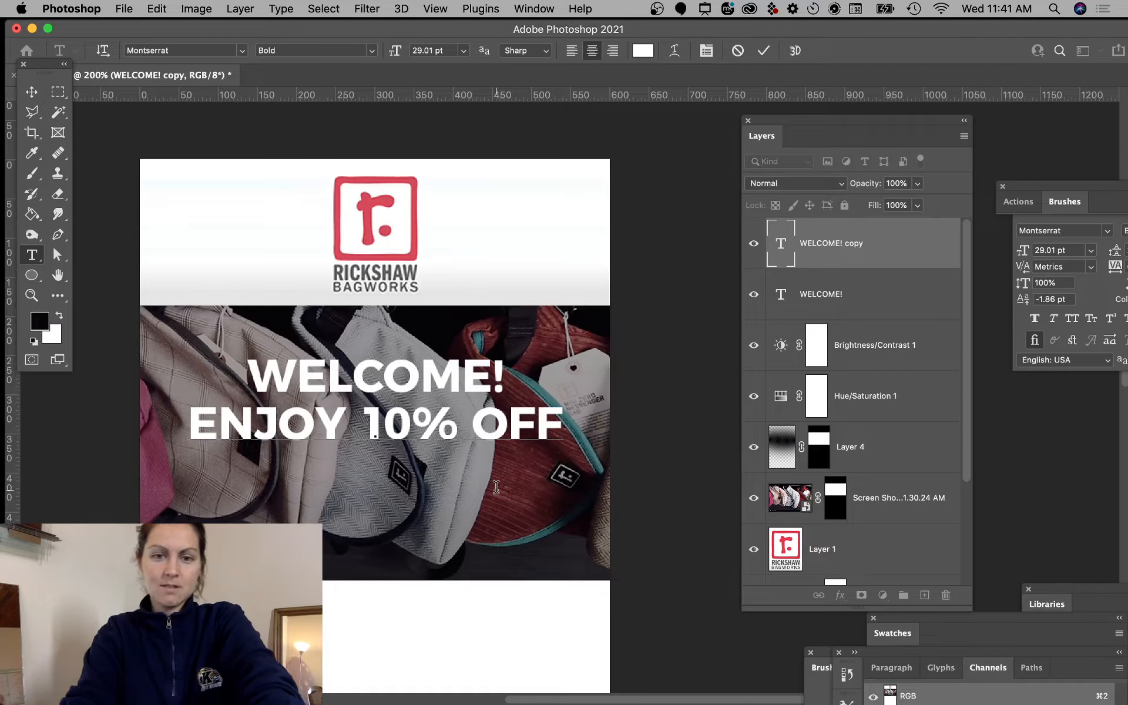
left_click(374, 424)
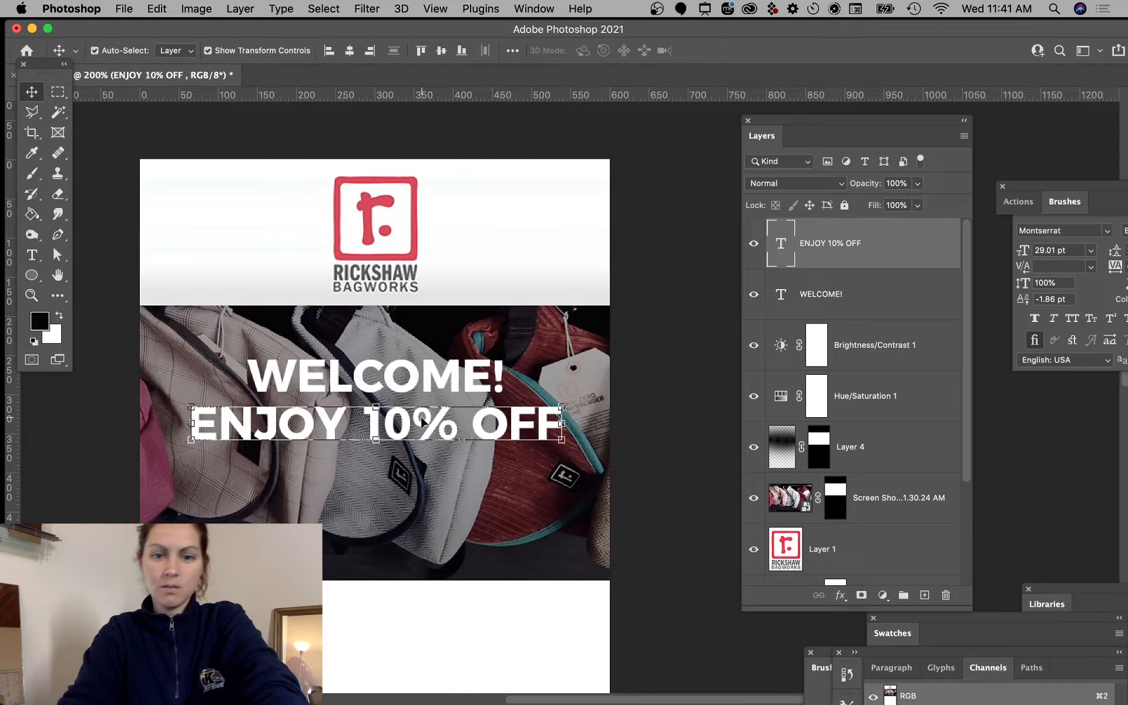
- Duplicate the headline and retype it as a smaller WITH CODE: DISCOUNT10 line below ENJOY 10% OFF
key("Cmd+J")
type("WITH")
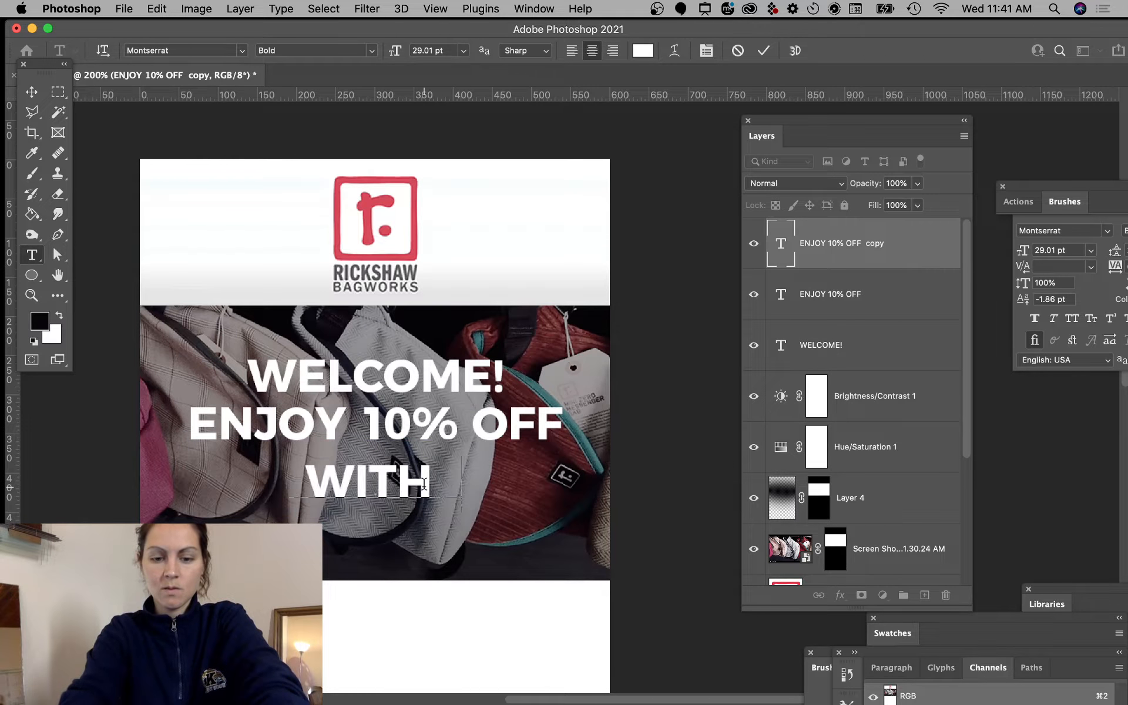
type("CODE:")
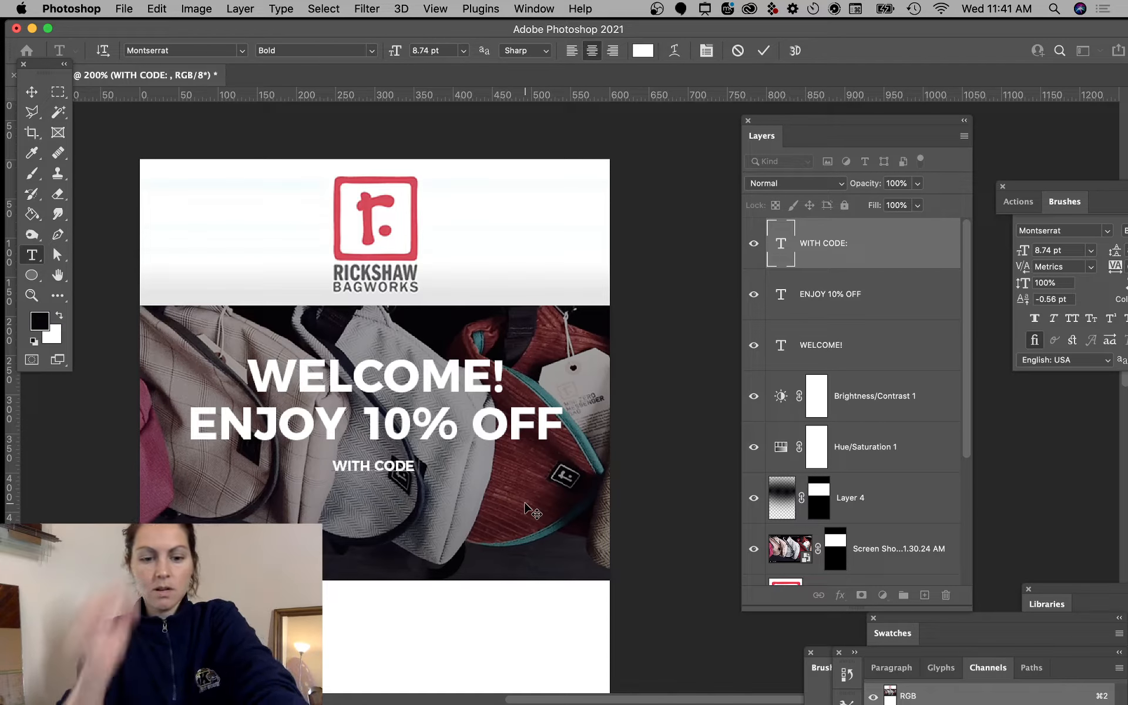
type("DISCOU")
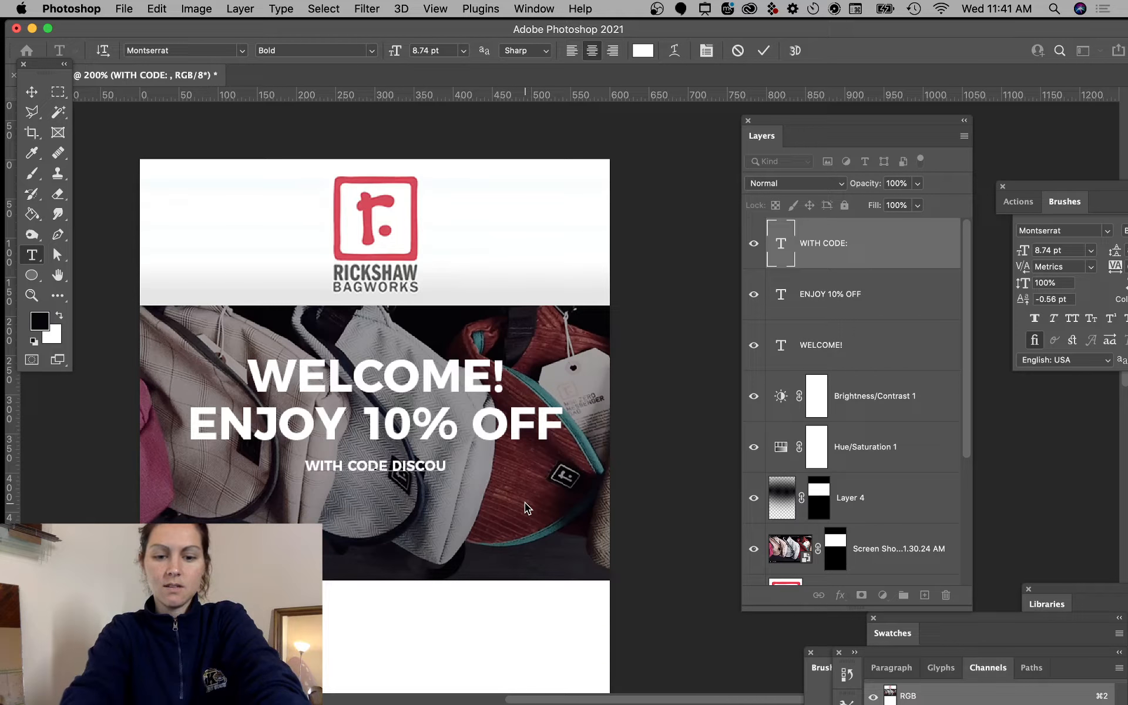
type("NT10")
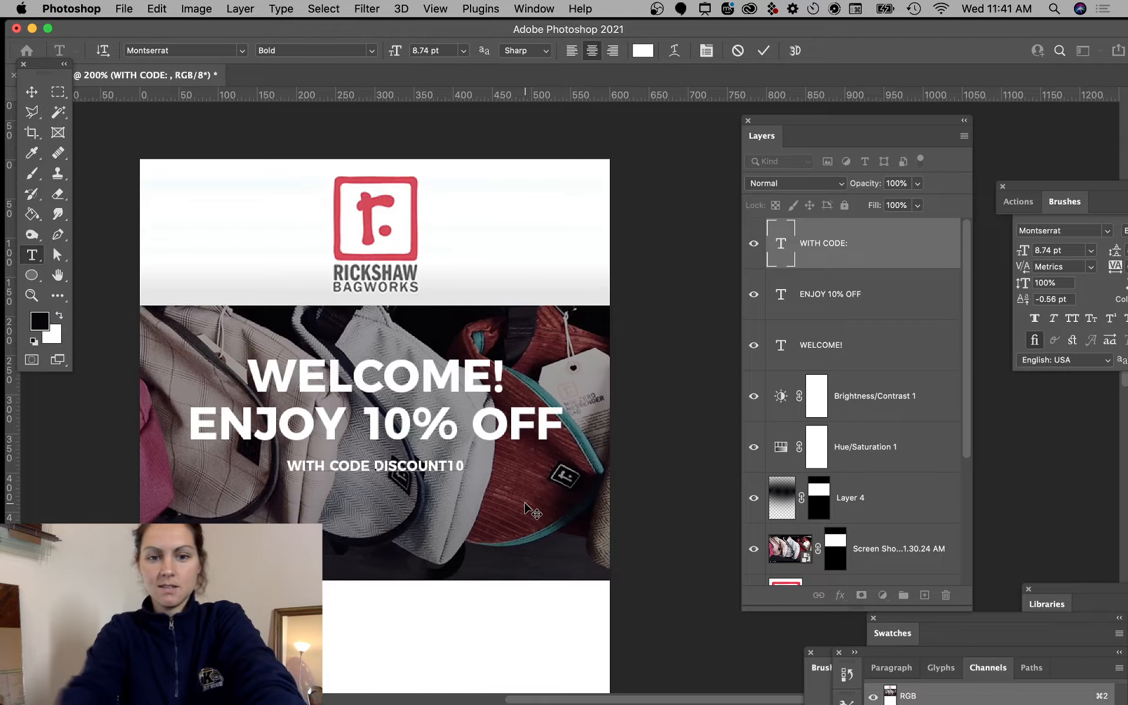
mouse_move(413, 507)
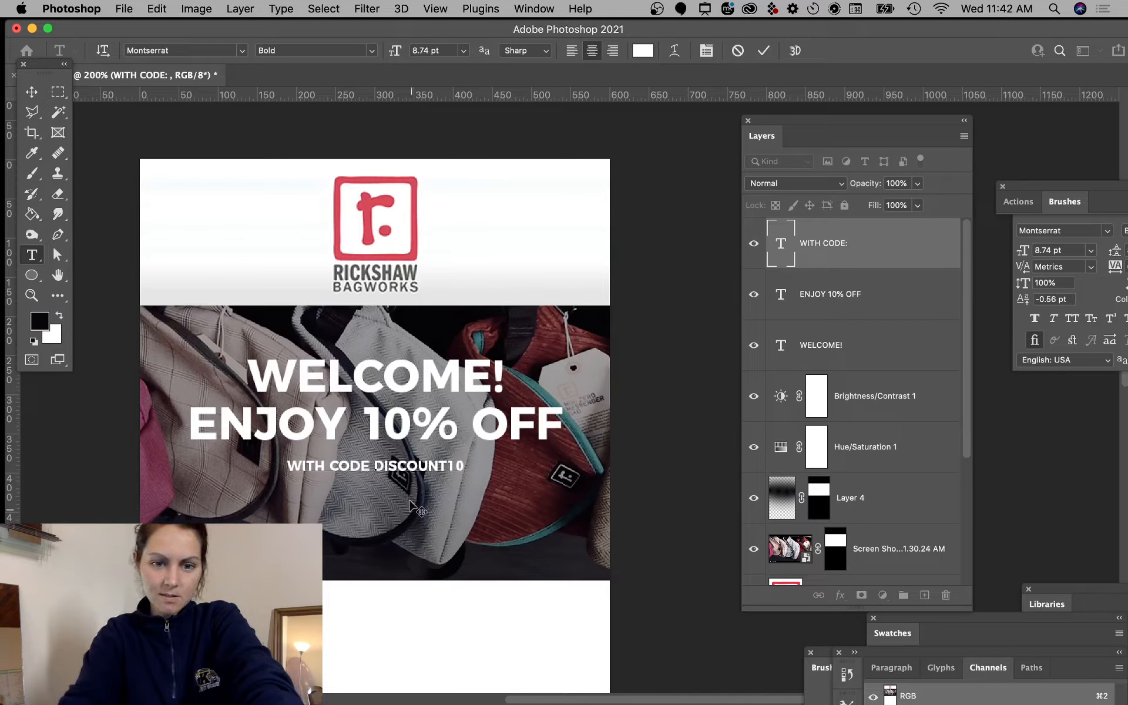
left_click(820, 344)
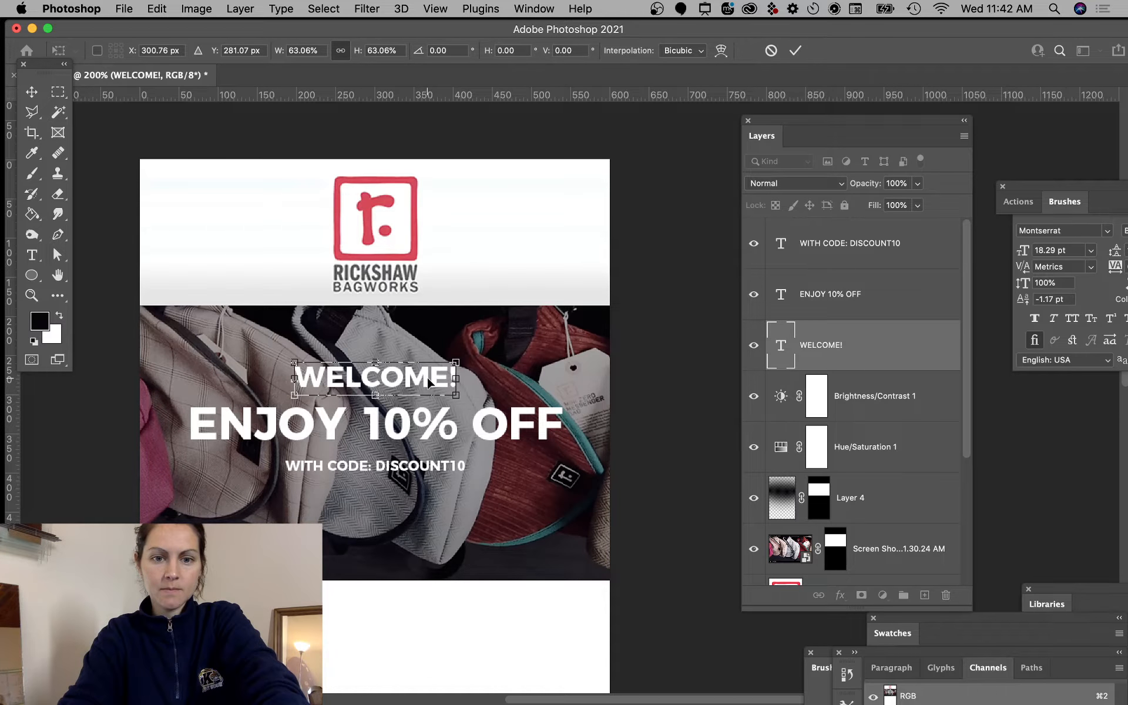
- Scale WELCOME! down to about 63% with Free Transform
key("Return")
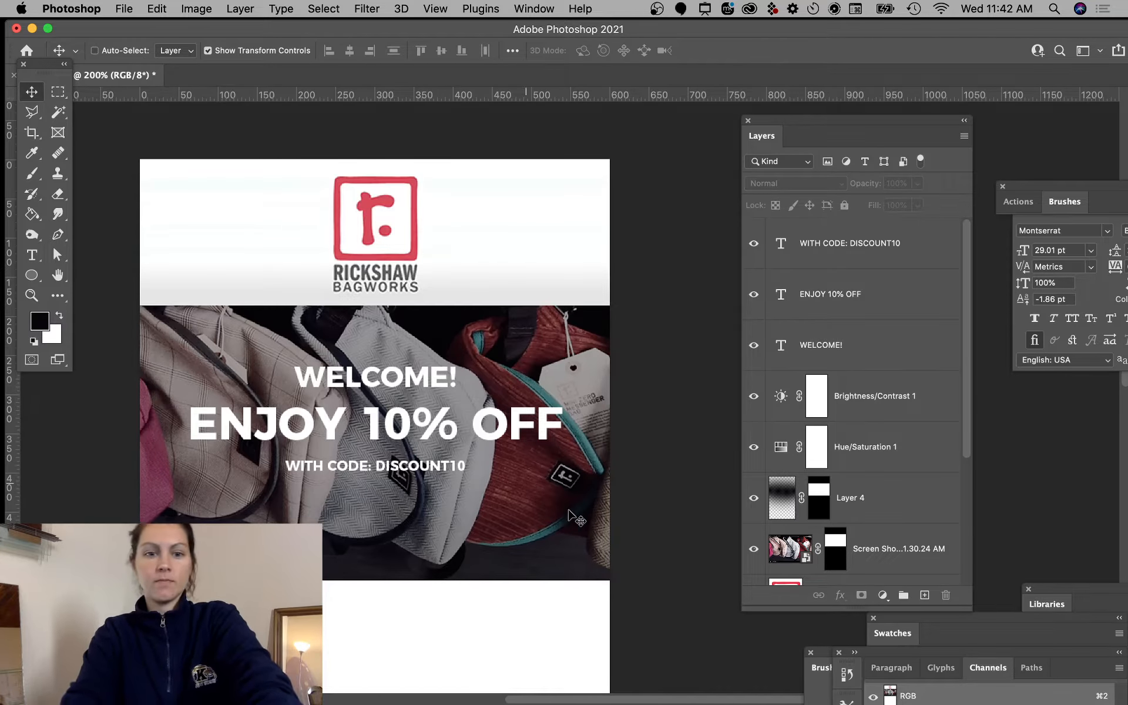
mouse_move(410, 474)
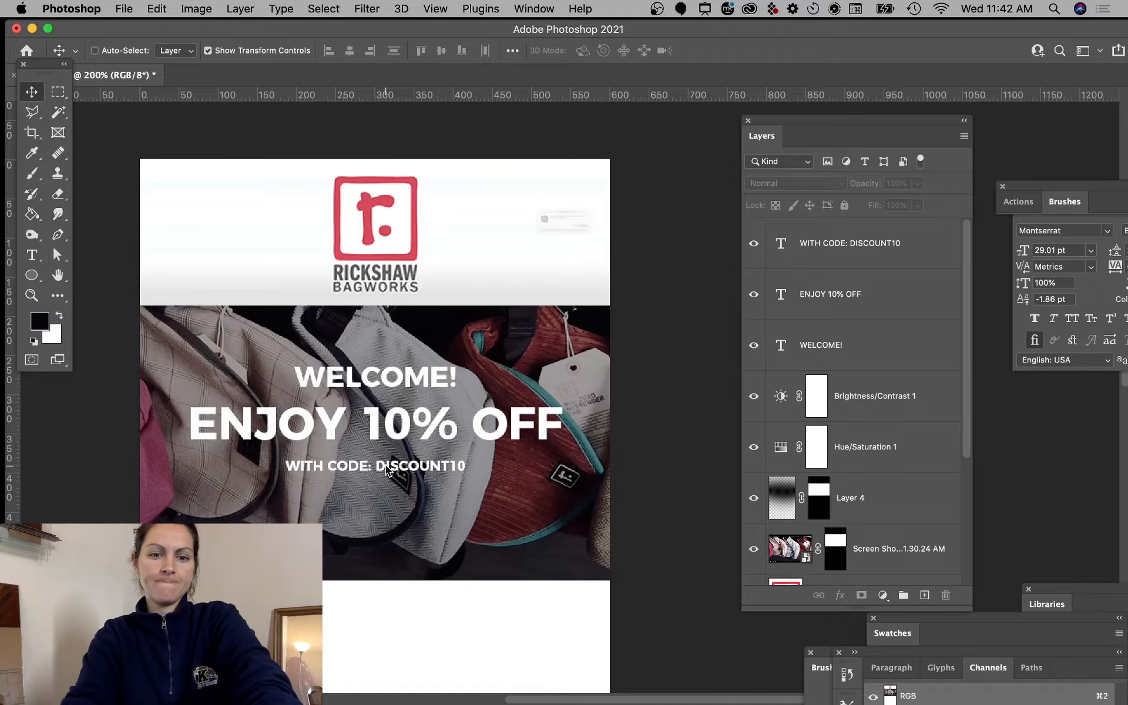
mouse_move(582, 417)
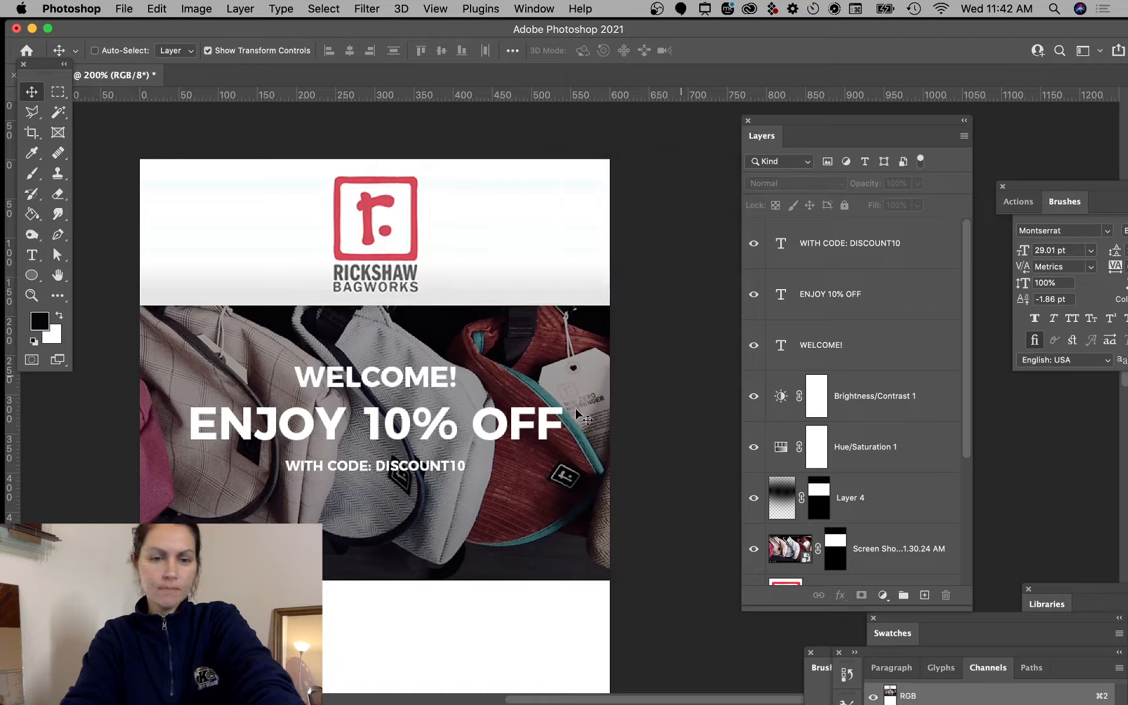
mouse_move(403, 288)
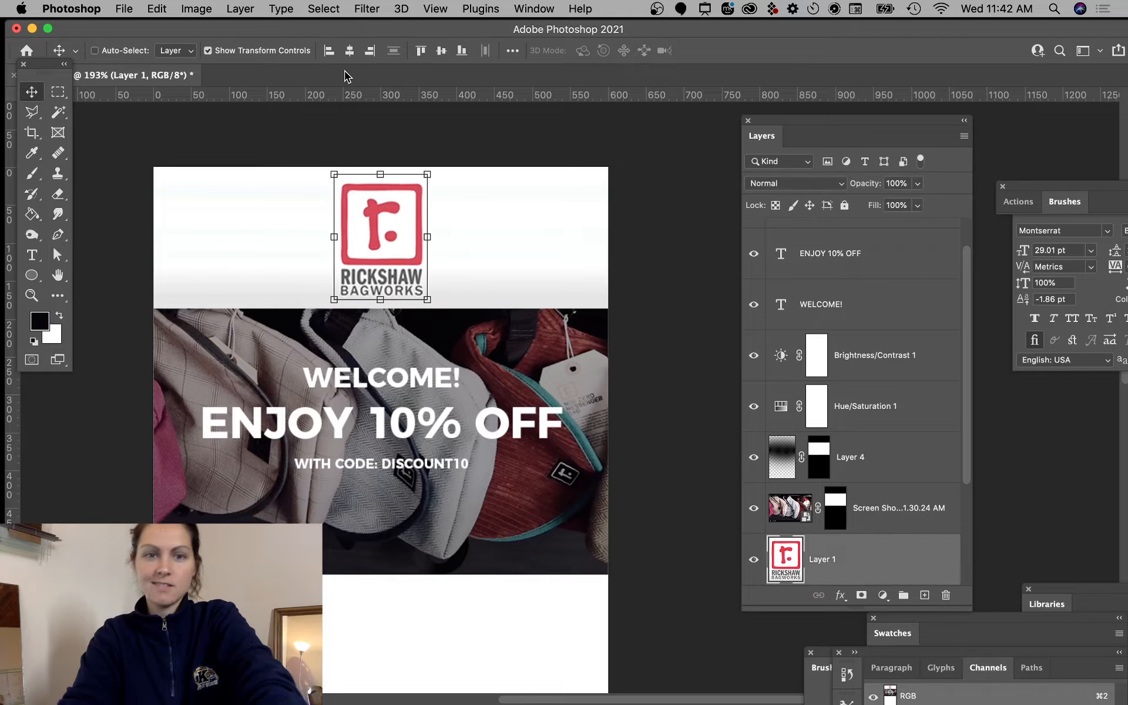
left_click(195, 8)
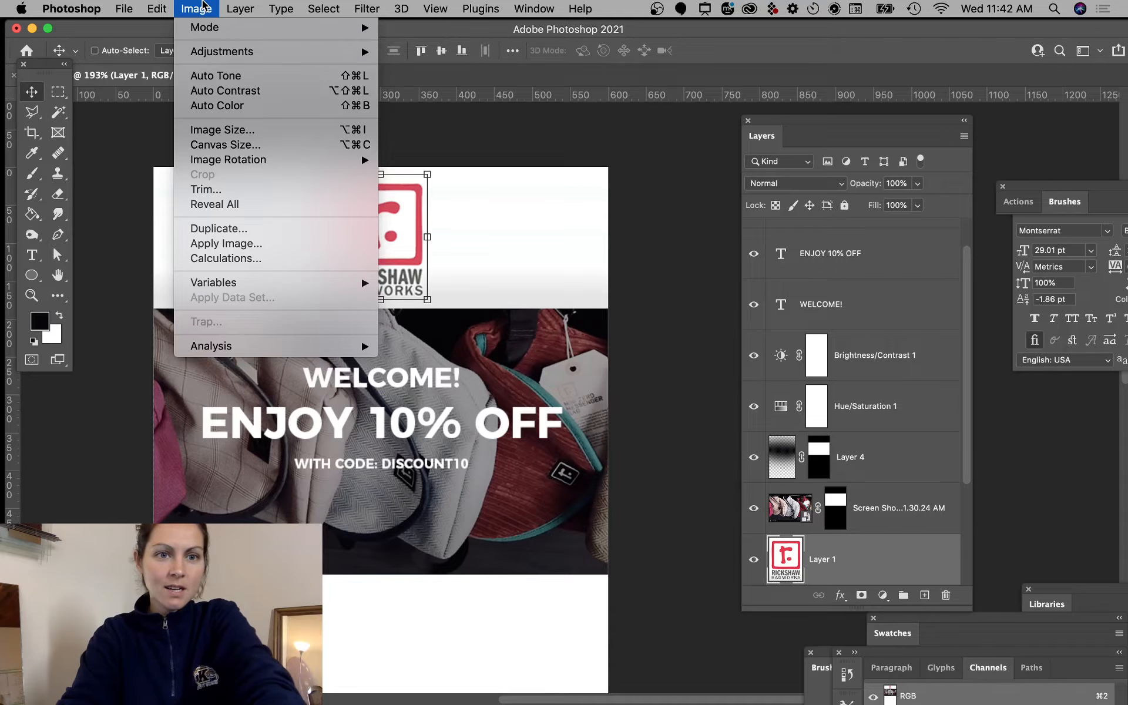
left_click(280, 9)
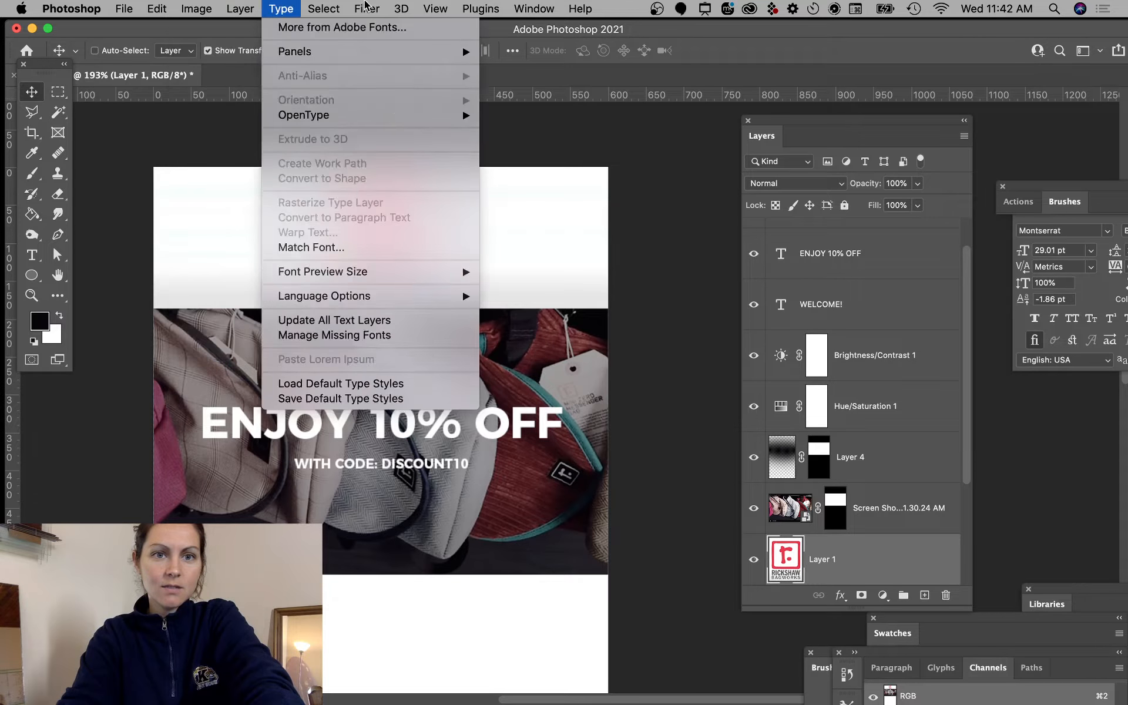
left_click(366, 8)
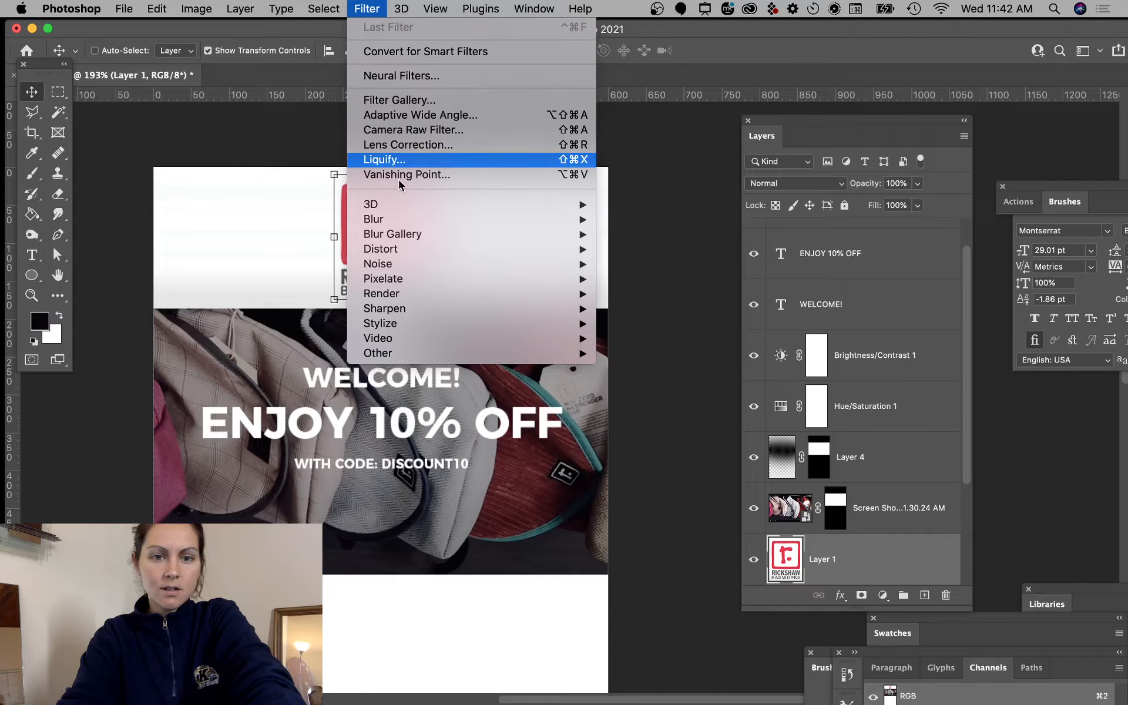
mouse_move(384, 309)
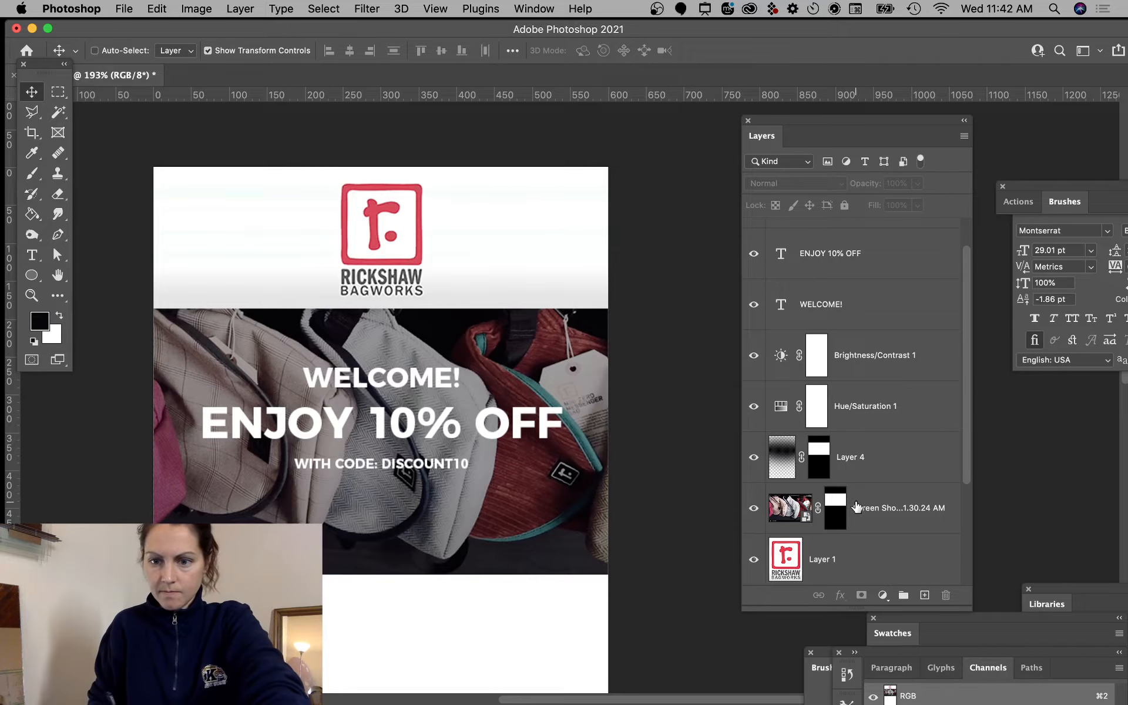
left_click(790, 182)
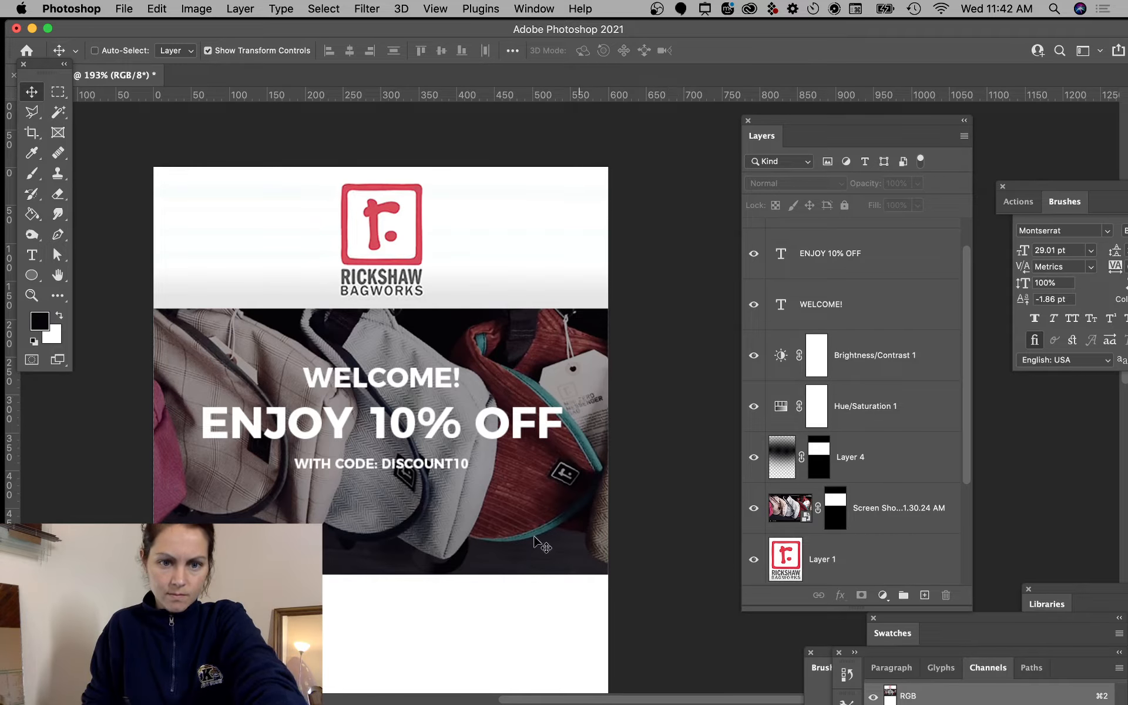
mouse_move(399, 380)
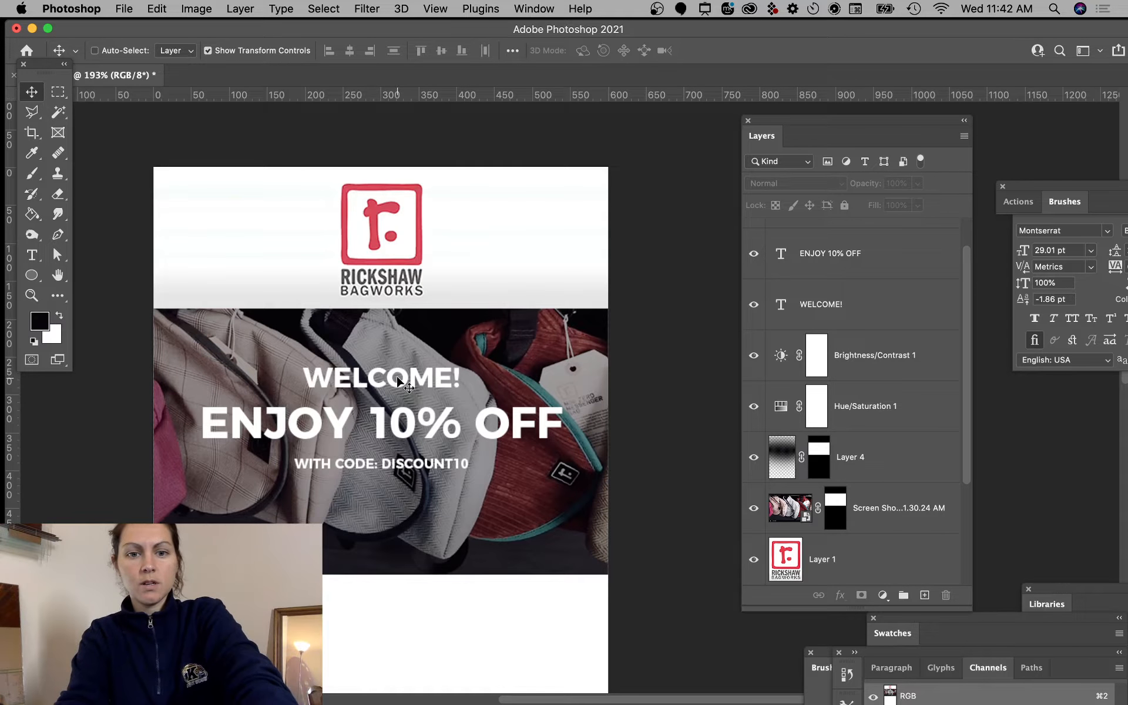
mouse_move(420, 468)
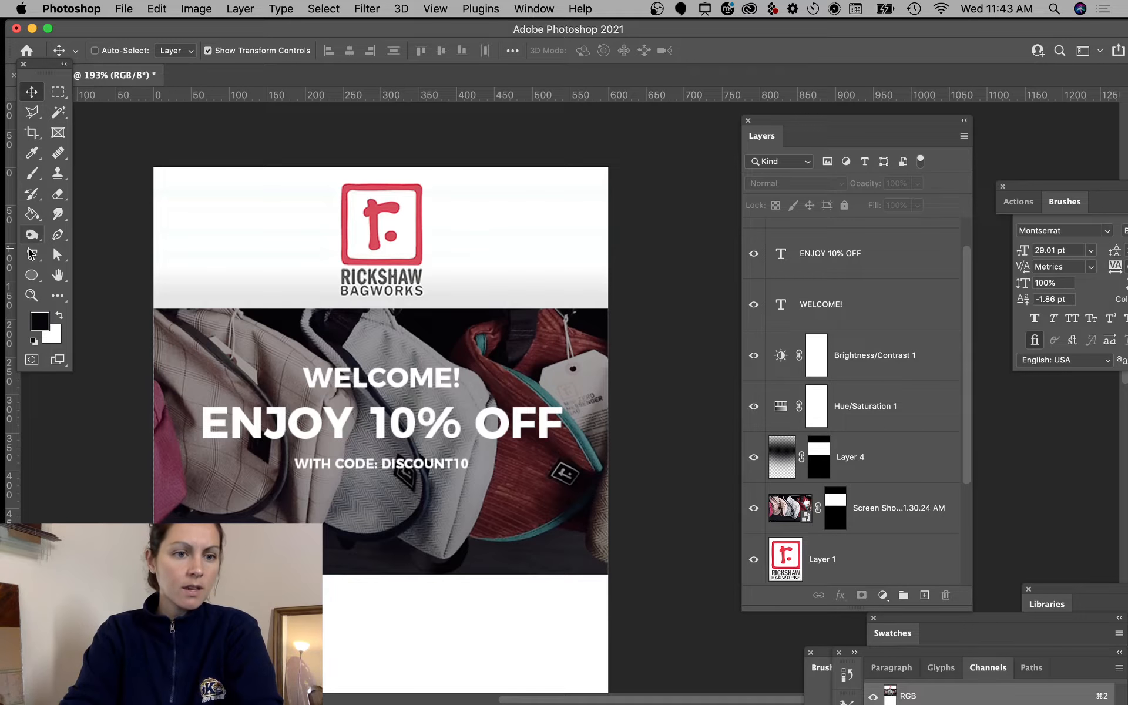
- Add SHOP NOW text in a no-fill rectangle with a 2 px white stroke and enlarge the code line
left_click(31, 254)
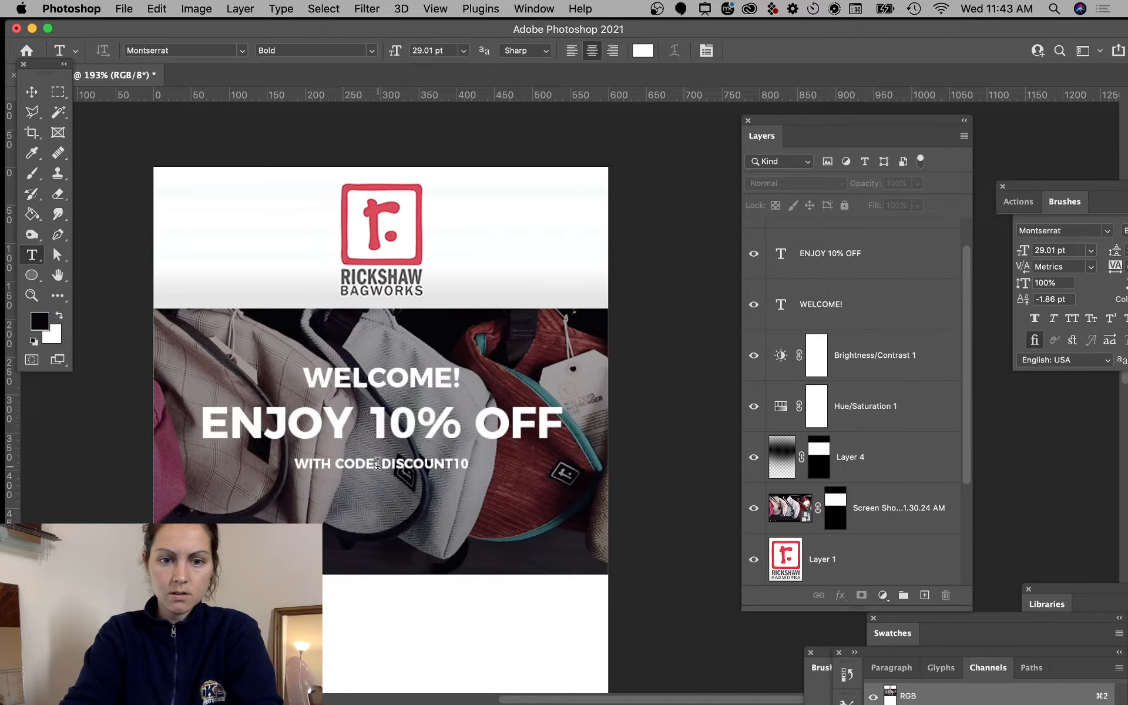
left_click(32, 92)
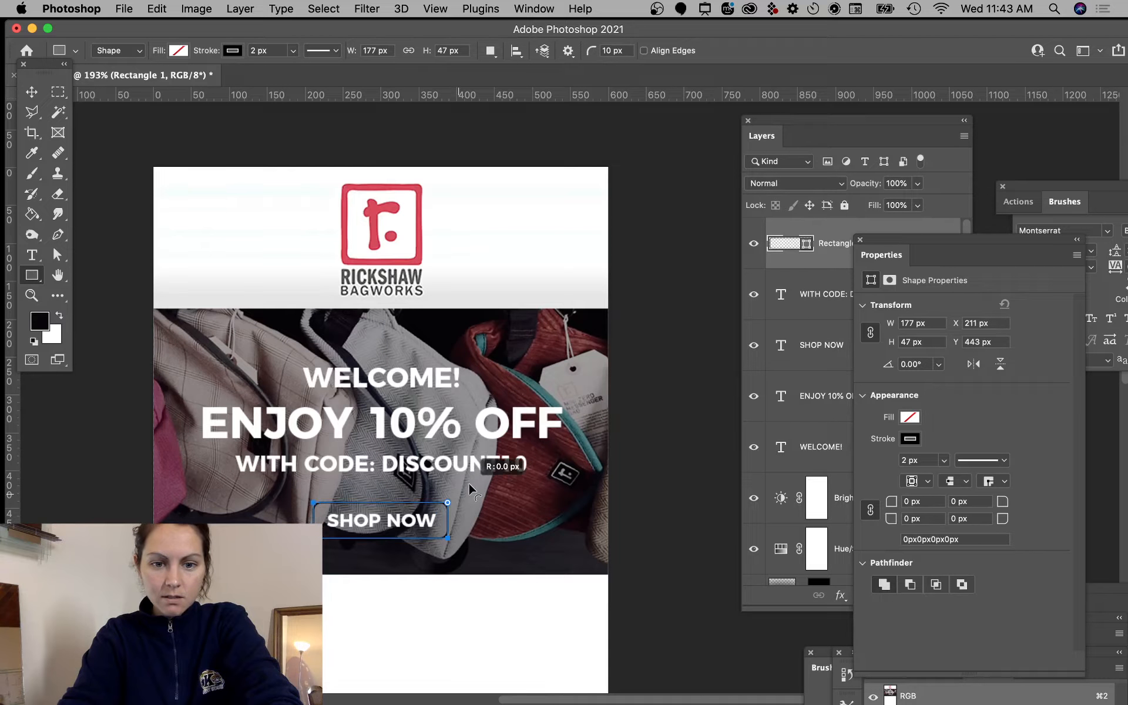
left_click(231, 51)
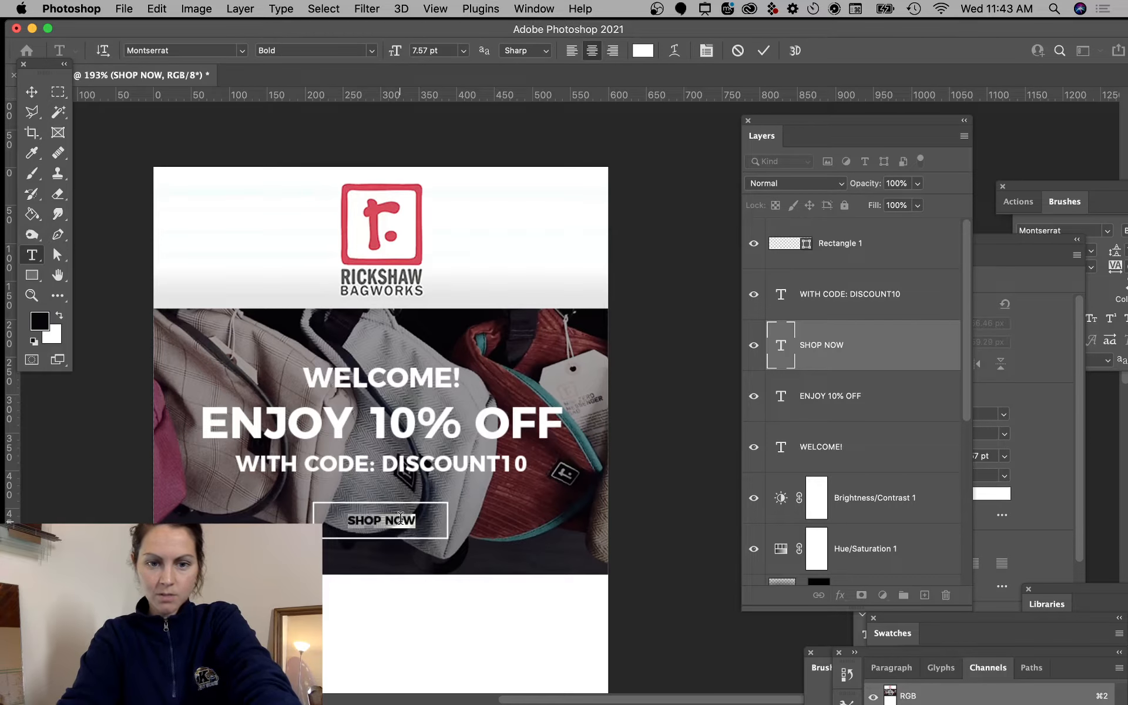
left_click(31, 92)
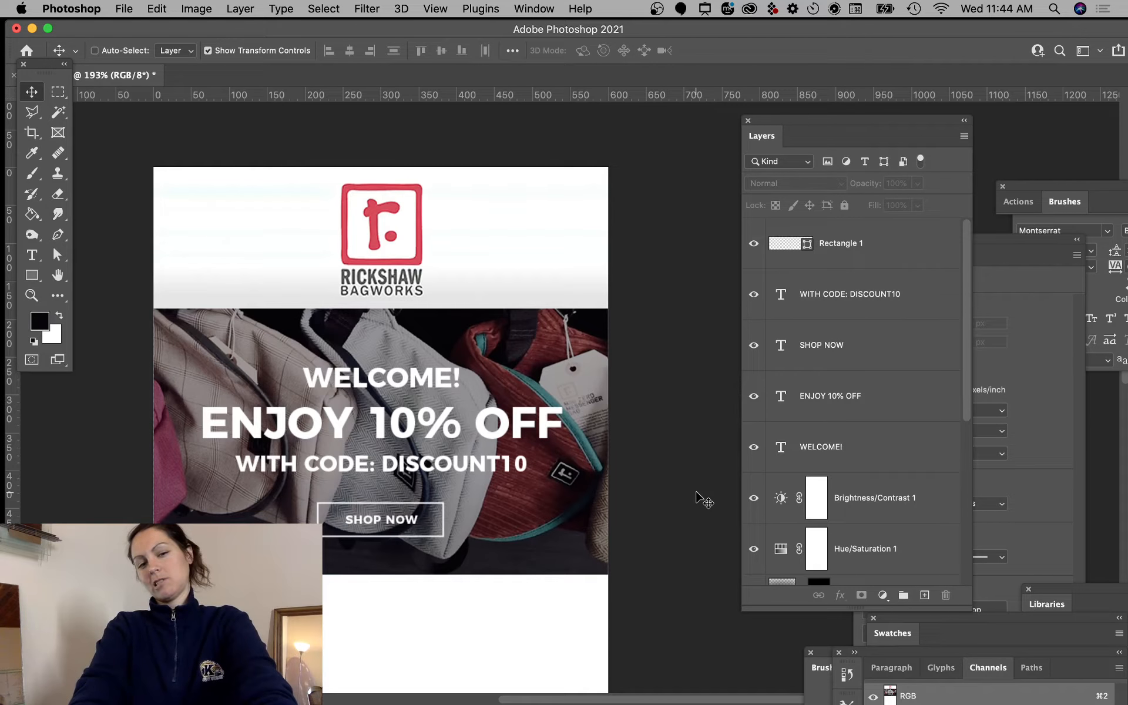
mouse_move(424, 522)
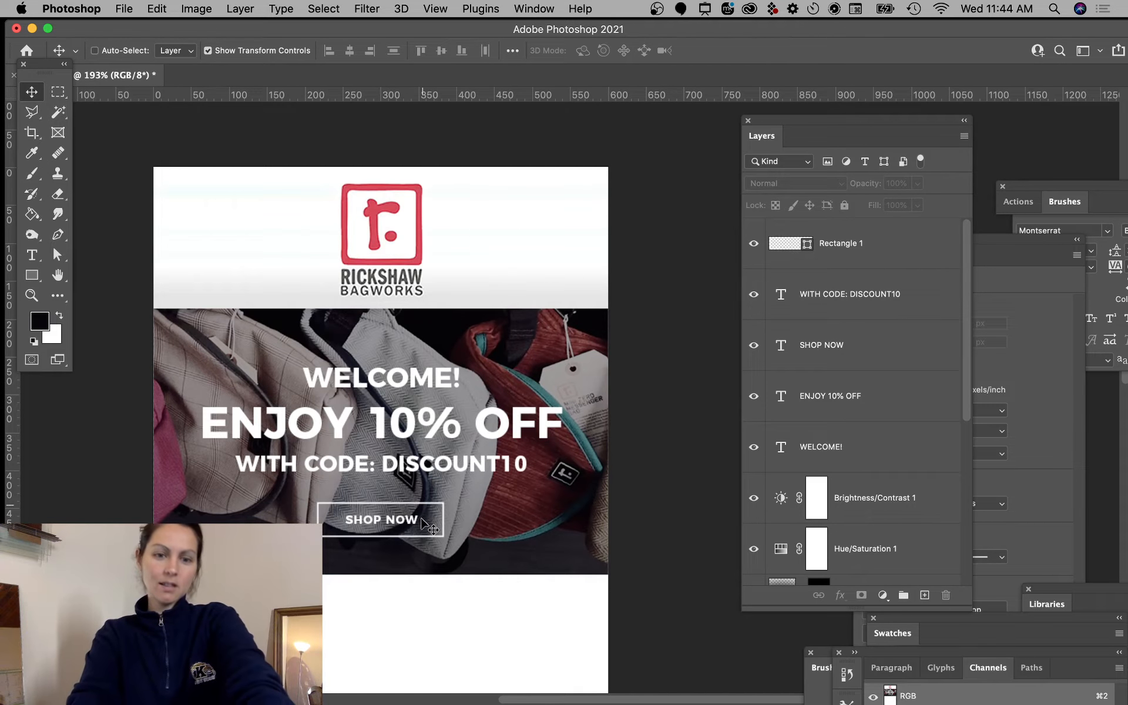
- Check the code line's Layer Style, cancel, and nudge the headline lines and button closer together
left_click(839, 243)
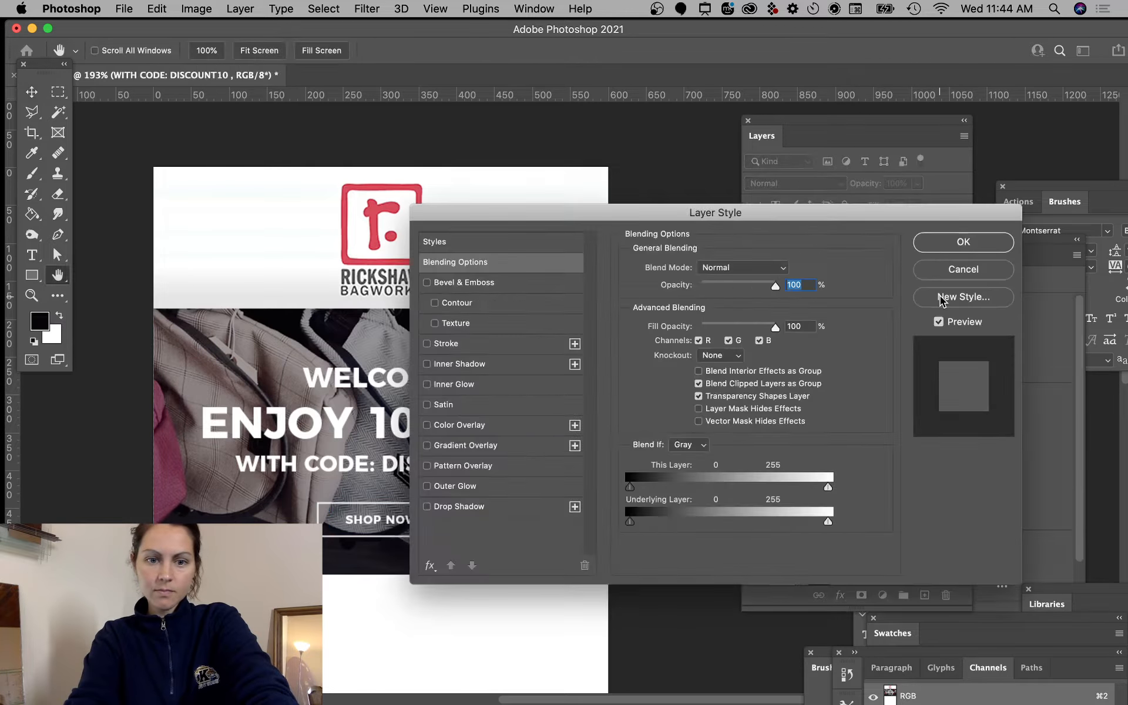
left_click(962, 242)
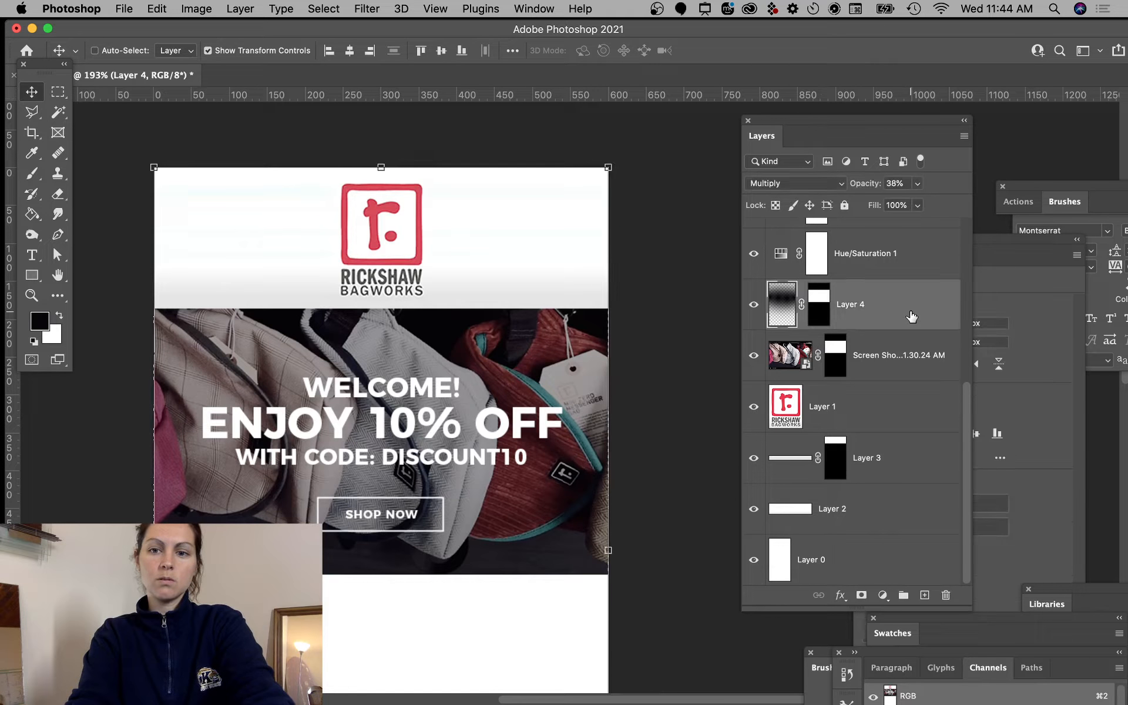
mouse_move(912, 320)
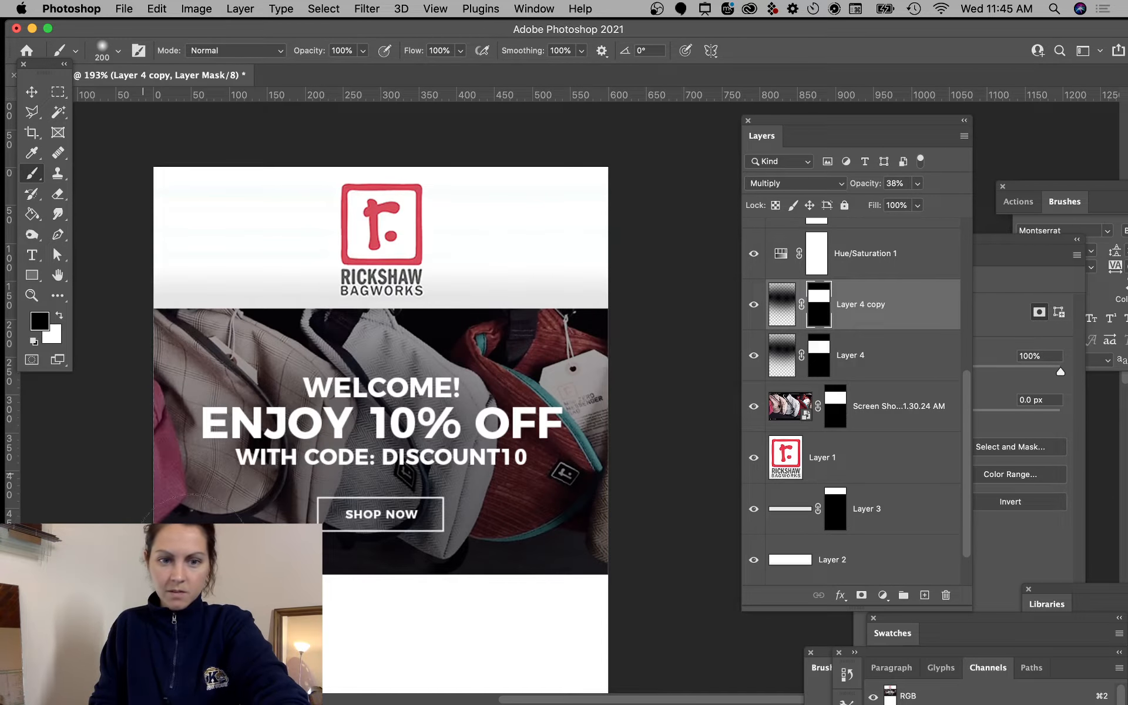
mouse_move(514, 583)
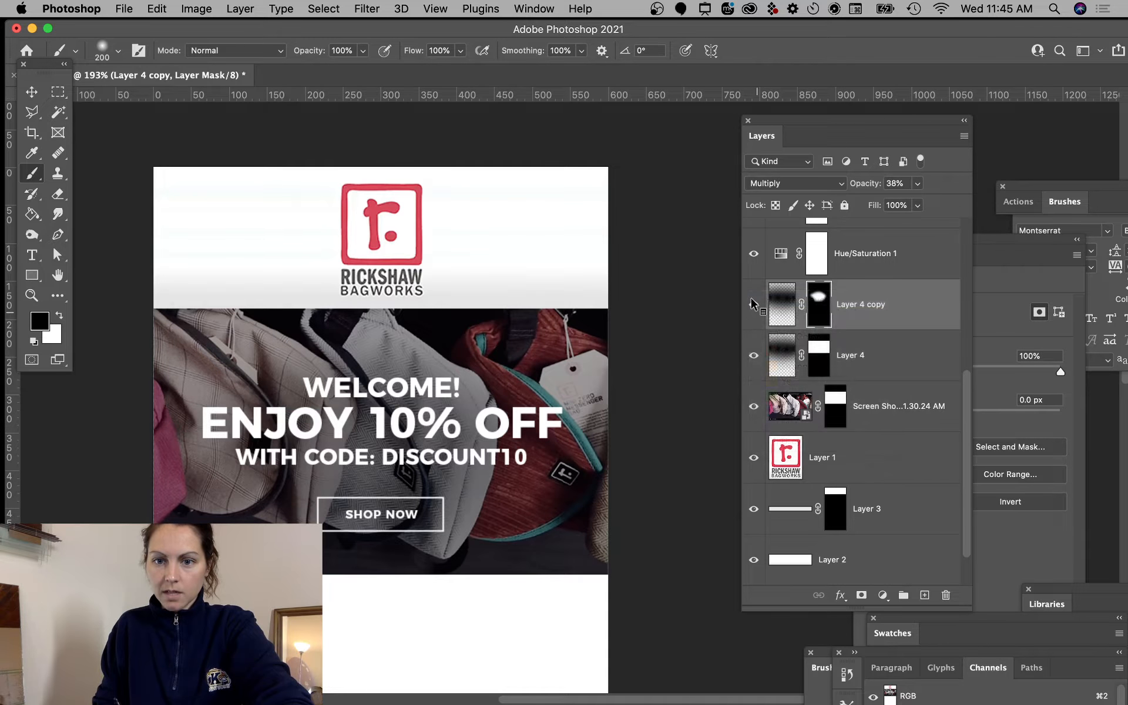
right_click(754, 303)
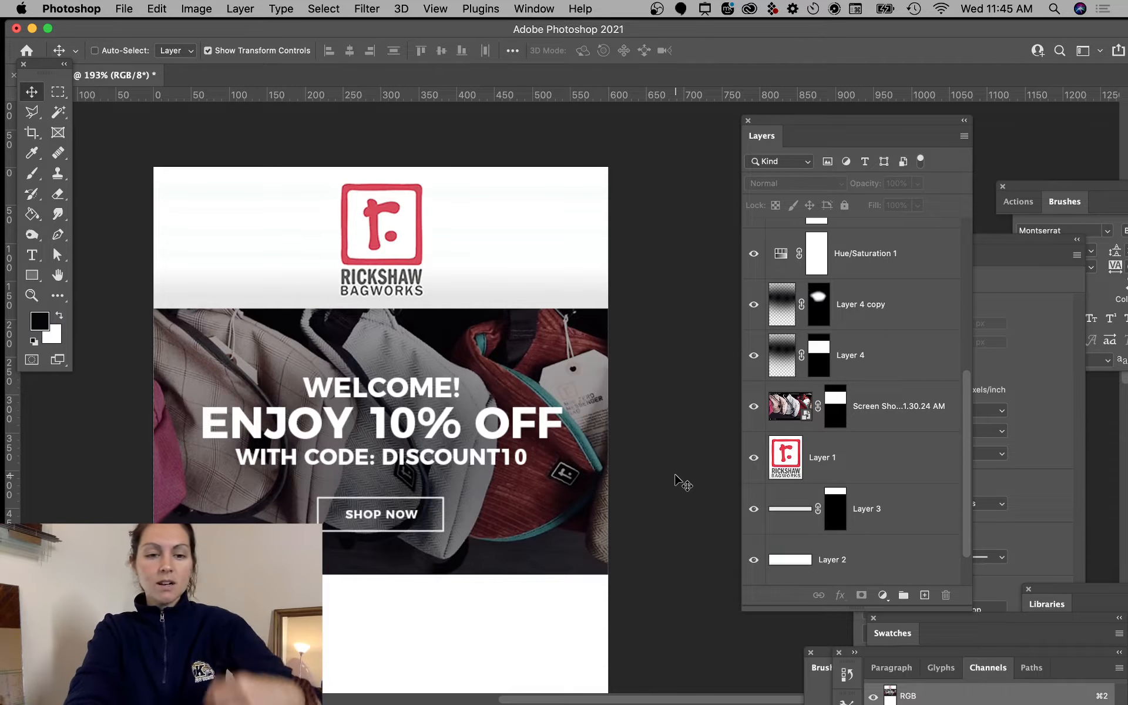
mouse_move(428, 473)
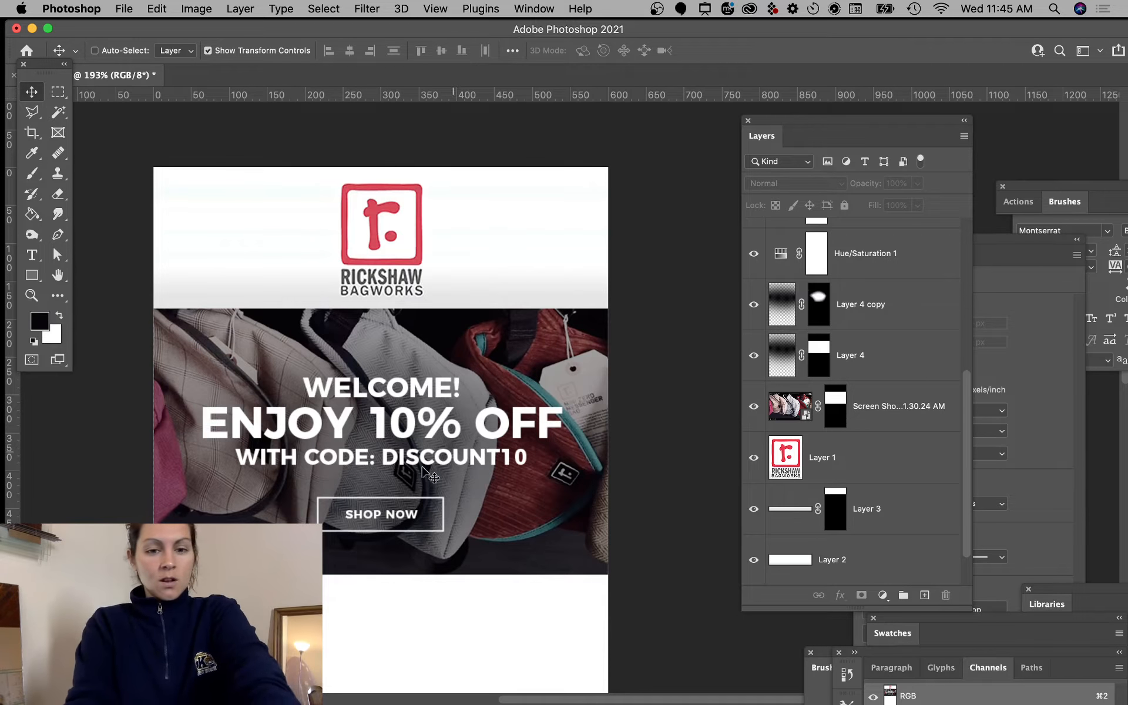
mouse_move(655, 504)
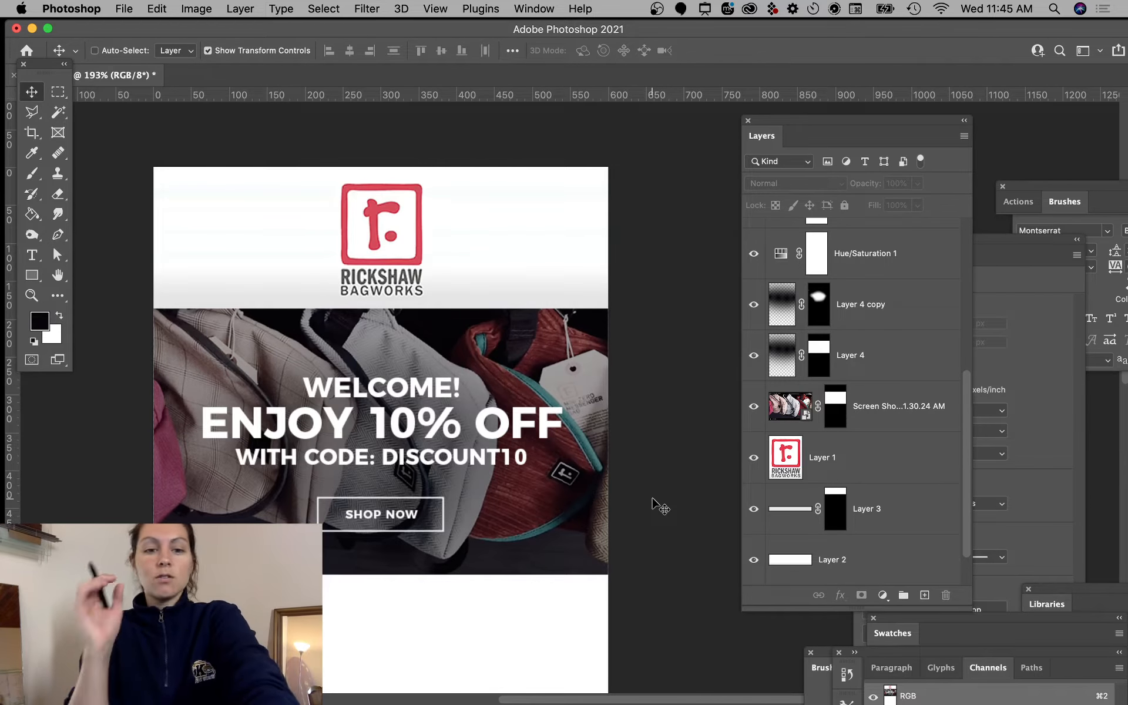
mouse_move(688, 500)
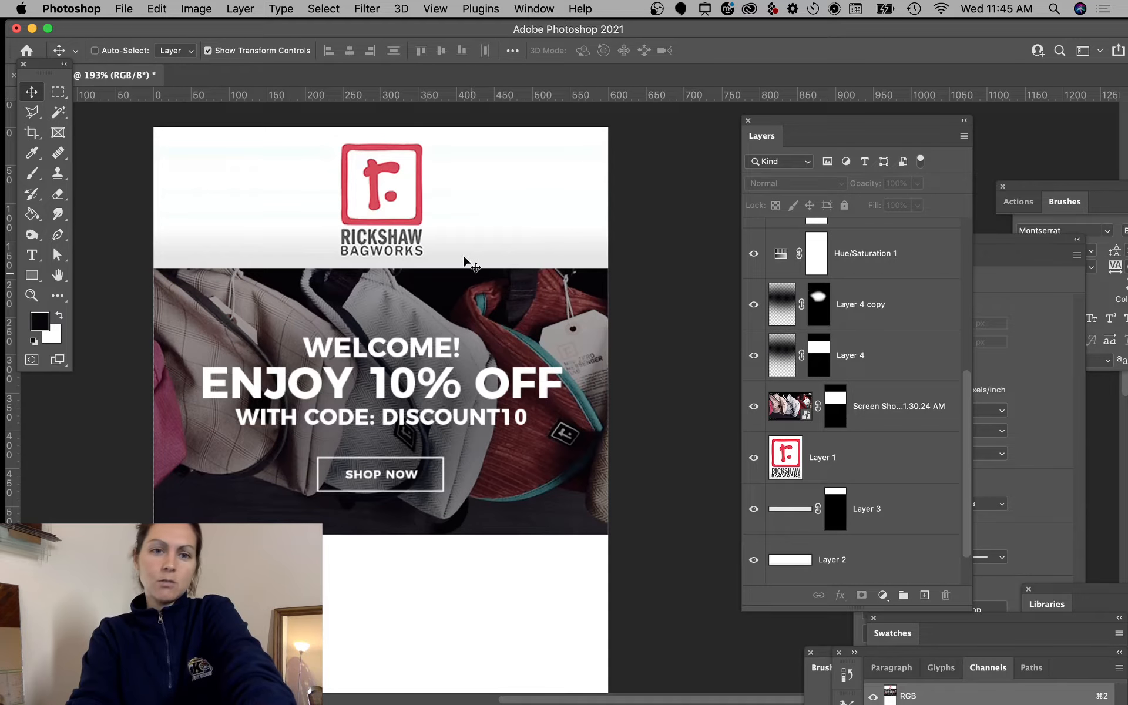
mouse_move(691, 533)
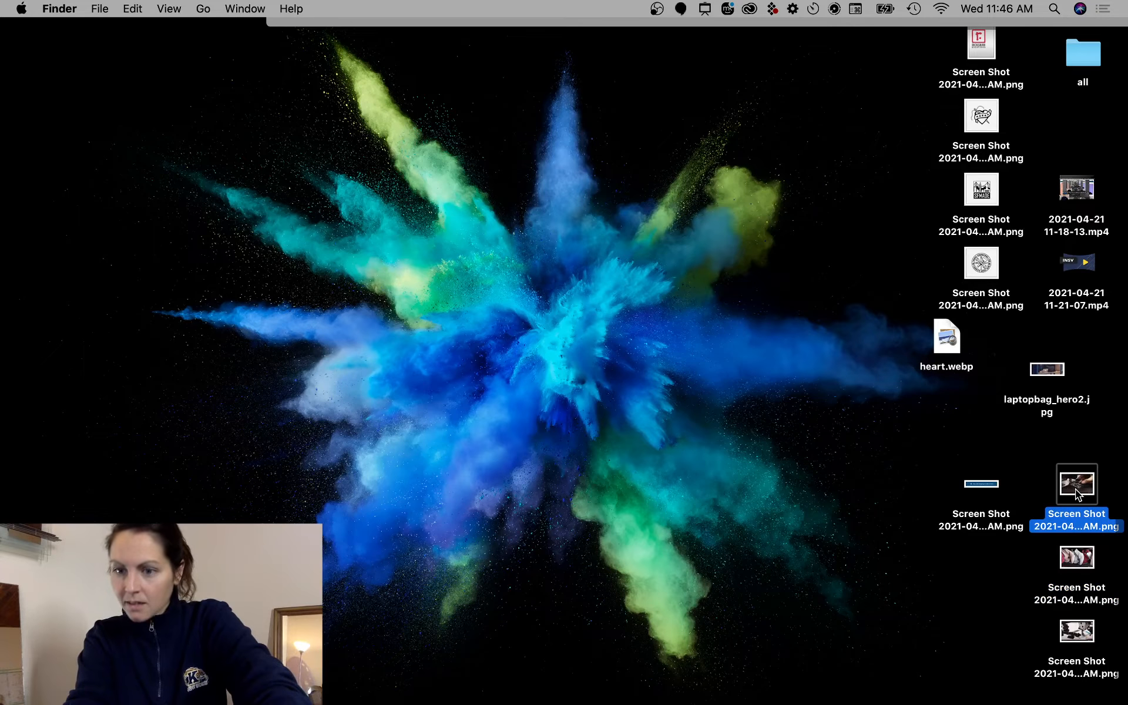
- From the rickshawbags.com footer, follow About Us under Customer Service
double_click(1076, 483)
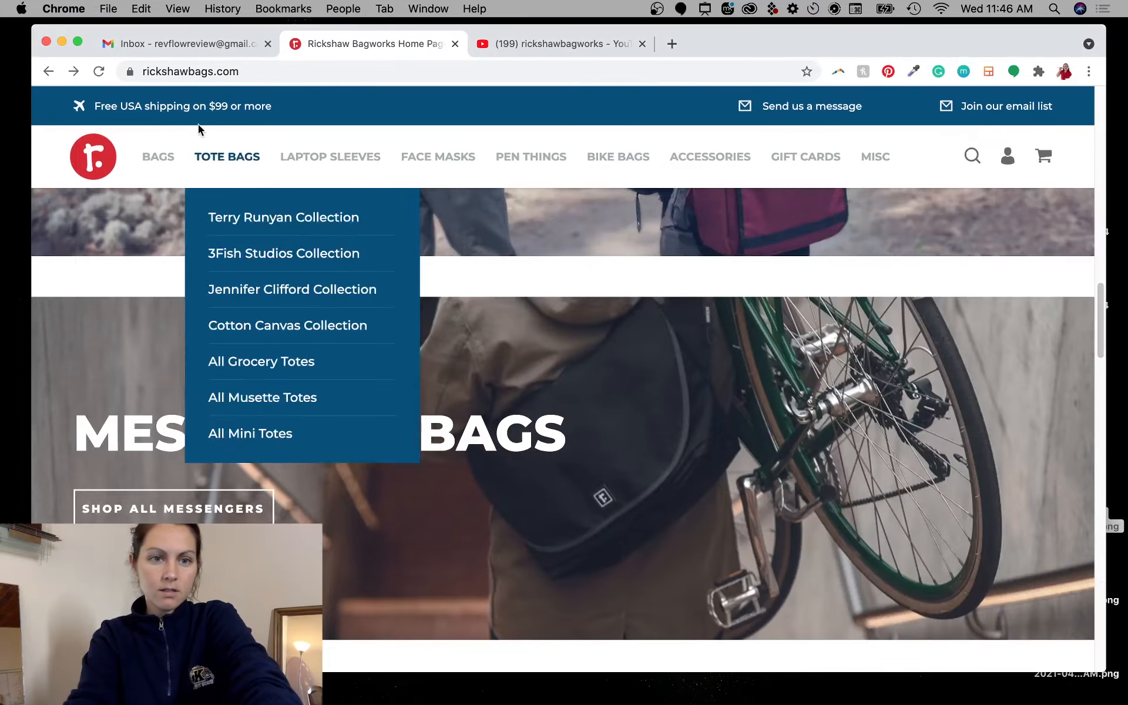
mouse_move(862, 182)
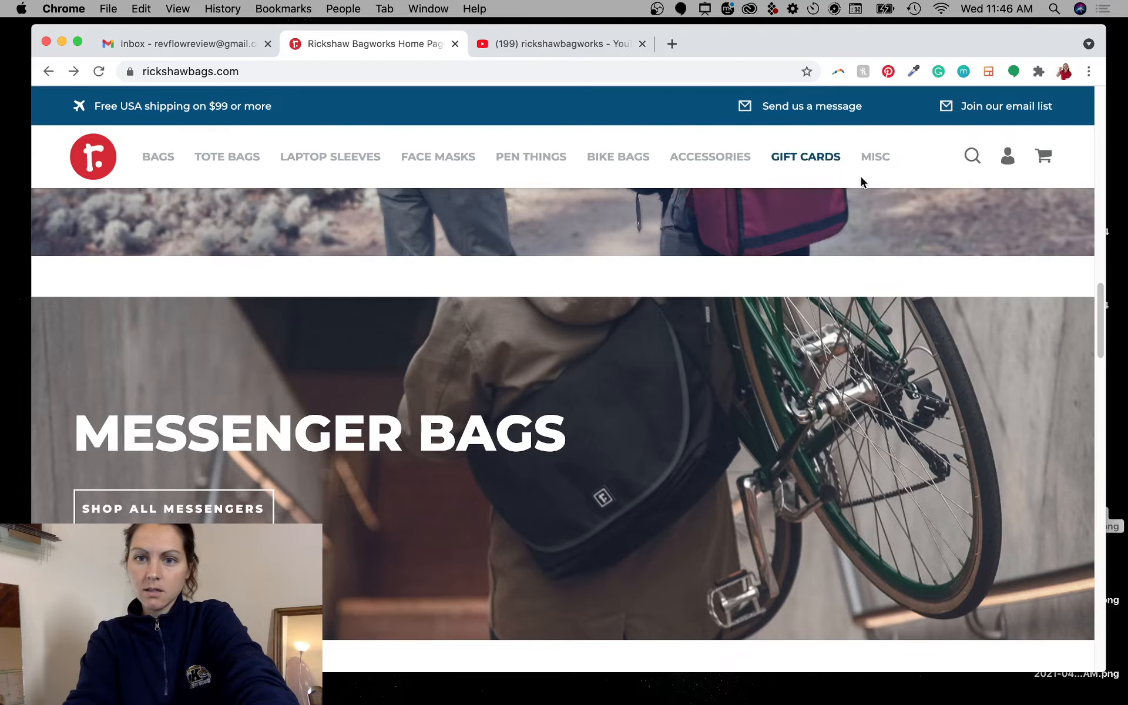
scroll("down", 3)
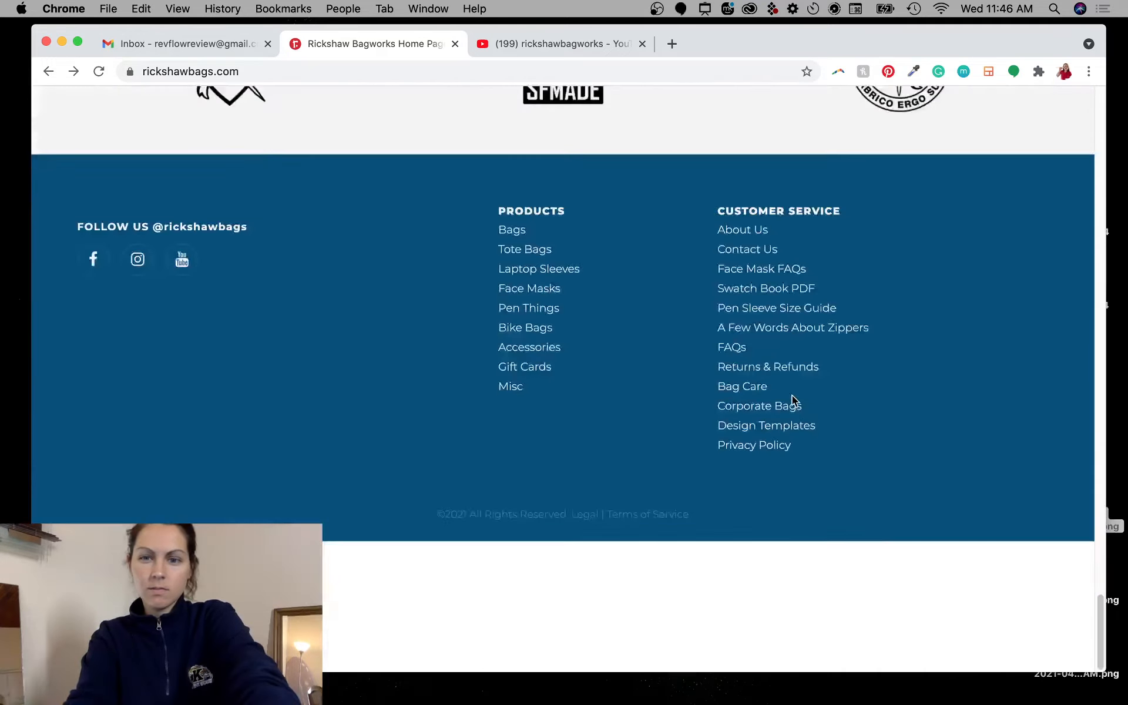
scroll("up", 3)
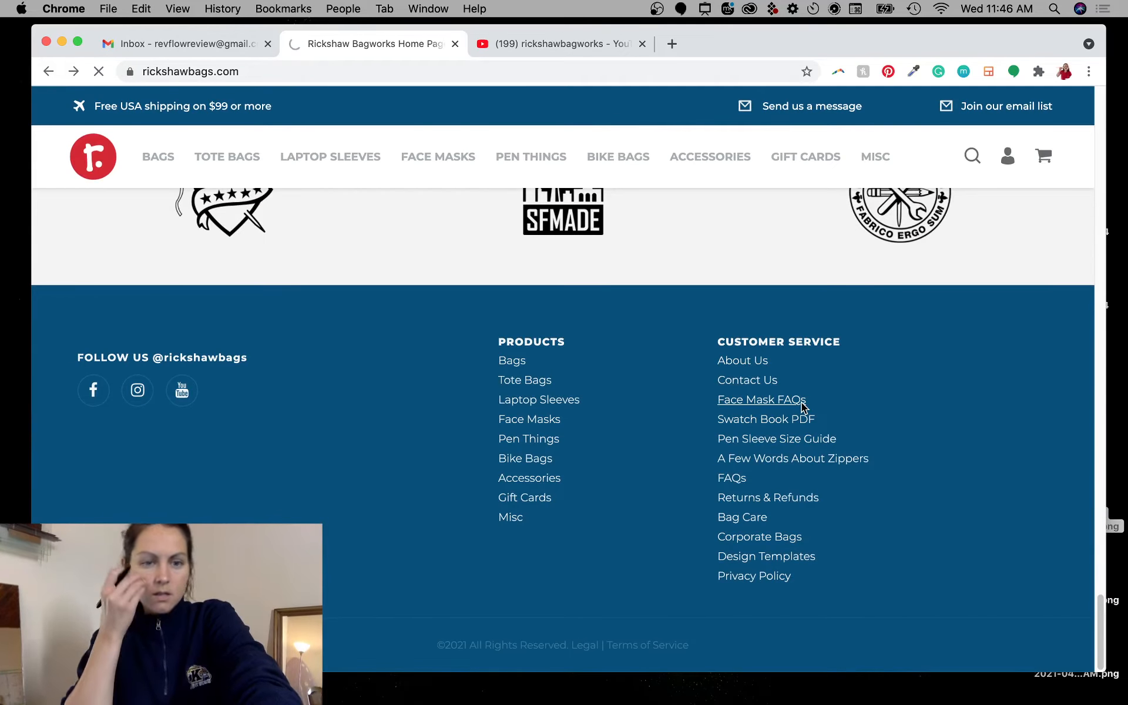
left_click(741, 360)
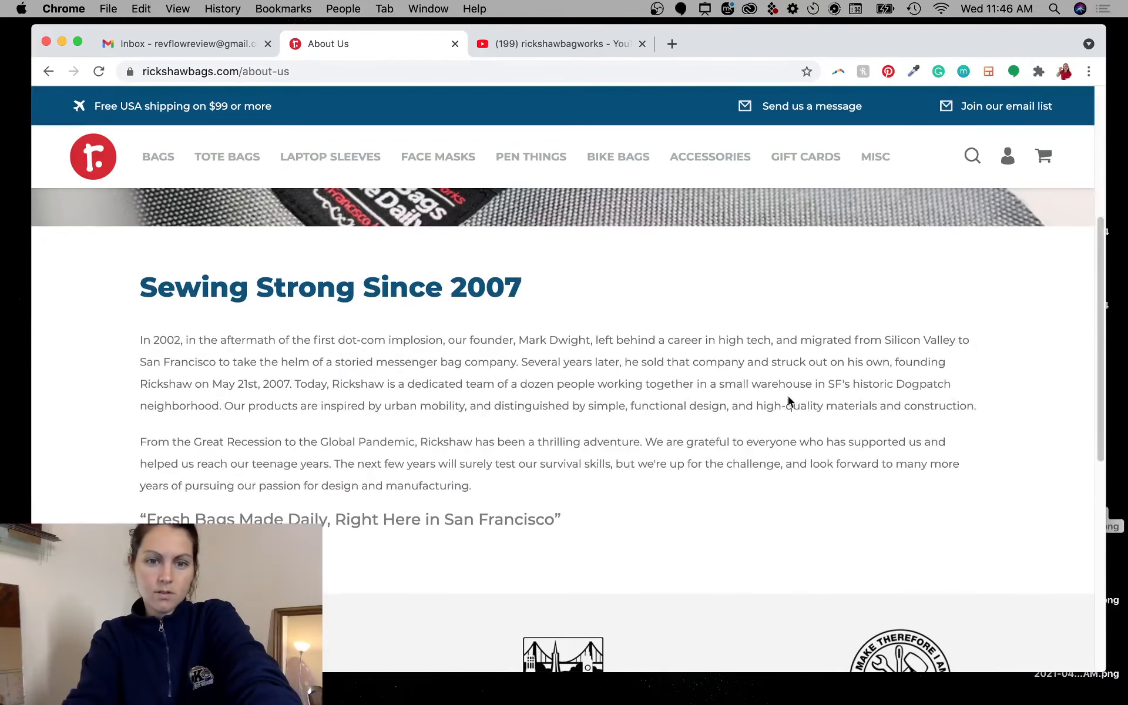
- Inspect the story paragraph and switch DevTools to a responsive mobile-width preview
right_click(314, 340)
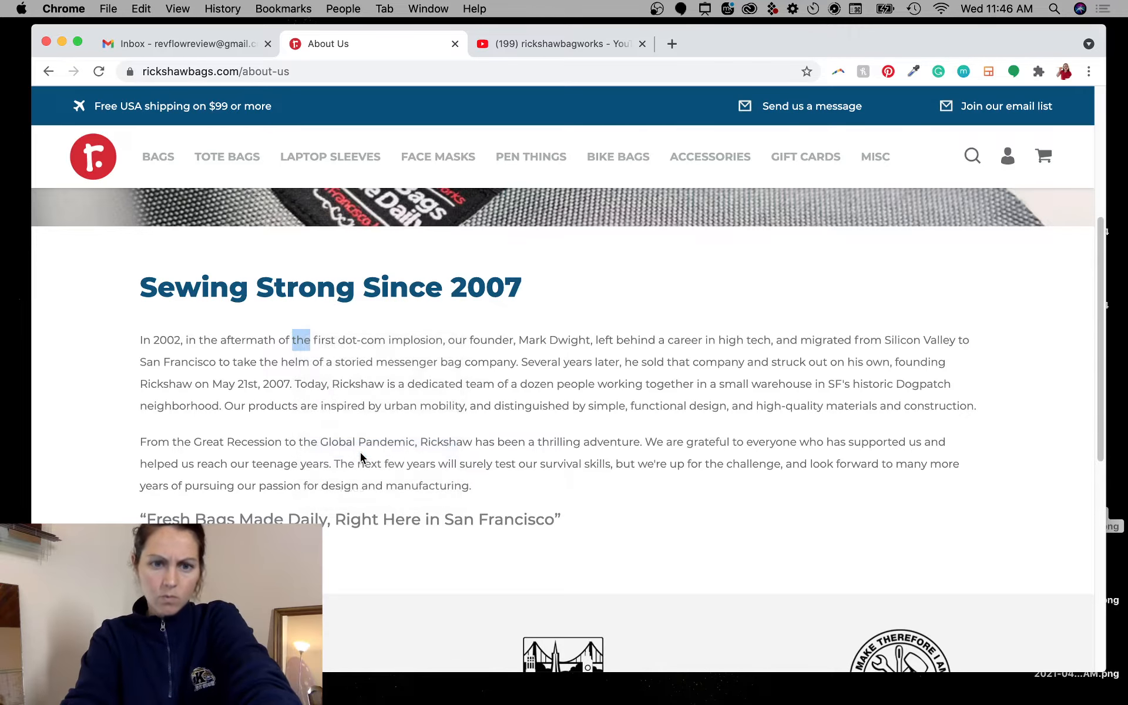
key("F12")
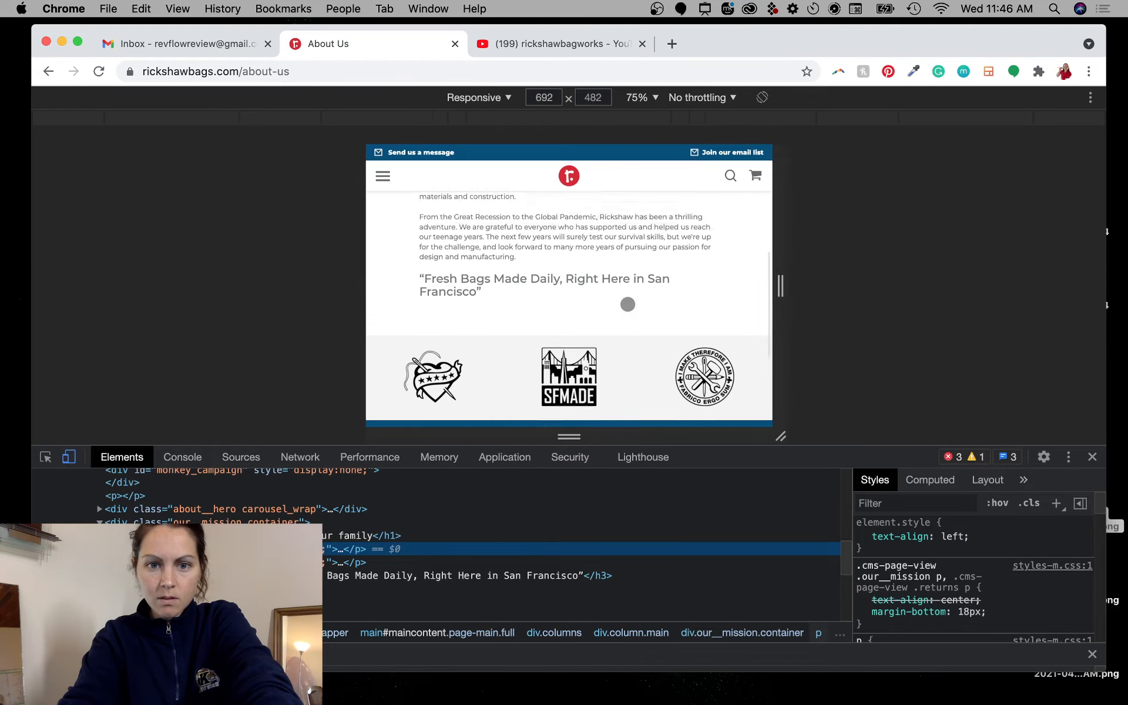
- Edit the h1 in the Elements panel to read Welcoming you to our family... and review the page
scroll("up", 3)
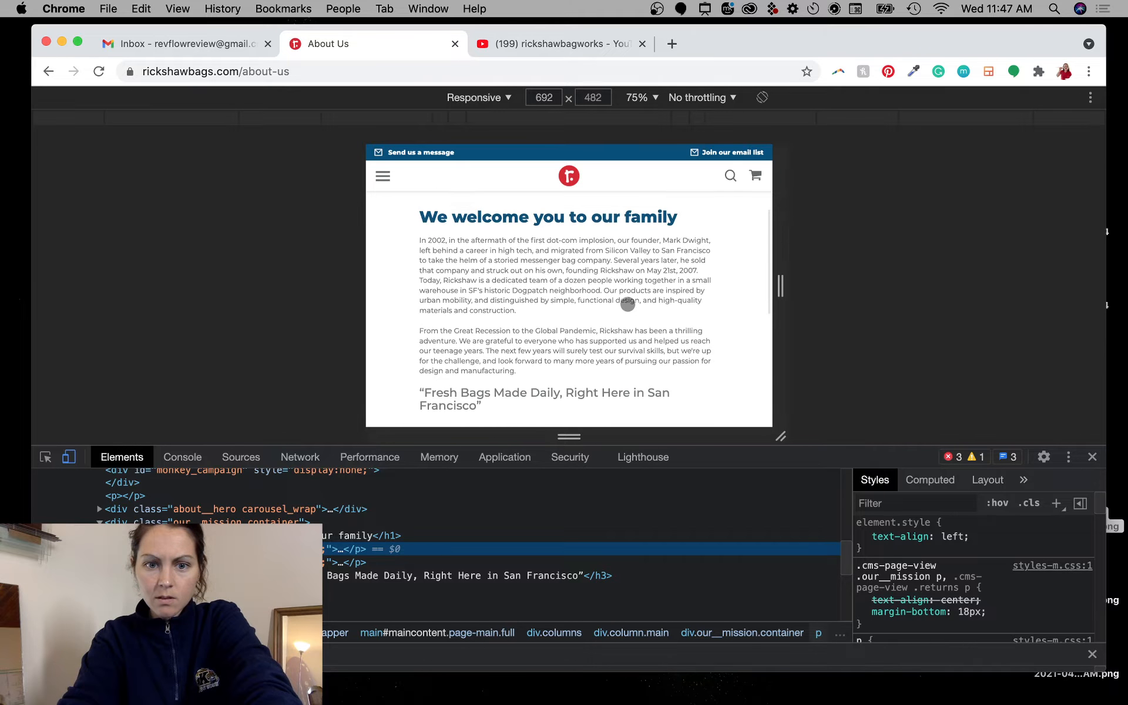
mouse_move(1005, 279)
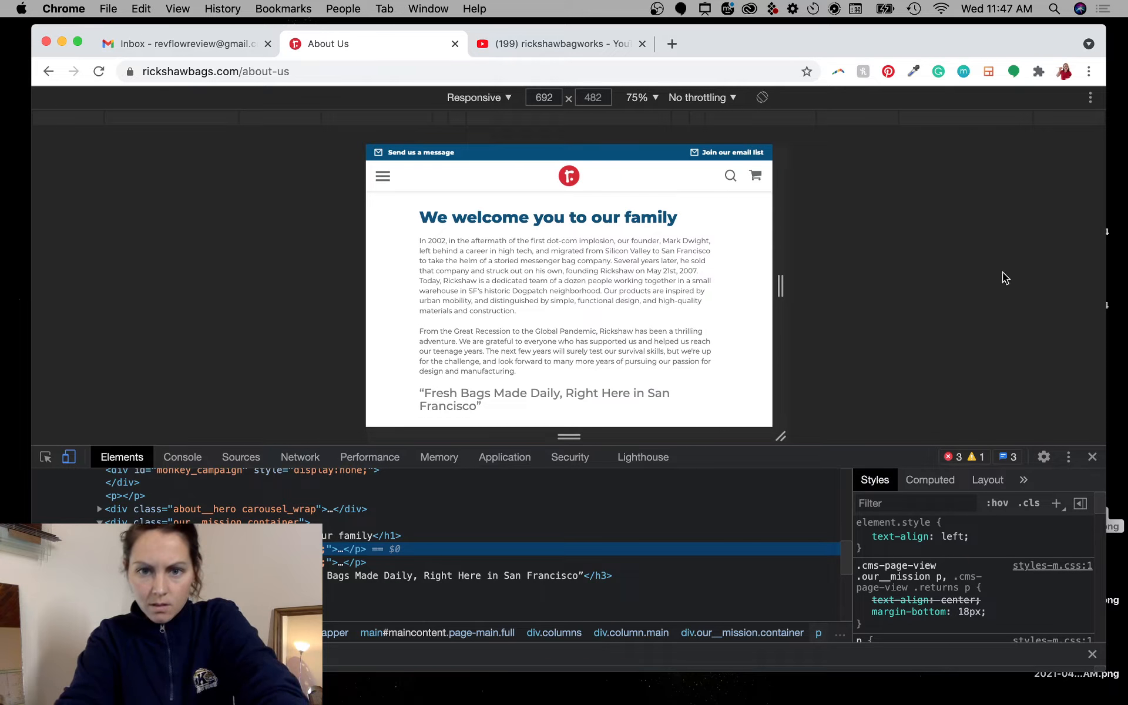
mouse_move(549, 217)
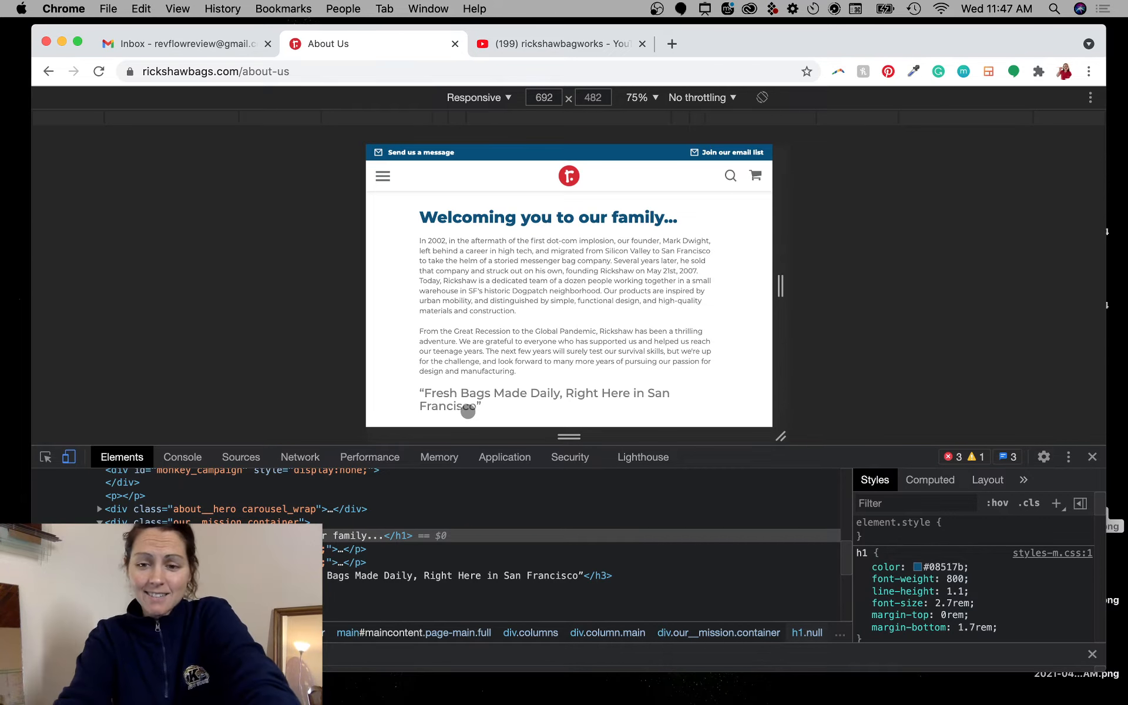
scroll("down", 3)
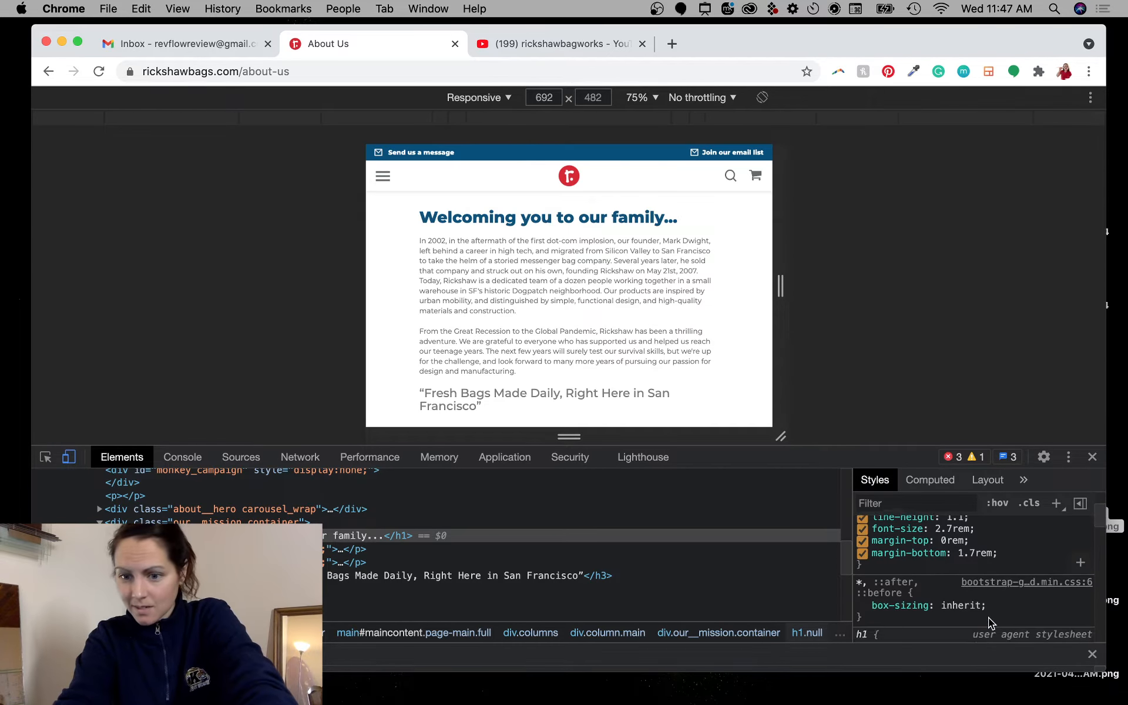
scroll("down", 3)
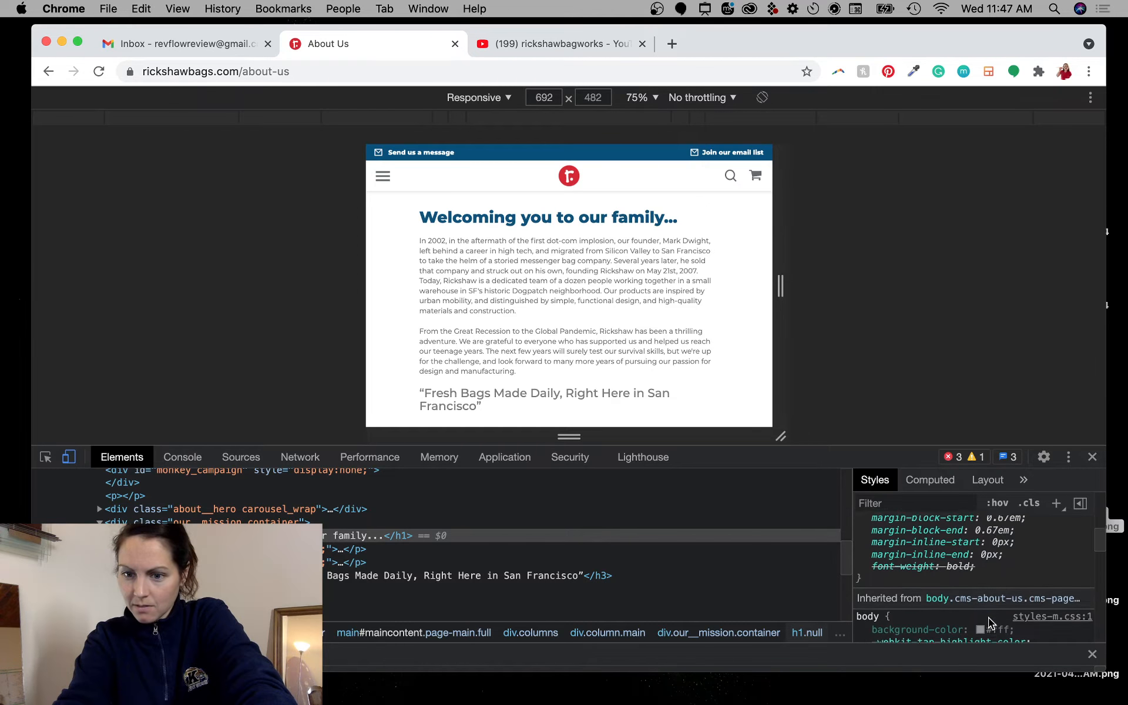
scroll("down", 3)
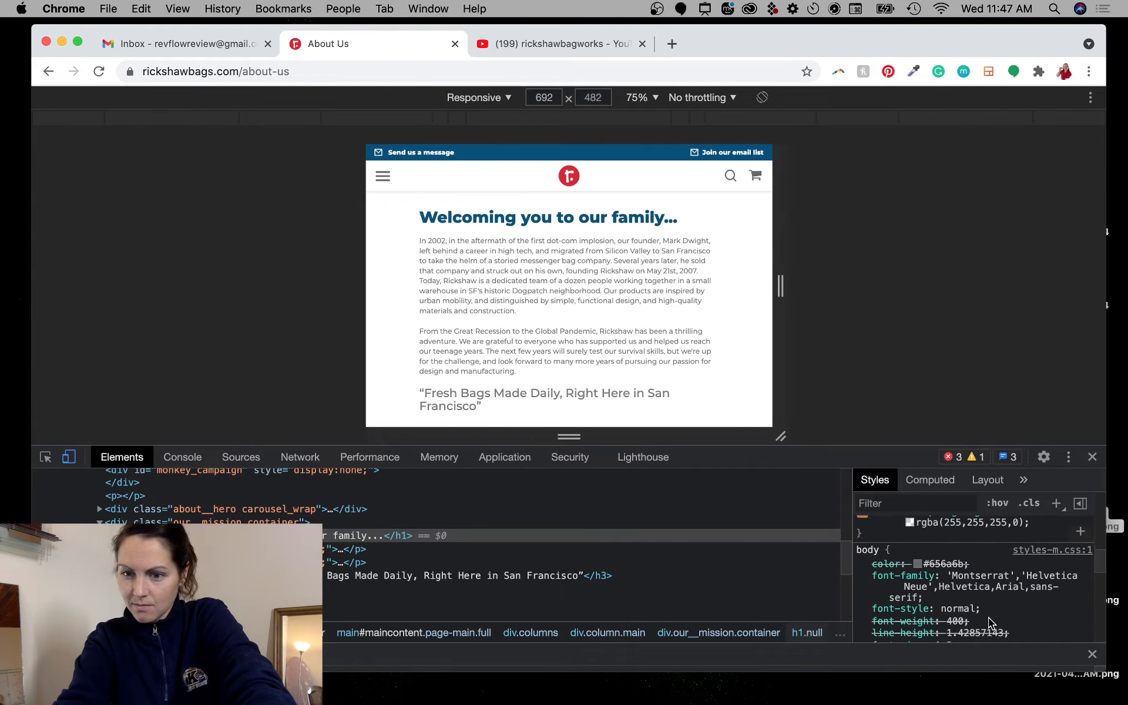
scroll("down", 3)
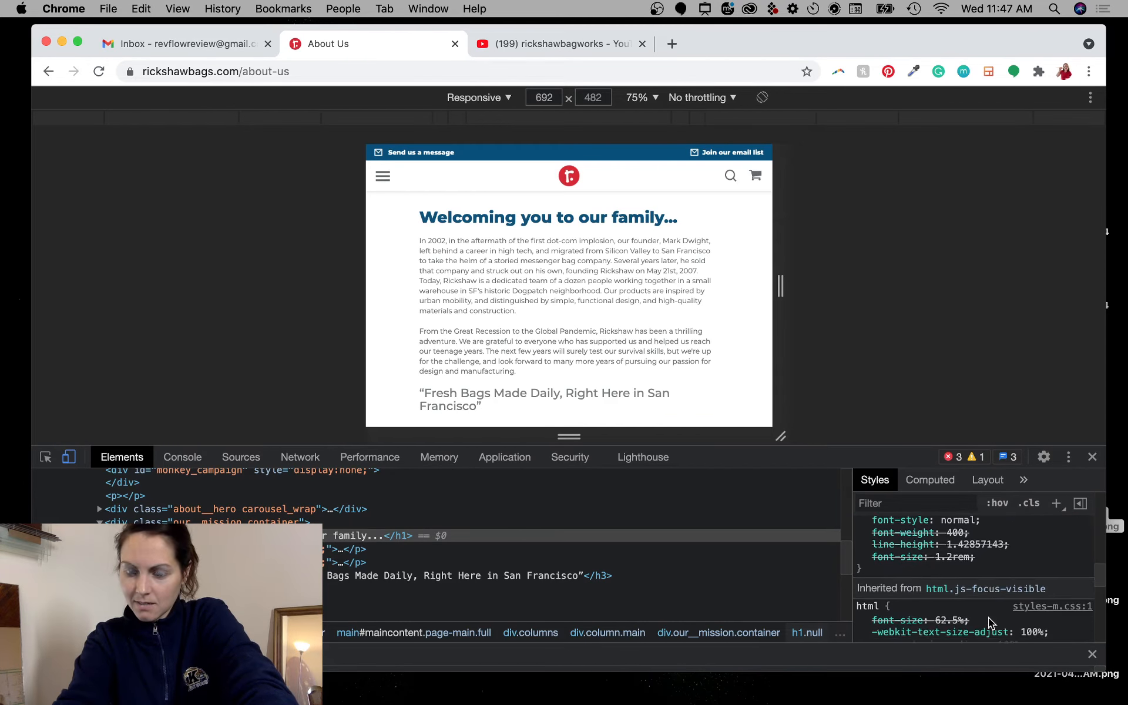
scroll("down", 3)
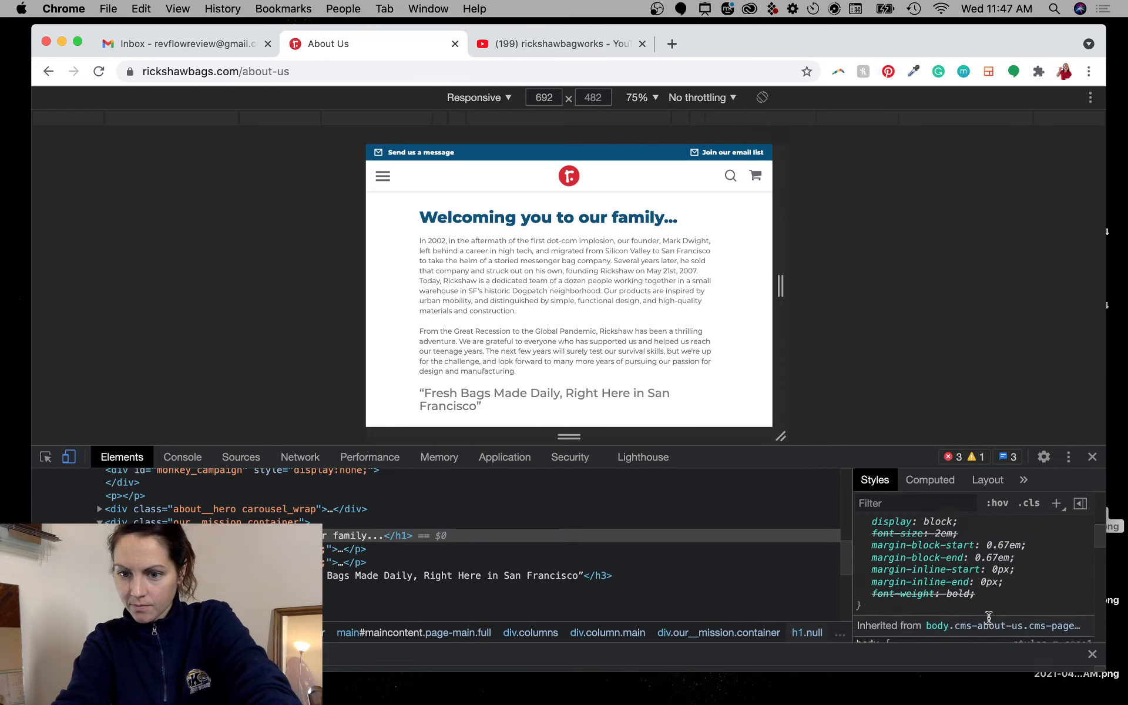
scroll("up", 3)
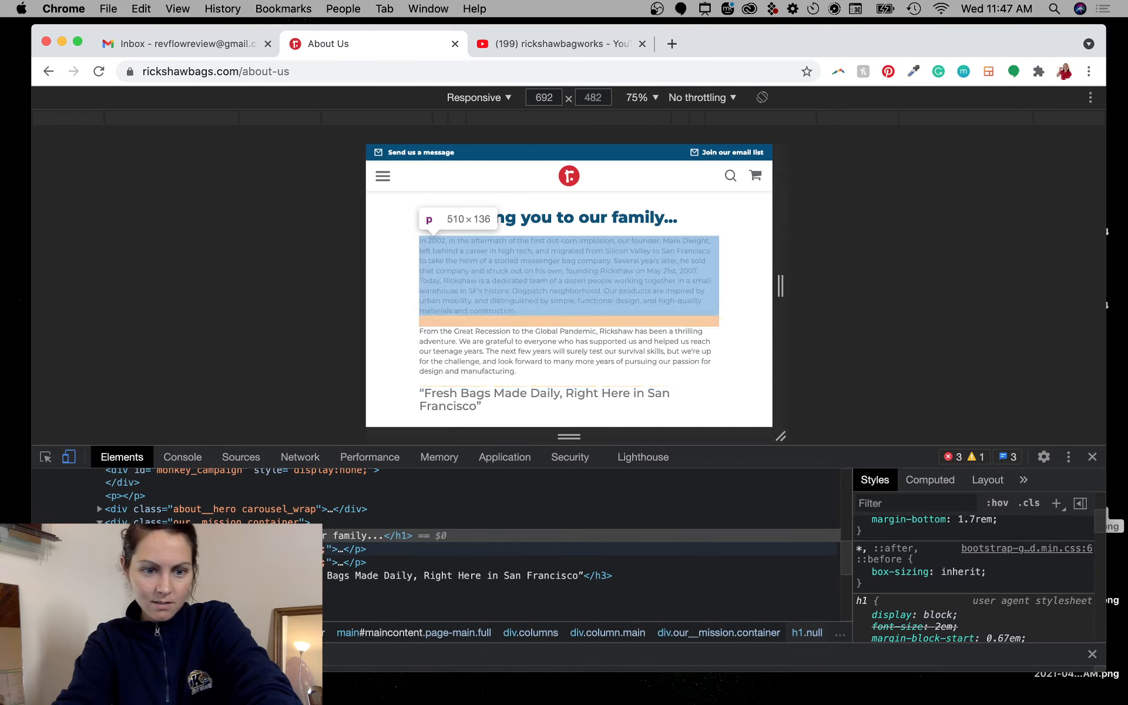
- Inspect the founder story paragraph's centred styles and the mission container's spacing
left_click(345, 549)
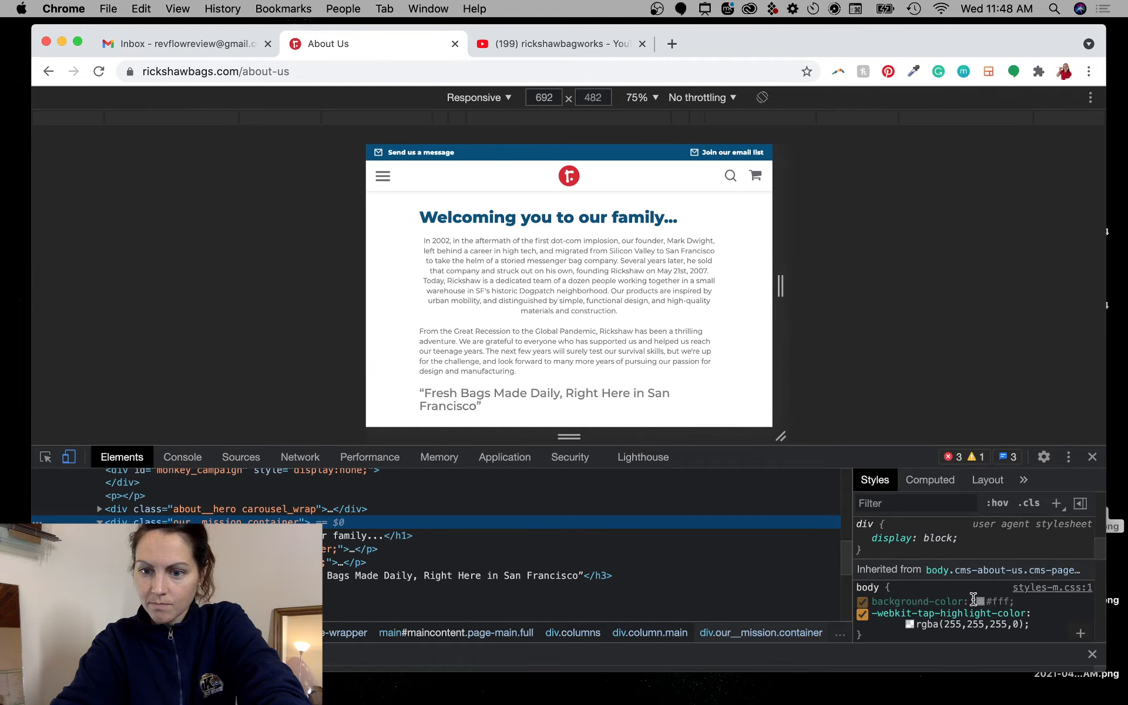
scroll("down", 3)
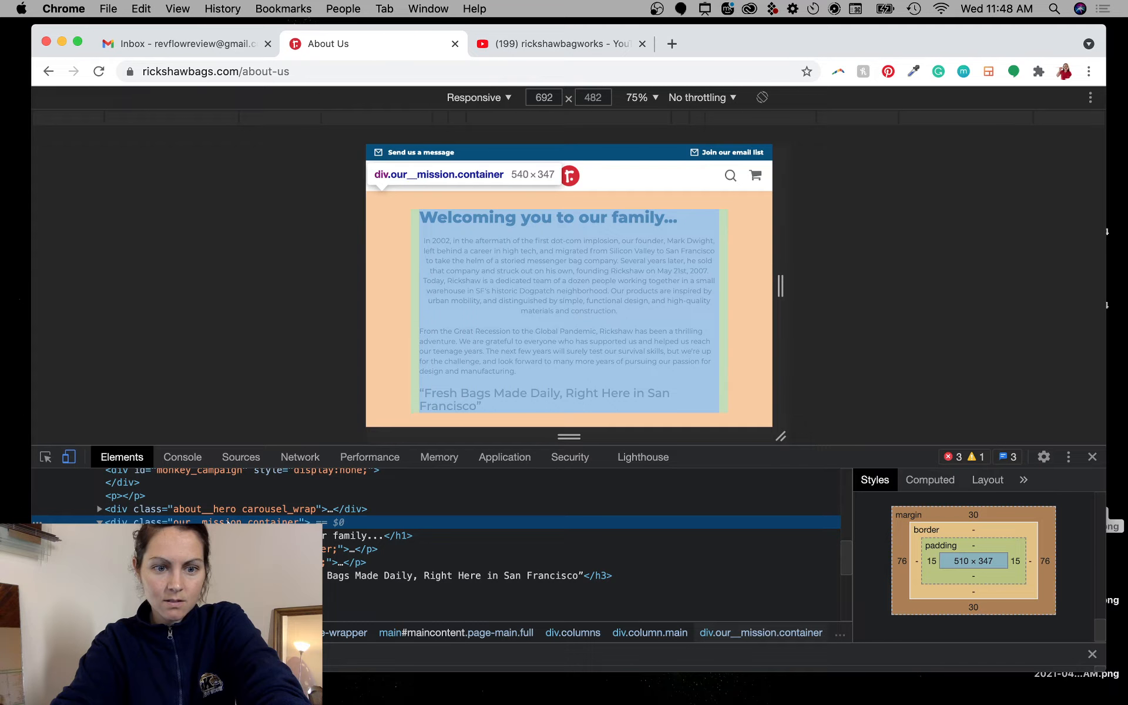
mouse_move(544, 218)
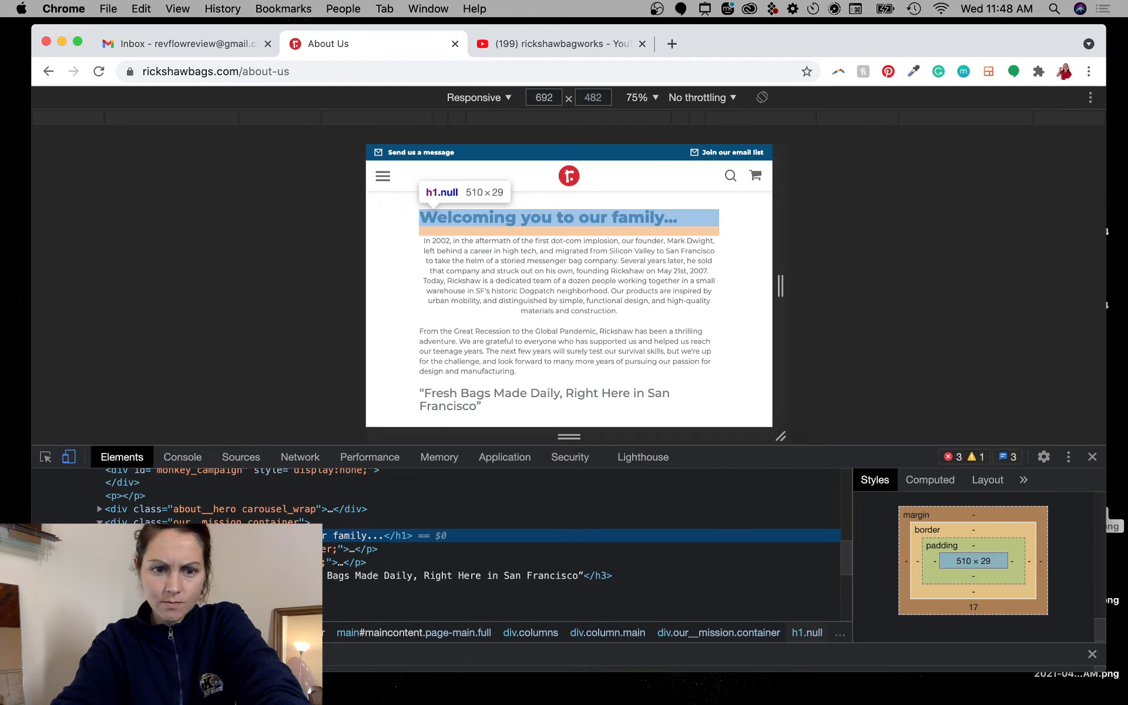
mouse_move(566, 278)
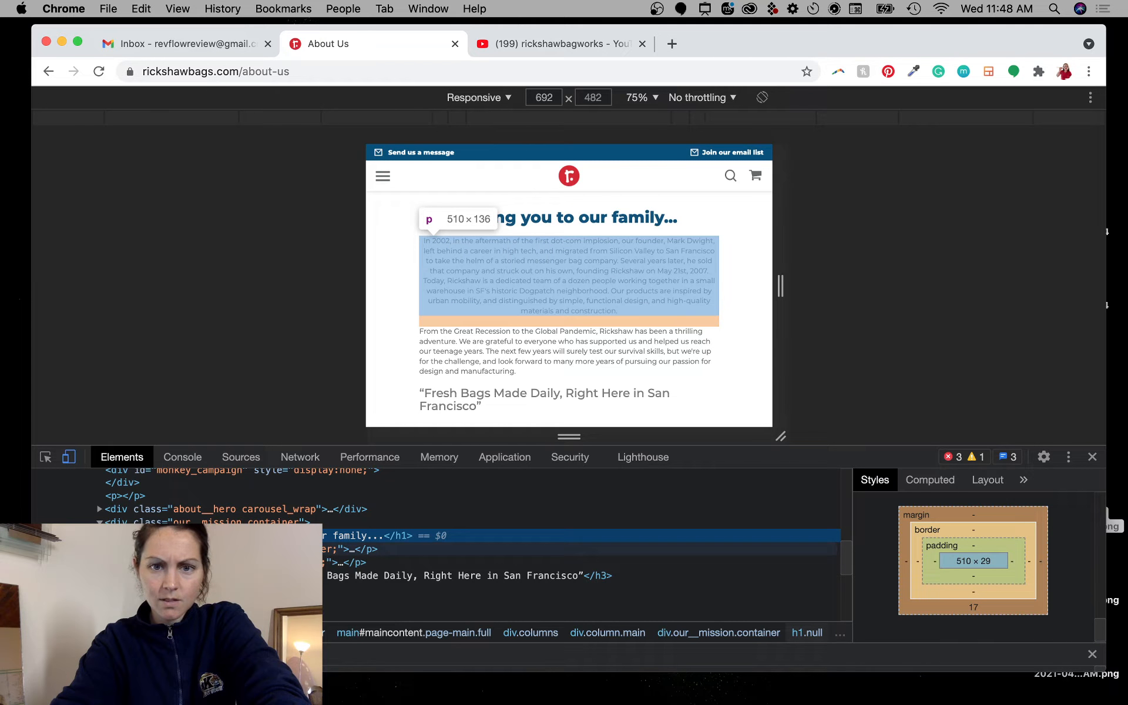
mouse_move(793, 303)
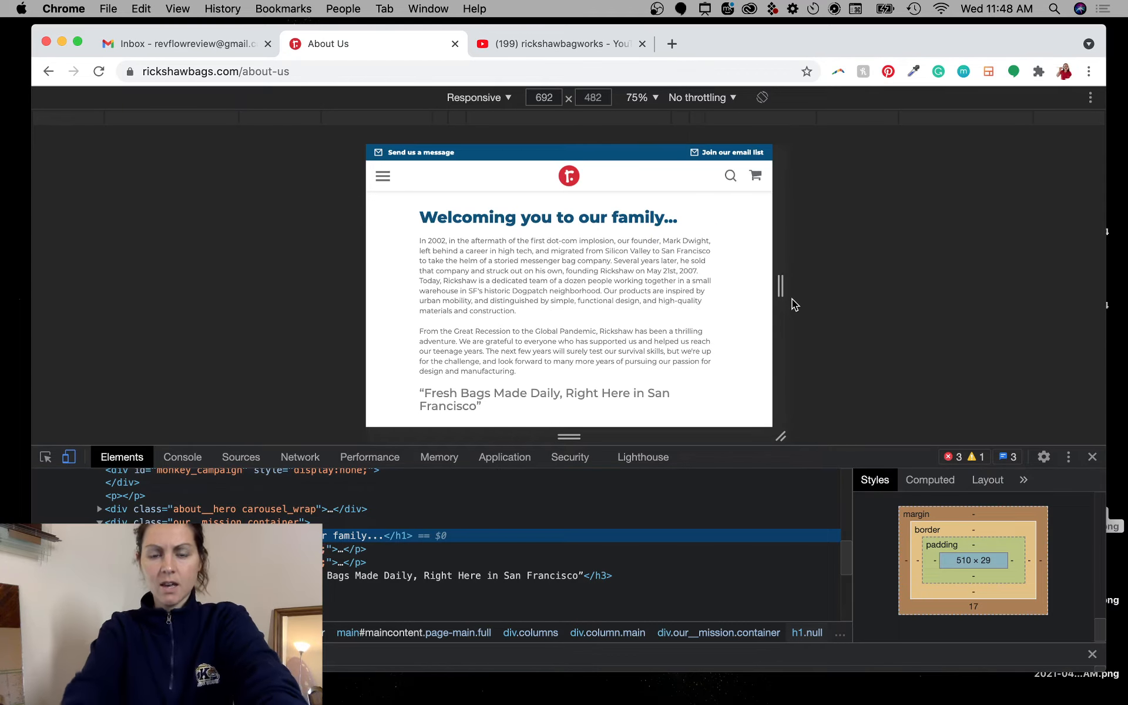
mouse_move(862, 249)
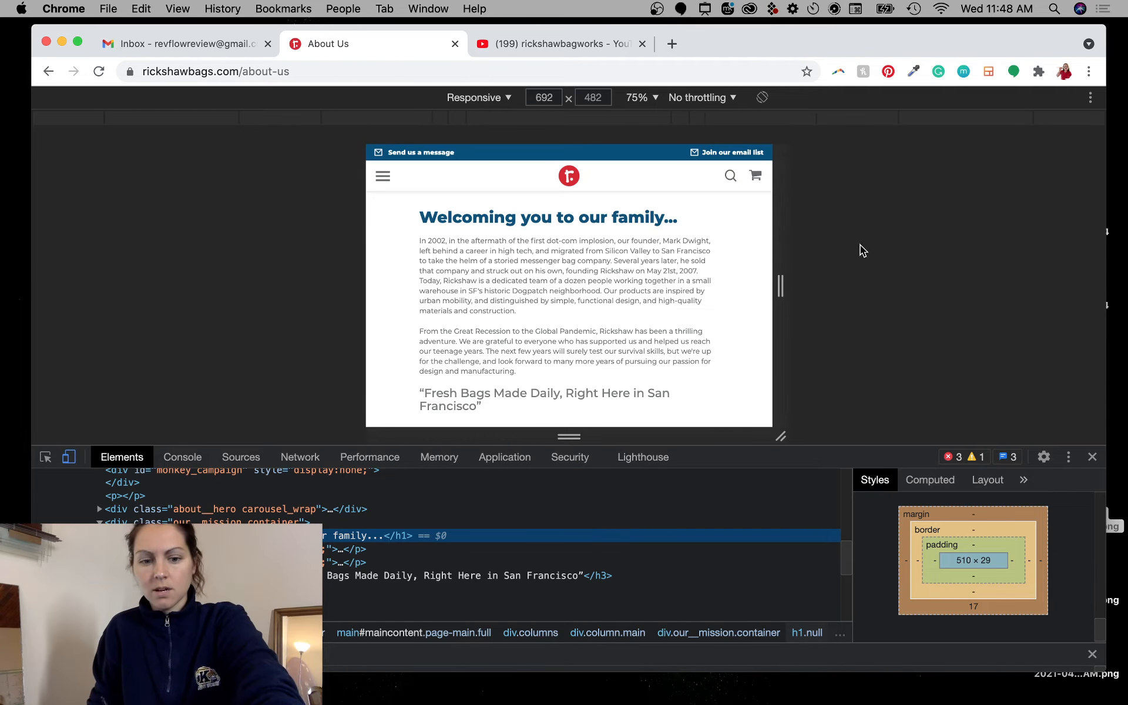
mouse_move(372, 195)
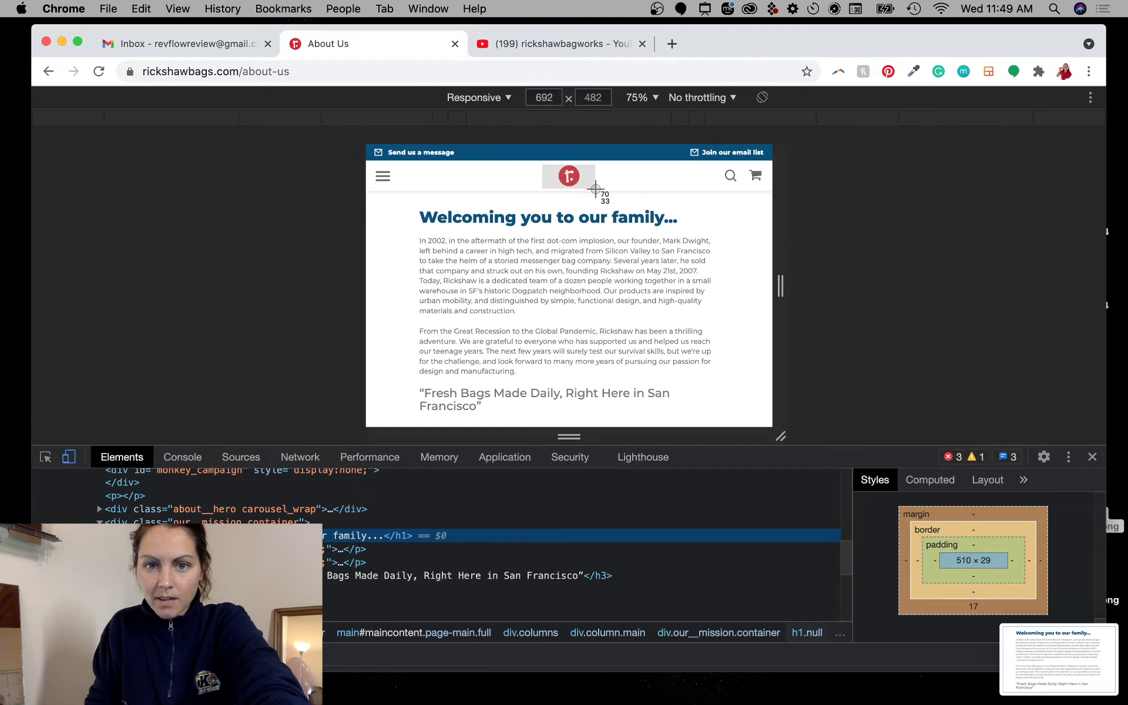
mouse_move(597, 188)
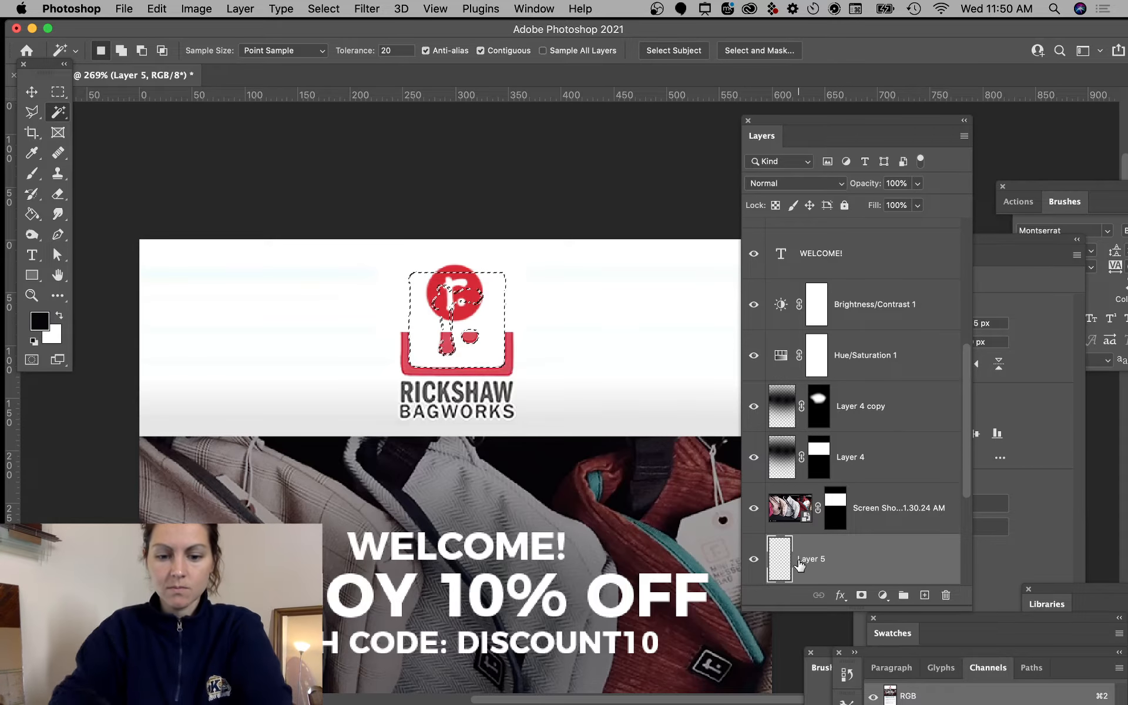
- On Layer 5, sample the logo's red and paint it inside the selection around the logo
left_click(32, 152)
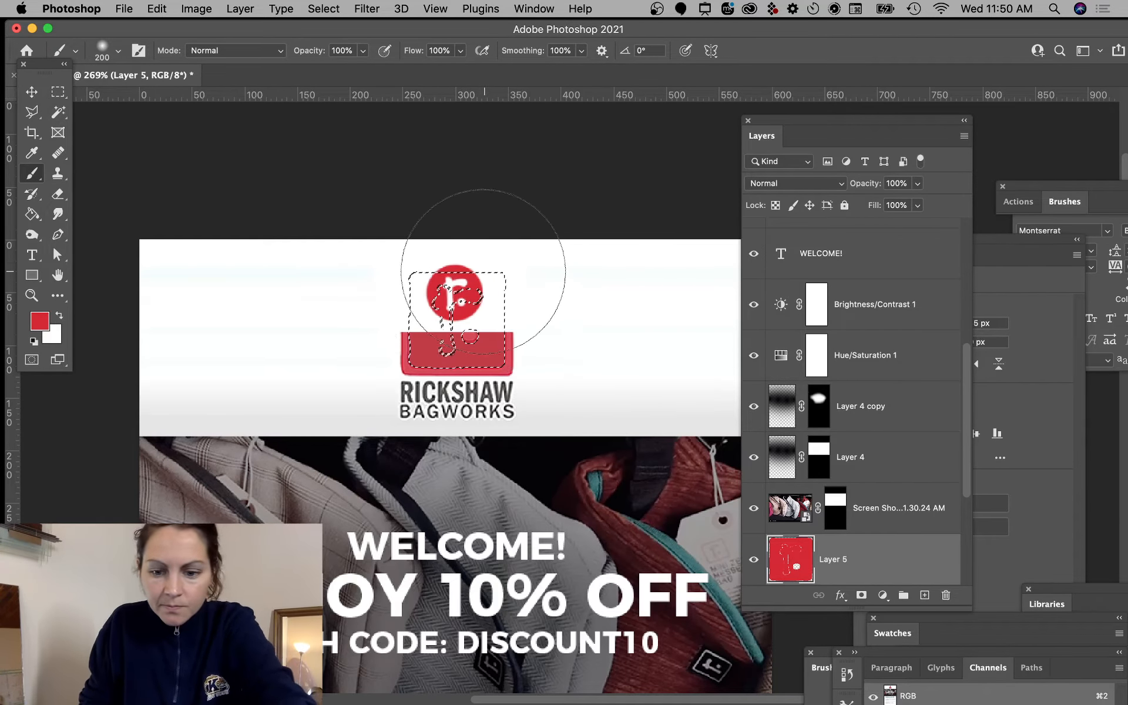
left_click(32, 153)
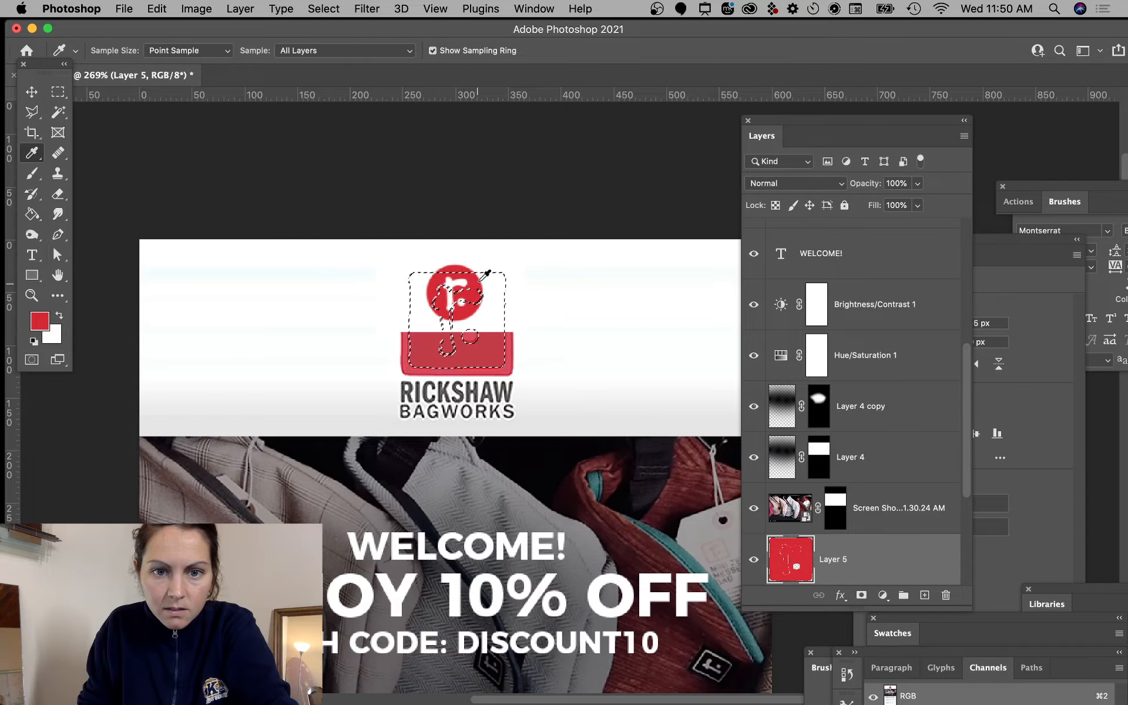
left_click(32, 173)
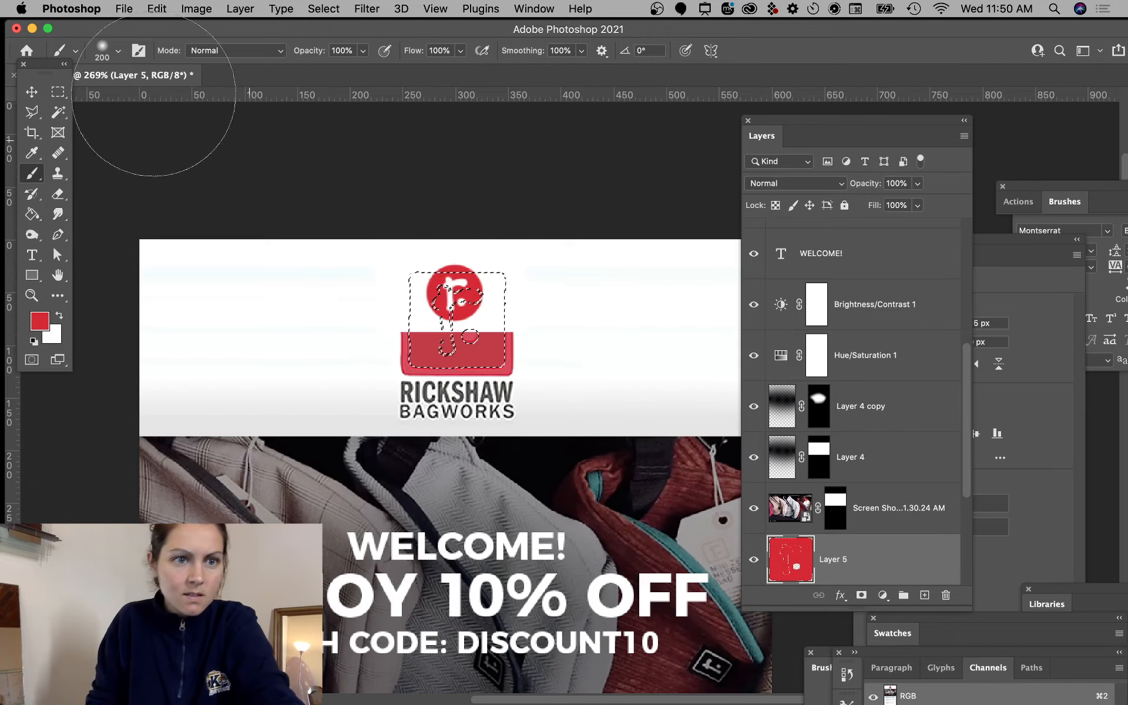
left_click(32, 92)
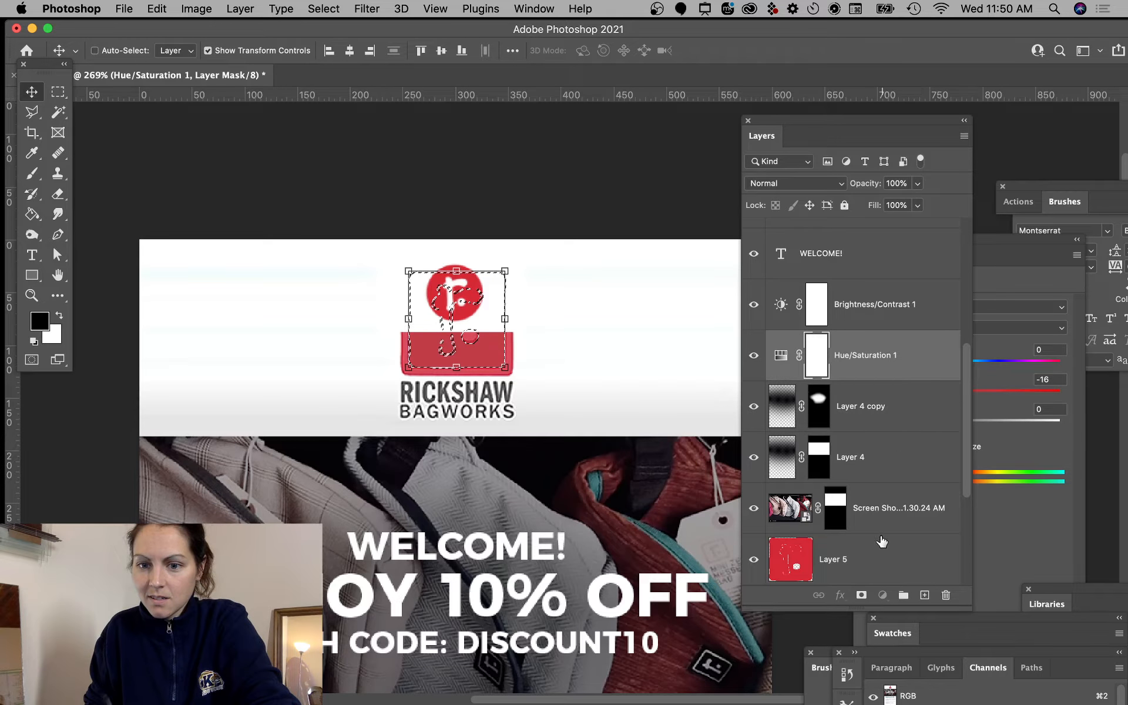
- Check the hue/saturation adjustment, return to the red layer and deselect the logo selection
left_click(848, 559)
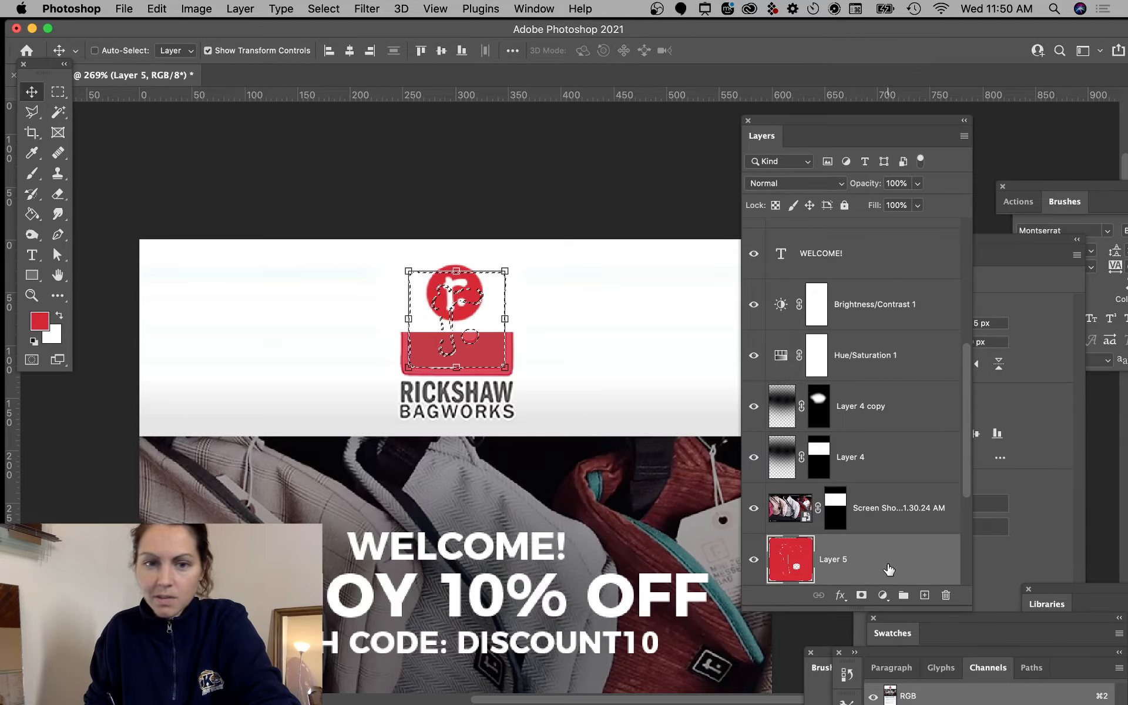
left_click(33, 173)
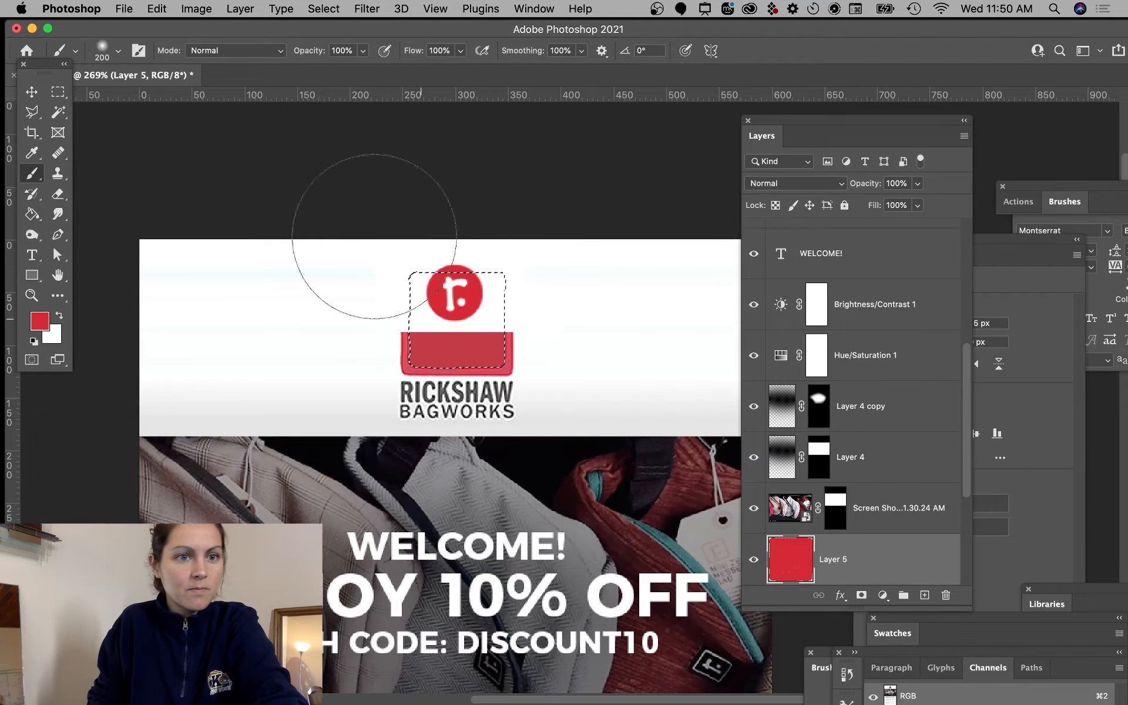
left_click(59, 92)
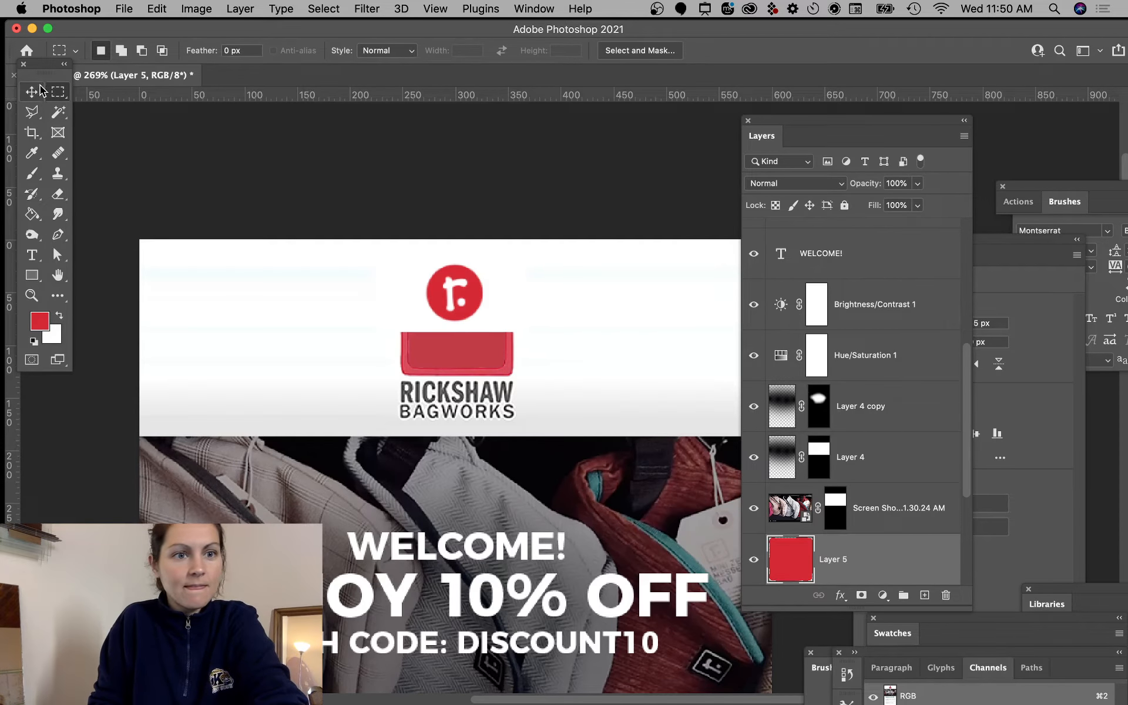
left_click(32, 92)
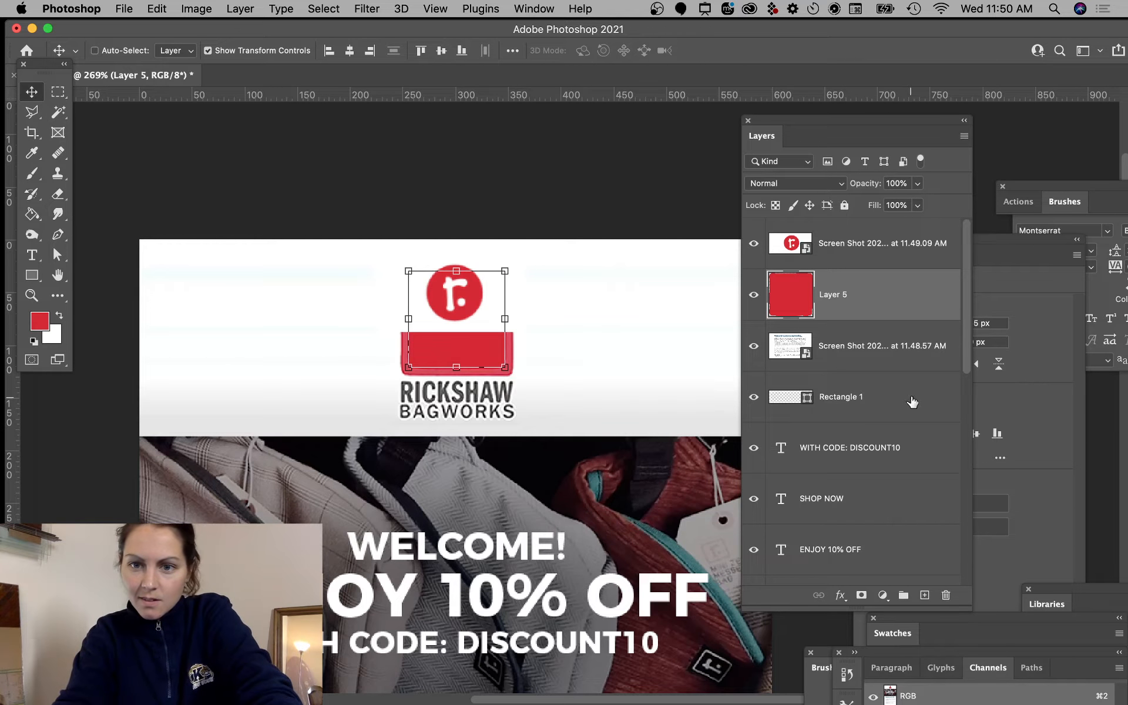
- Toggle the logo screenshot's visibility, try the Magic Wand and OK the smart object warning before masking the wordmark
left_click(753, 243)
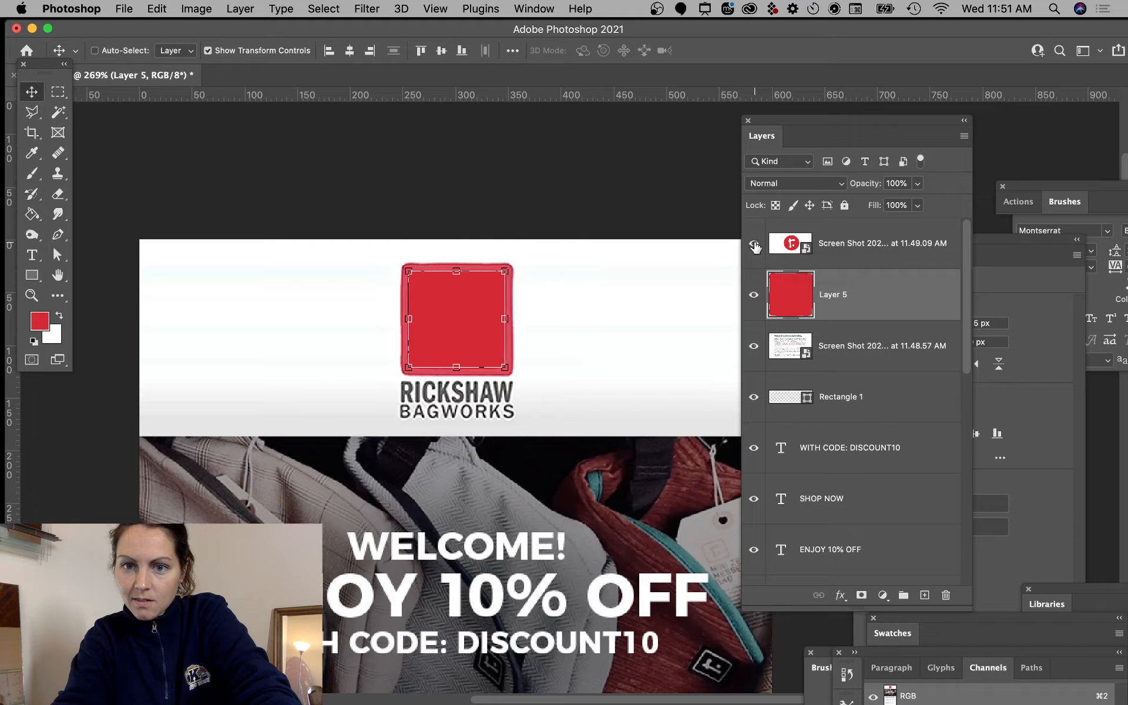
left_click(58, 92)
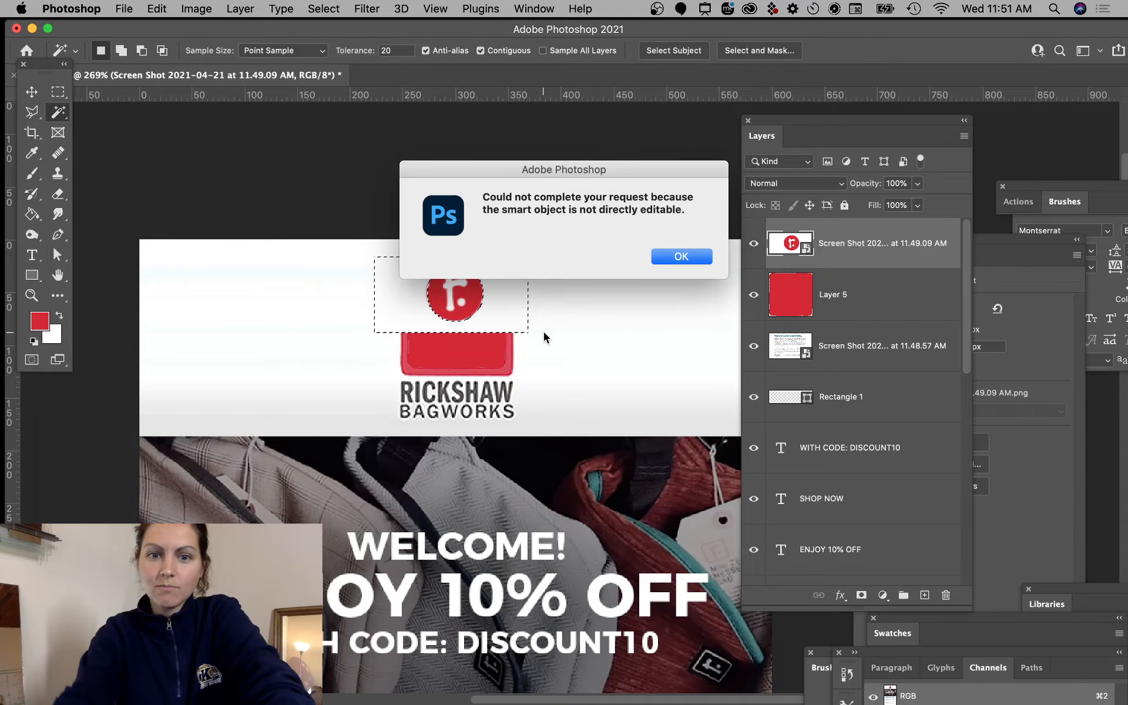
mouse_move(680, 257)
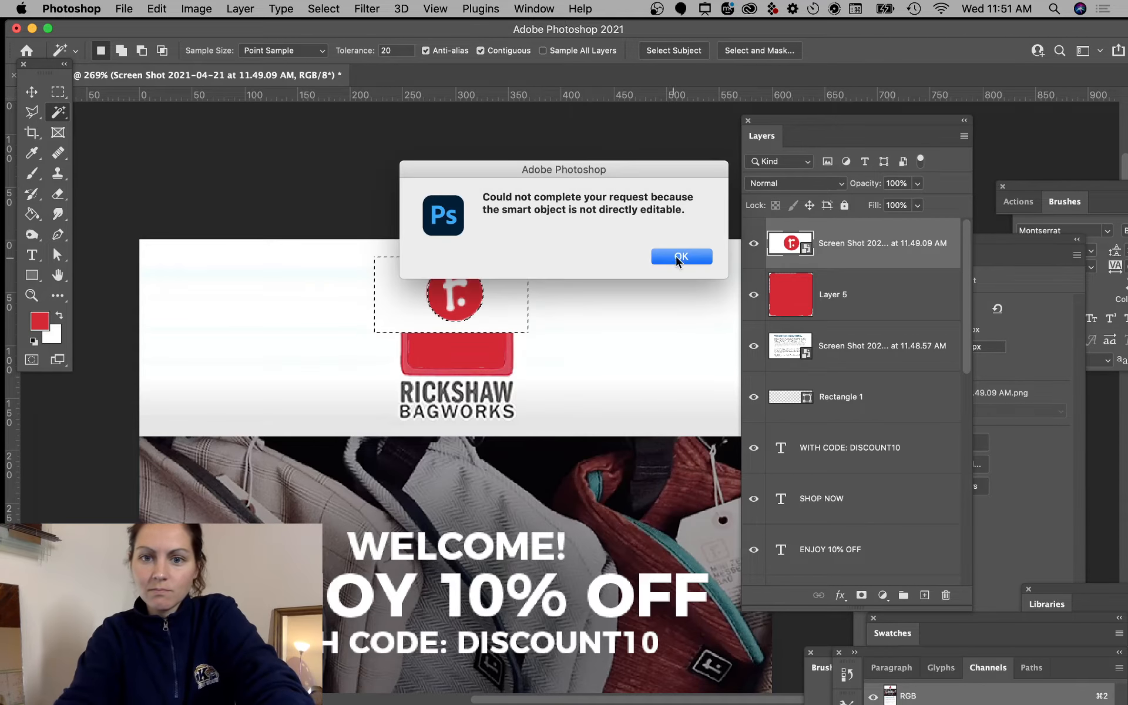
left_click(679, 257)
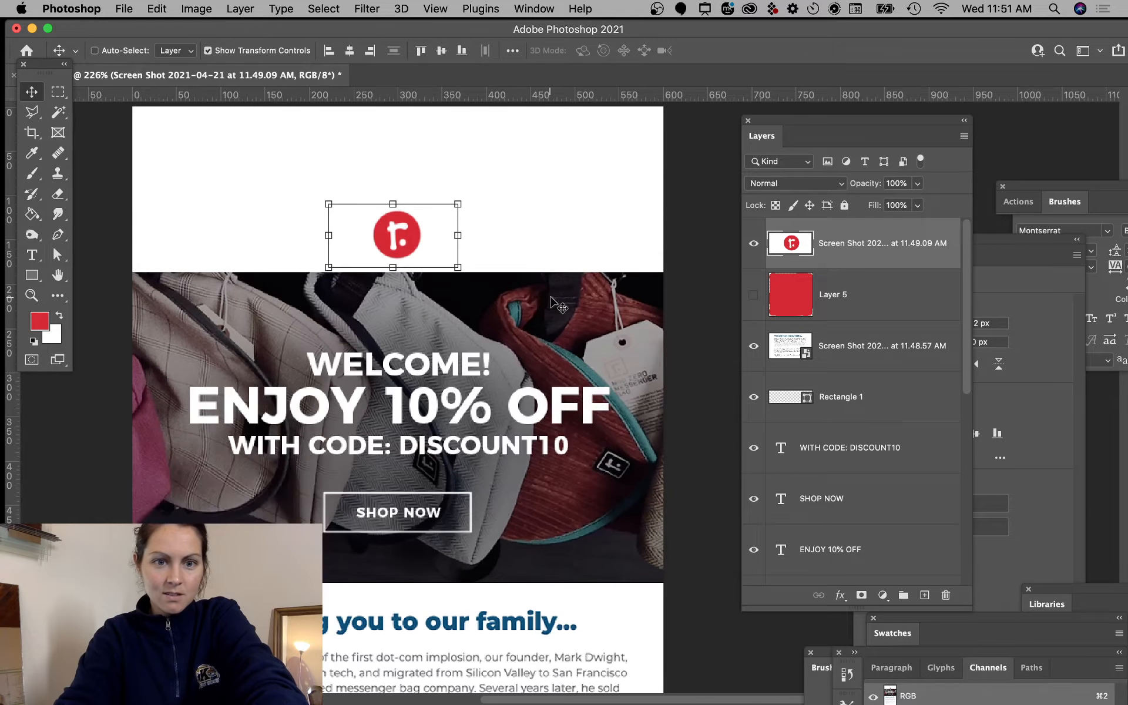
- Crop the canvas top to shorten the white header above the r mark, then select the founder story layer
left_click(31, 133)
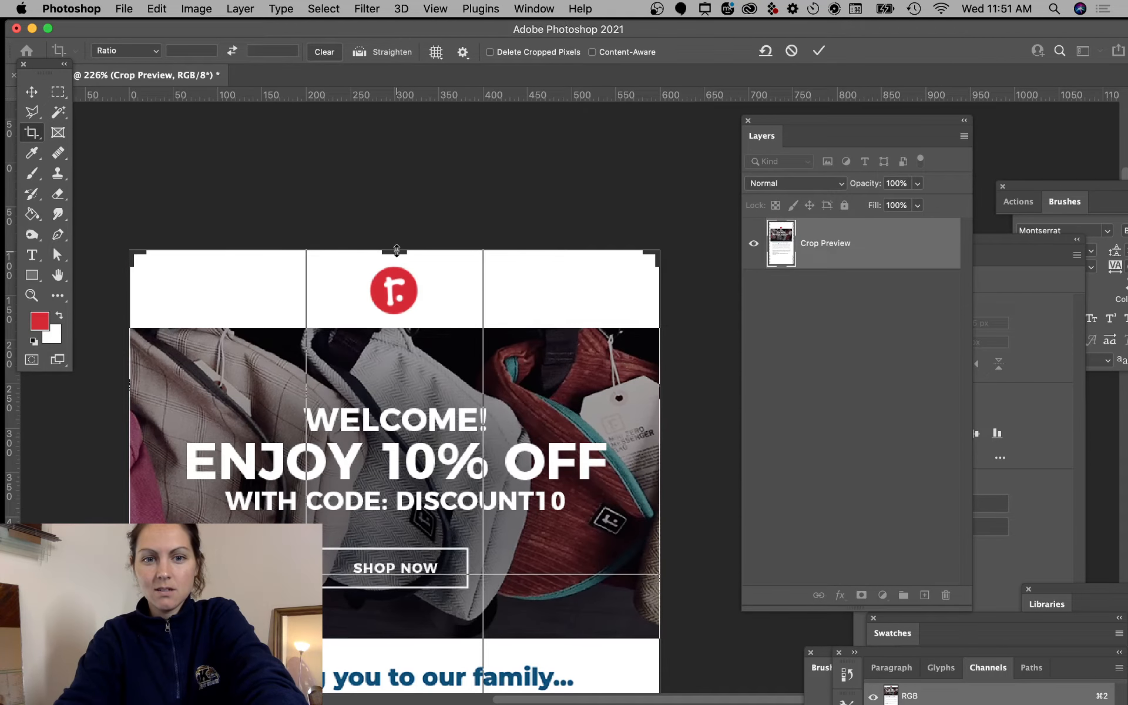
left_click(818, 50)
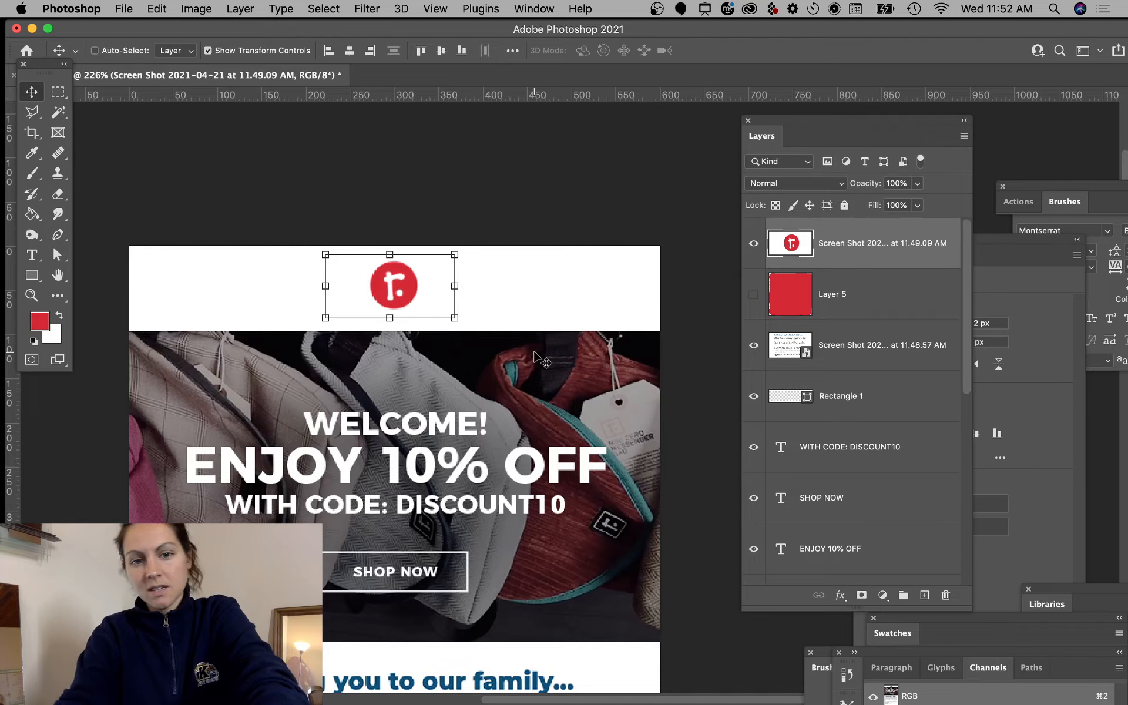
left_click(568, 169)
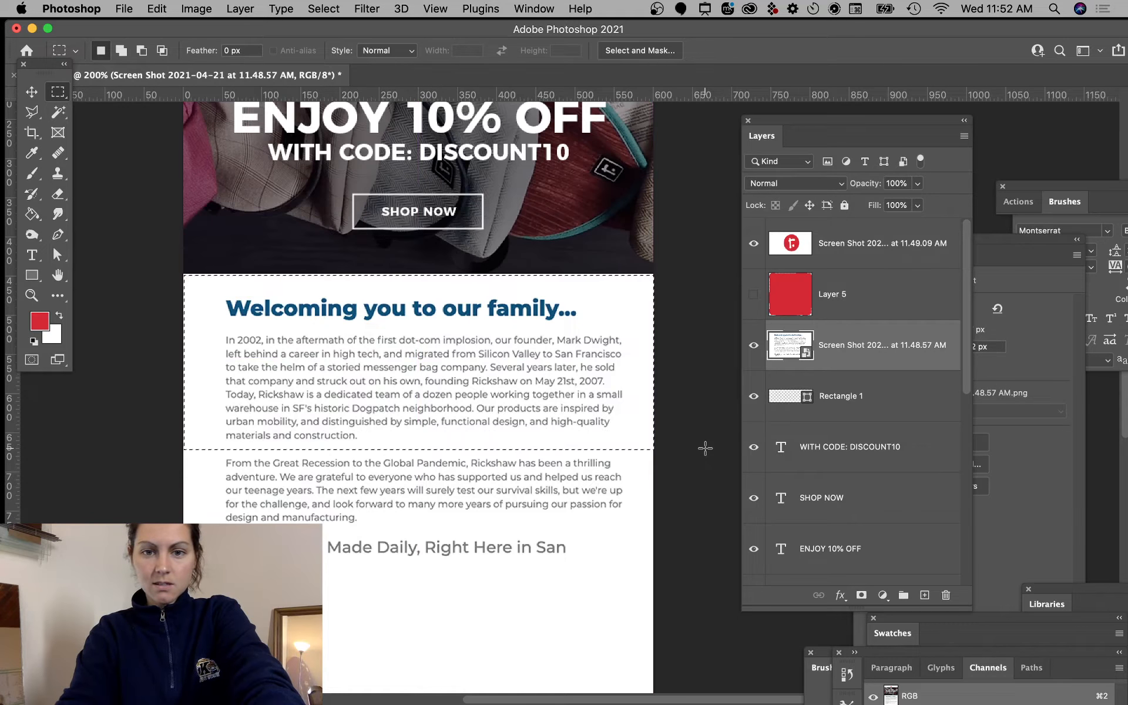
- Add a layer mask limiting the founder story to its heading and first paragraph, and zoom in on it
left_click(861, 595)
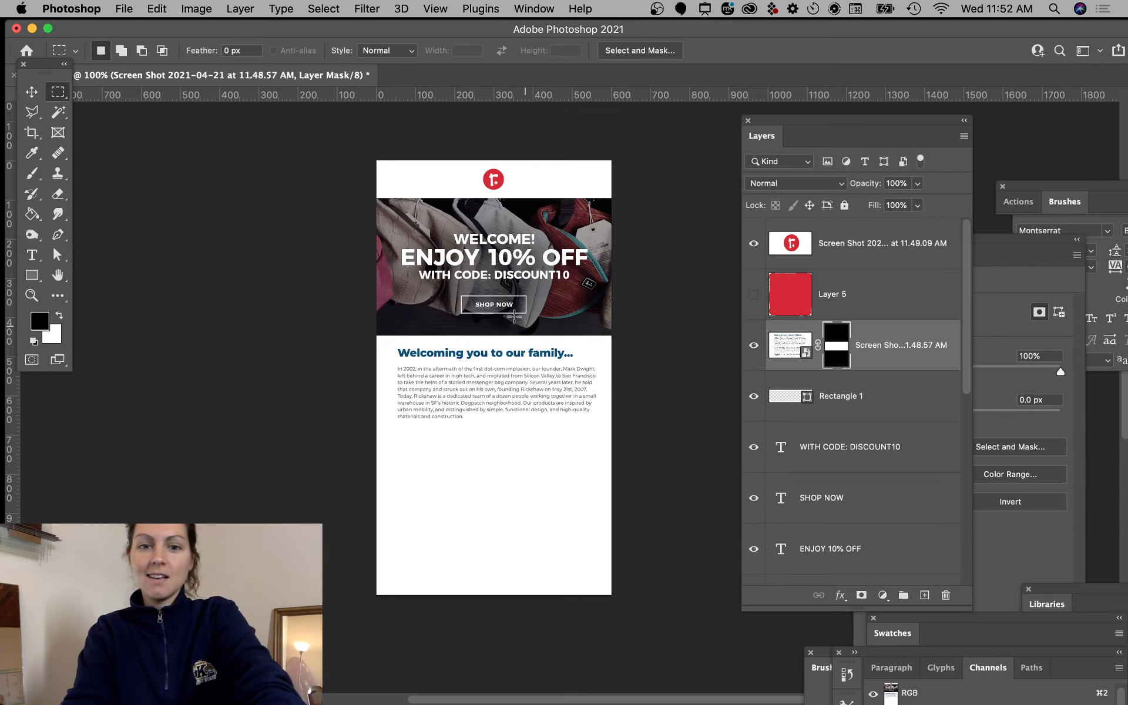
mouse_move(465, 349)
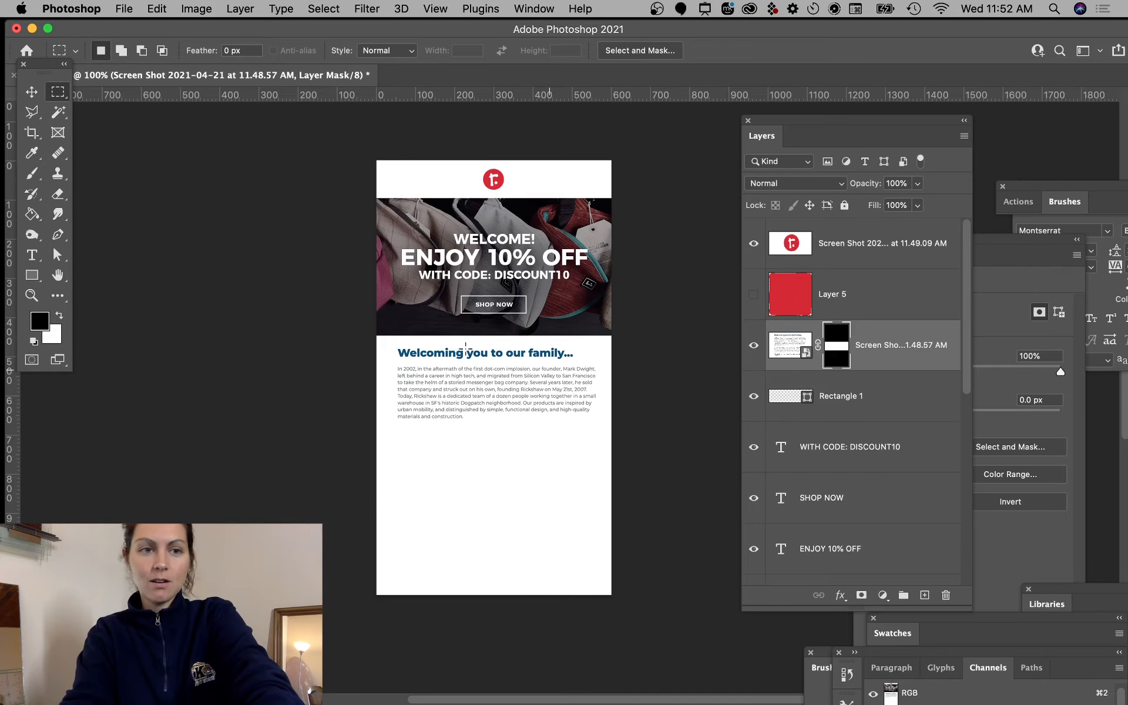
left_click(31, 92)
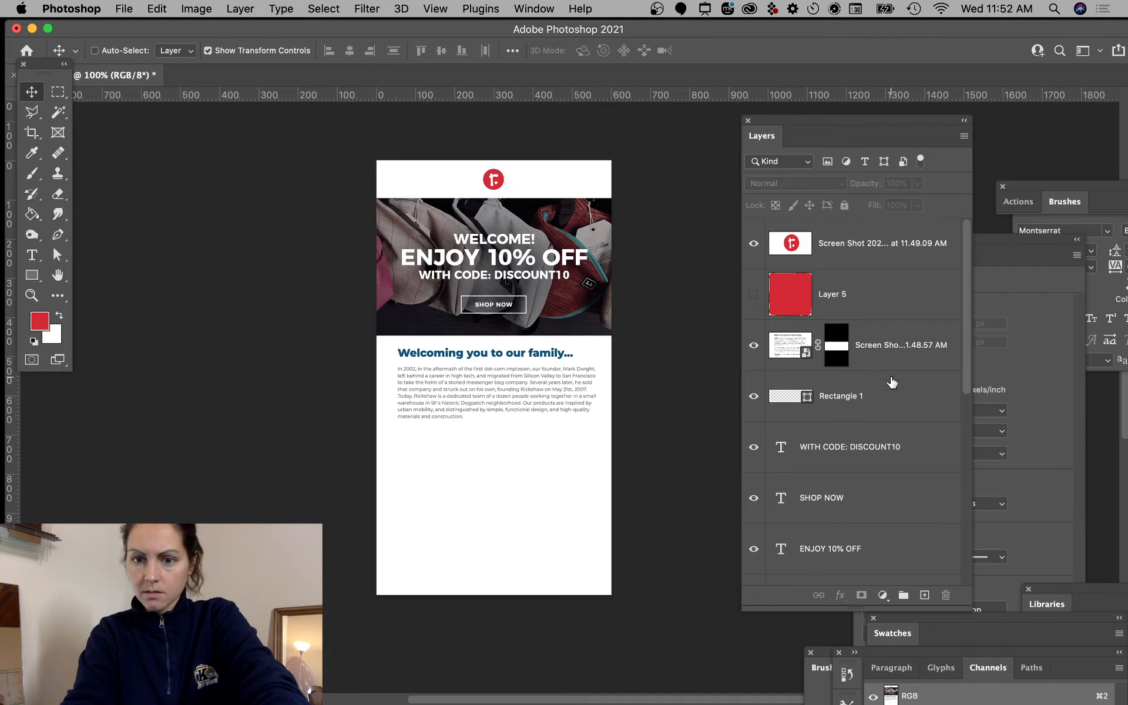
left_click(839, 396)
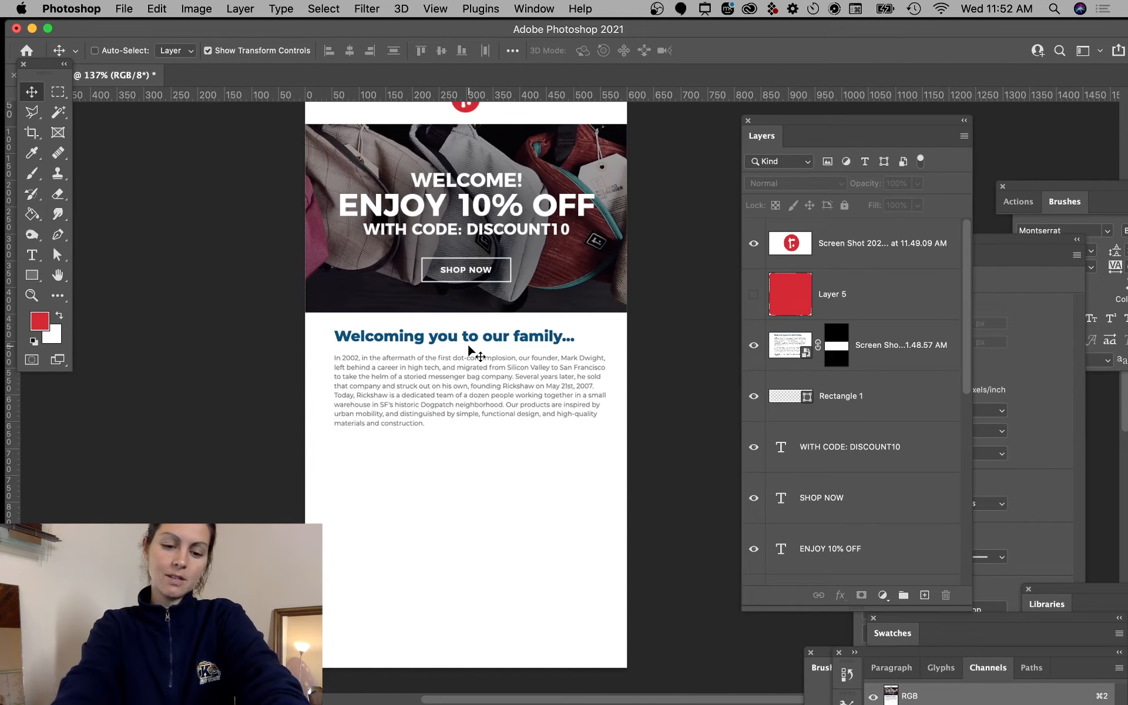
mouse_move(496, 421)
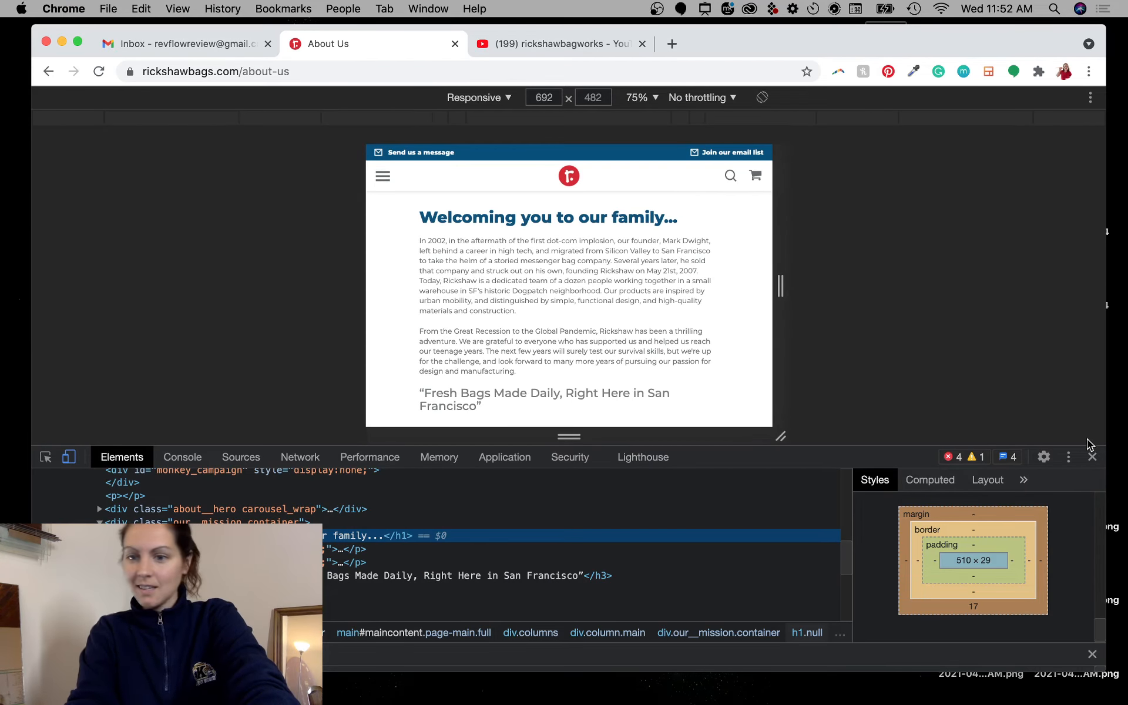
- Line up the three badge screenshots under the paragraph and marquee-select the row, sampling its light grey
left_click(1092, 455)
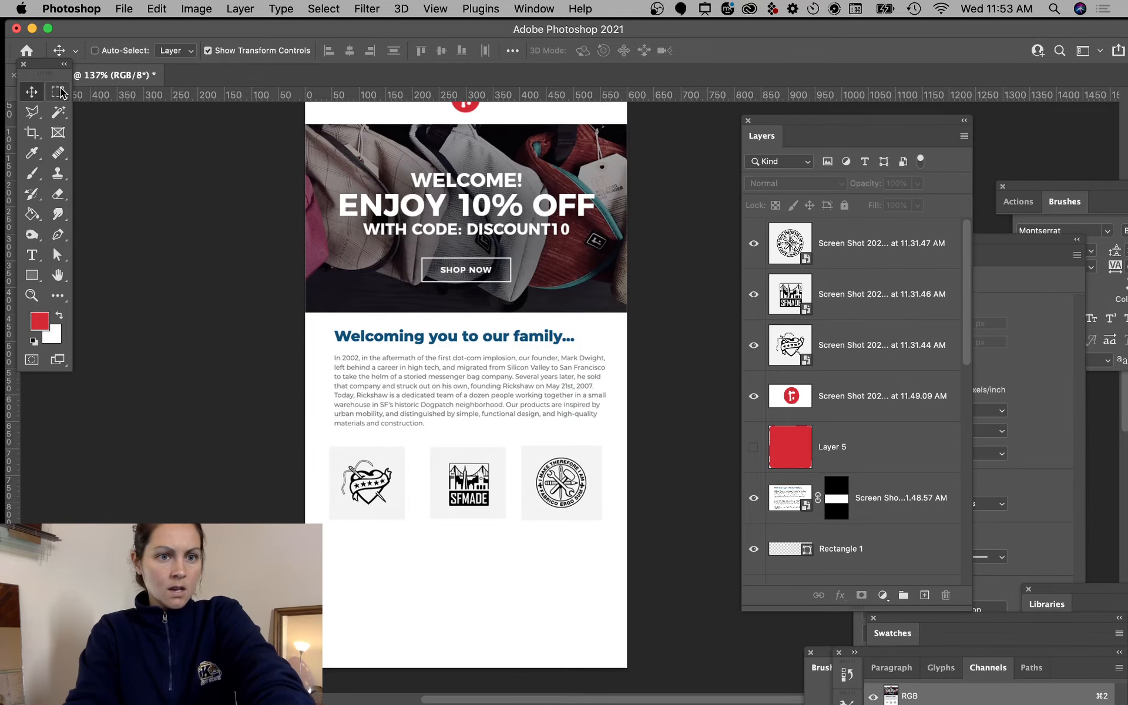
left_click(59, 92)
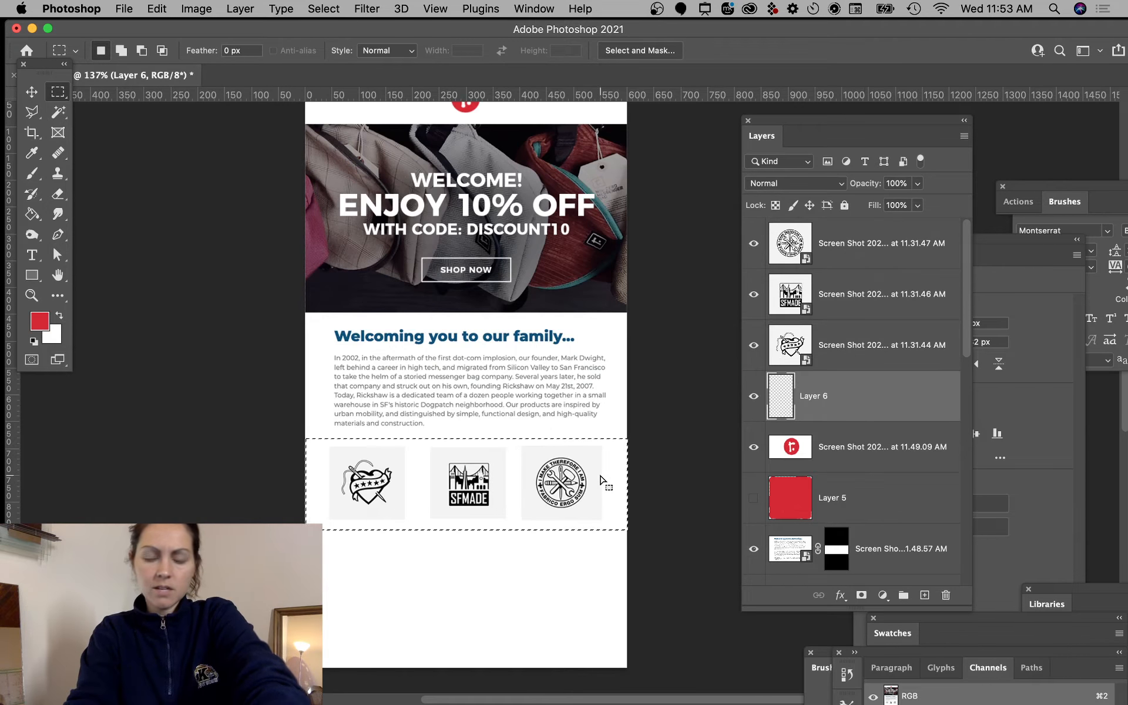
left_click(32, 151)
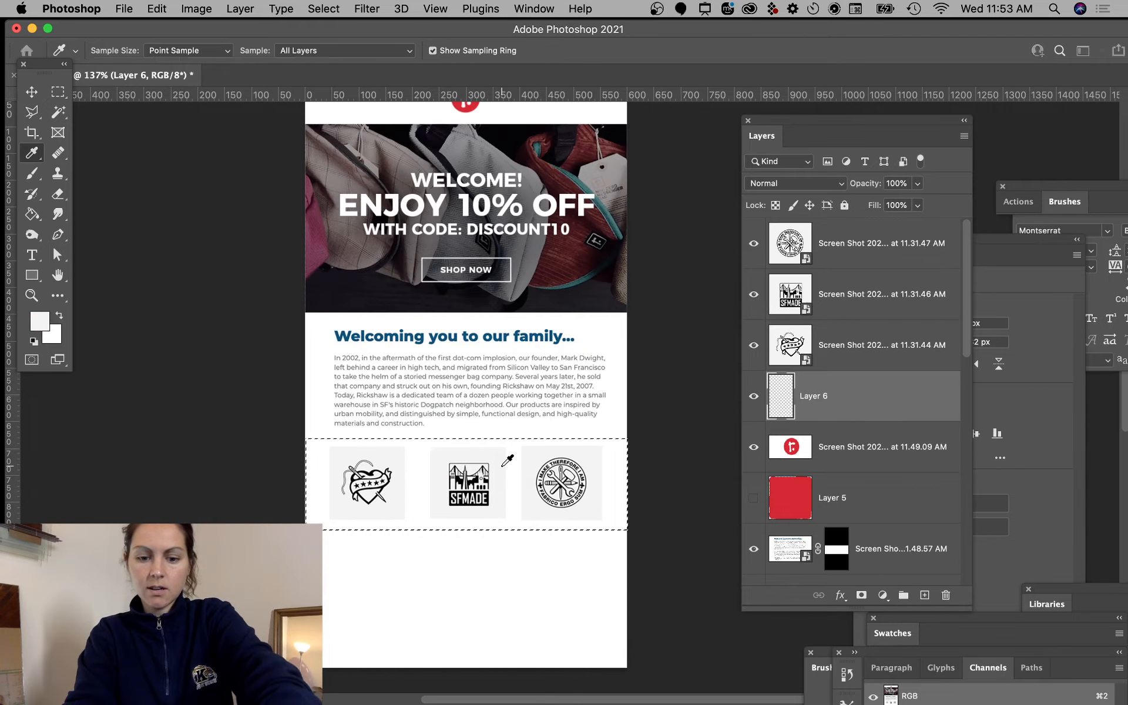
- Paint Bucket fill the selection on Layer 6 with the sampled grey, then deselect
left_click(32, 214)
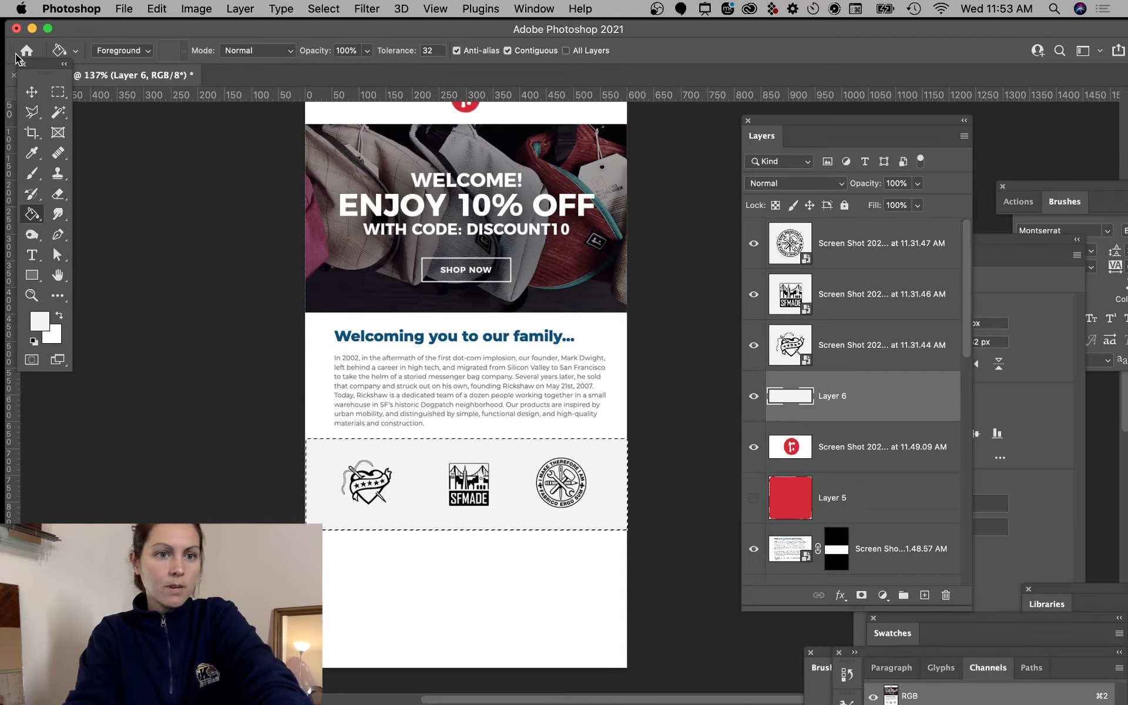
left_click(32, 91)
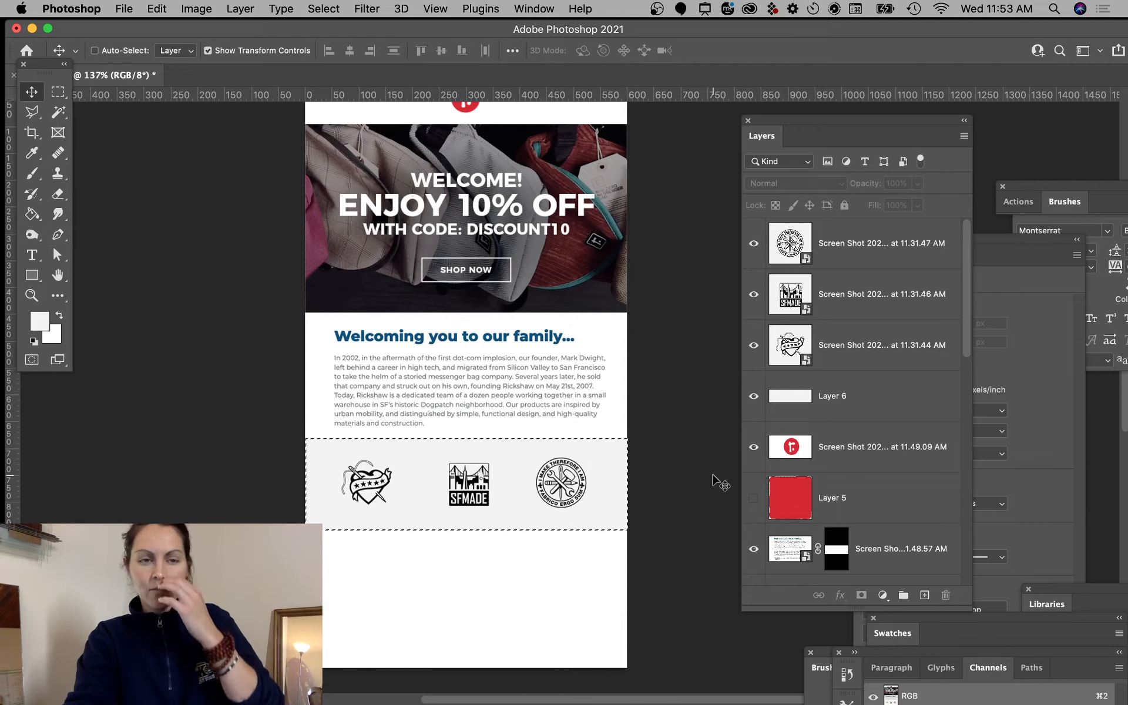
left_click(32, 92)
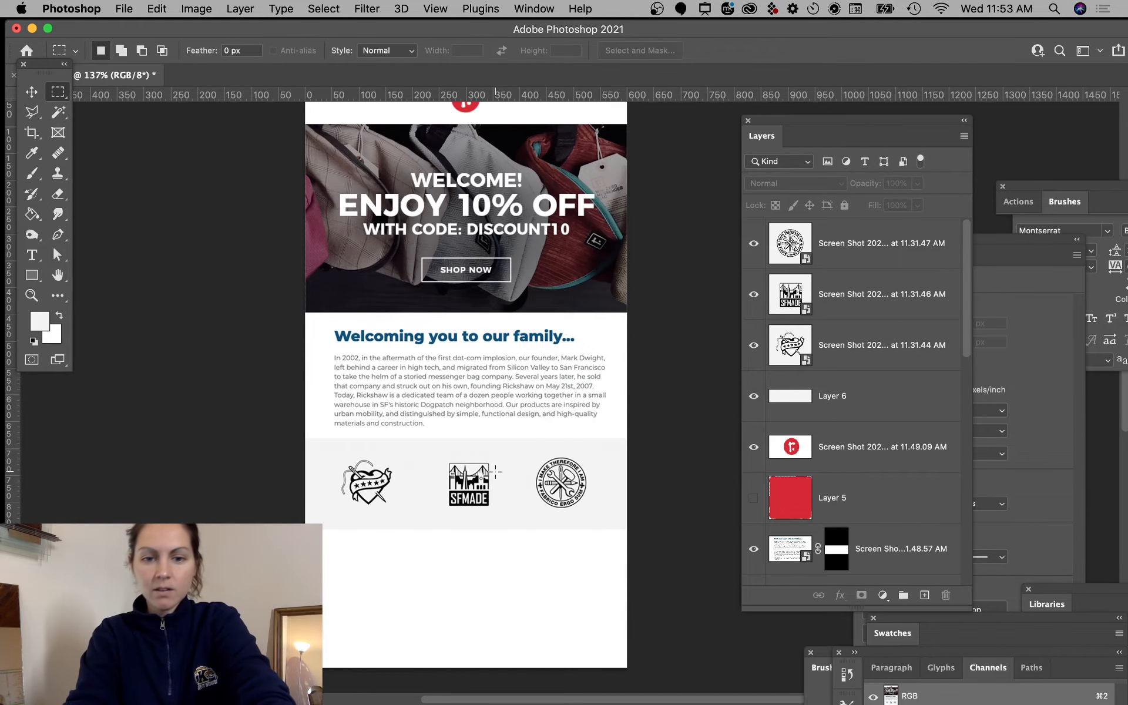
left_click(32, 92)
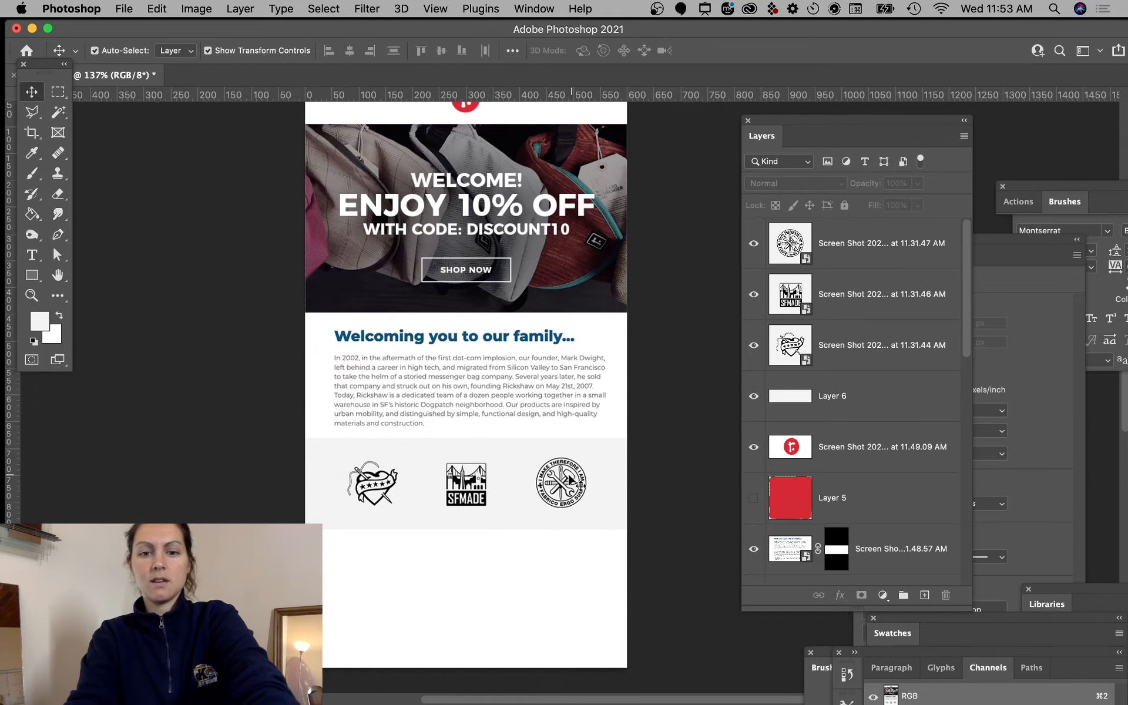
scroll("up", 3)
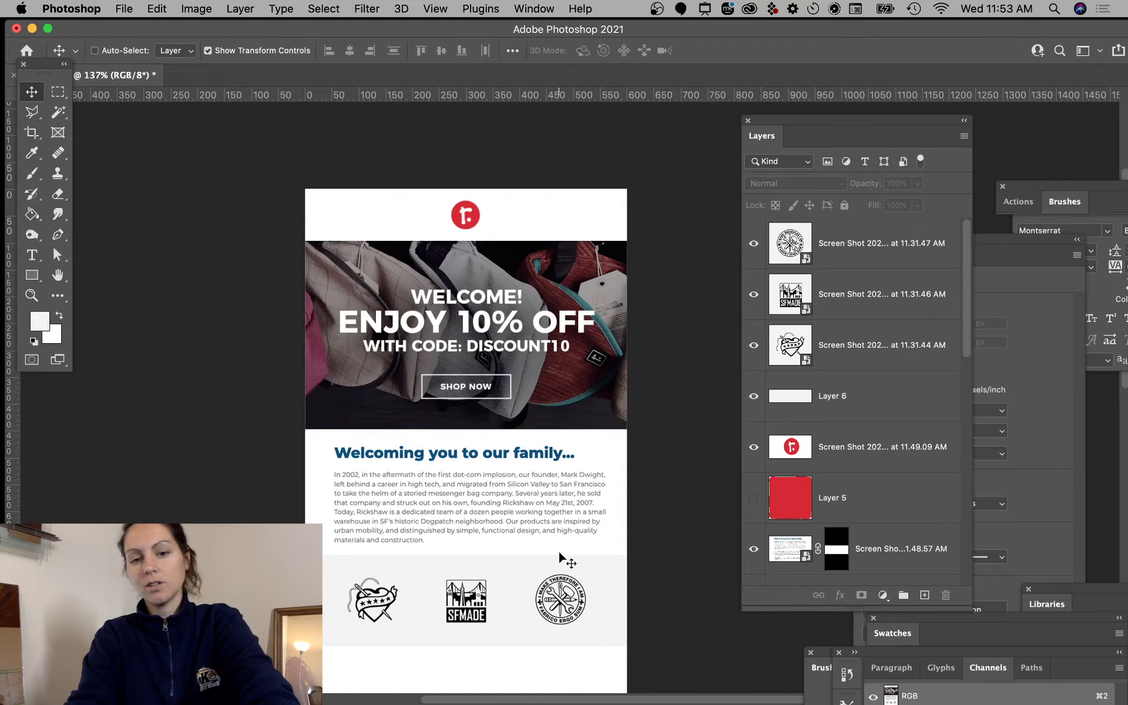
scroll("up", 3)
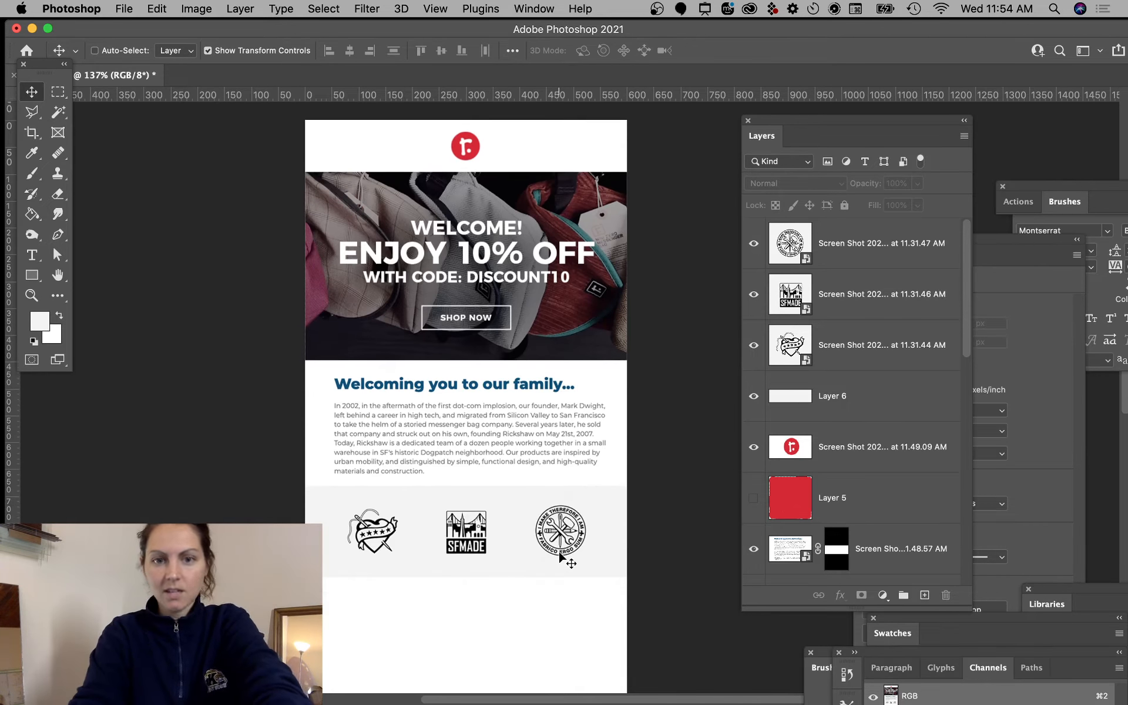
scroll("down", 3)
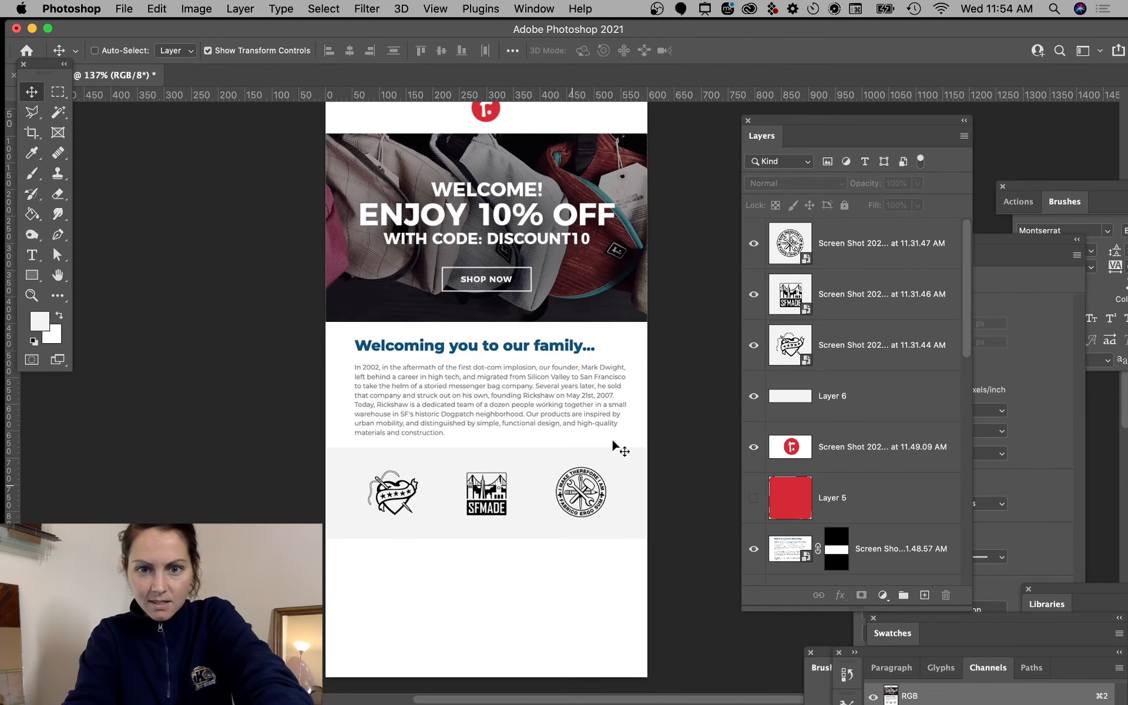
mouse_move(549, 417)
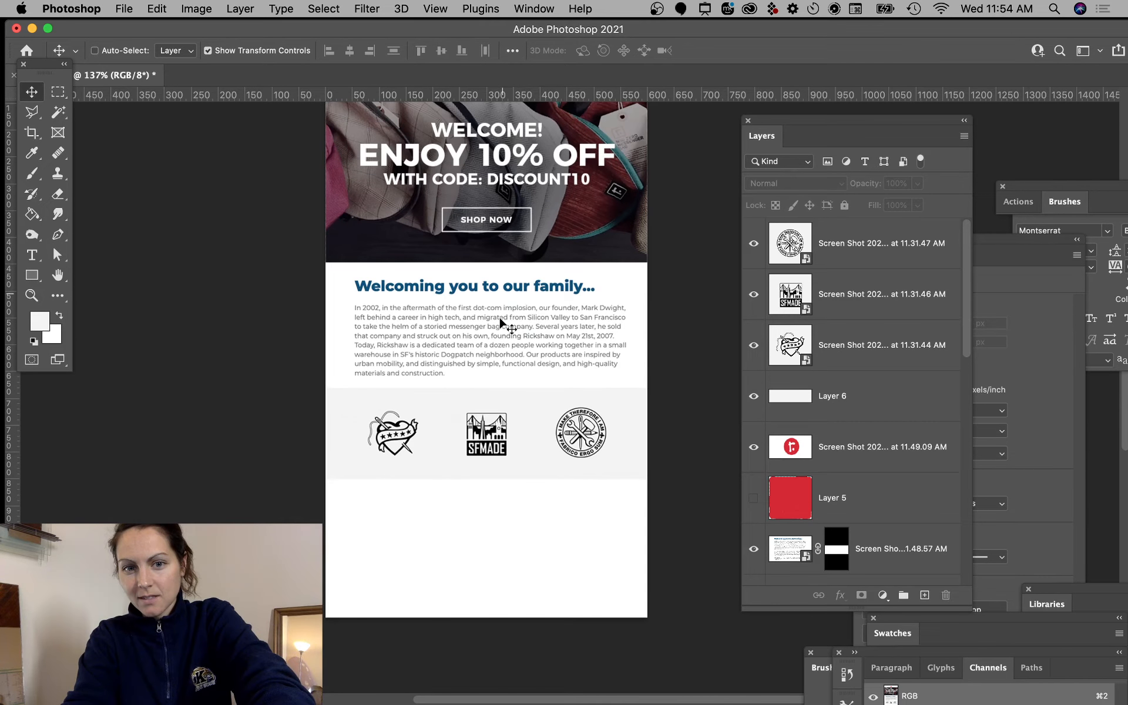
mouse_move(509, 349)
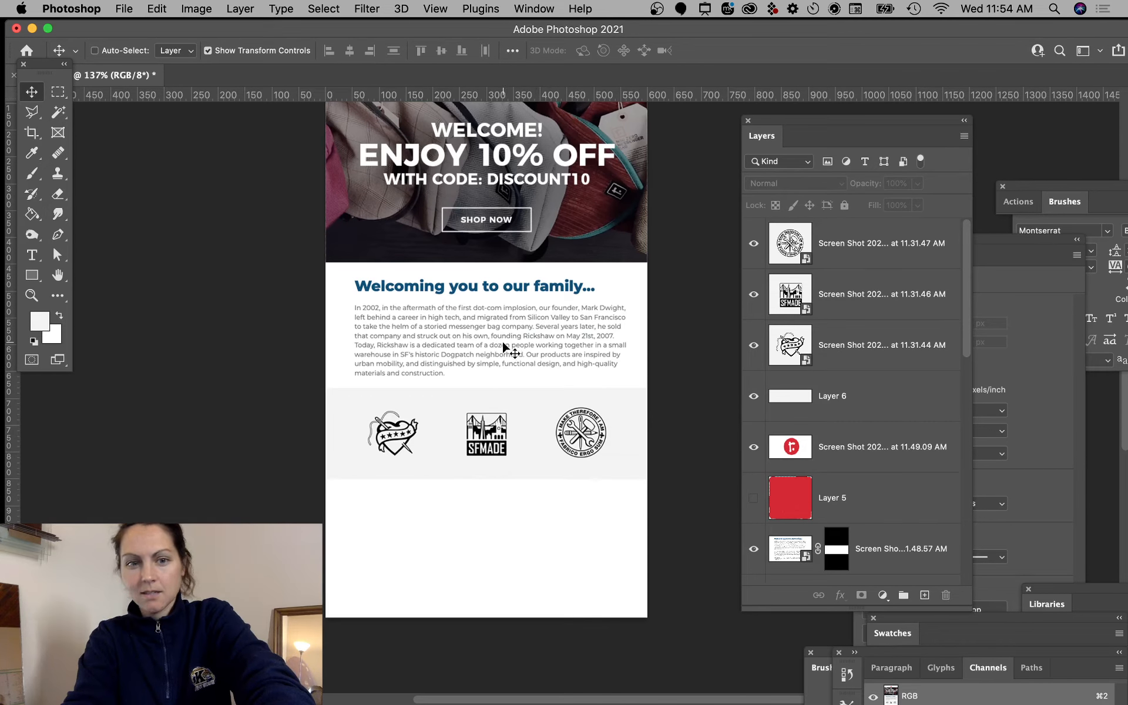
scroll("up", 3)
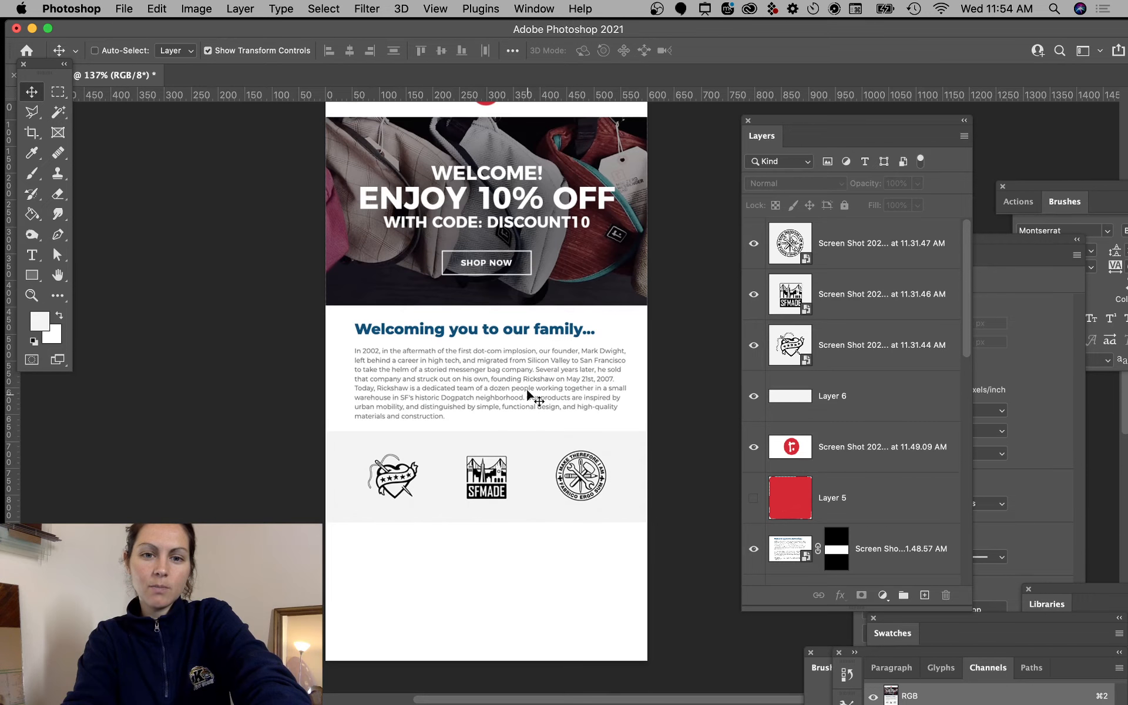
scroll("left", 3)
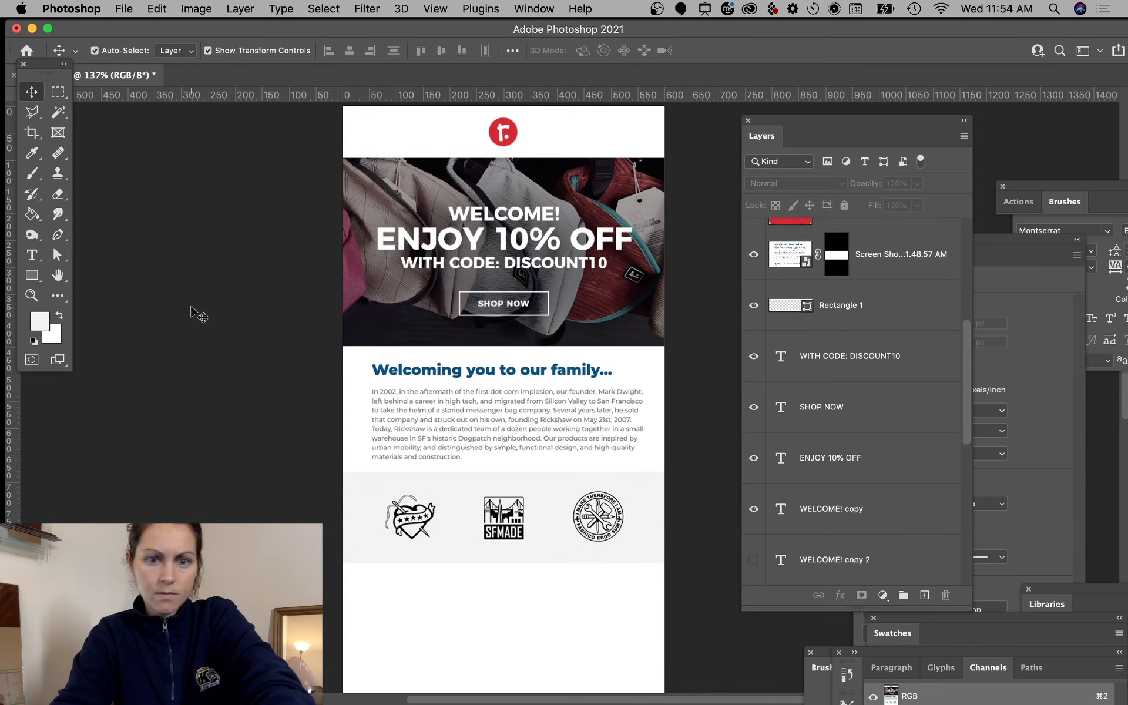
- Recolour the WELCOME! copy text to teal #477176 and move it below the hero image
left_click(830, 508)
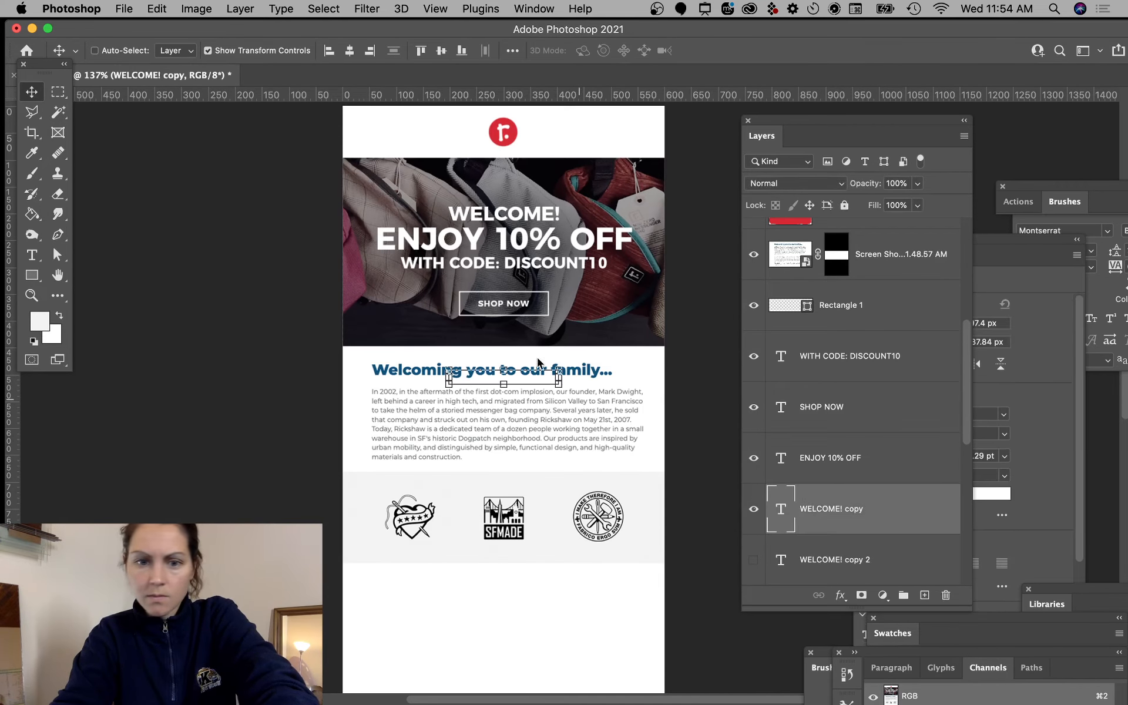
scroll("down", 3)
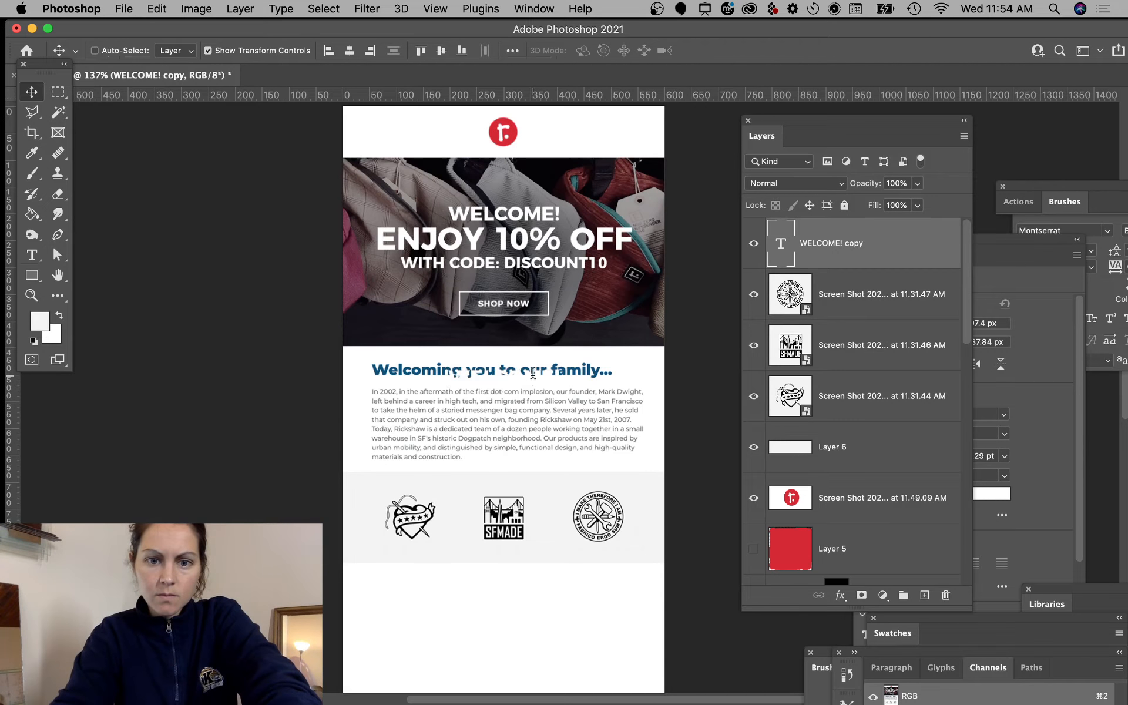
left_click(641, 50)
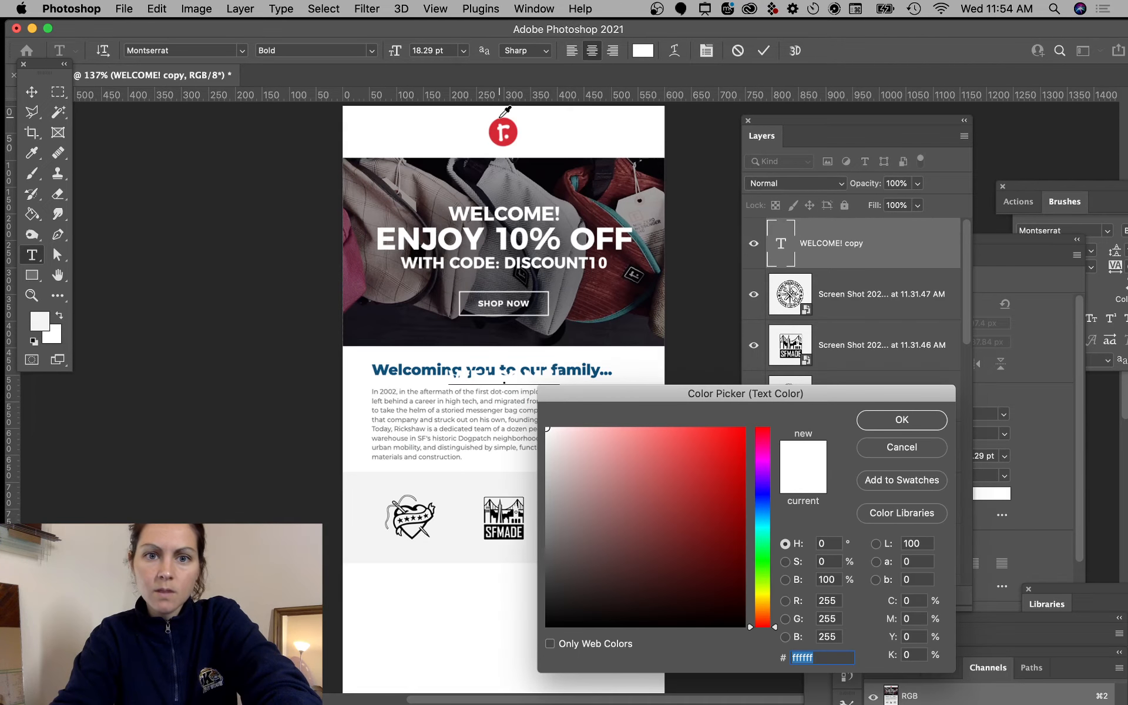
left_click(706, 459)
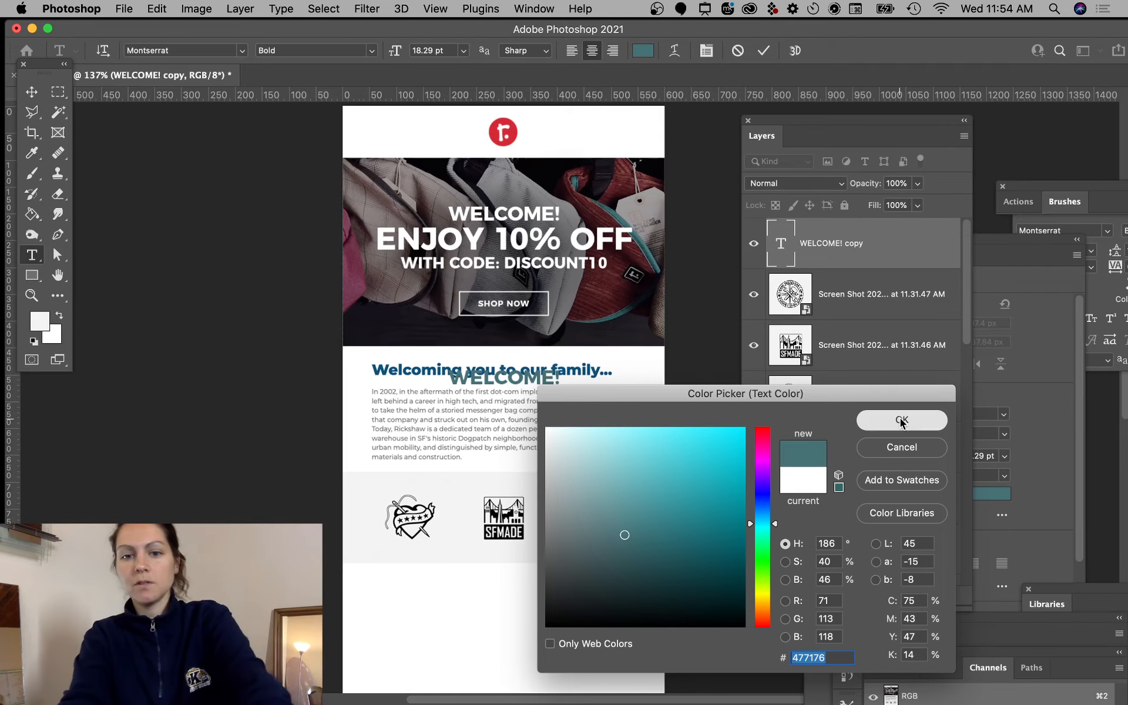
left_click(901, 421)
type("Welcoming you to our family...")
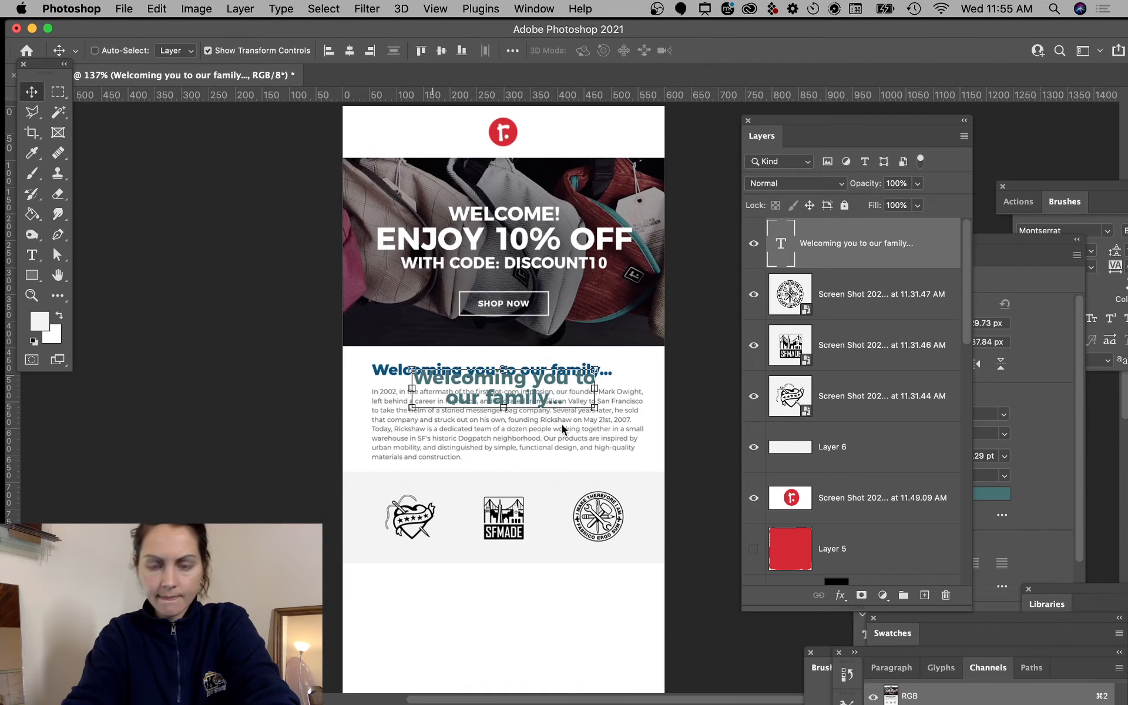
scroll("down", 3)
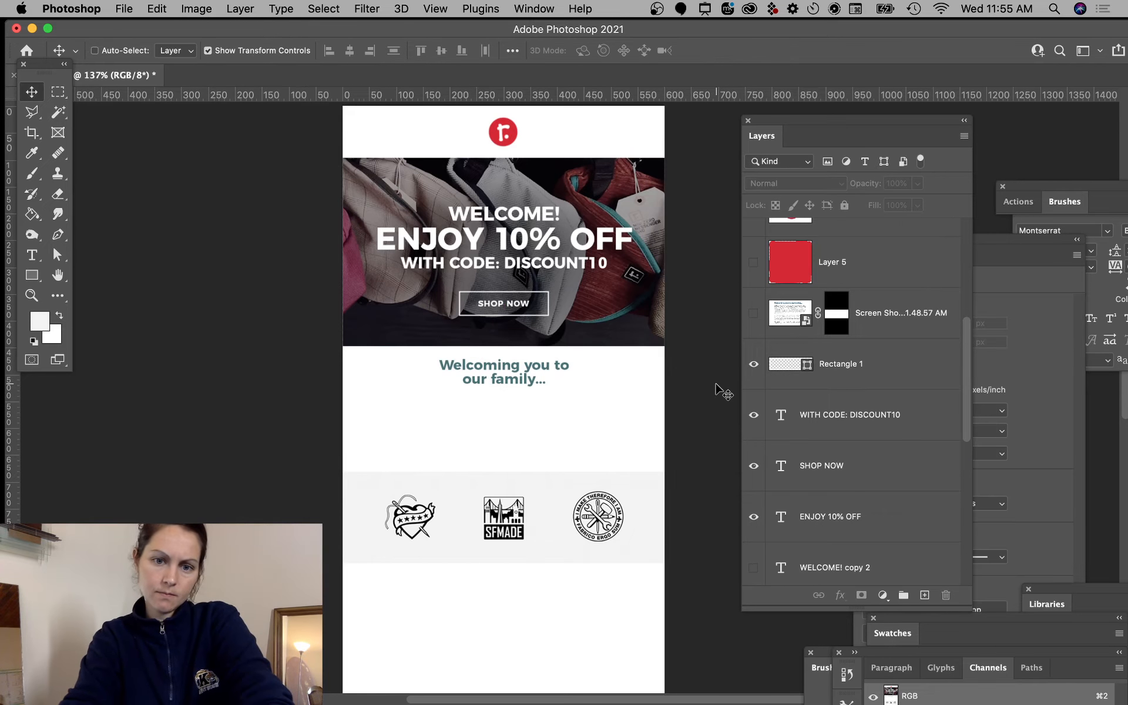
mouse_move(619, 298)
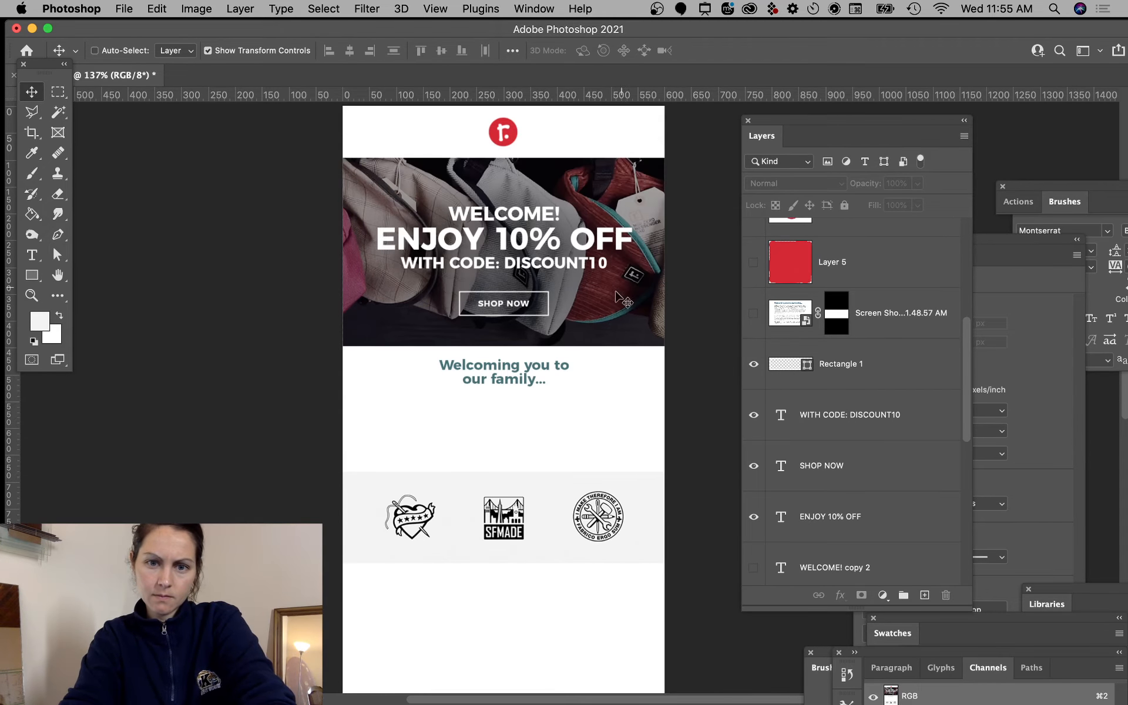
- Edit the teal heading onto one line, duplicate it and colour the copy dark #1d1b20
left_click(504, 372)
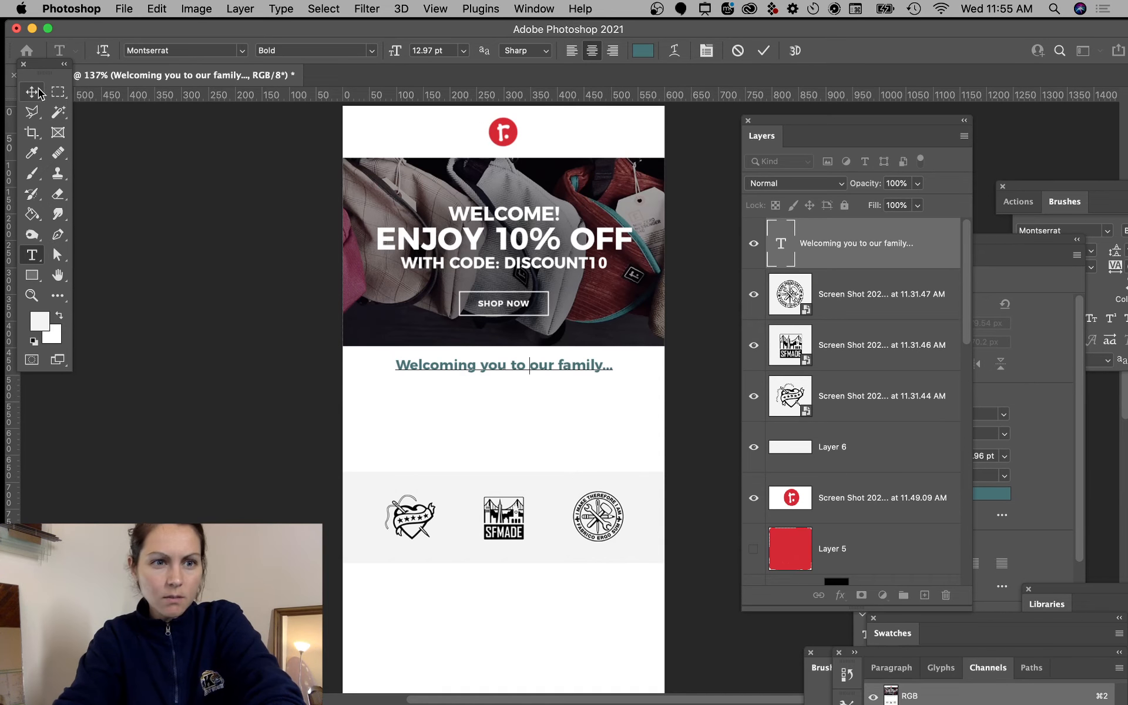
left_click(32, 91)
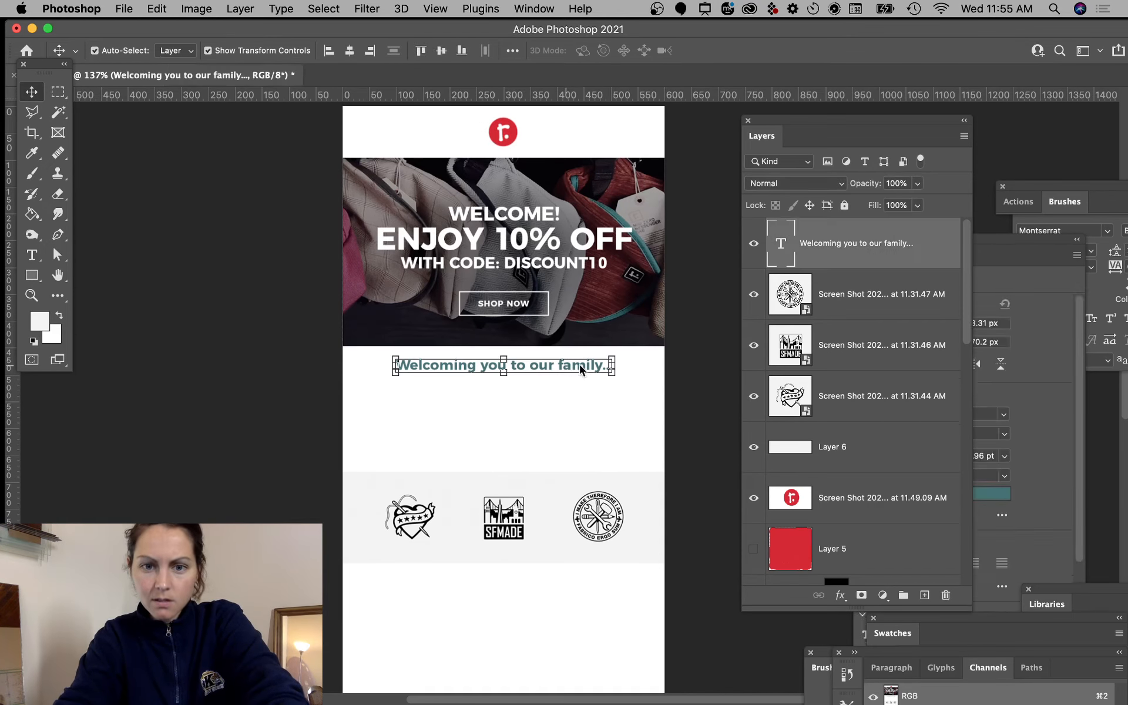
left_click(641, 50)
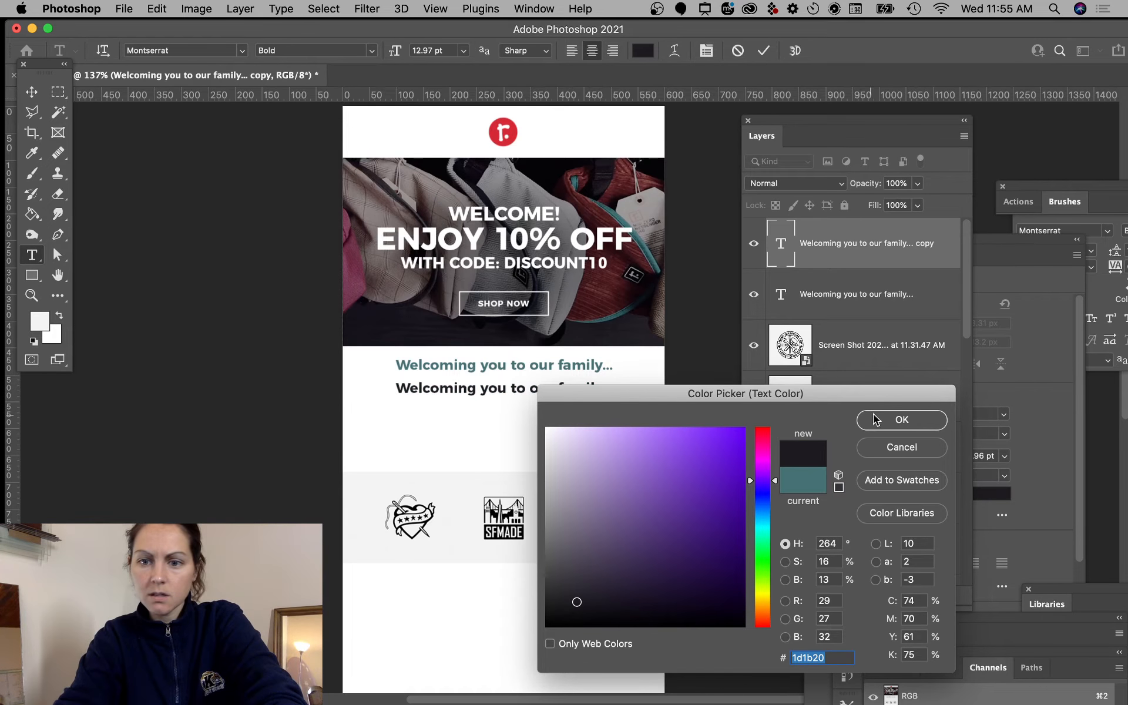
left_click(901, 419)
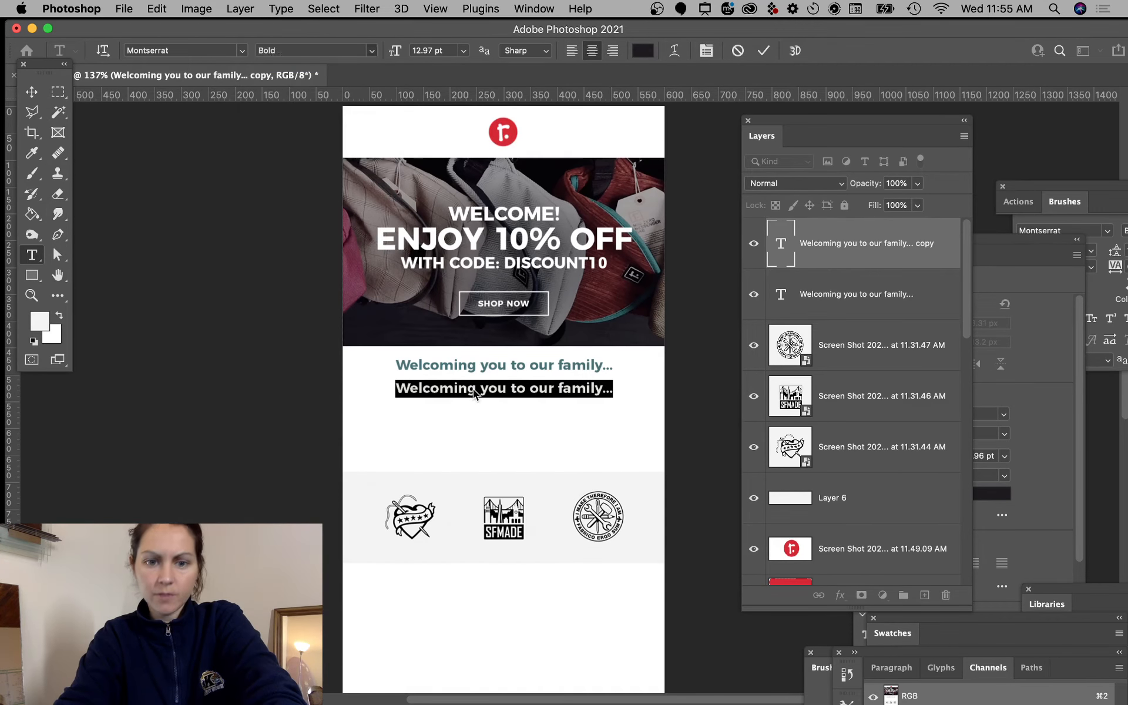
- Set the duplicate line to Light weight at 9 pt and commit
left_click(315, 50)
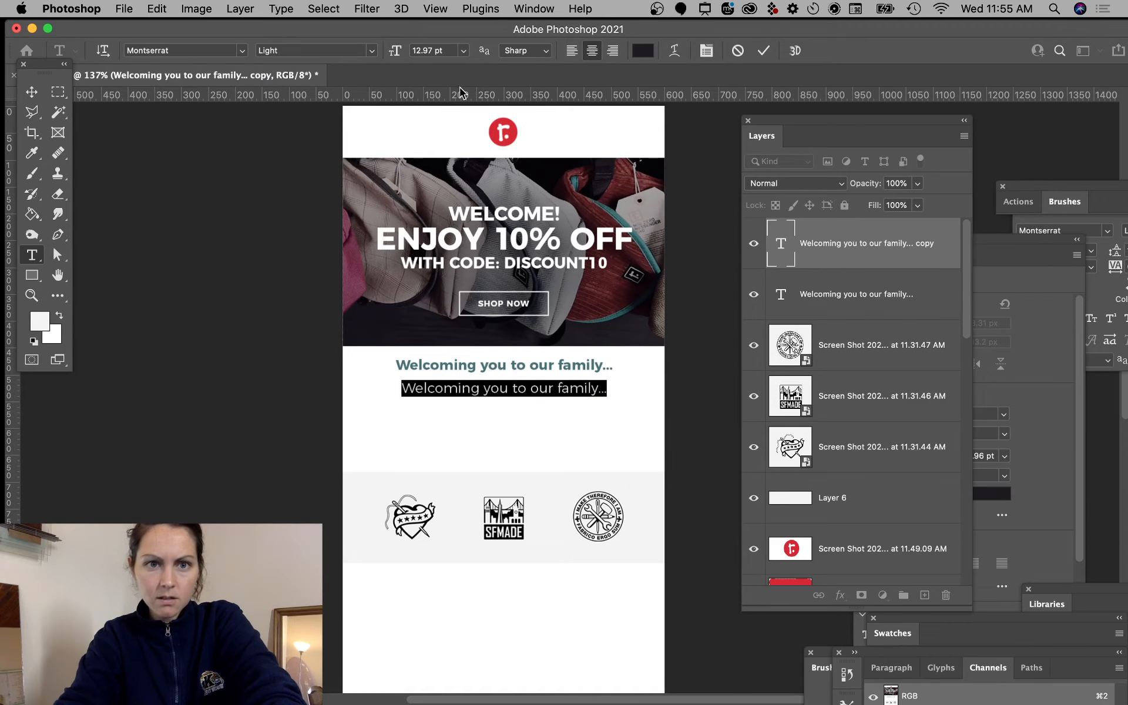
left_click(463, 51)
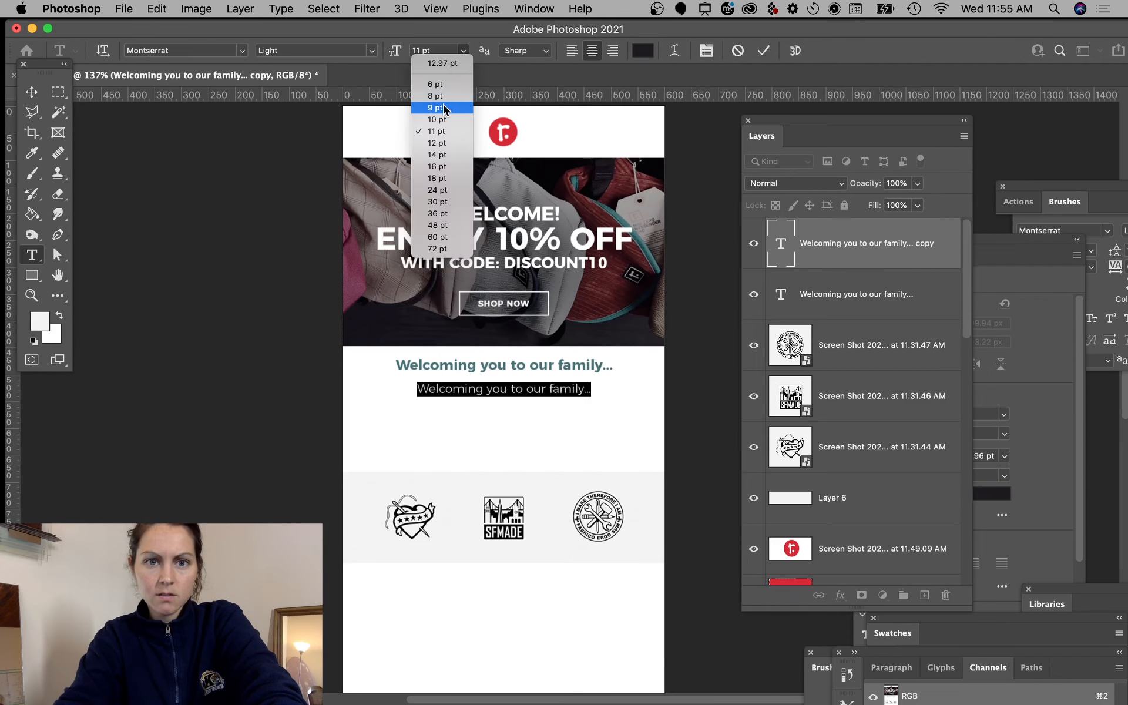
left_click(435, 107)
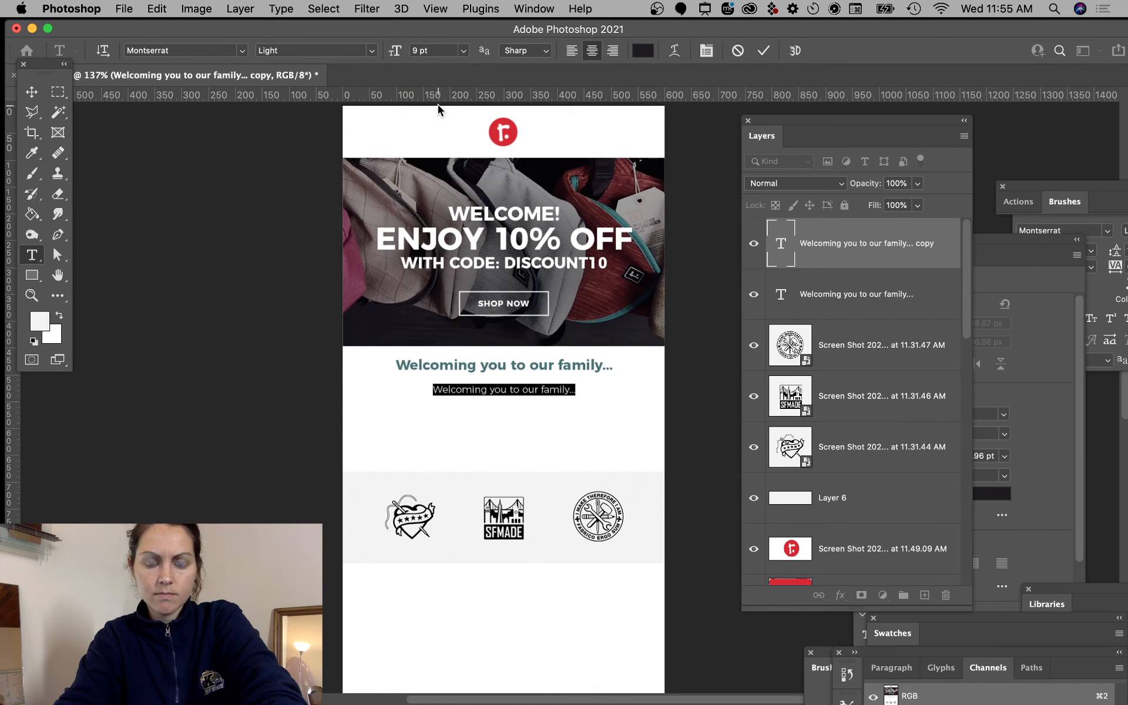
left_click(462, 50)
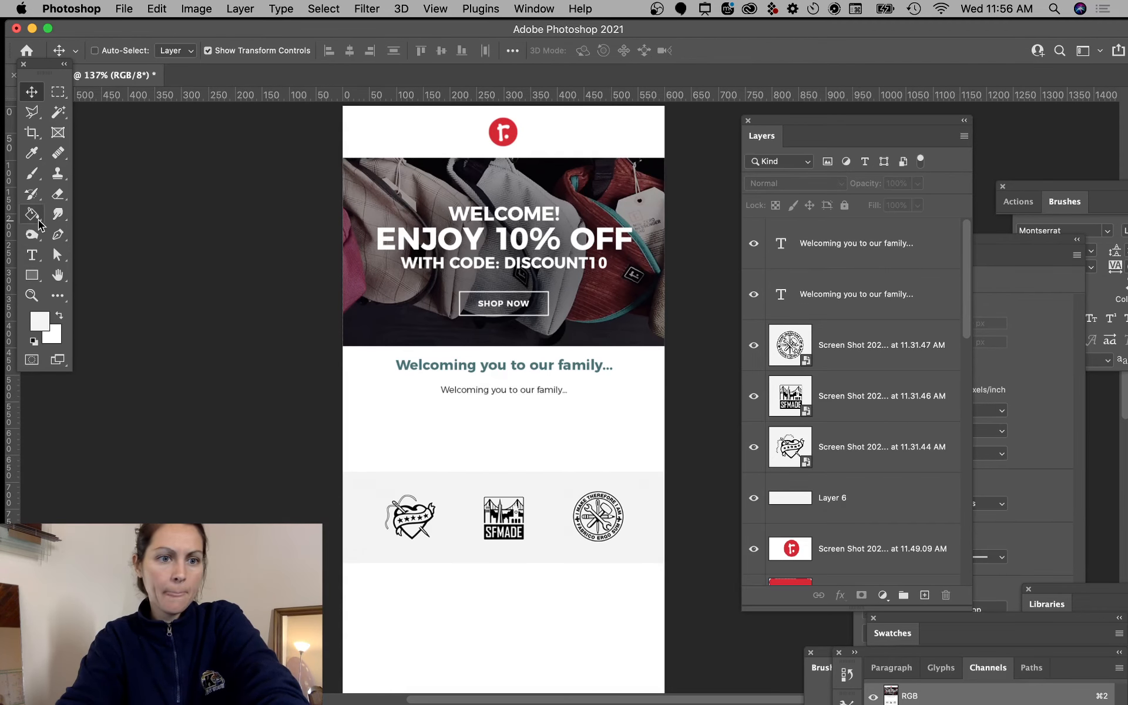
- Paste the 'In 2002…' founder paragraph as a new text layer and position it, hiding the duplicate heading
left_click(32, 254)
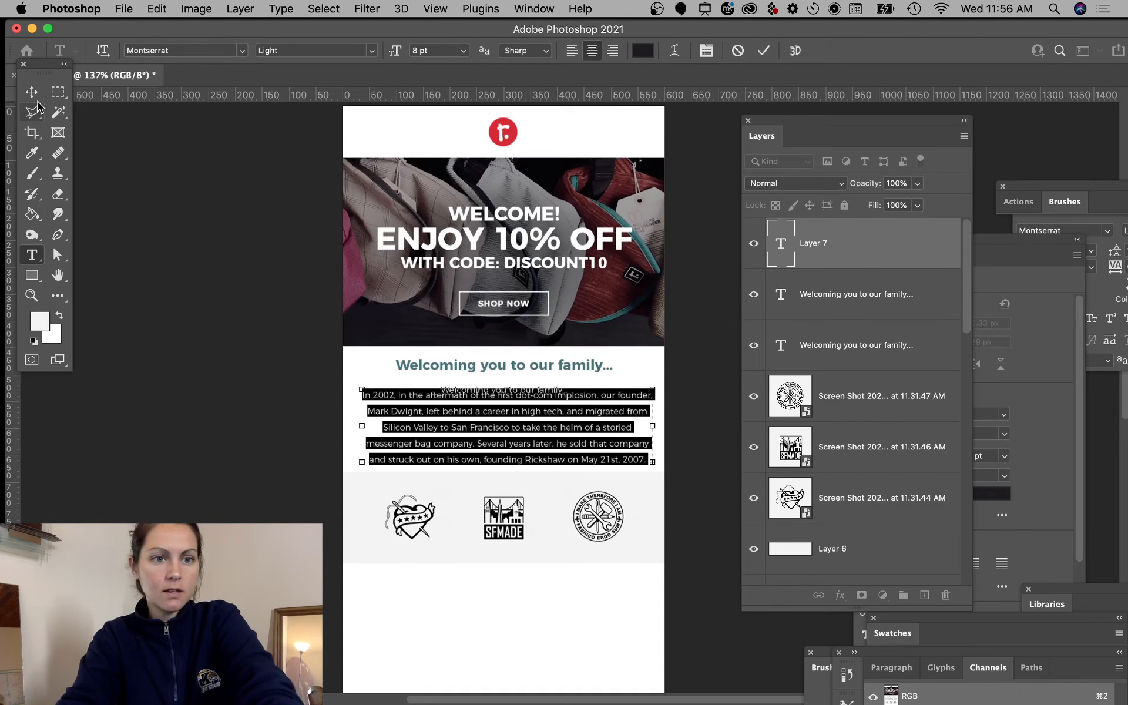
left_click(32, 91)
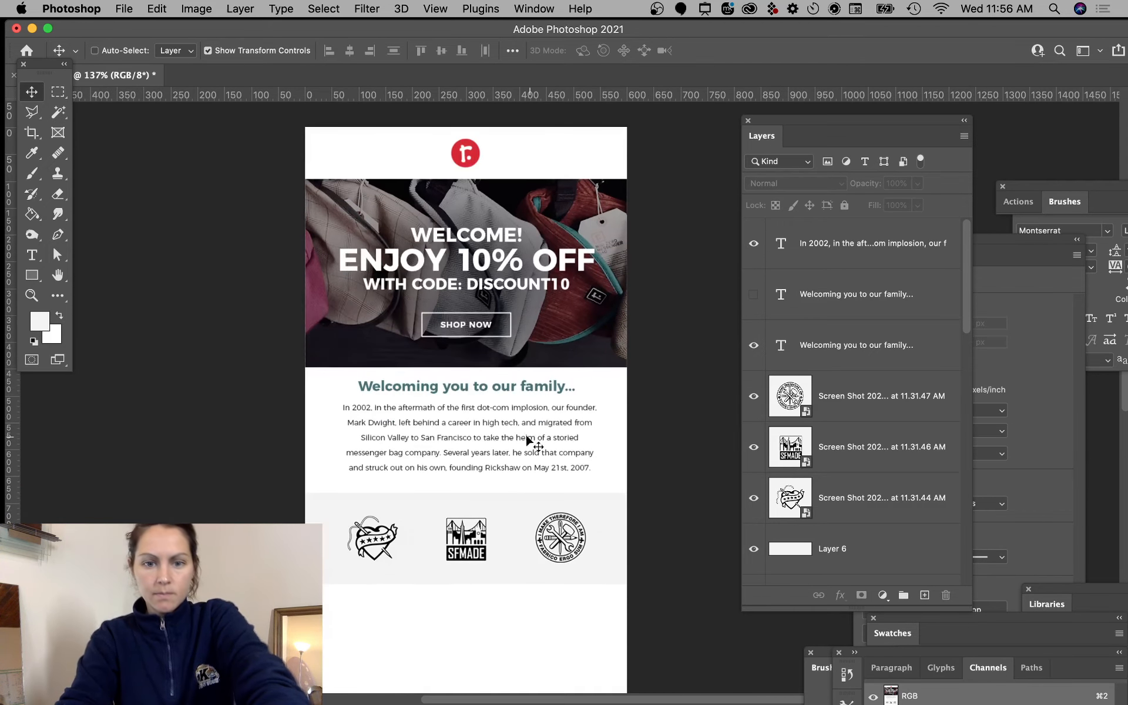
left_click(870, 242)
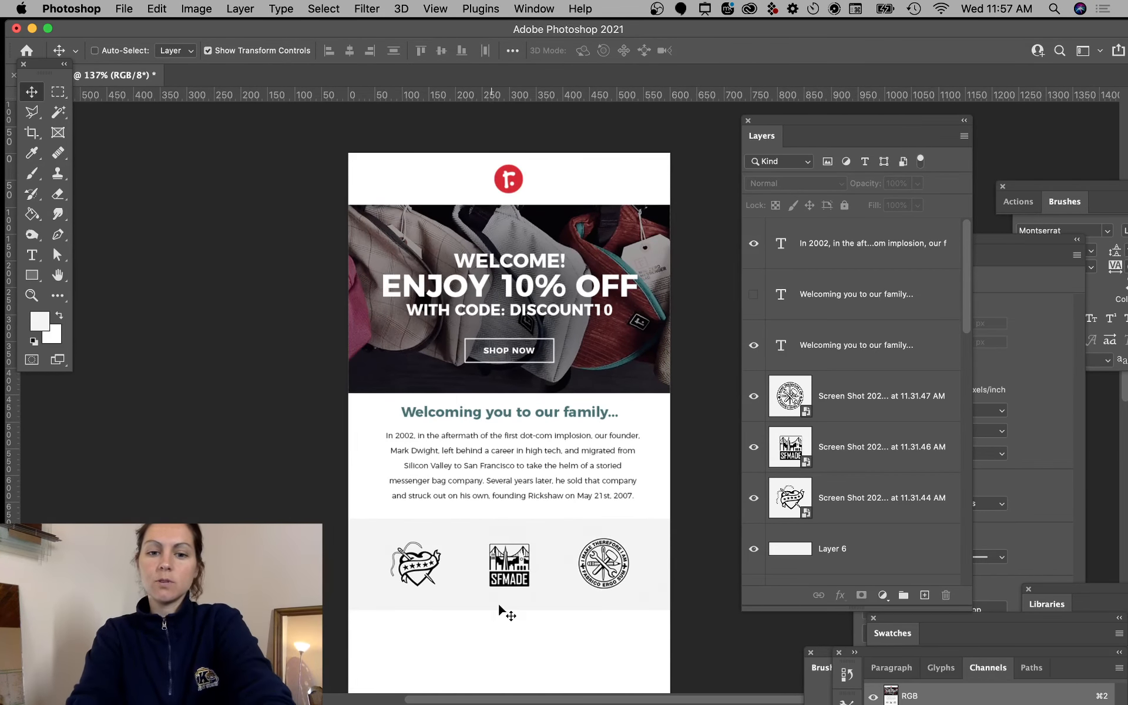
mouse_move(532, 523)
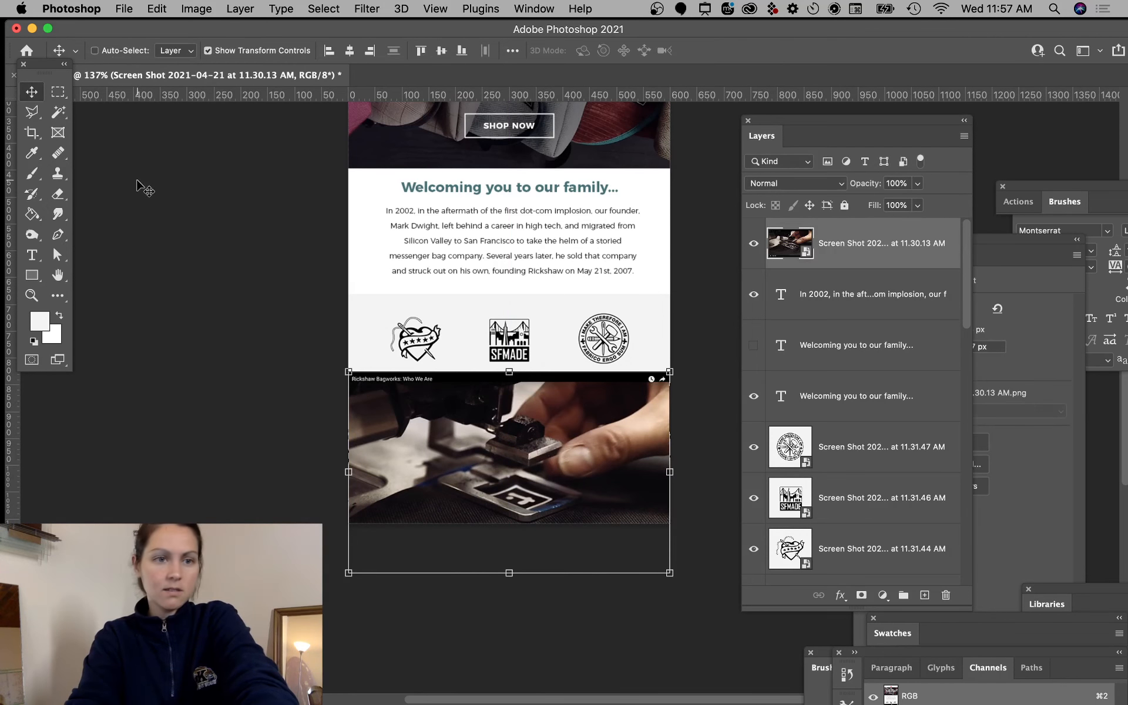
- Commit the hands photo below the badges and add a layer mask hiding its title strip
left_click(58, 92)
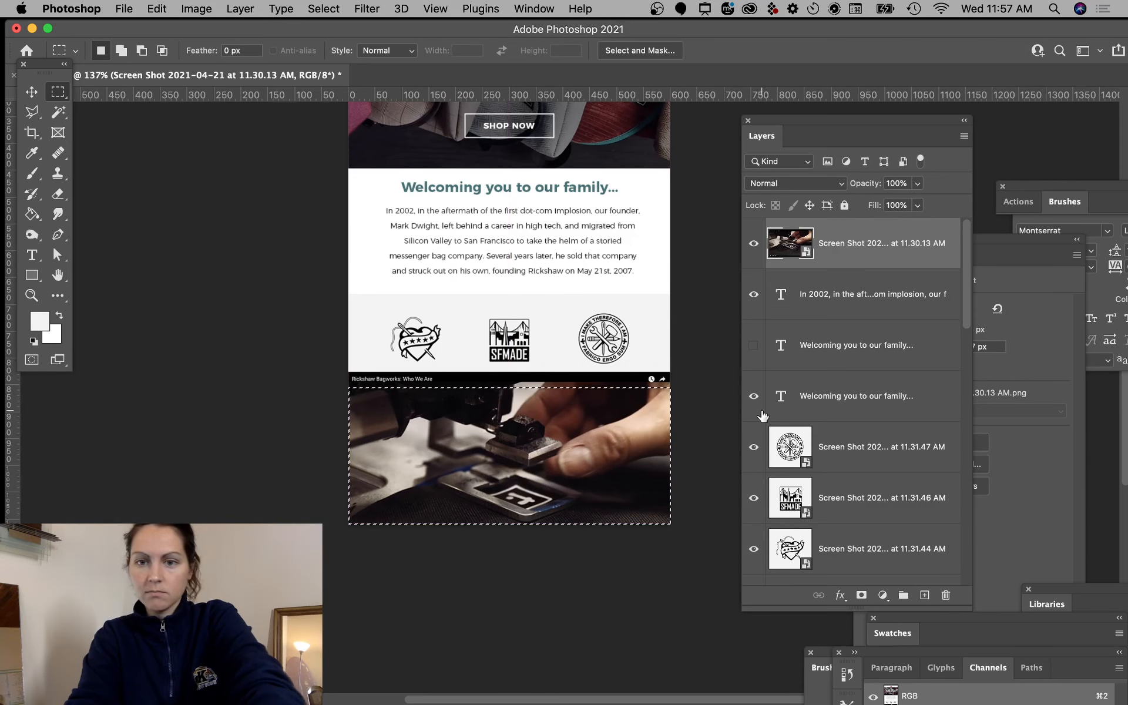
left_click(861, 594)
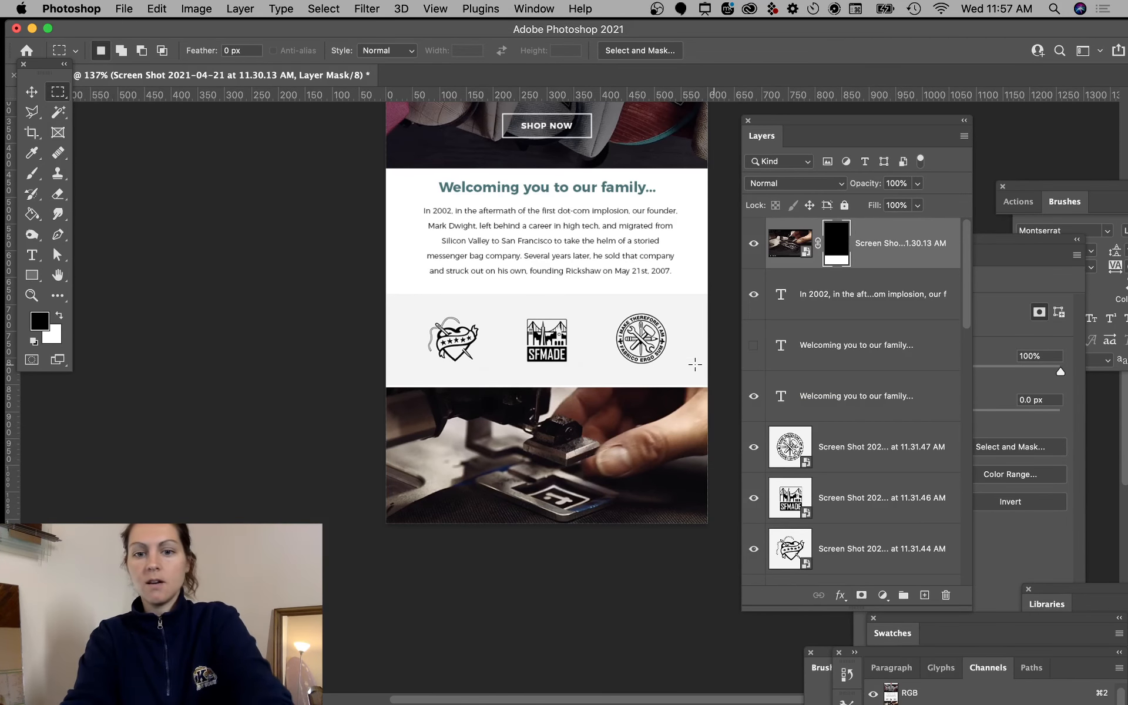
scroll("up", 3)
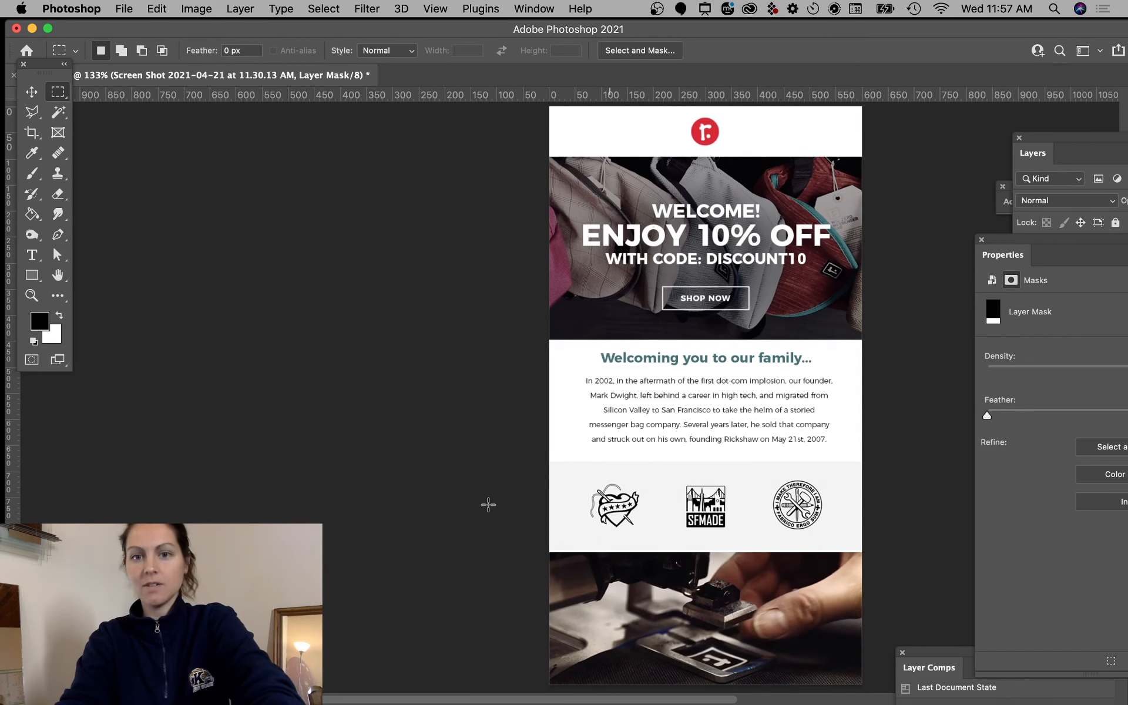
mouse_move(345, 434)
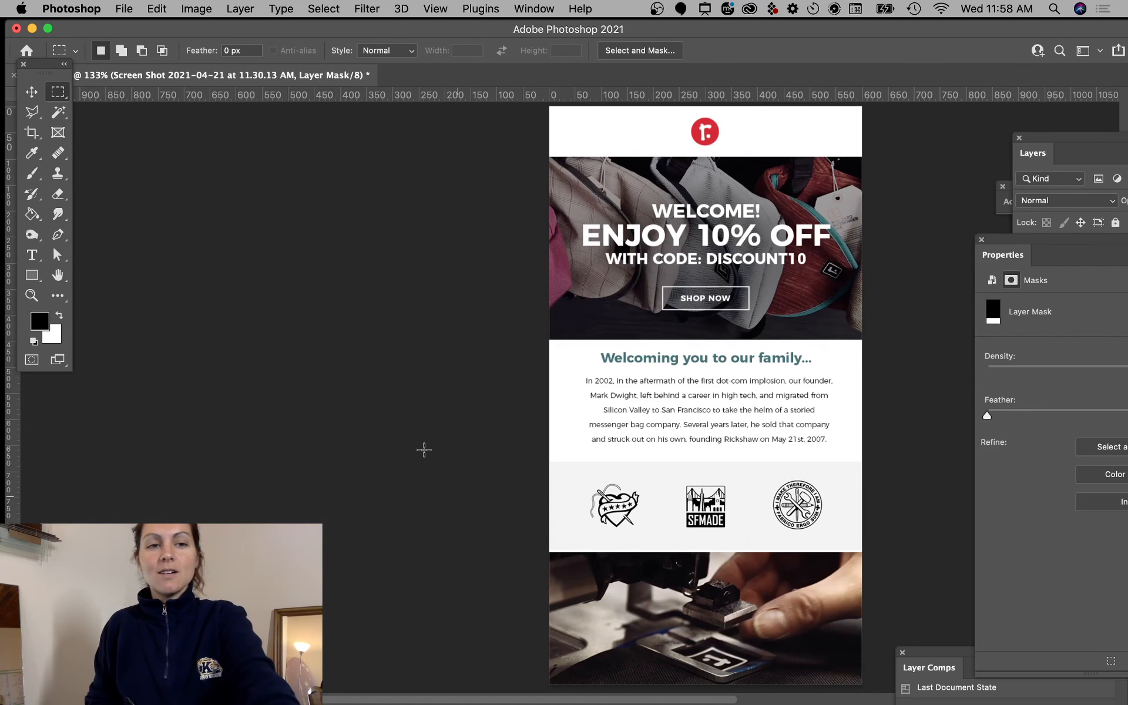
mouse_move(329, 313)
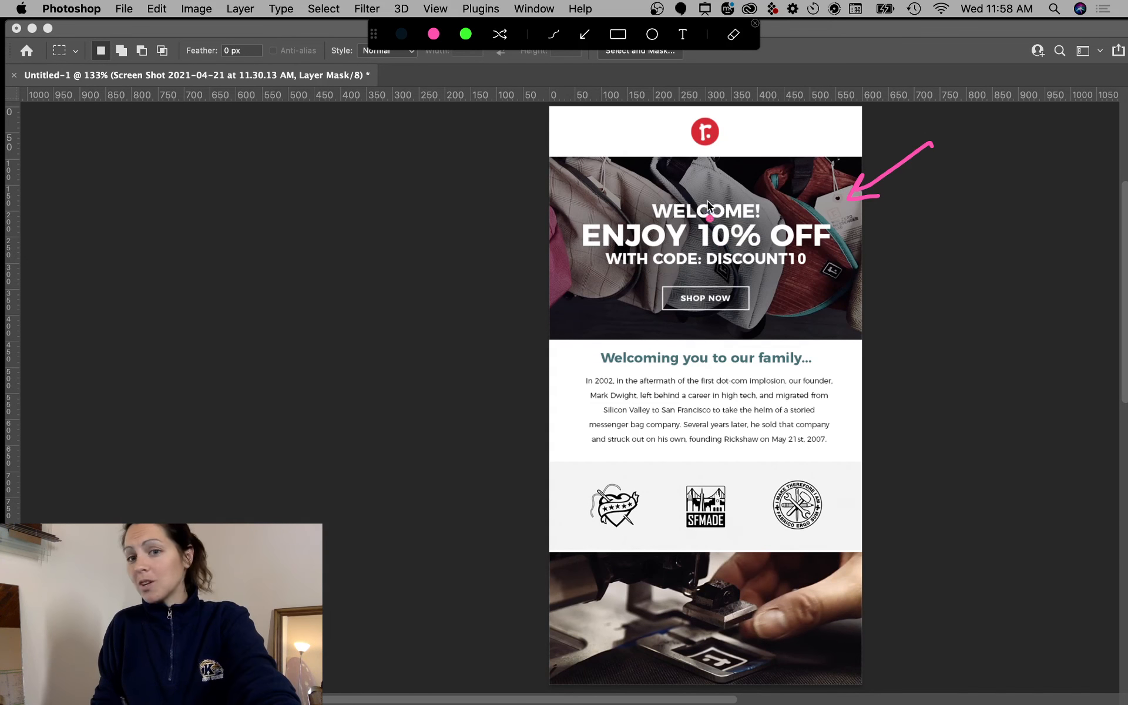
mouse_move(752, 242)
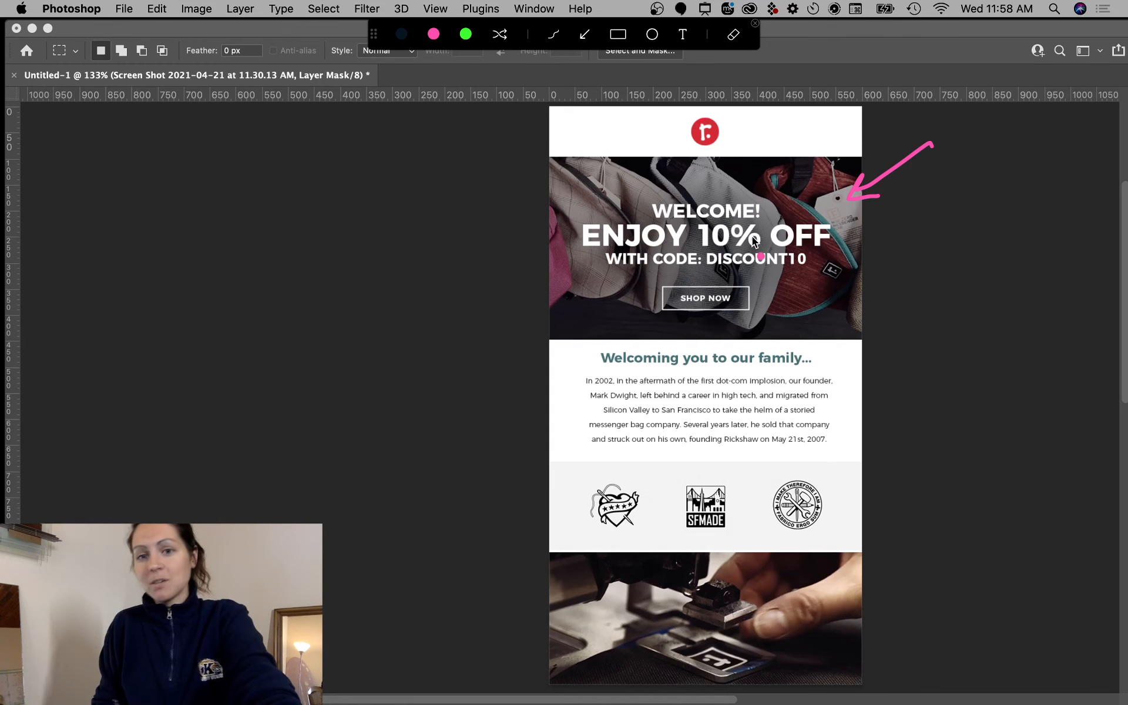
mouse_move(753, 283)
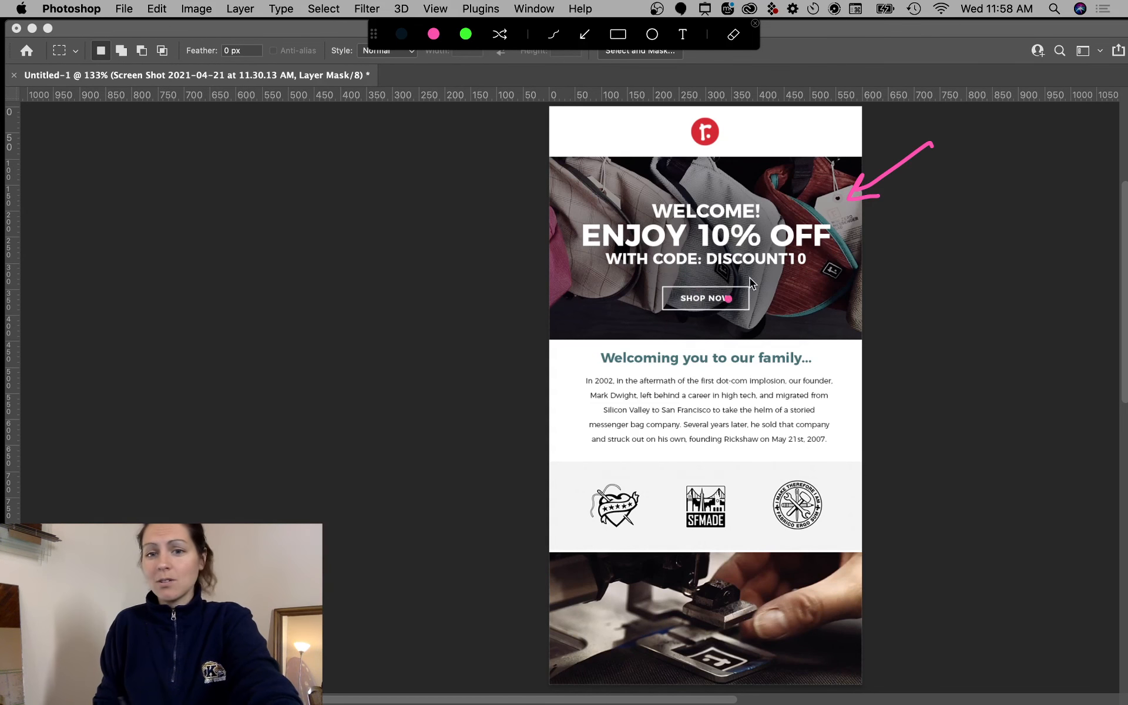
mouse_move(810, 268)
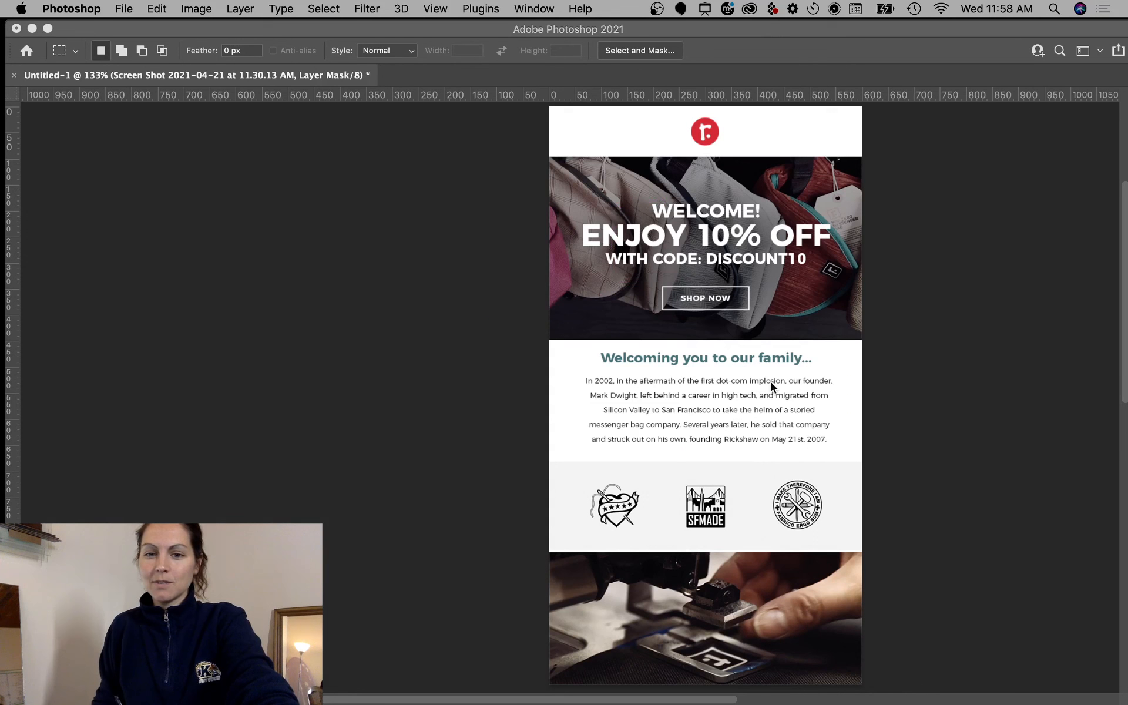
mouse_move(755, 508)
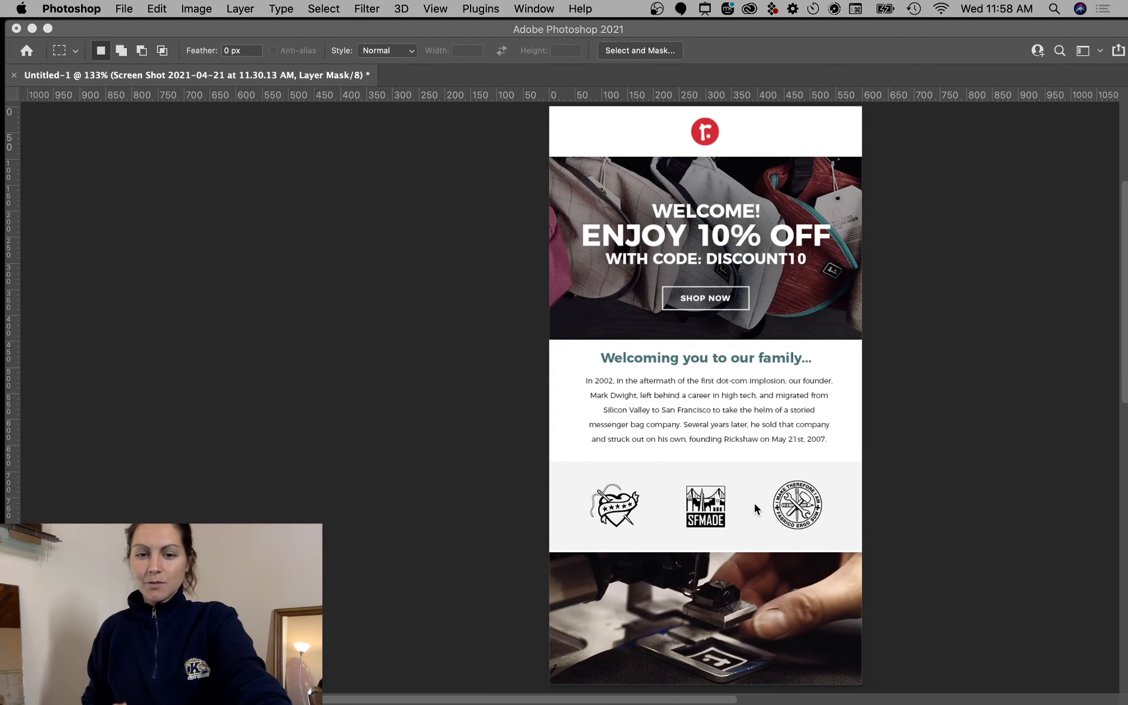
mouse_move(709, 474)
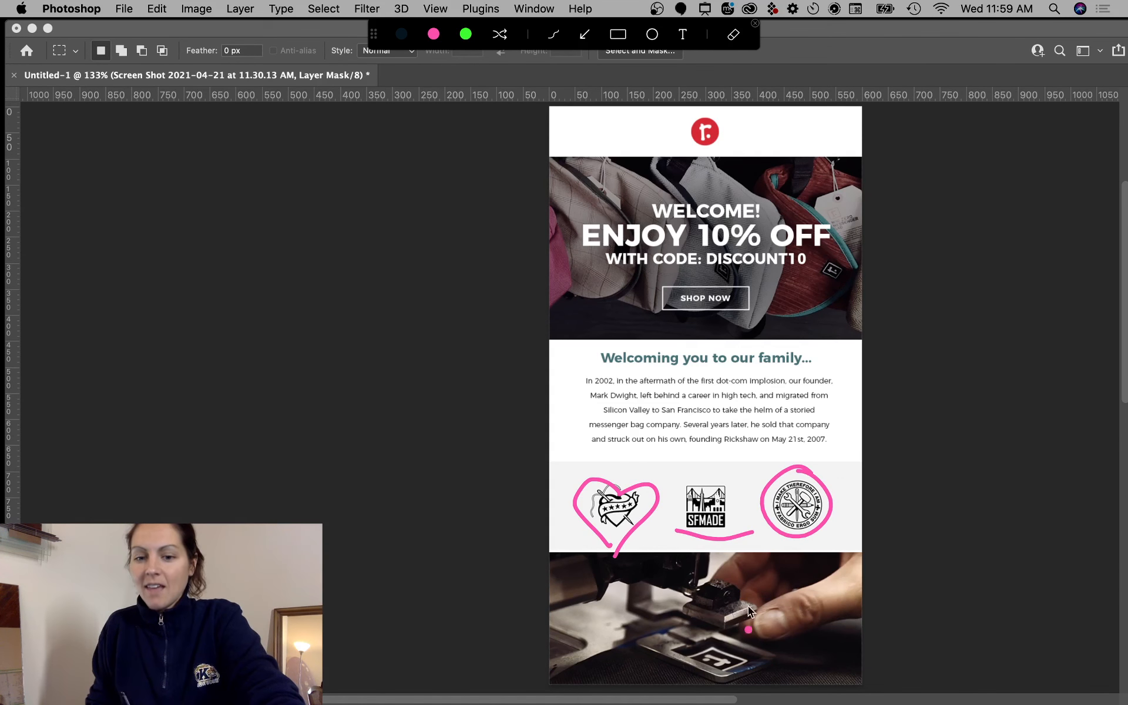
mouse_move(739, 627)
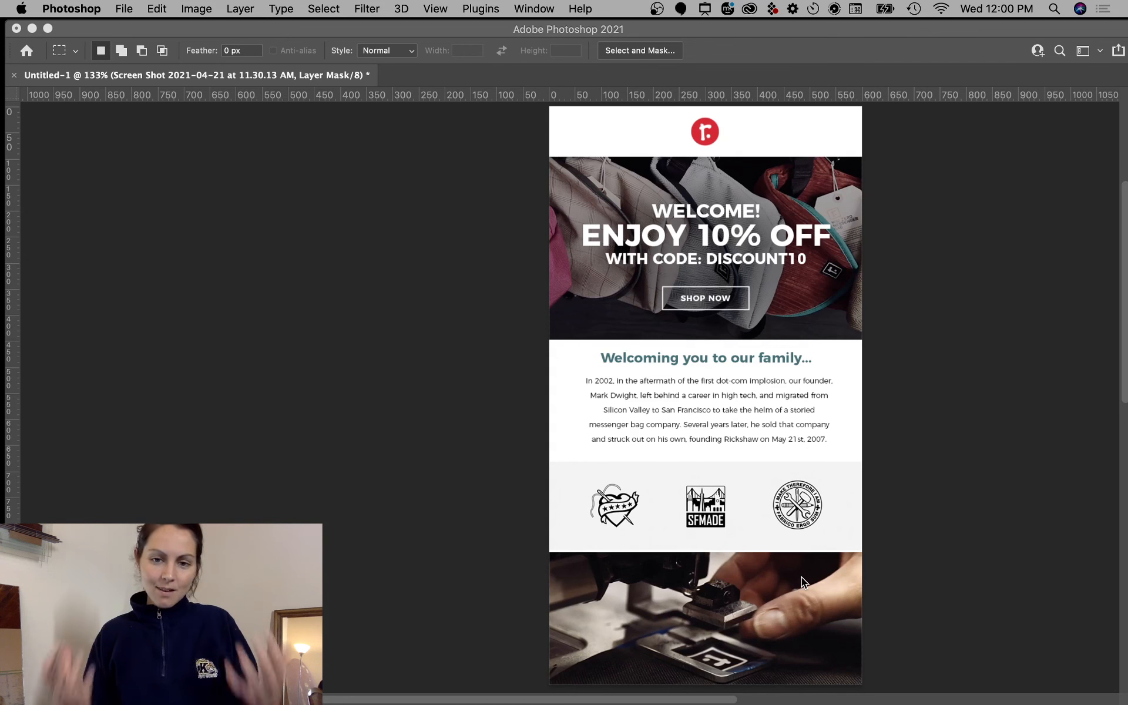
mouse_move(527, 403)
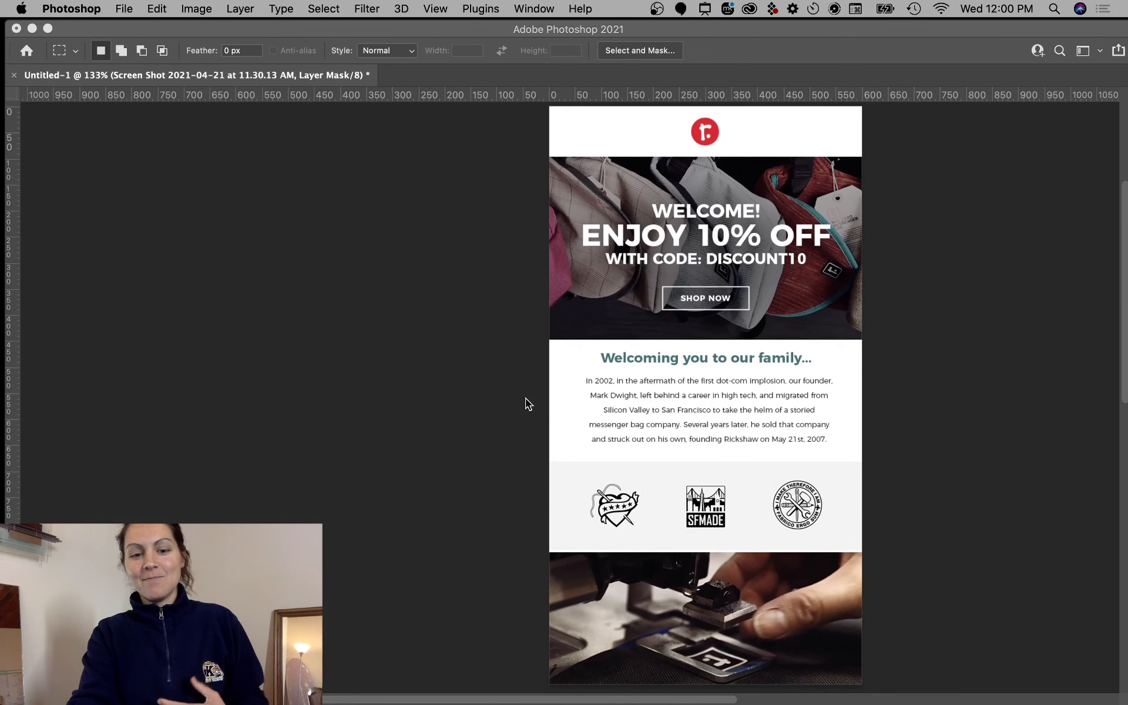
mouse_move(527, 396)
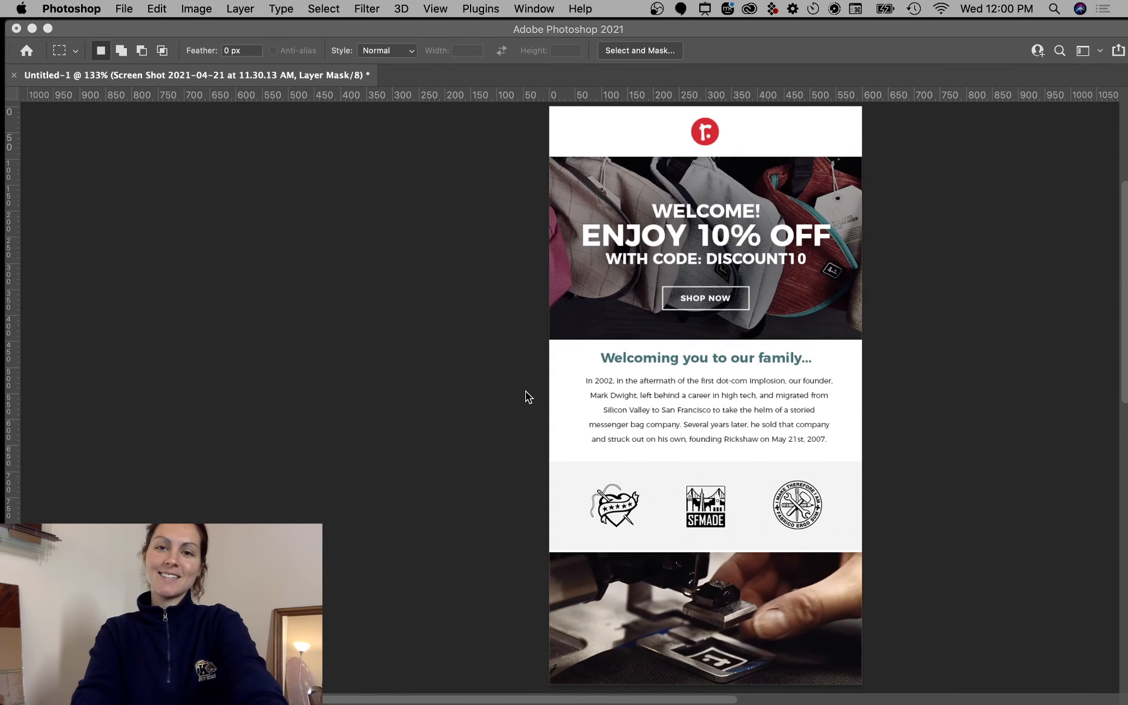